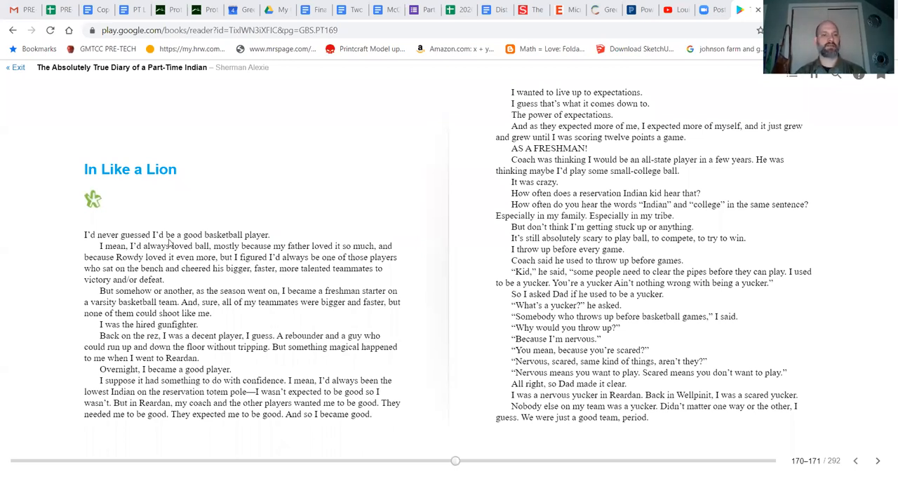
mouse_move(72, 250)
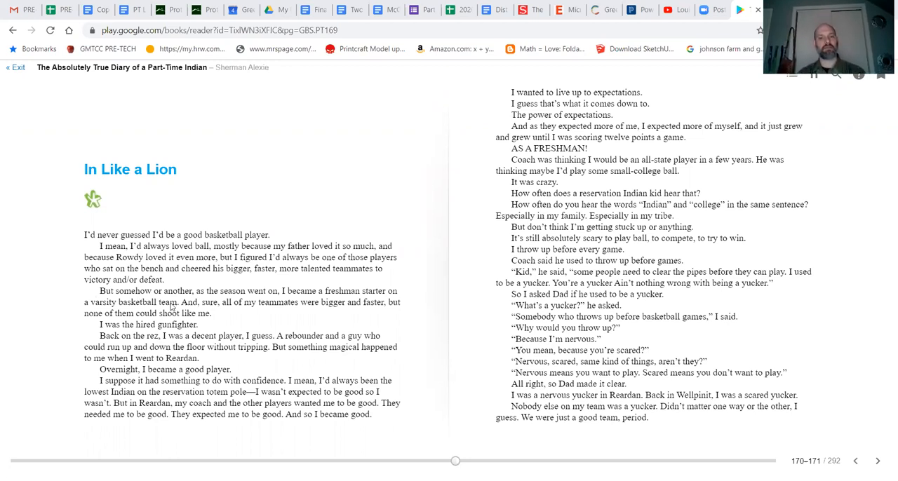
mouse_move(123, 311)
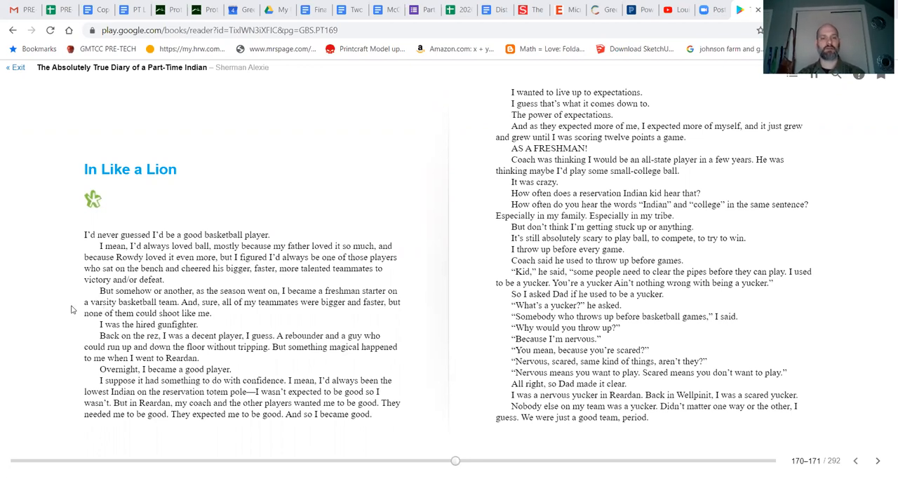
mouse_move(69, 316)
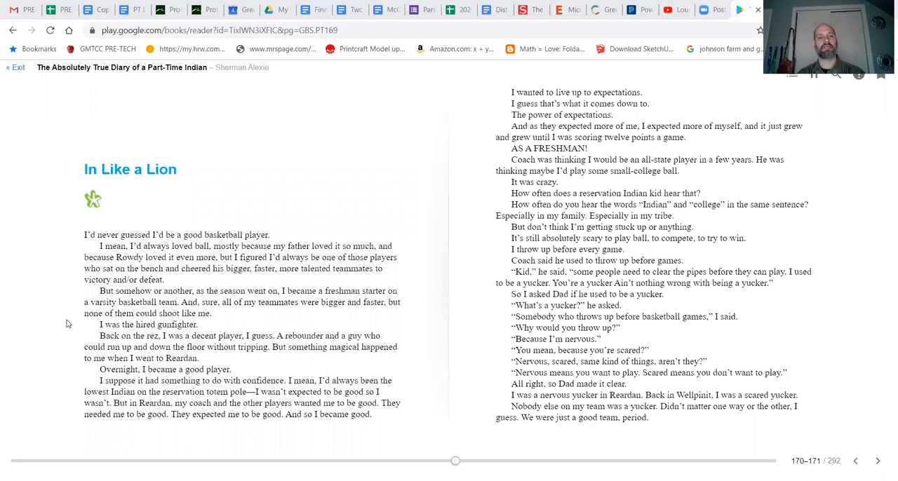
mouse_move(79, 340)
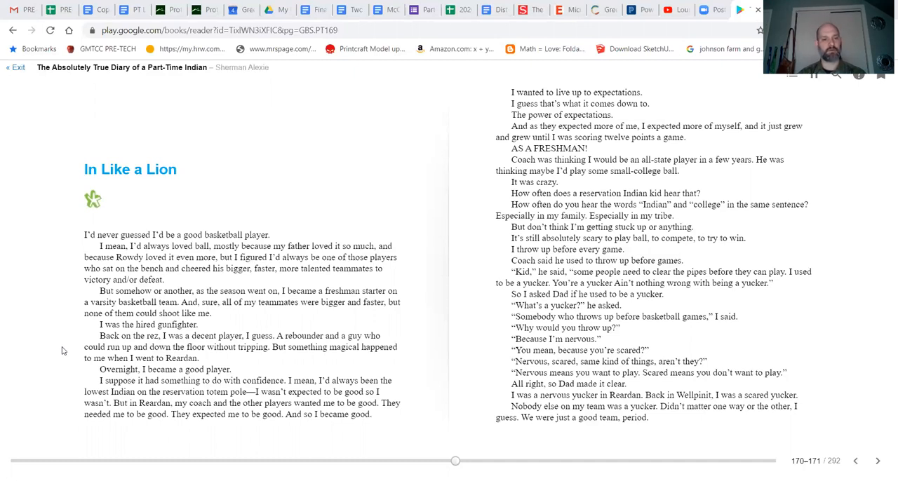
mouse_move(42, 351)
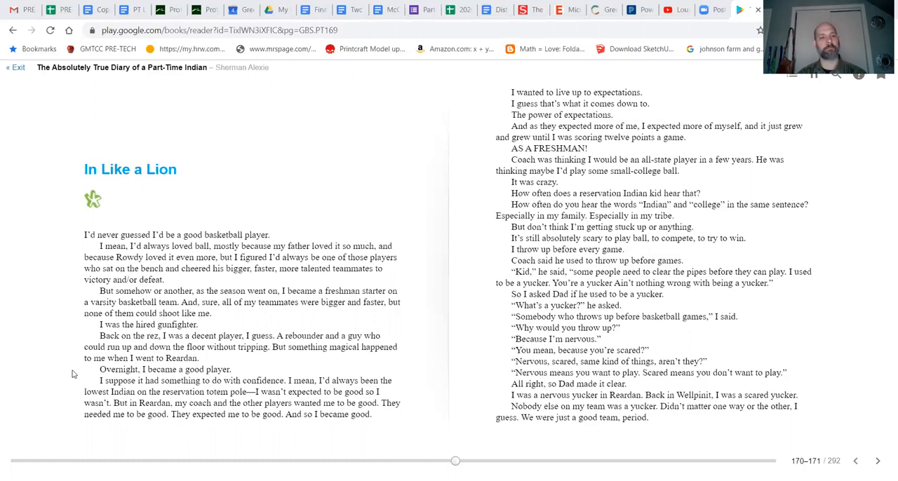
mouse_move(64, 375)
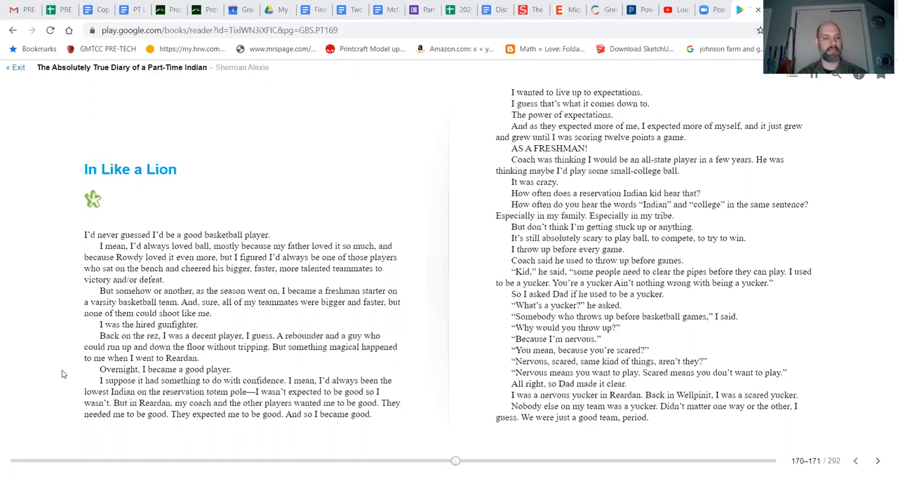
mouse_move(49, 396)
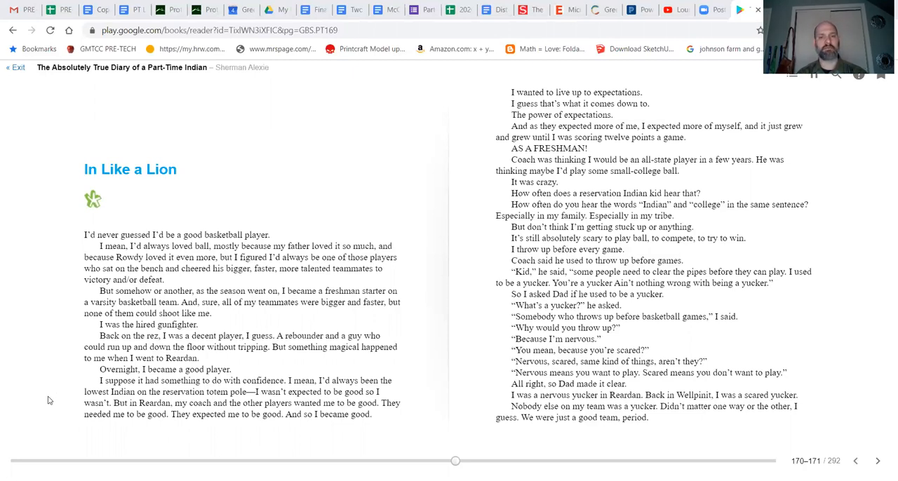
mouse_move(71, 397)
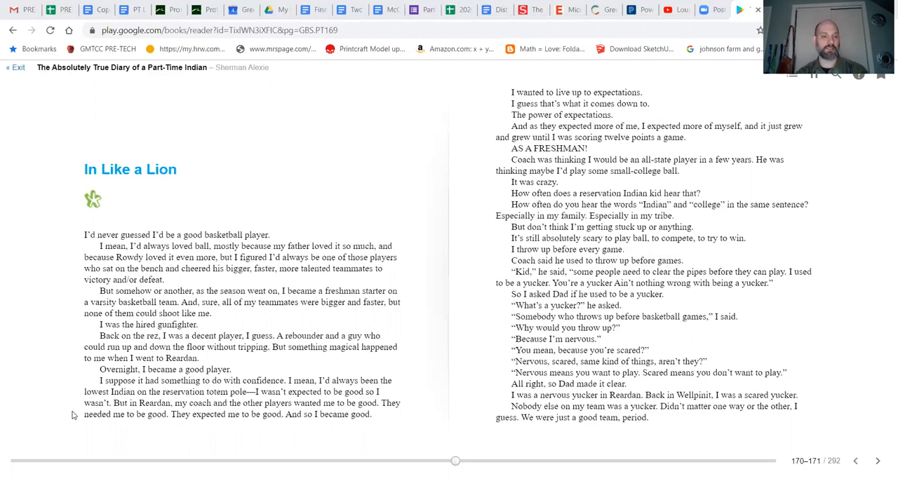
mouse_move(177, 426)
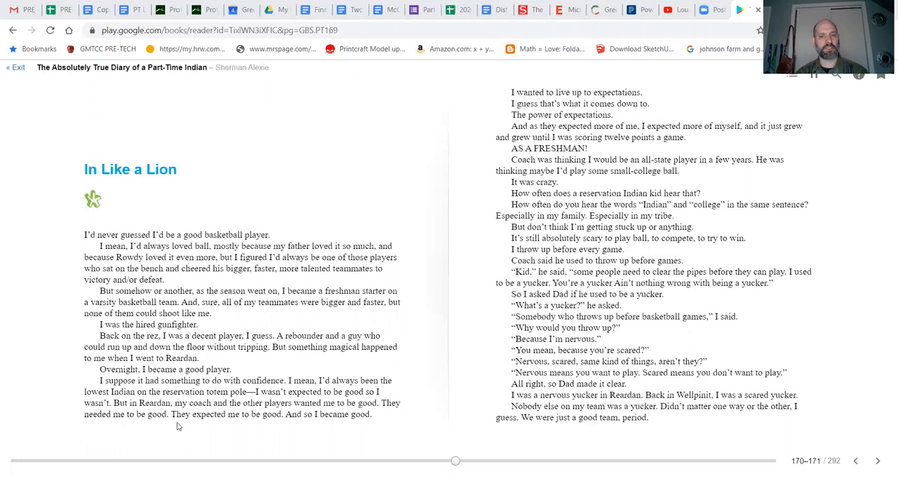
mouse_move(105, 438)
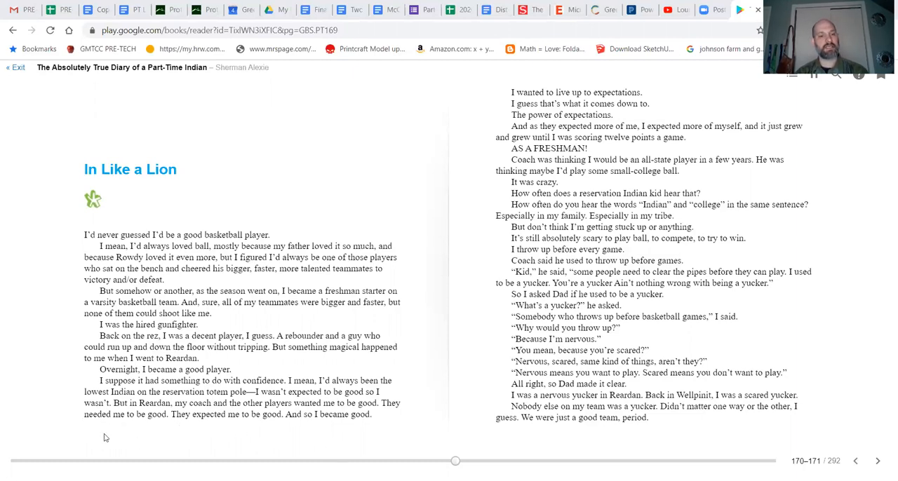
mouse_move(267, 428)
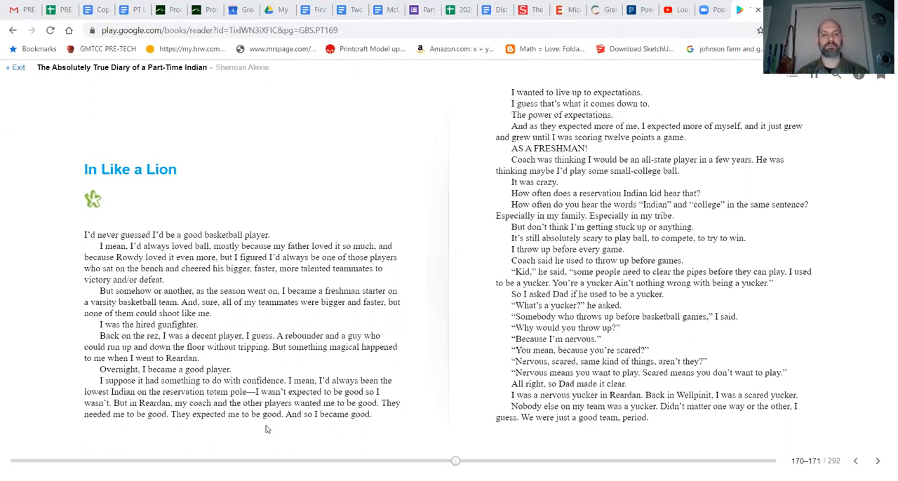
mouse_move(442, 262)
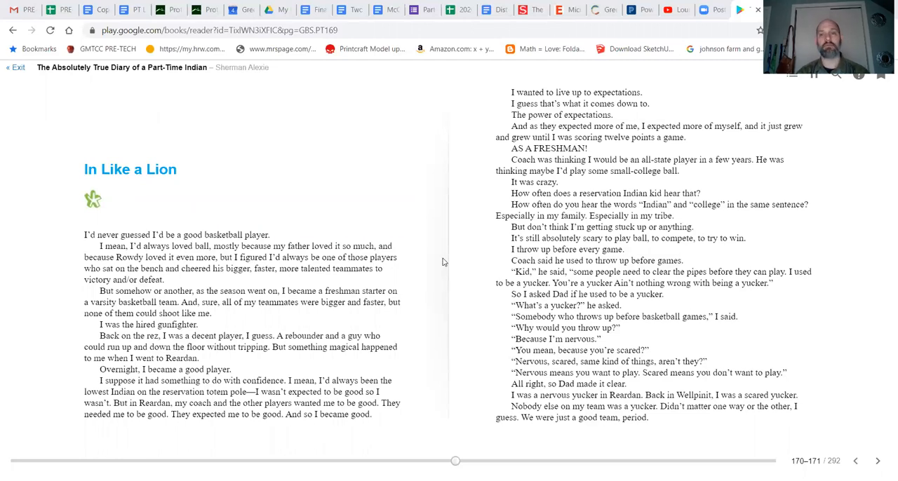
mouse_move(475, 117)
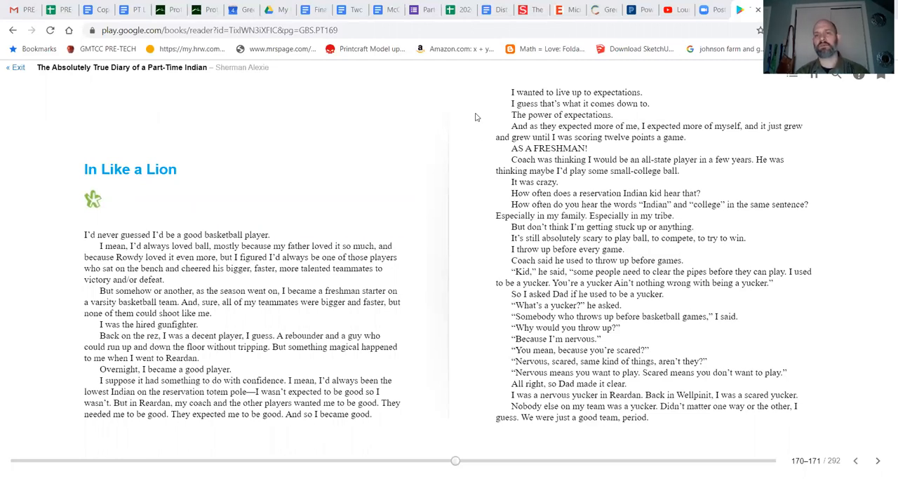
mouse_move(471, 118)
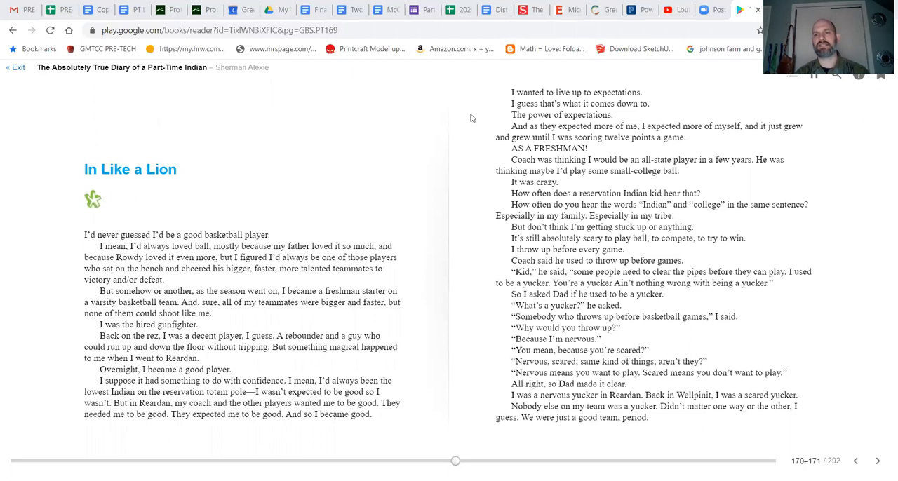
mouse_move(489, 137)
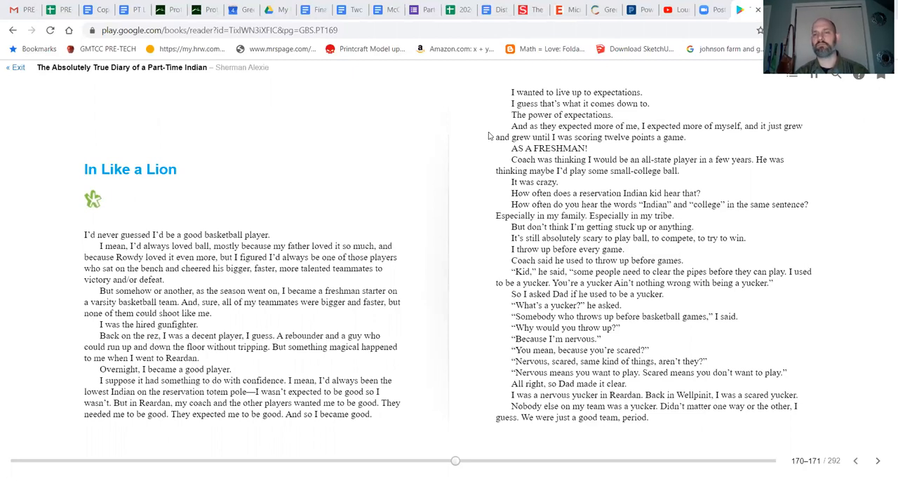
mouse_move(449, 136)
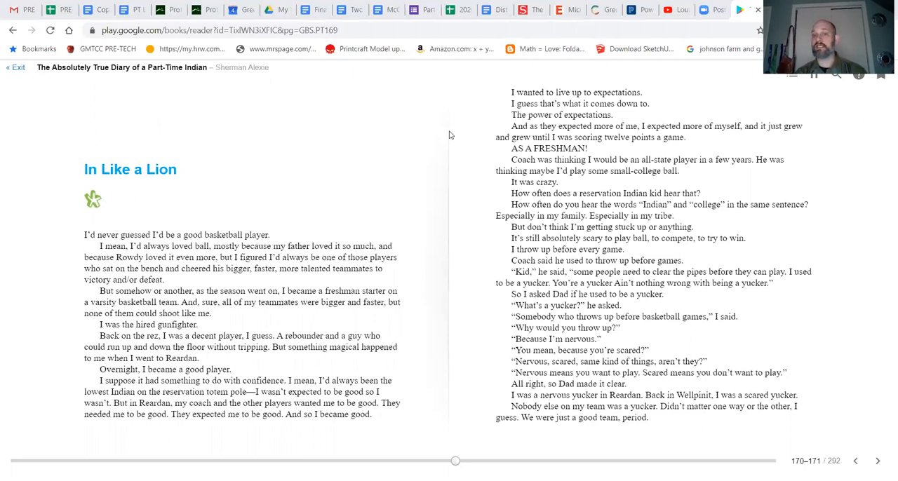
mouse_move(436, 147)
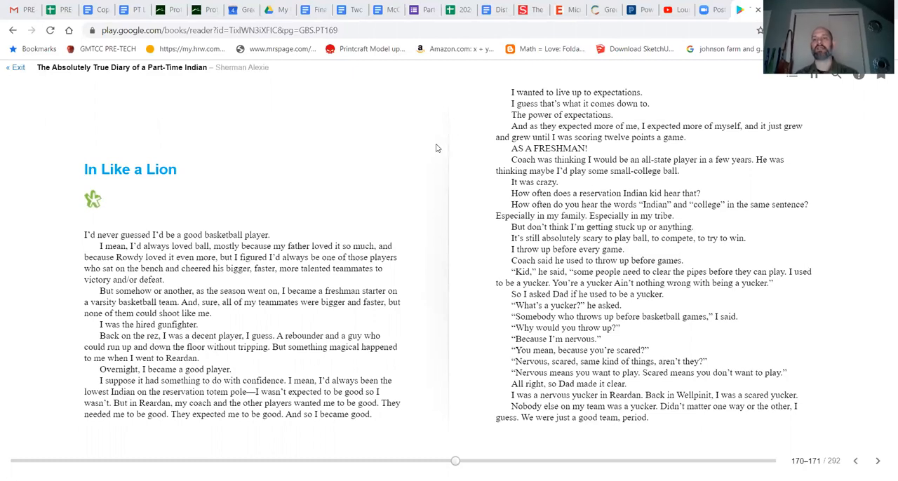
mouse_move(509, 150)
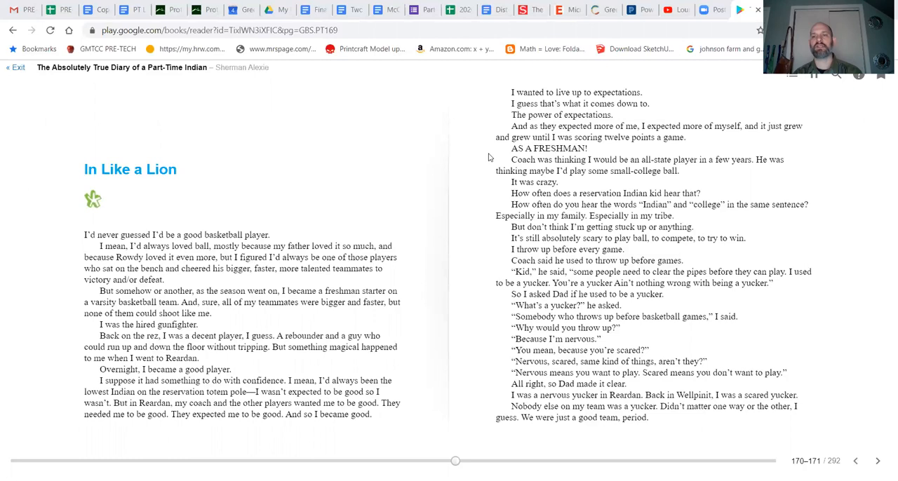
mouse_move(484, 160)
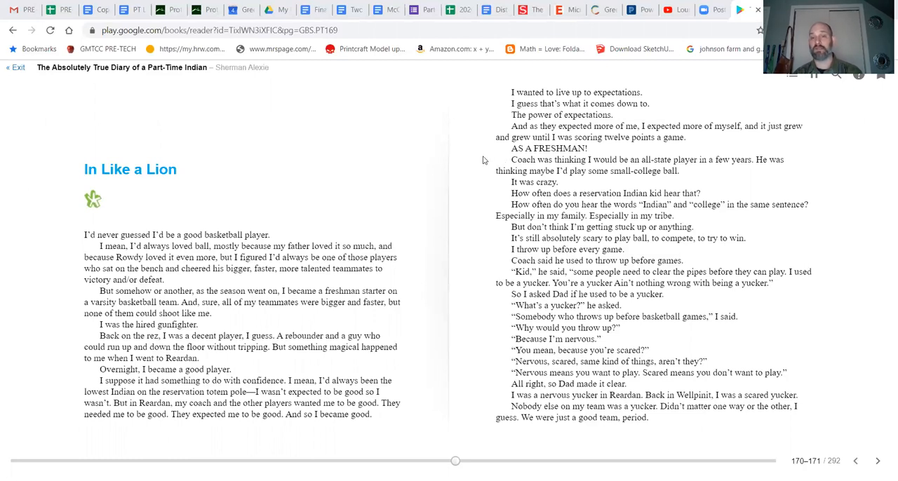
mouse_move(475, 178)
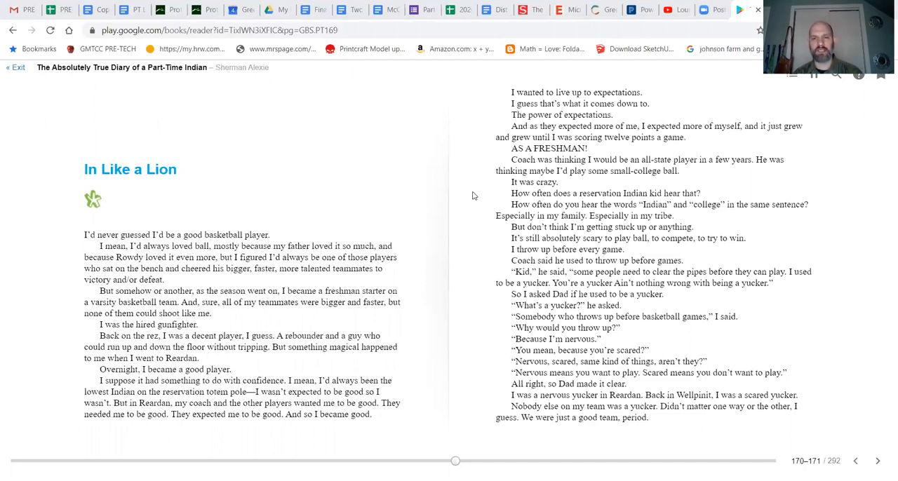
mouse_move(486, 207)
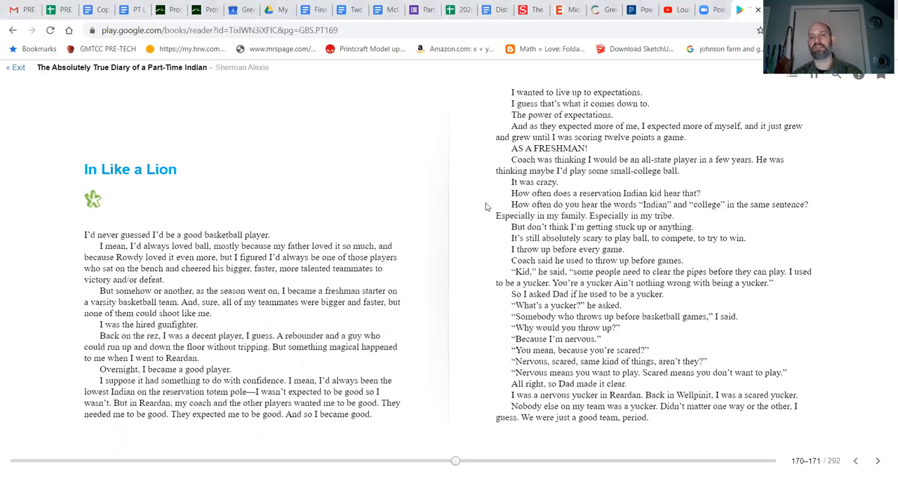
mouse_move(478, 212)
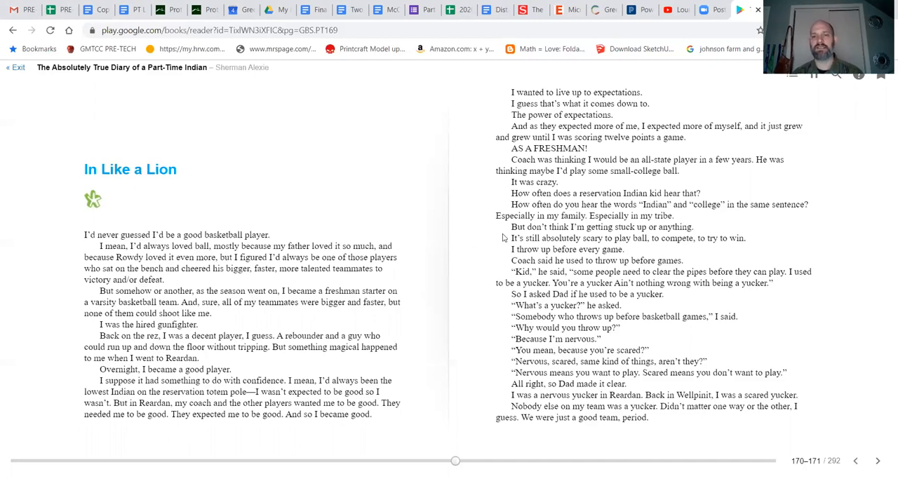
mouse_move(628, 231)
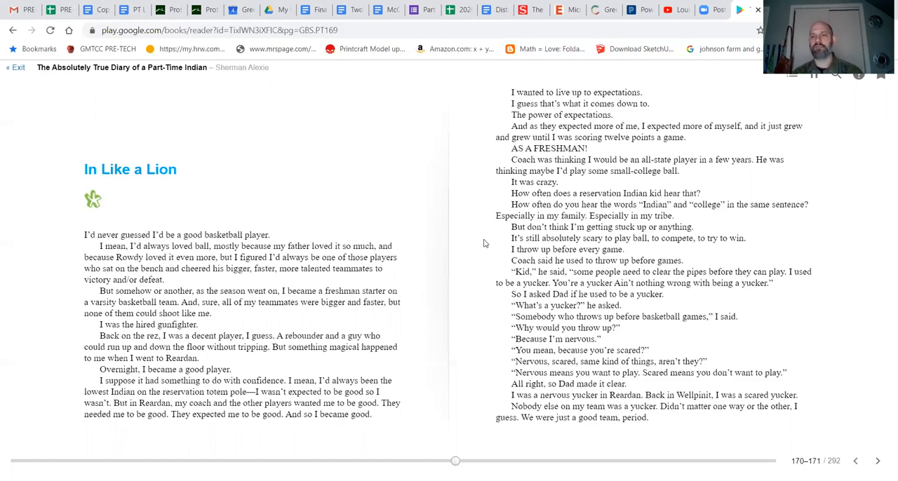
mouse_move(495, 241)
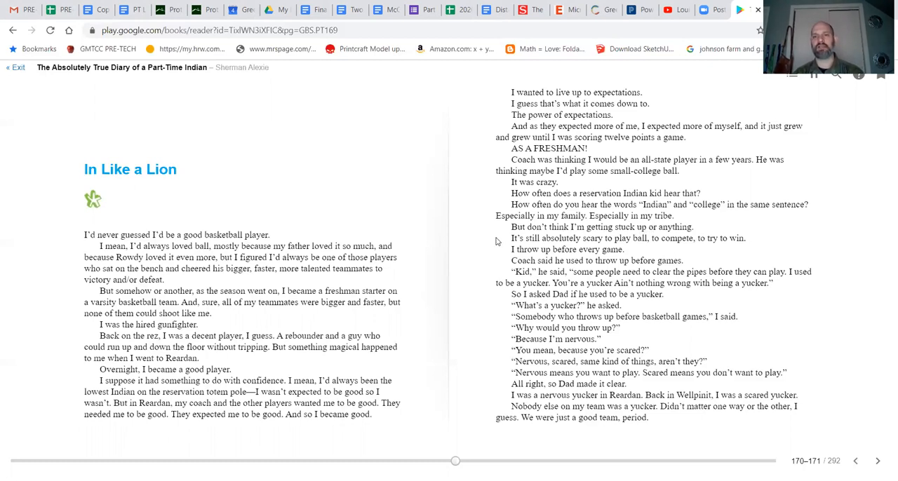
mouse_move(488, 247)
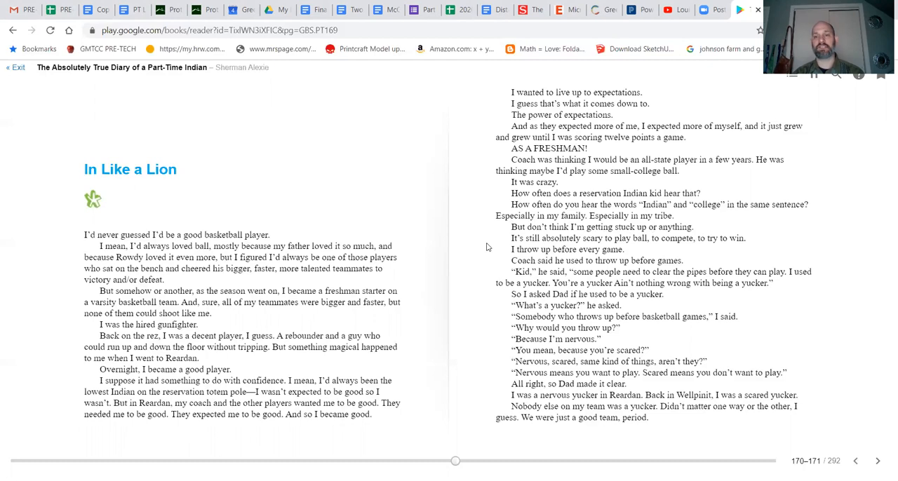
mouse_move(491, 246)
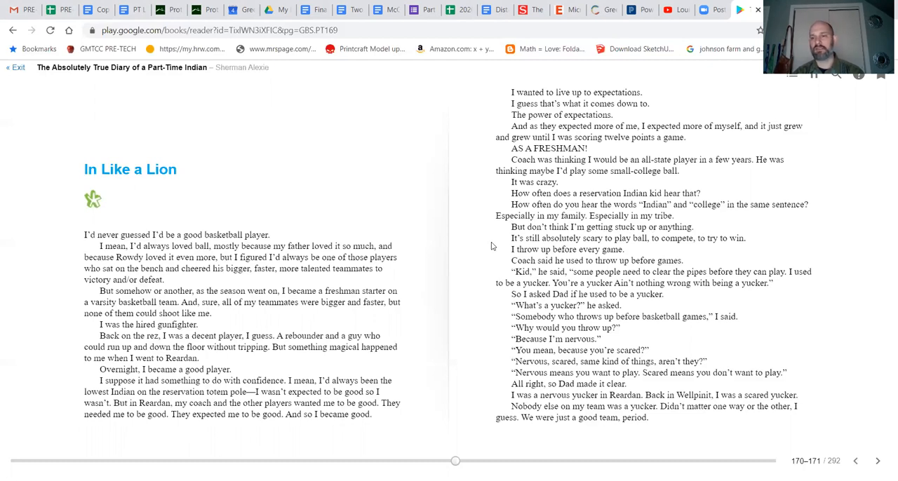
mouse_move(497, 263)
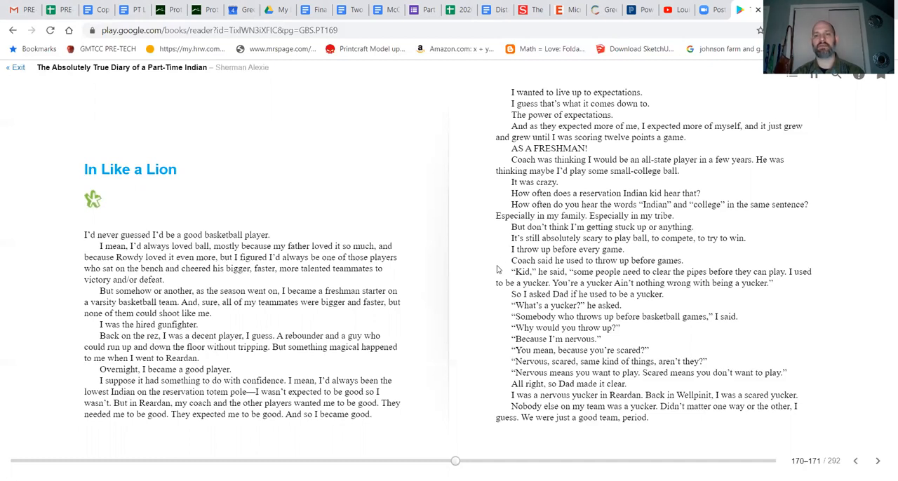
mouse_move(482, 283)
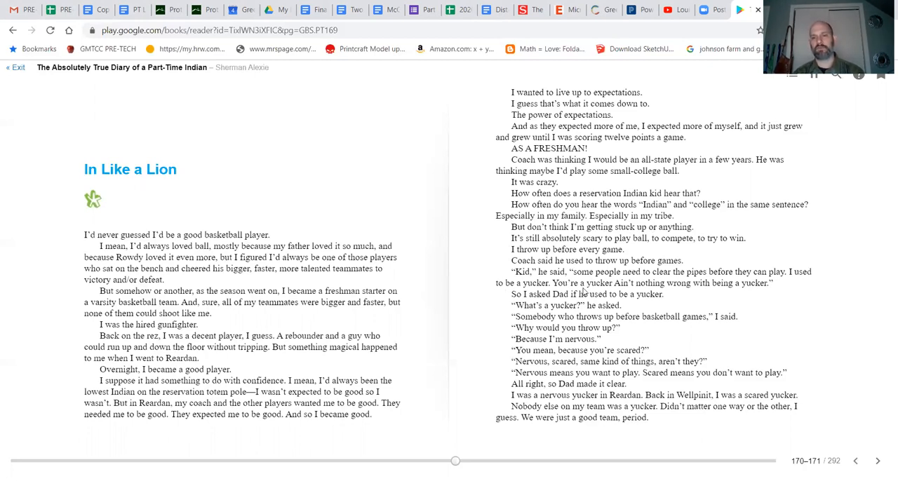
mouse_move(454, 315)
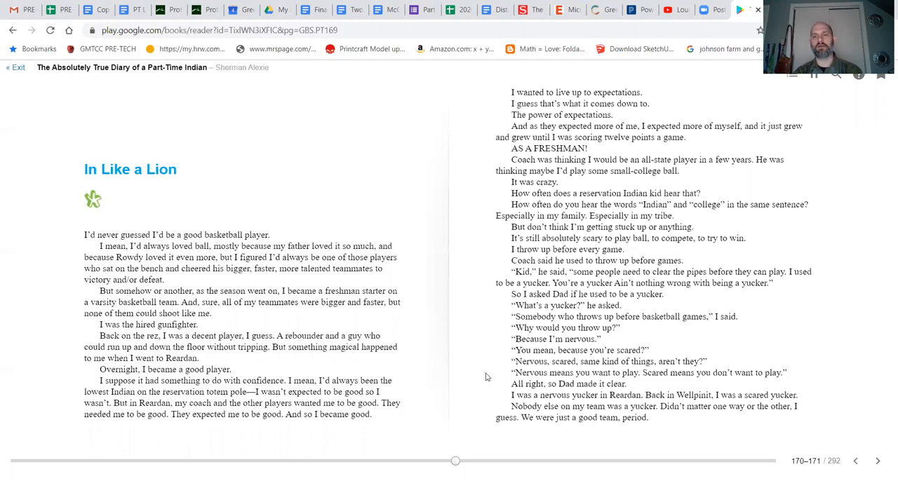
mouse_move(497, 355)
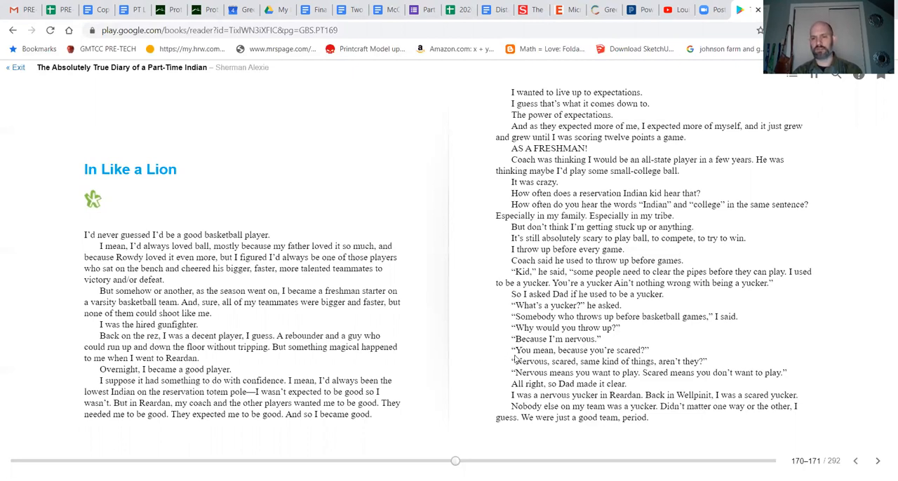
mouse_move(502, 374)
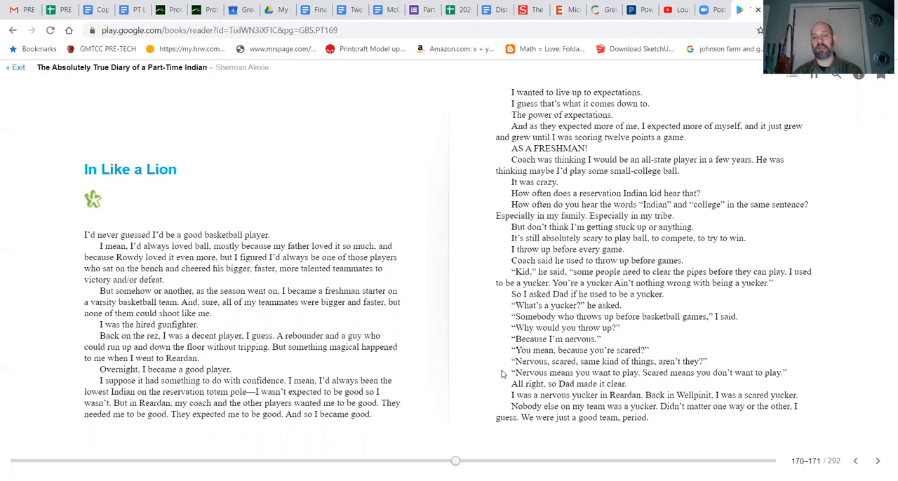
mouse_move(506, 389)
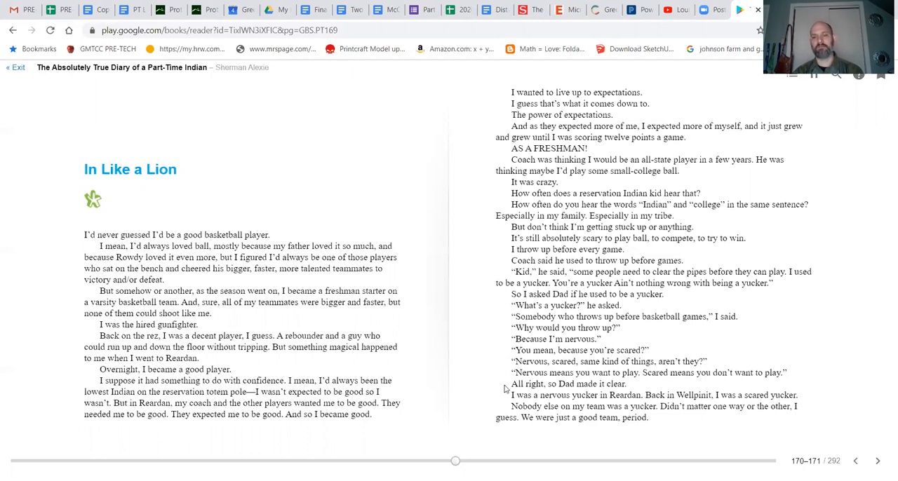
mouse_move(482, 385)
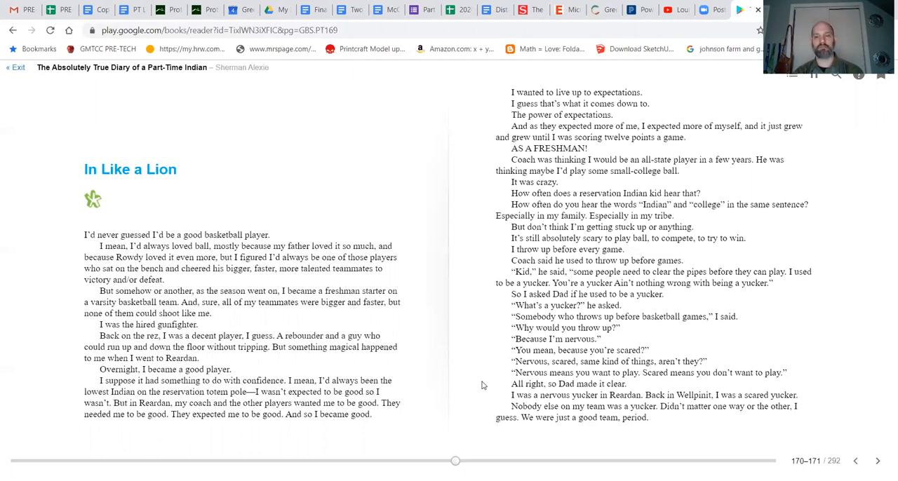
mouse_move(492, 390)
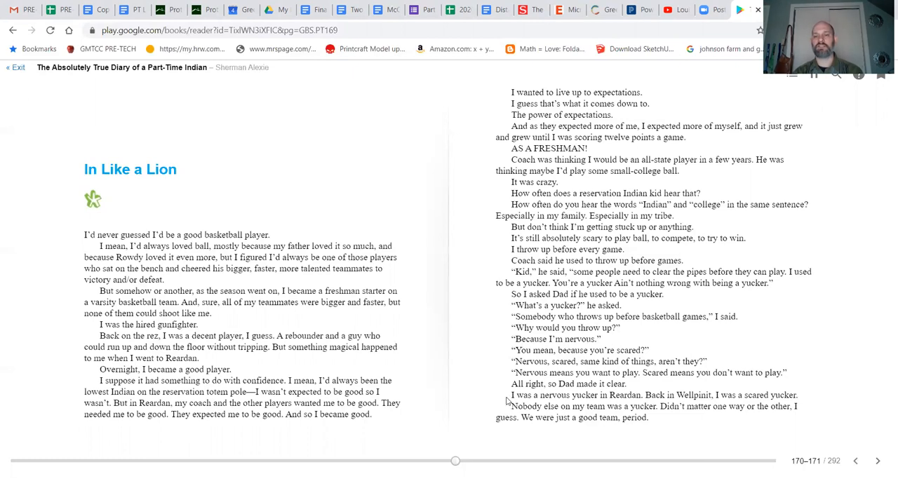
mouse_move(495, 403)
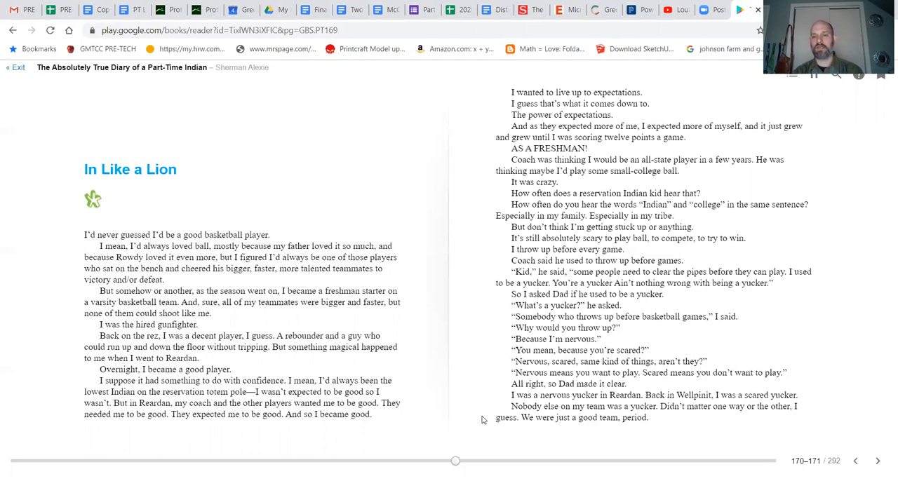
mouse_move(480, 418)
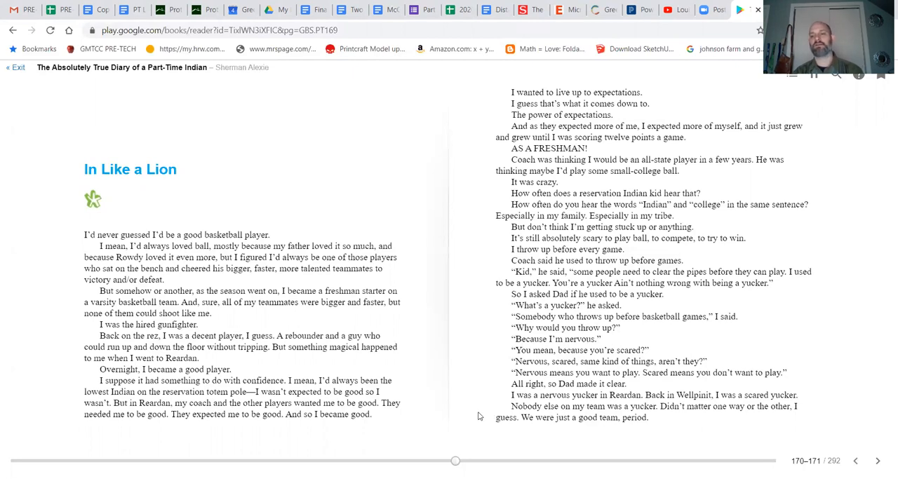
mouse_move(519, 429)
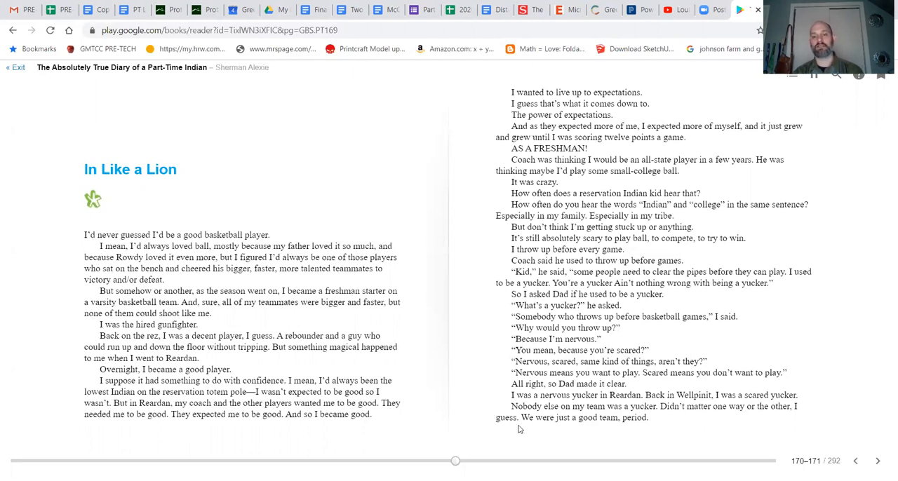
mouse_move(840, 447)
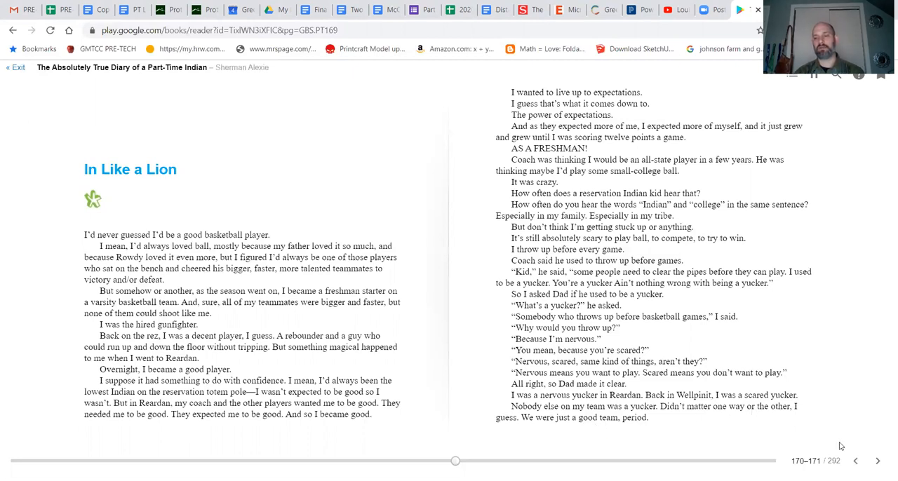
Page forward to pages 175–177, showing the 'I am a TV star' drawing
click(878, 461)
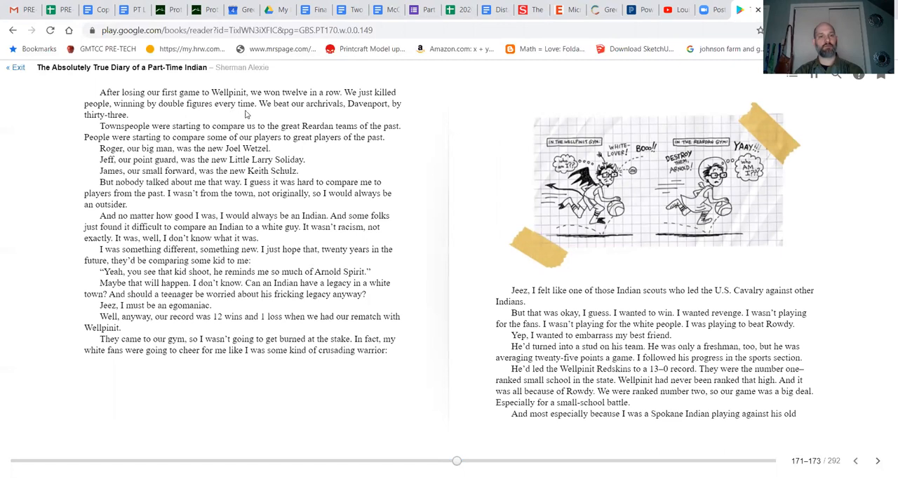
mouse_move(148, 117)
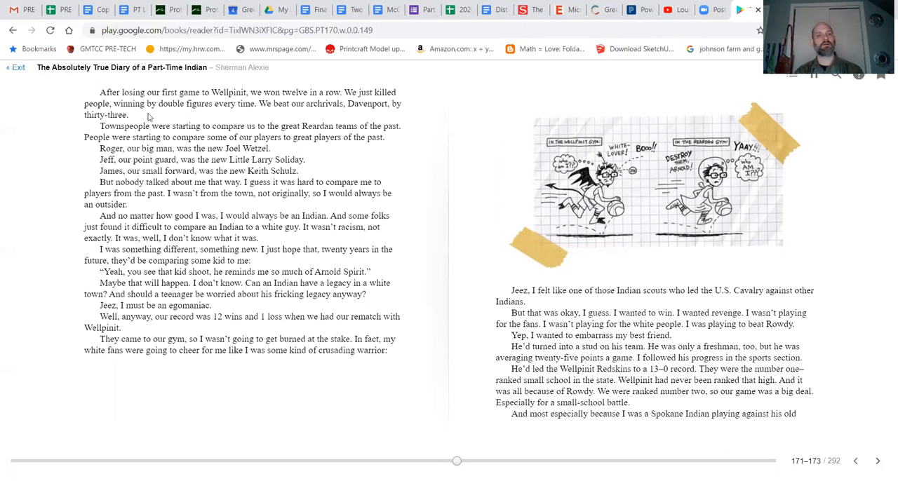
mouse_move(181, 116)
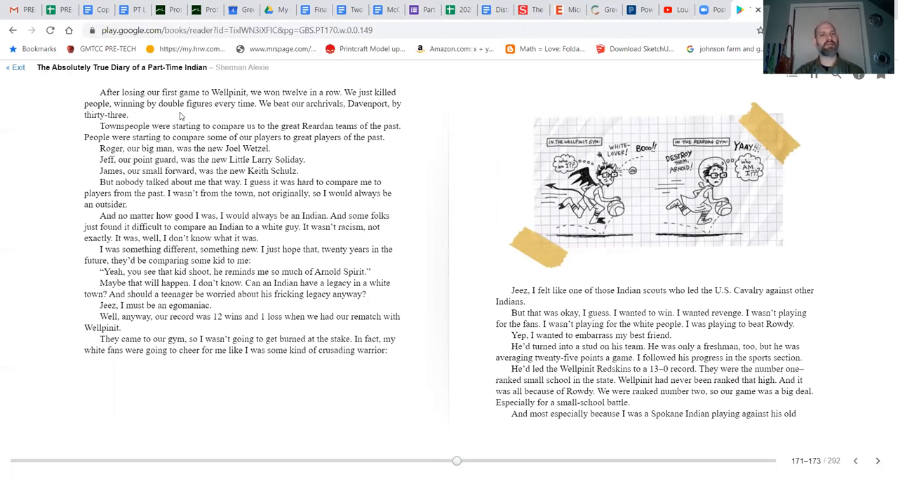
mouse_move(232, 116)
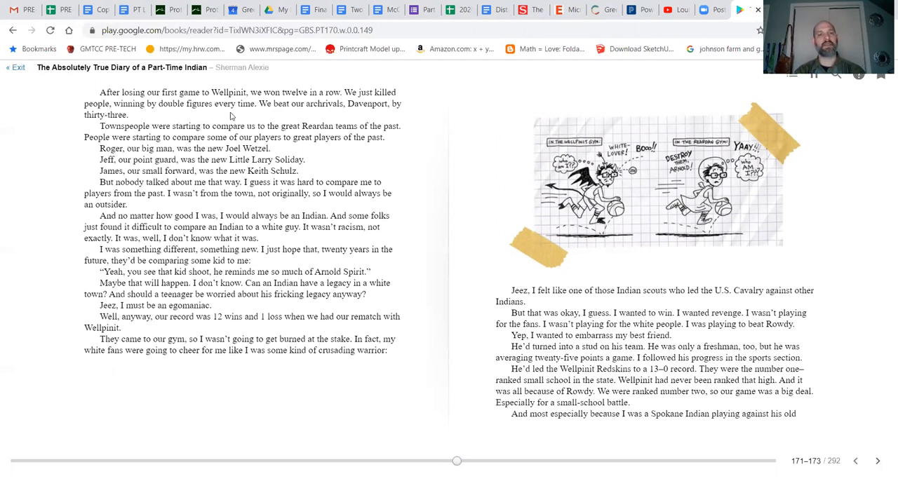
mouse_move(96, 139)
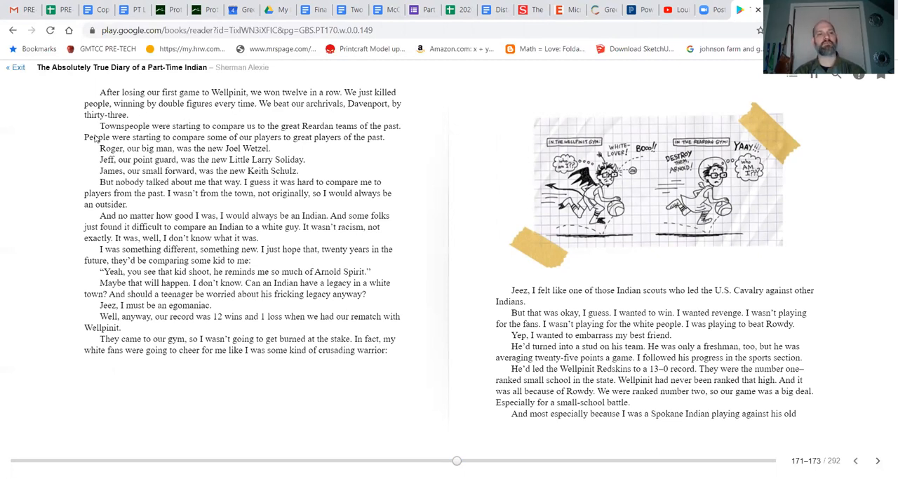
mouse_move(92, 135)
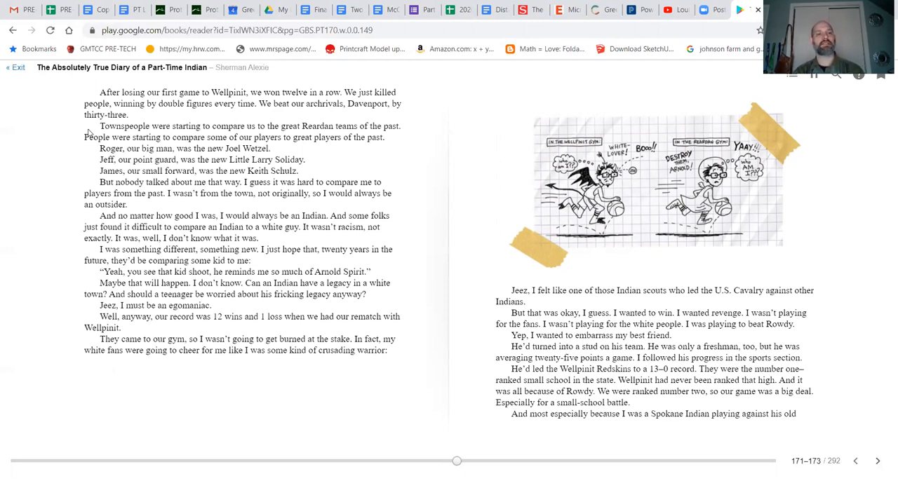
mouse_move(70, 145)
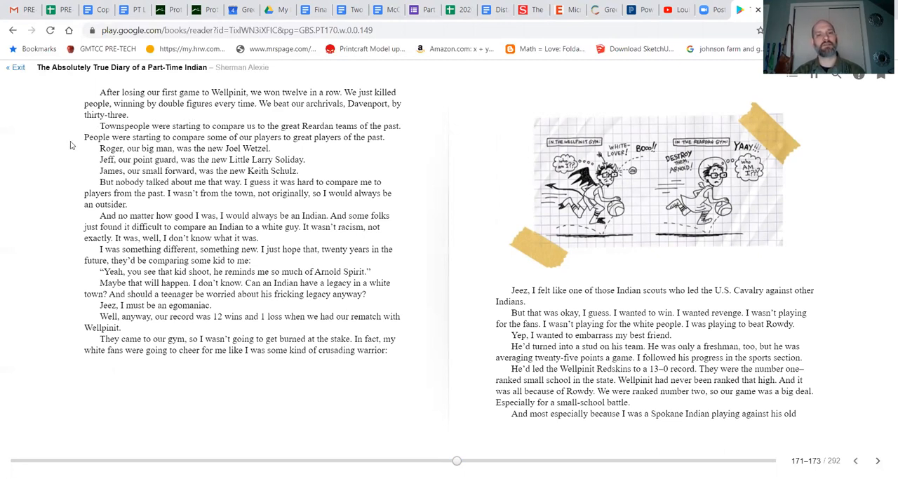
mouse_move(119, 145)
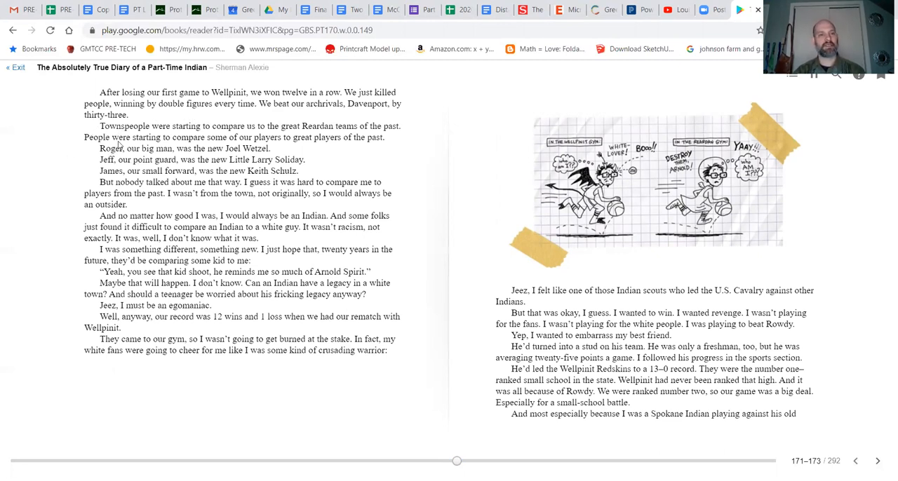
mouse_move(295, 150)
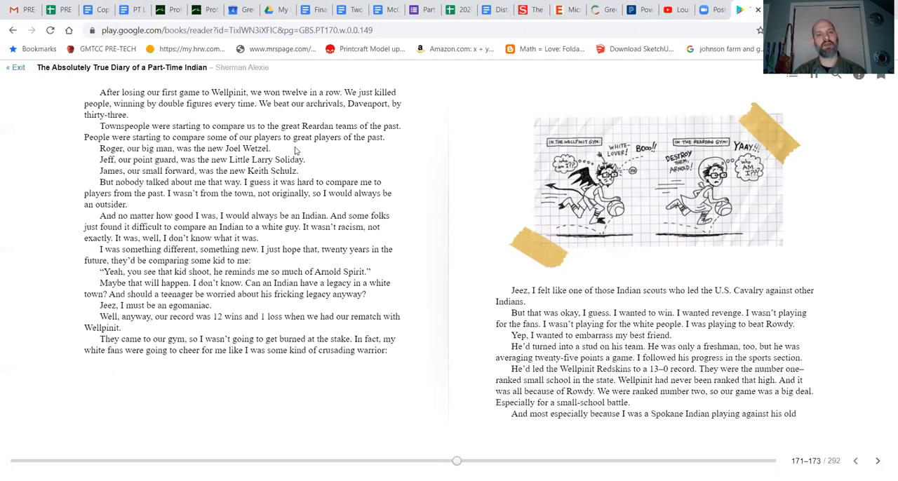
mouse_move(114, 160)
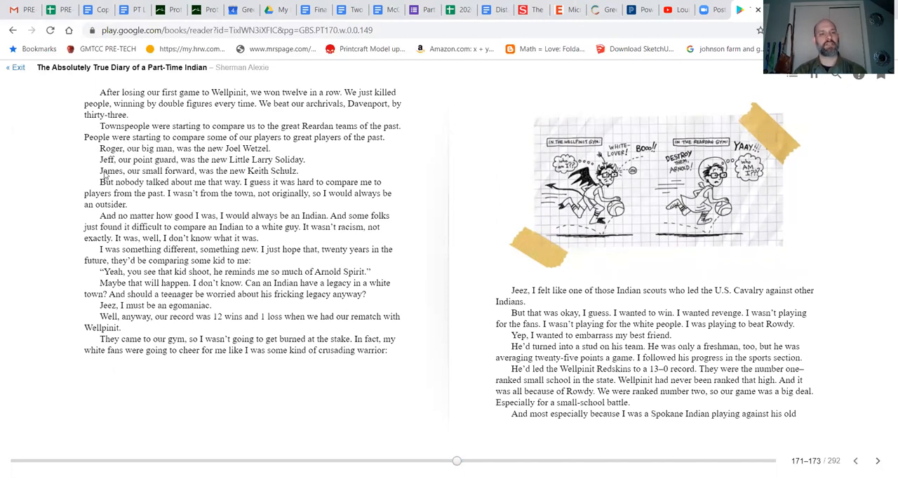
mouse_move(276, 166)
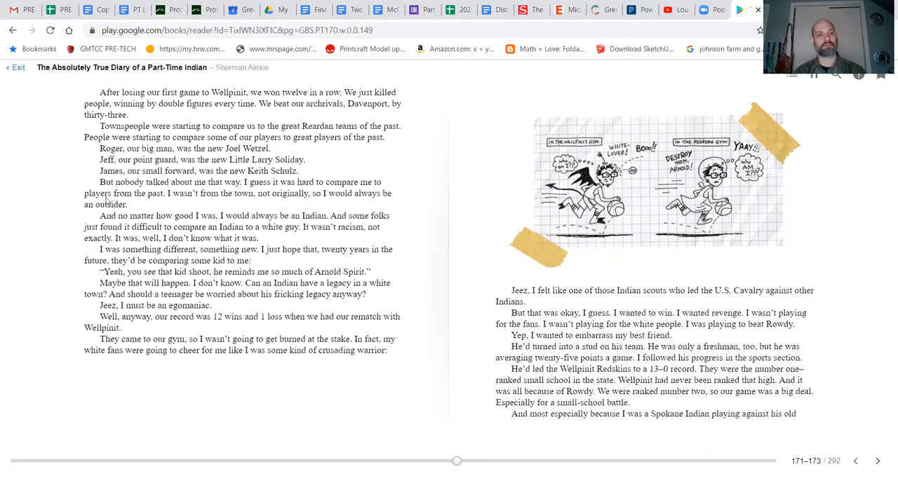
mouse_move(231, 195)
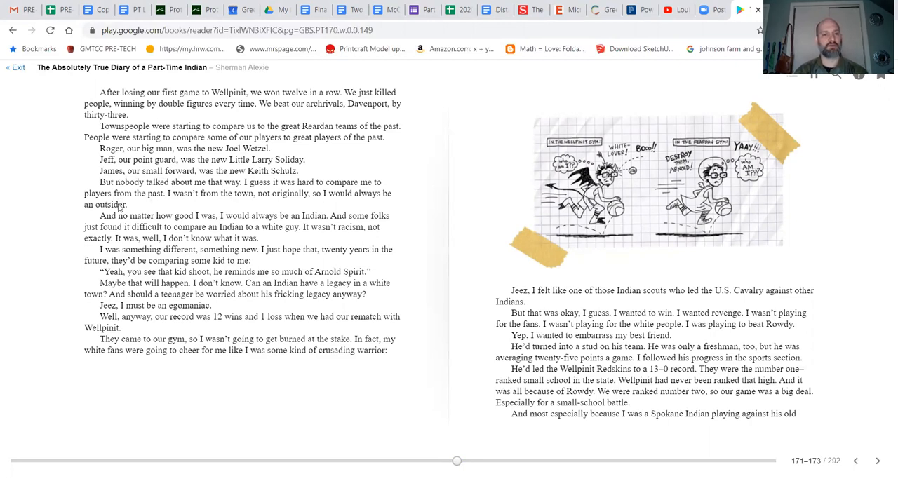
mouse_move(179, 207)
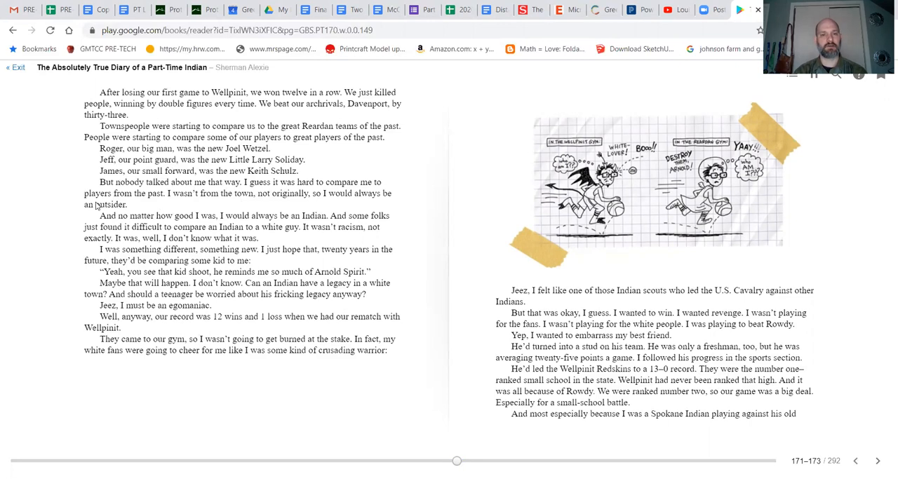
mouse_move(75, 224)
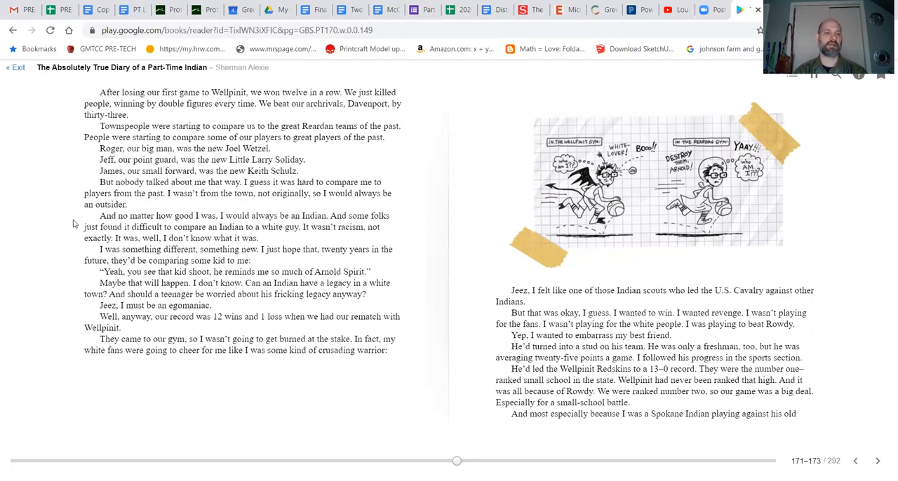
mouse_move(49, 227)
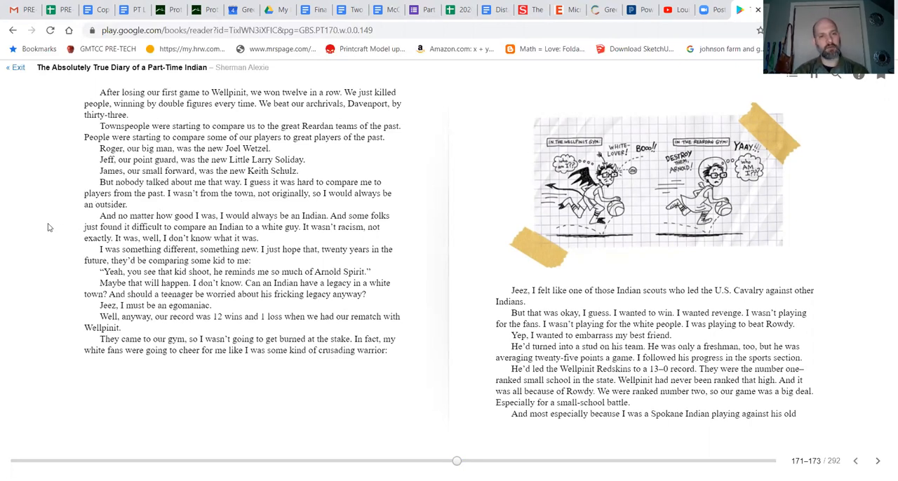
mouse_move(68, 247)
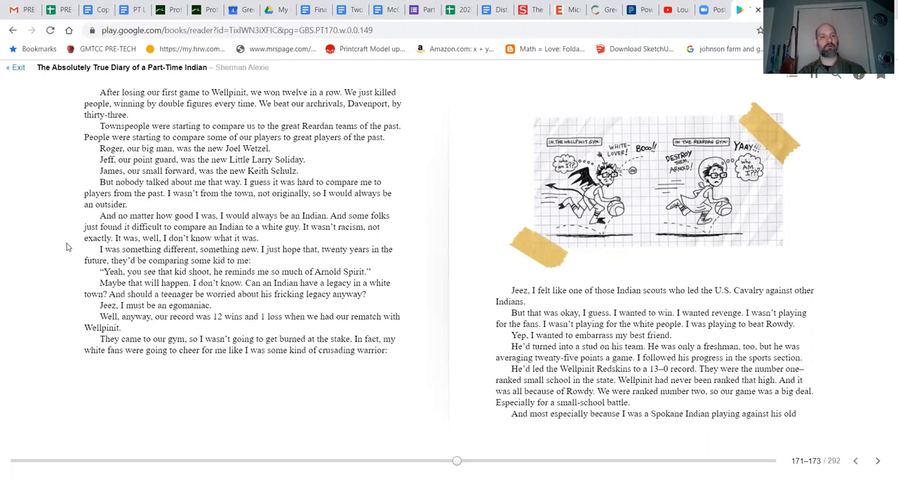
mouse_move(219, 241)
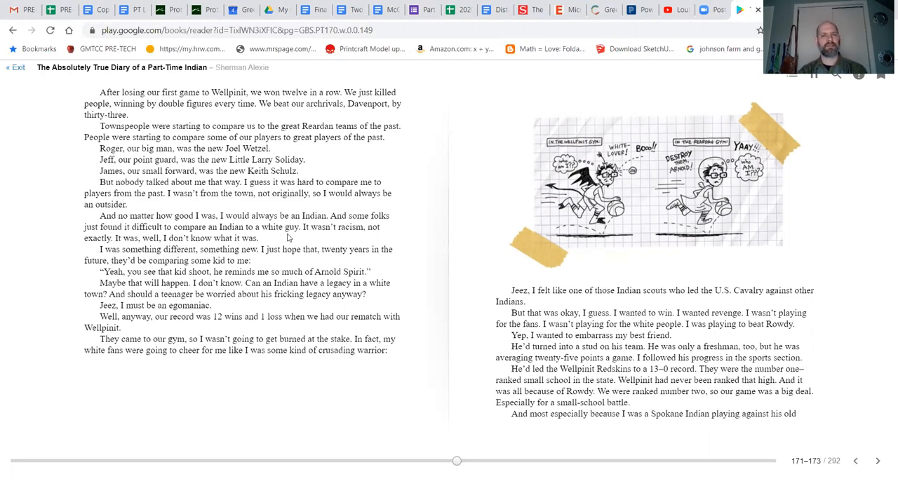
mouse_move(85, 249)
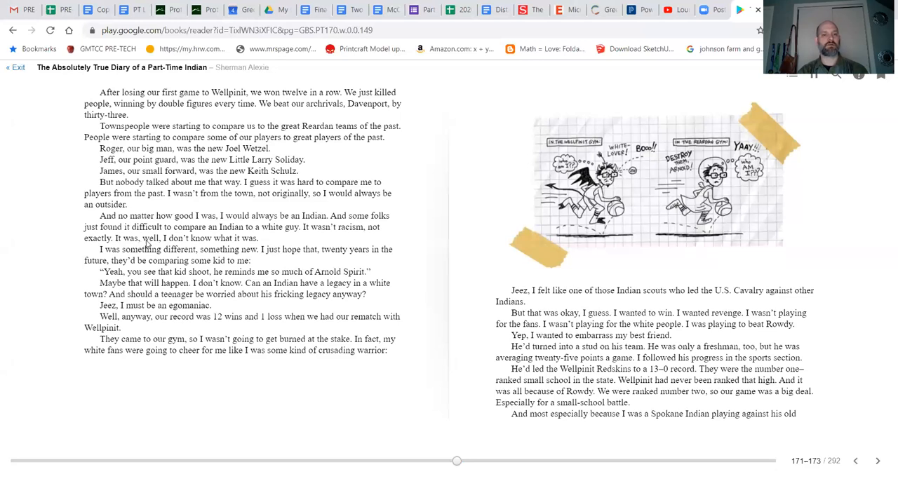
mouse_move(82, 256)
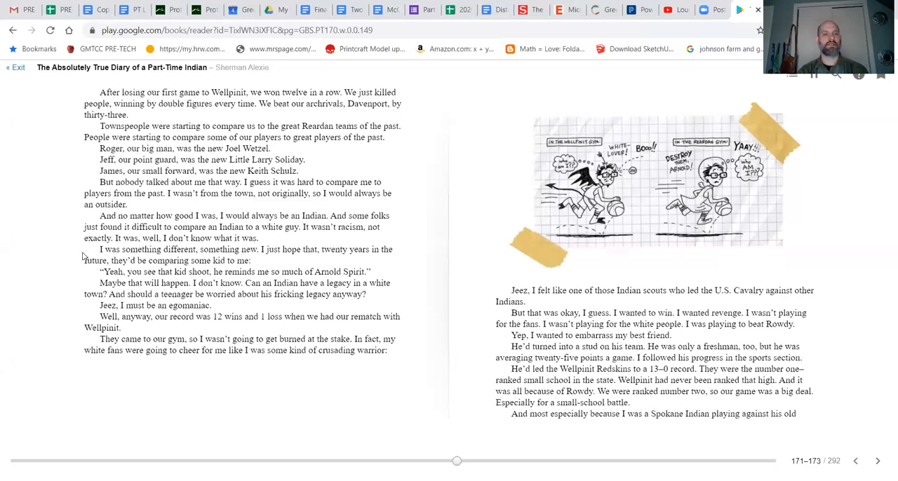
mouse_move(264, 268)
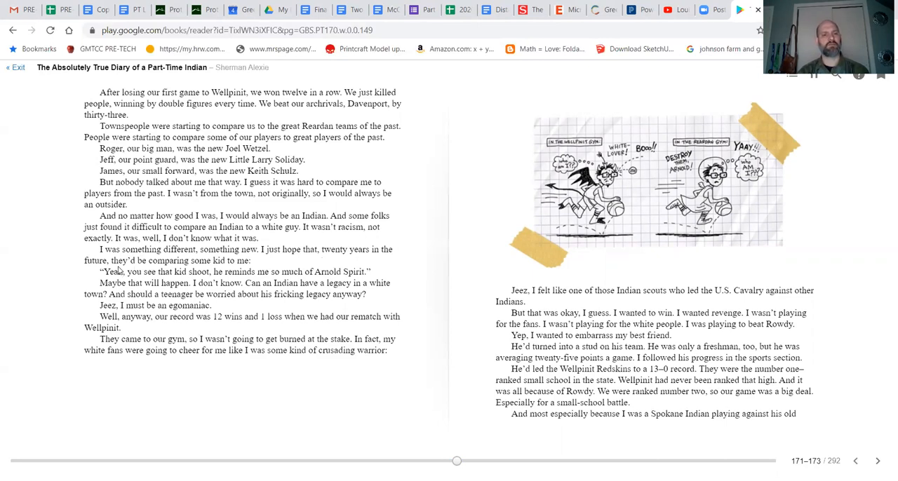
mouse_move(78, 290)
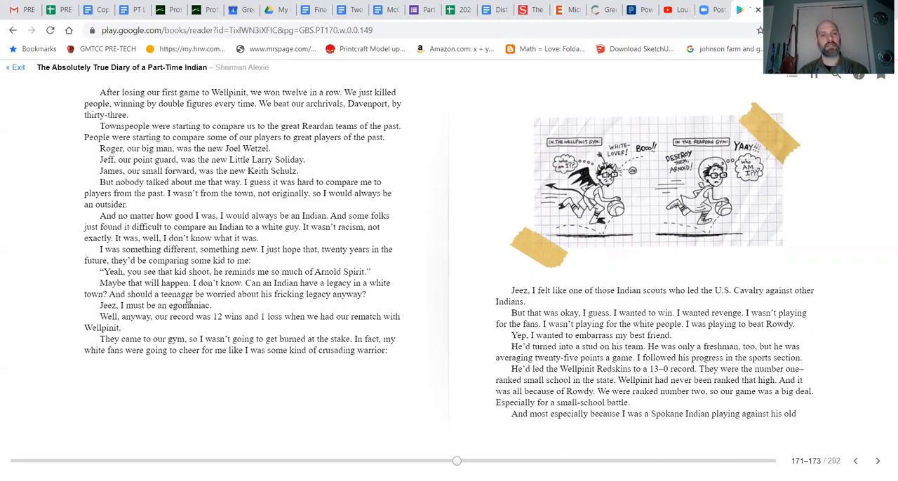
mouse_move(124, 307)
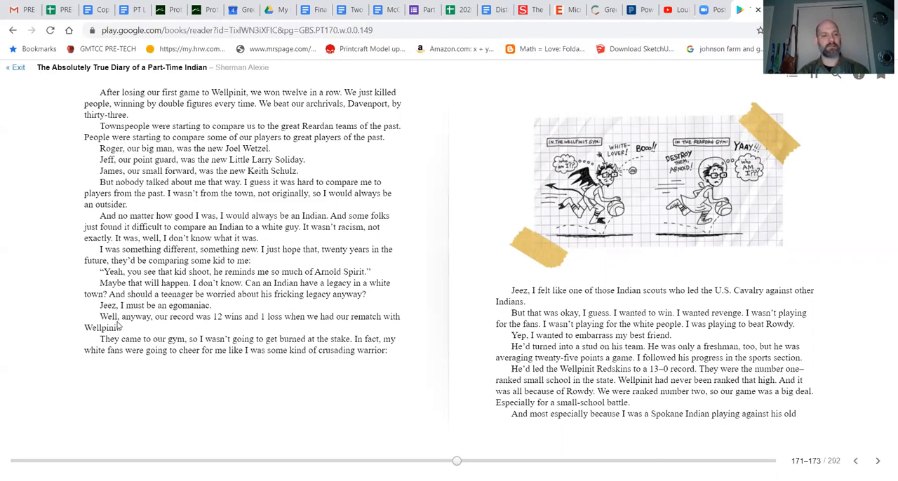
mouse_move(206, 330)
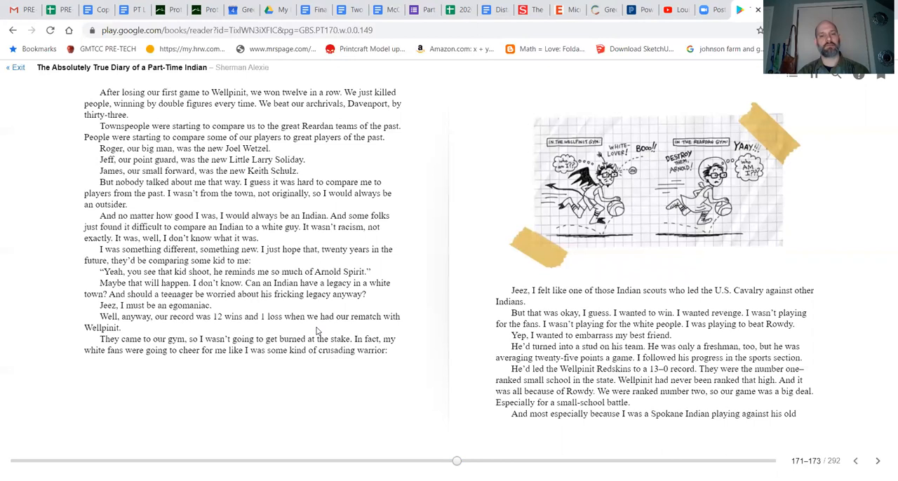
mouse_move(77, 346)
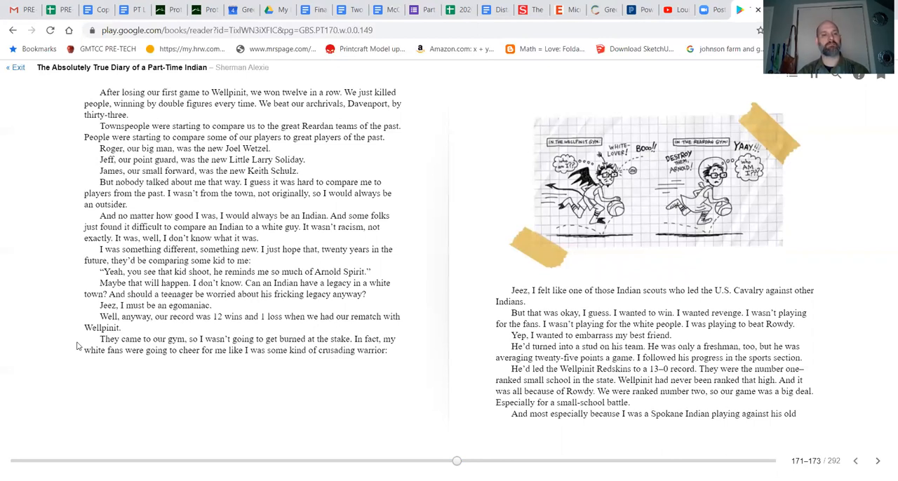
mouse_move(90, 375)
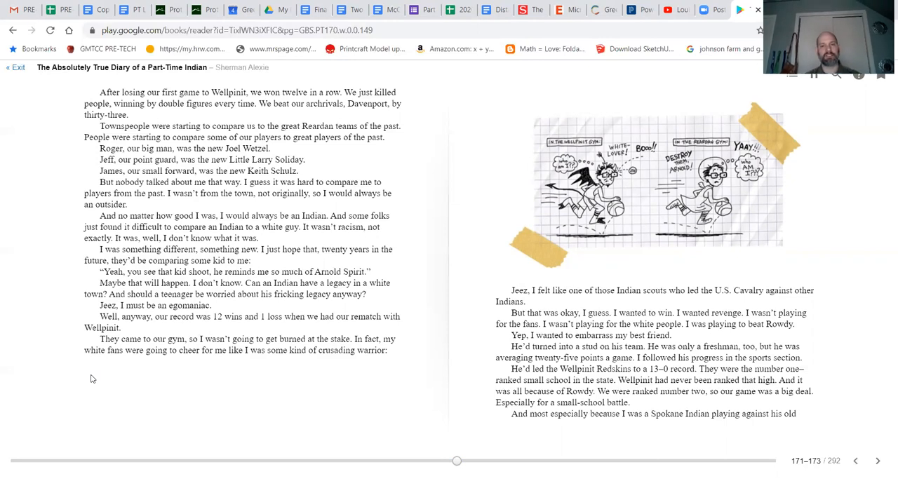
mouse_move(170, 363)
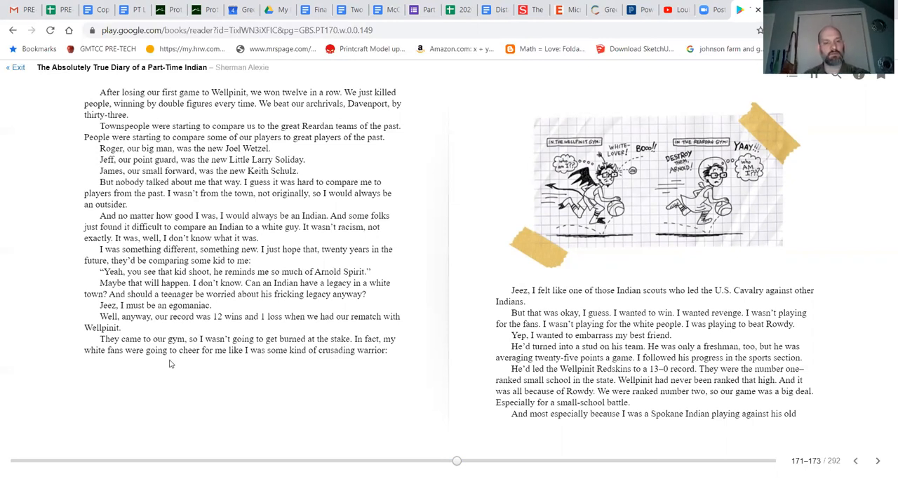
mouse_move(349, 374)
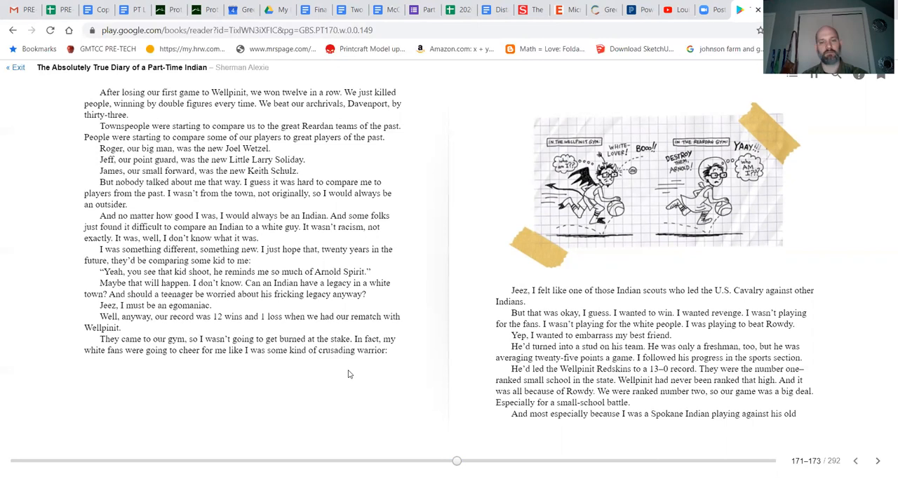
mouse_move(545, 258)
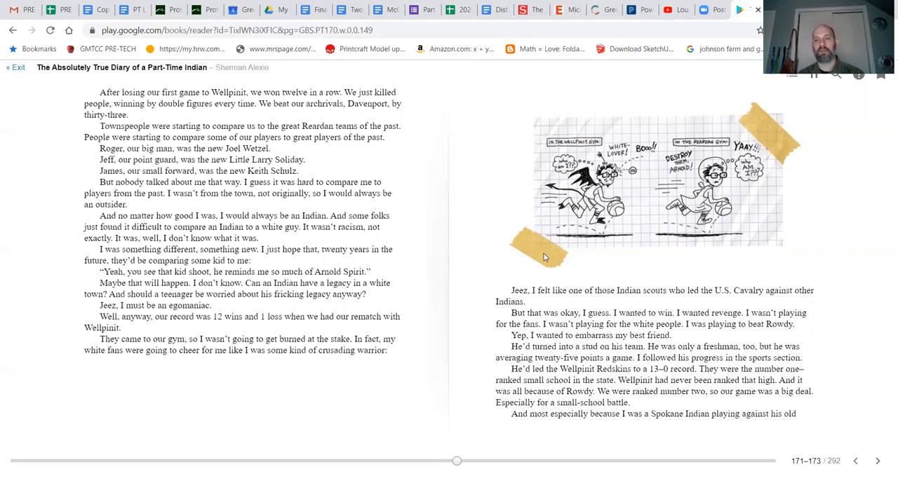
mouse_move(705, 190)
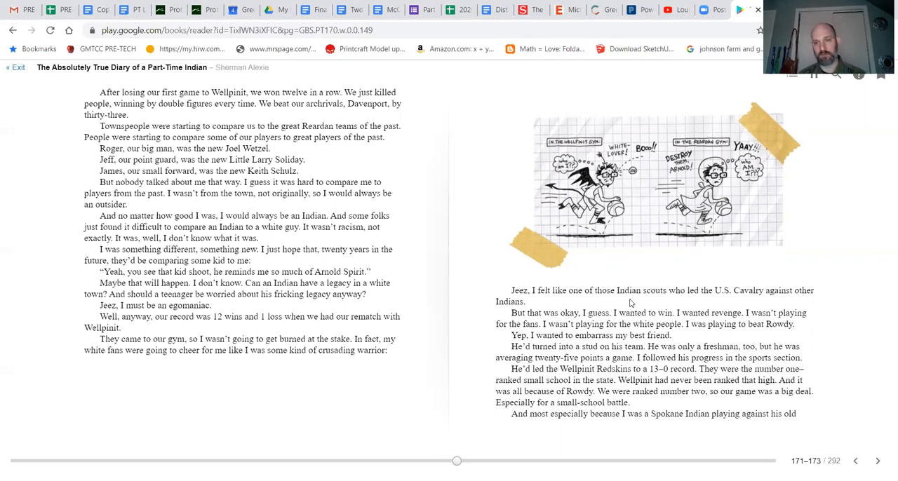
mouse_move(695, 300)
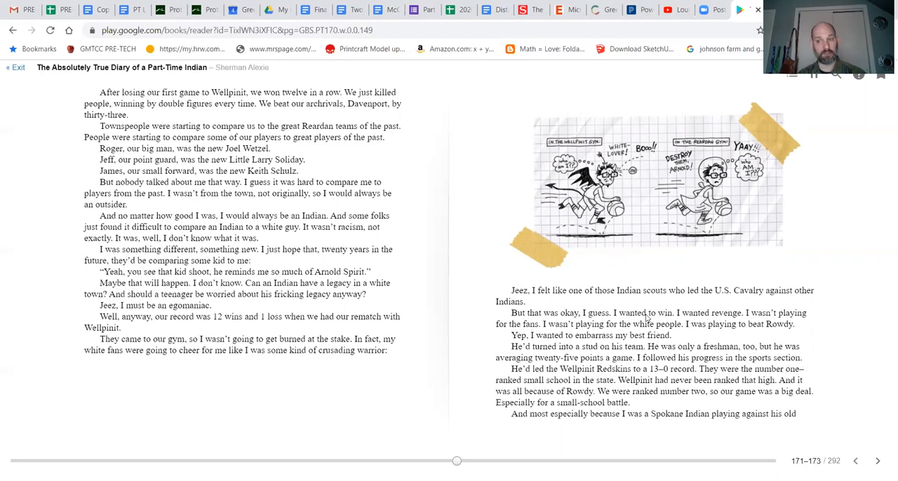
mouse_move(556, 336)
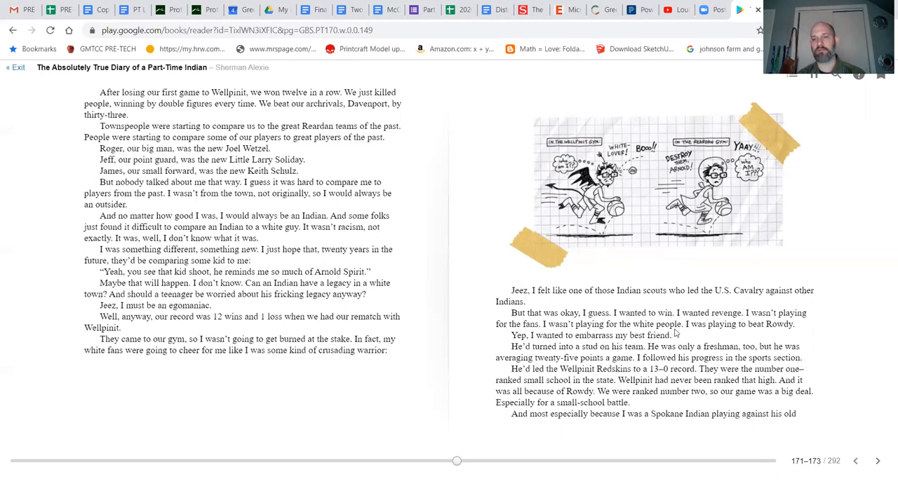
mouse_move(787, 335)
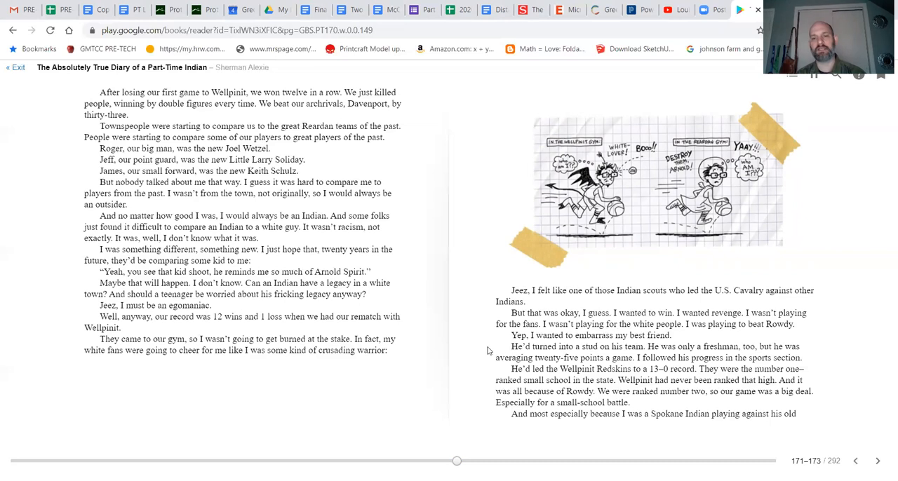
mouse_move(600, 355)
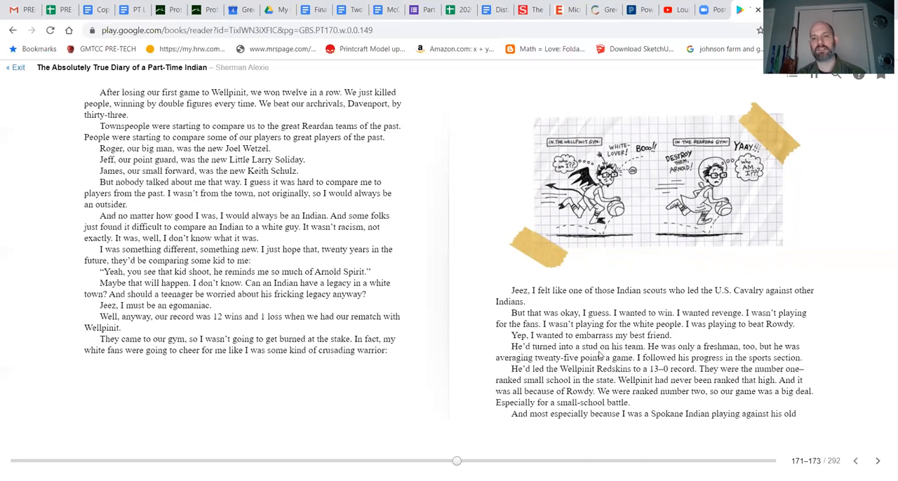
mouse_move(715, 355)
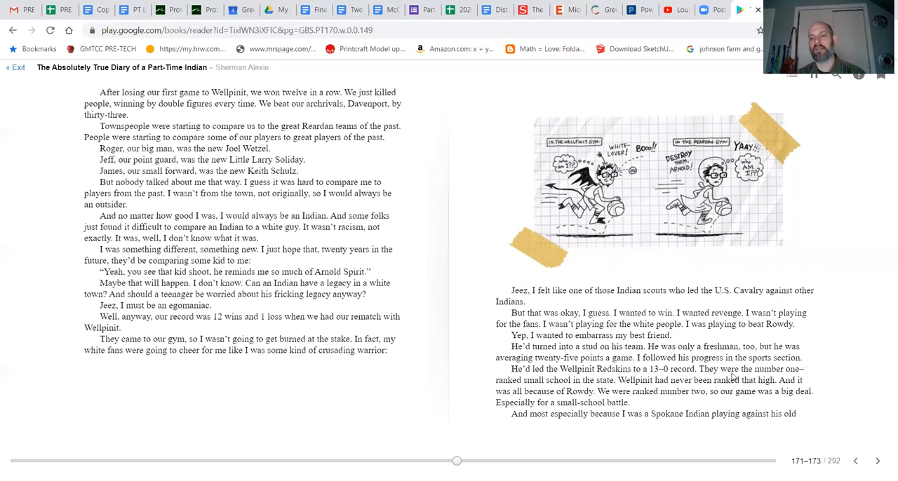
mouse_move(572, 391)
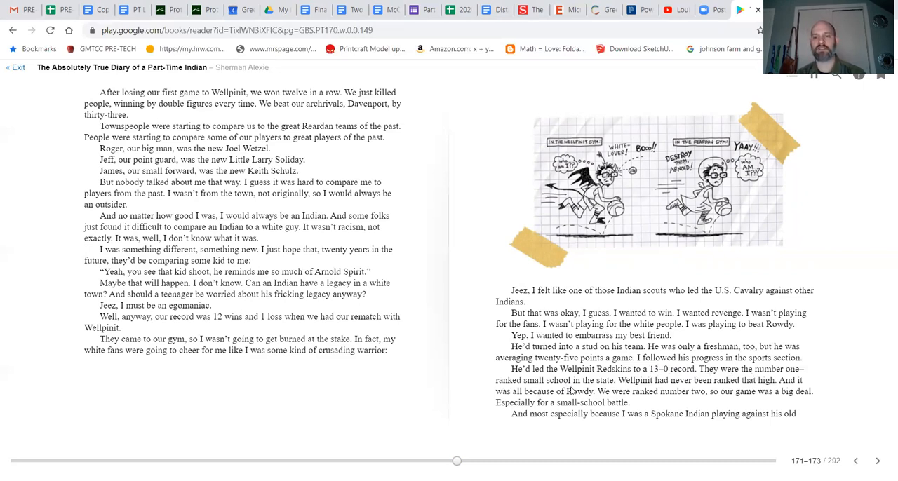
mouse_move(670, 391)
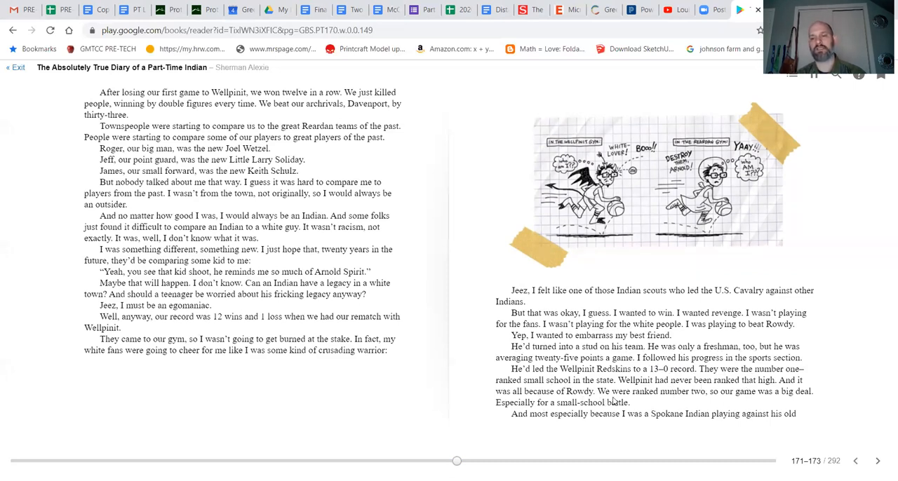
mouse_move(761, 405)
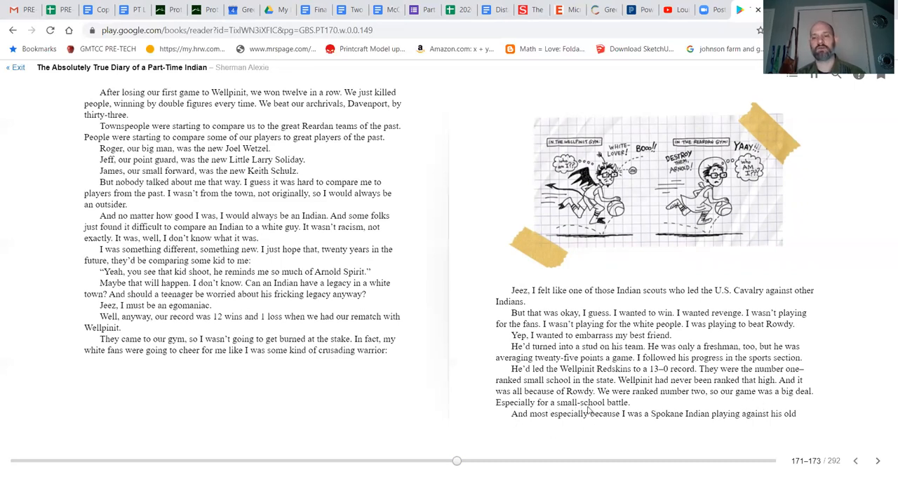
mouse_move(539, 432)
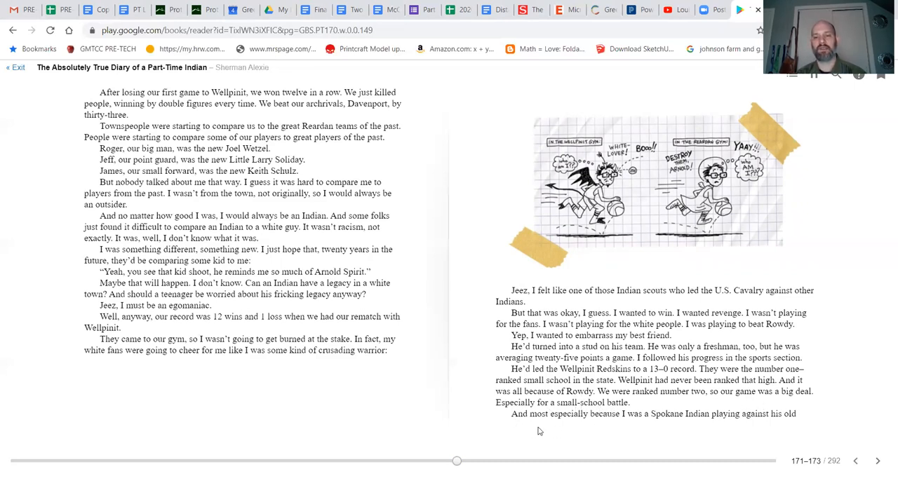
mouse_move(677, 426)
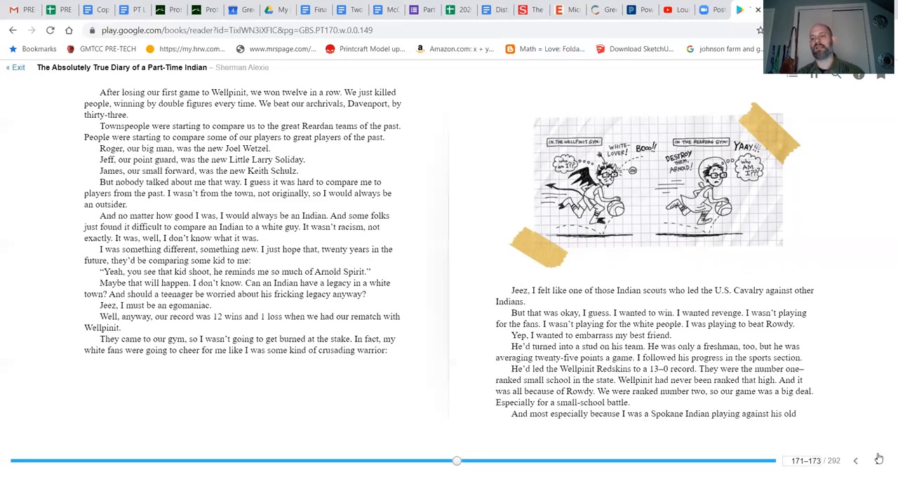
click(877, 461)
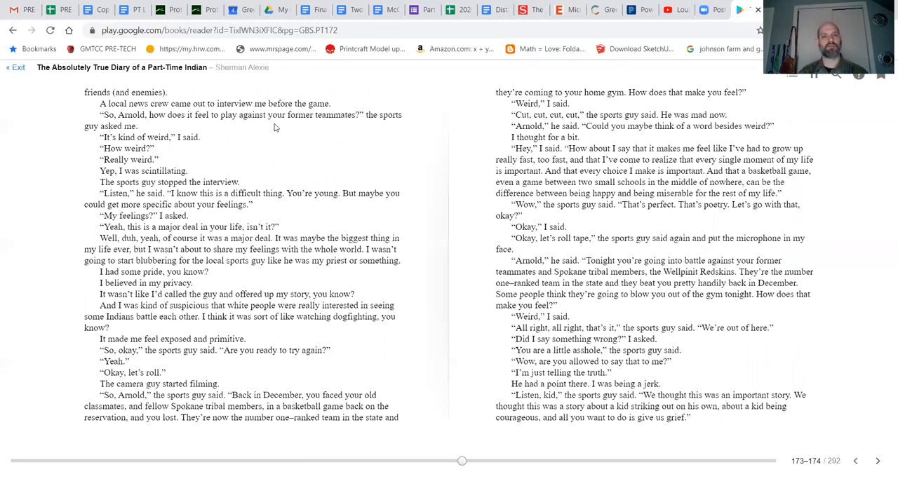
mouse_move(106, 139)
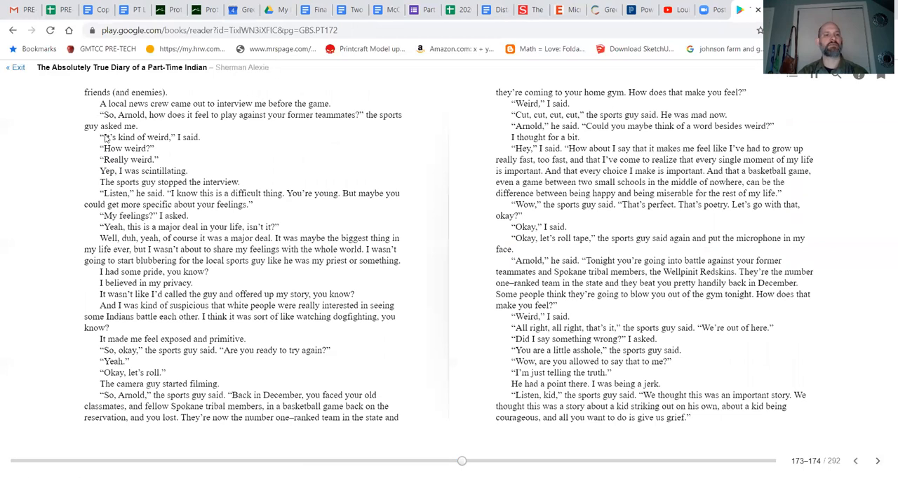
mouse_move(185, 155)
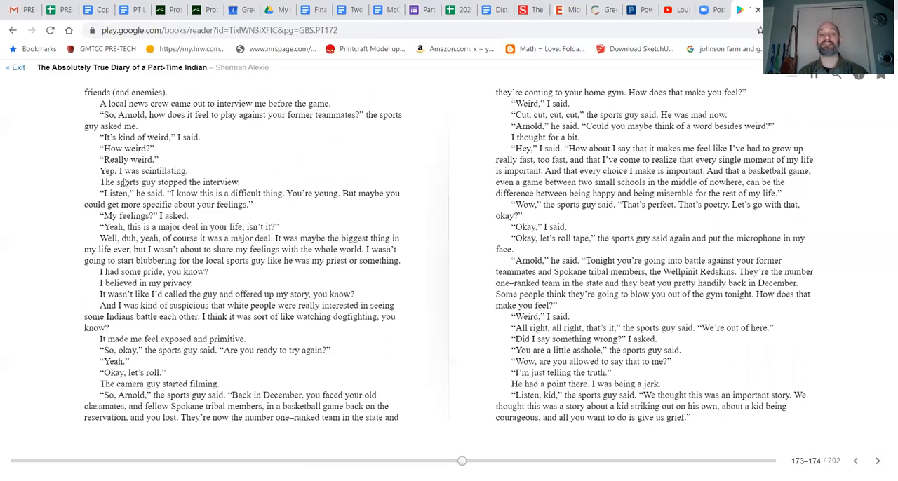
mouse_move(207, 191)
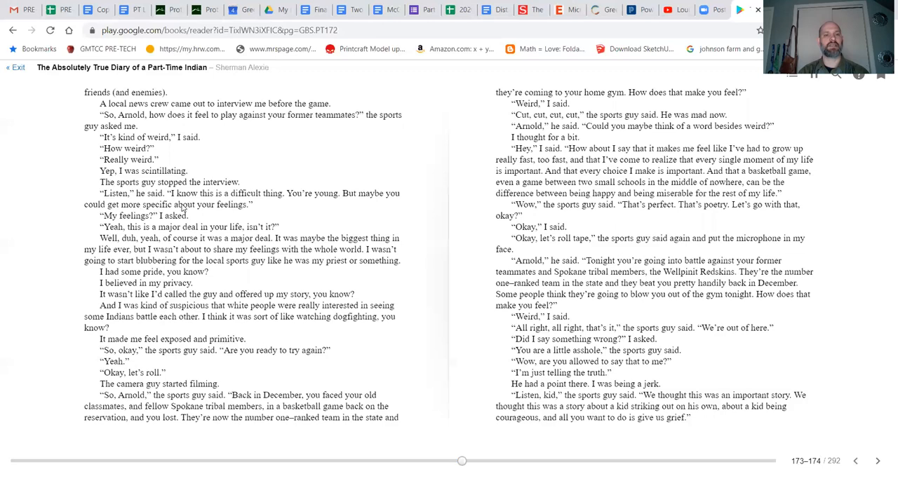
mouse_move(265, 208)
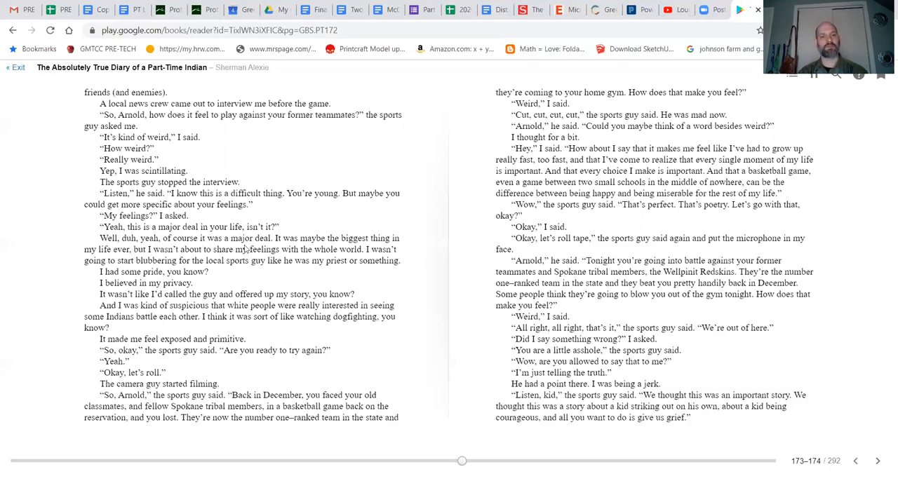
mouse_move(56, 272)
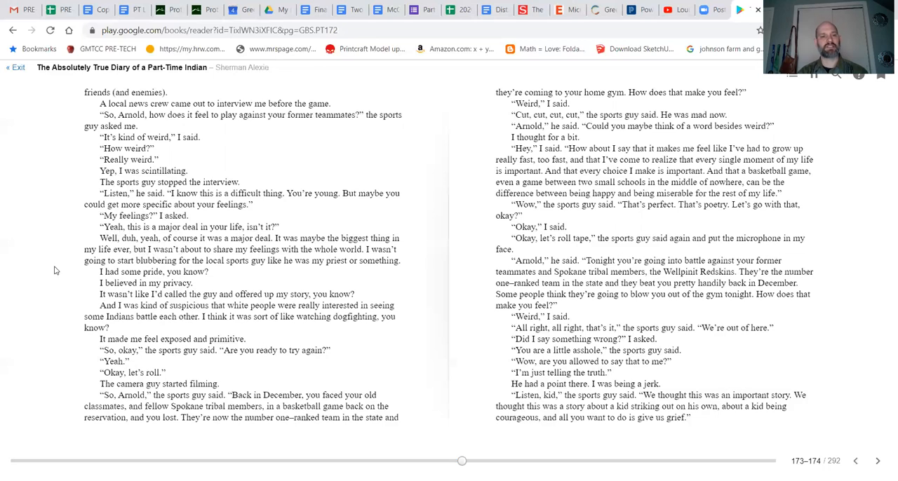
mouse_move(187, 259)
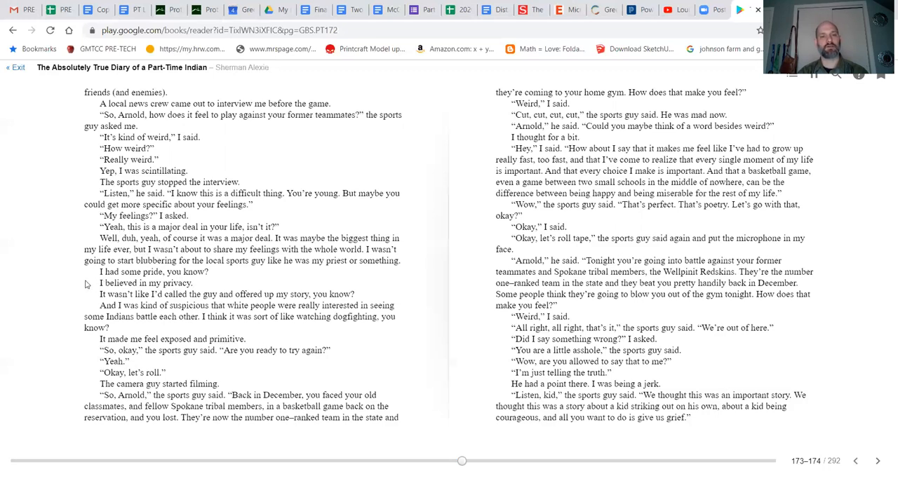
mouse_move(76, 299)
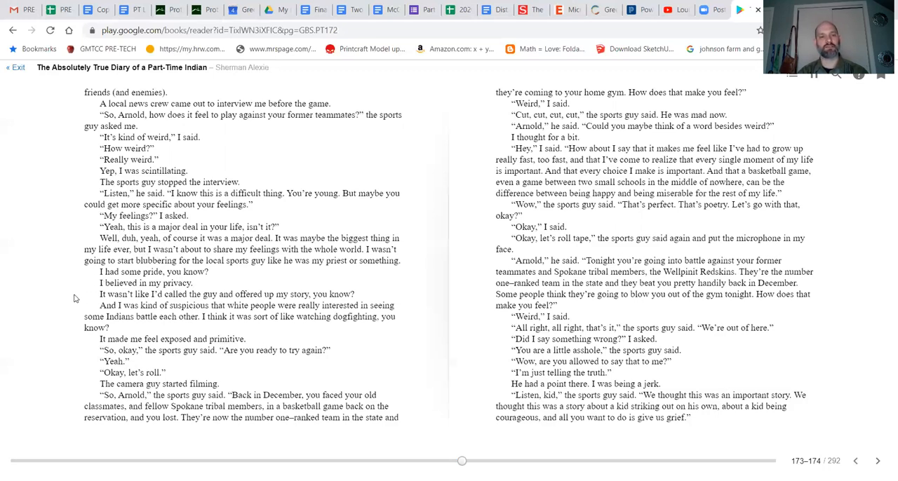
mouse_move(94, 281)
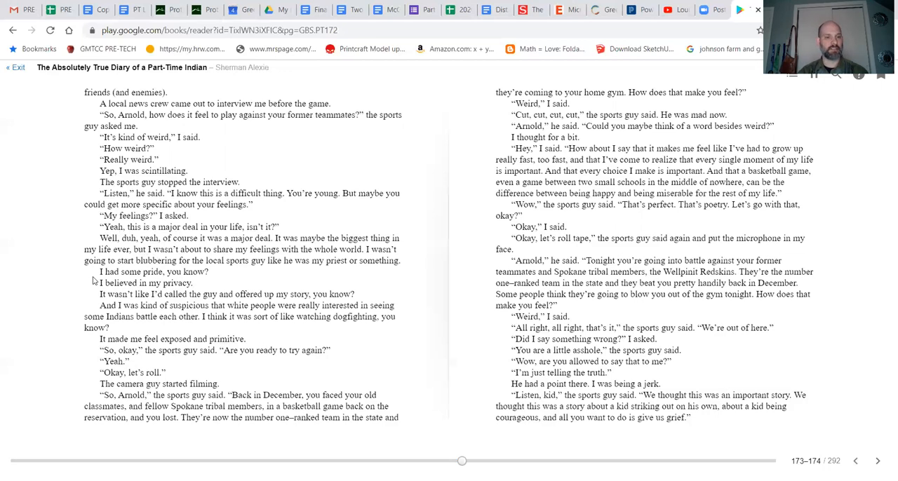
mouse_move(95, 297)
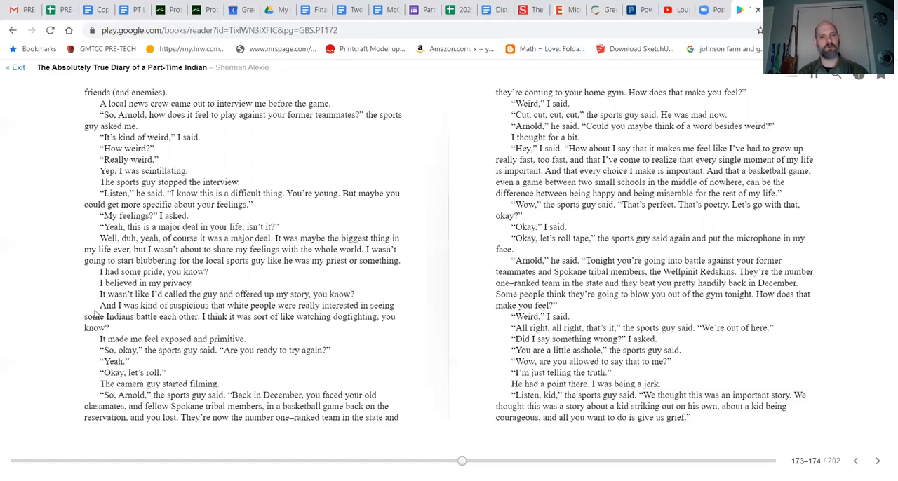
mouse_move(81, 309)
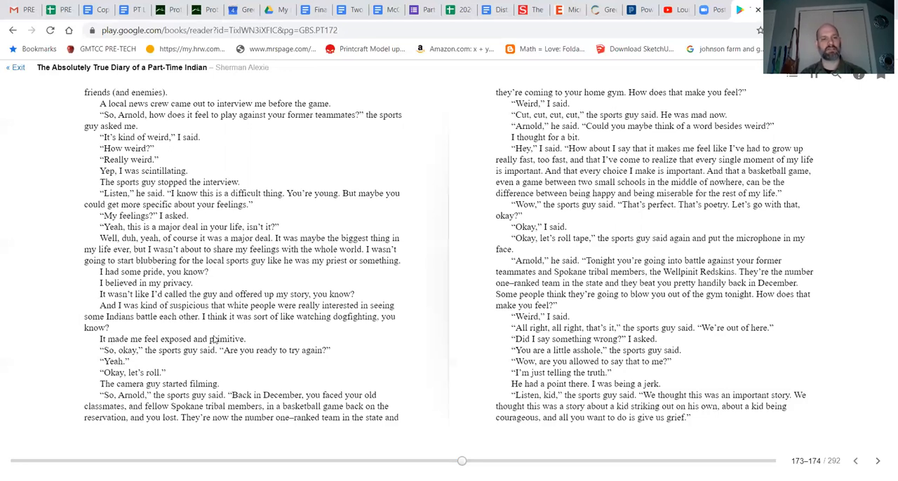
mouse_move(316, 331)
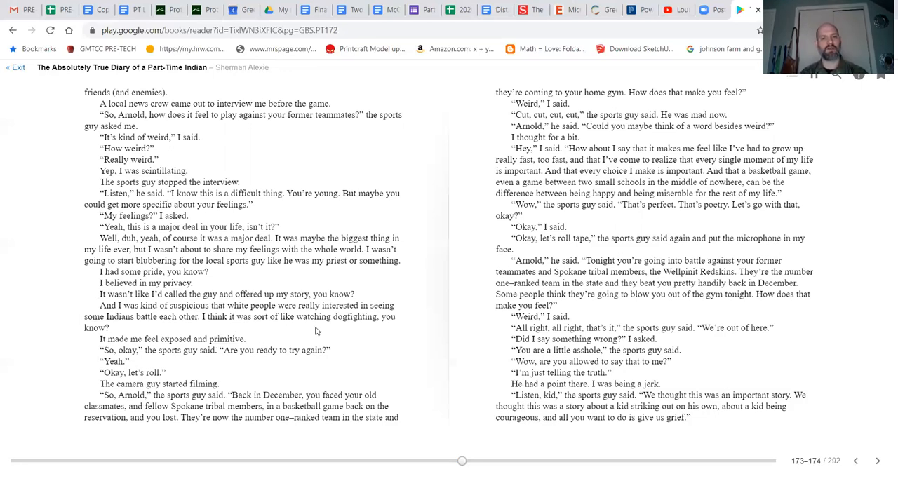
mouse_move(141, 362)
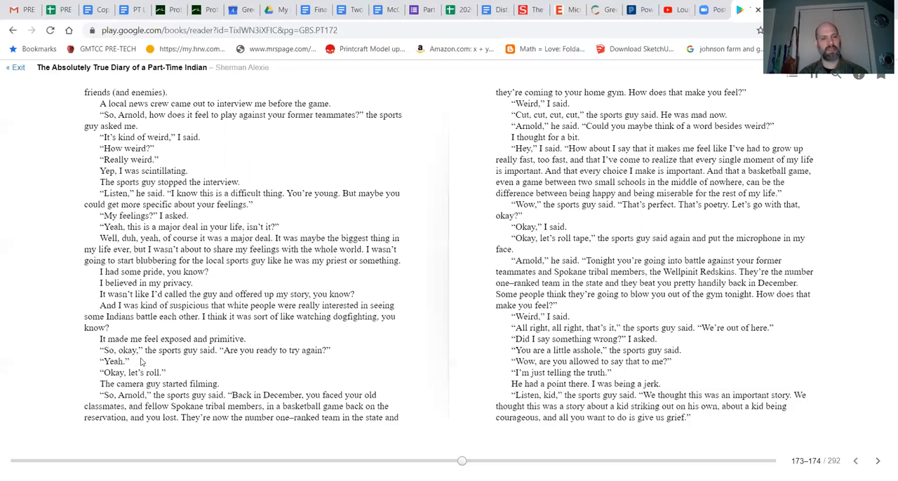
mouse_move(103, 370)
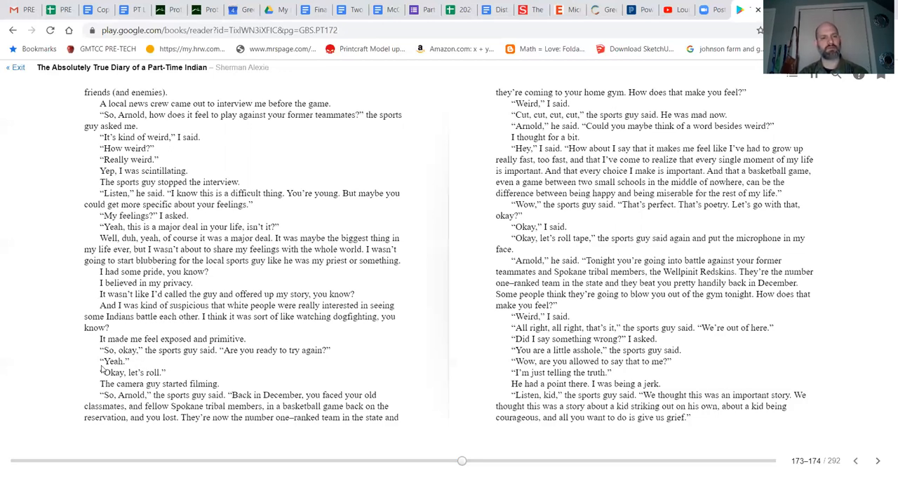
mouse_move(187, 366)
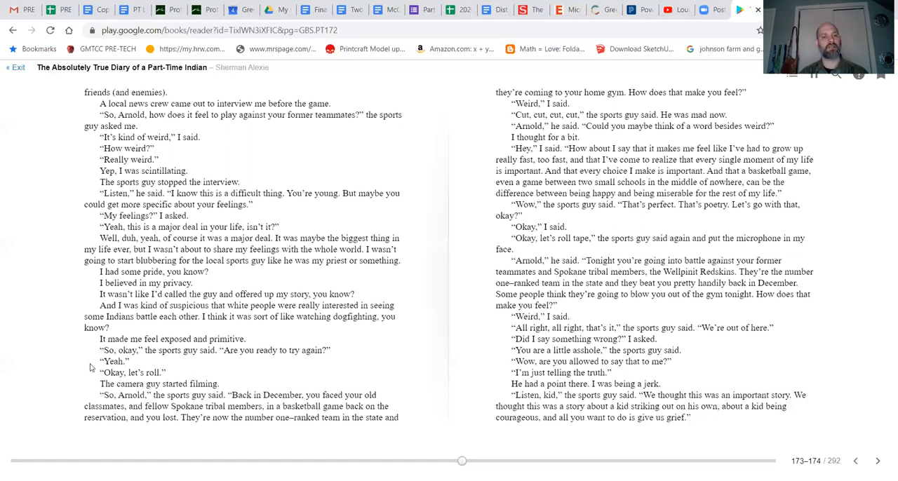
mouse_move(188, 384)
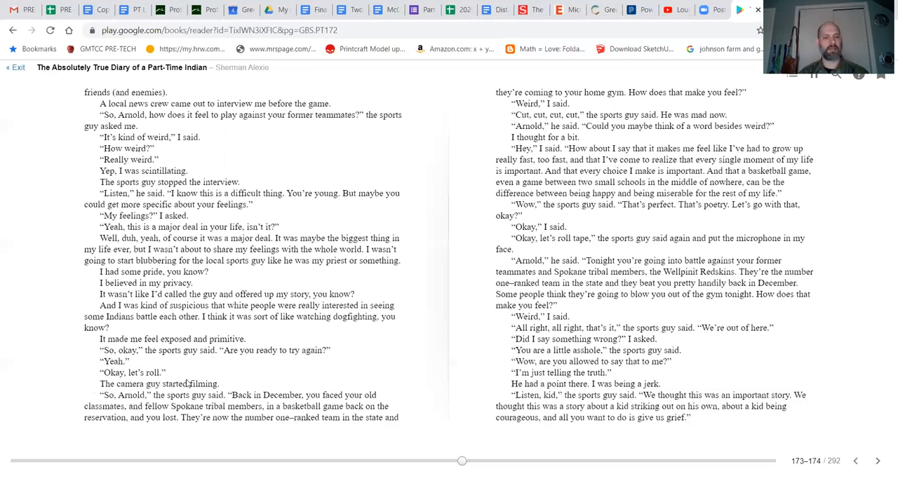
mouse_move(90, 404)
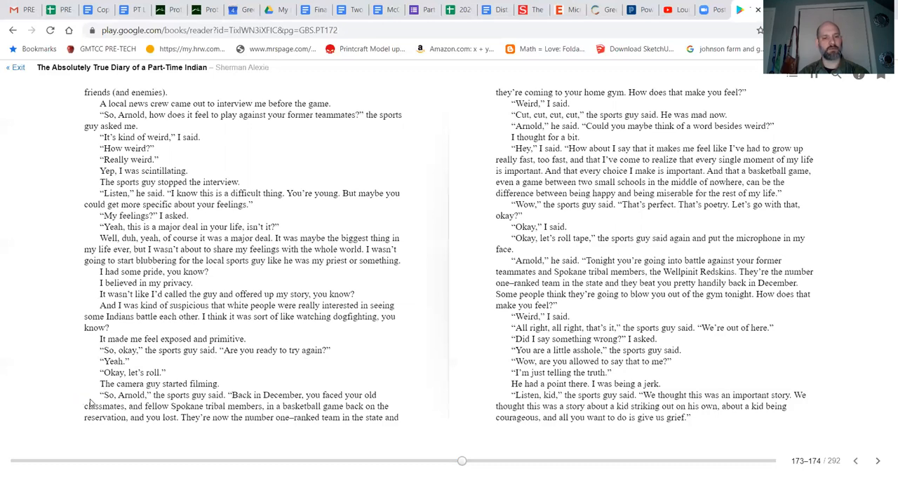
mouse_move(240, 405)
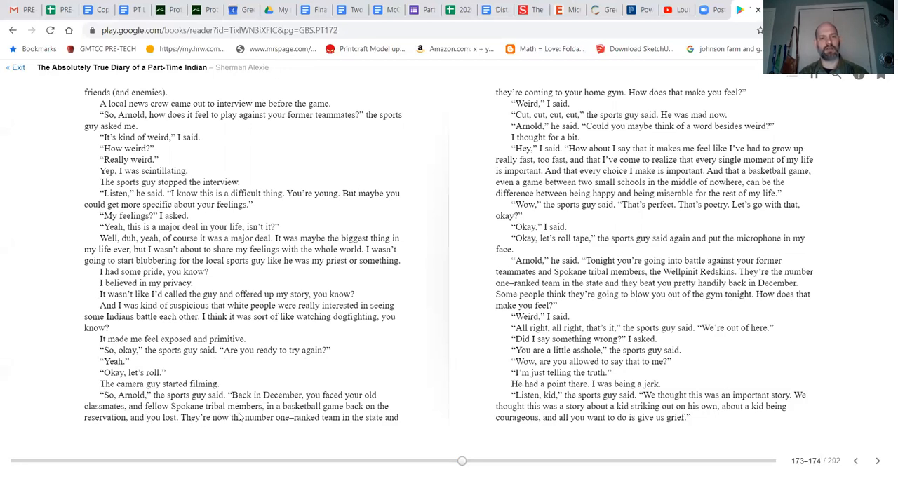
mouse_move(195, 424)
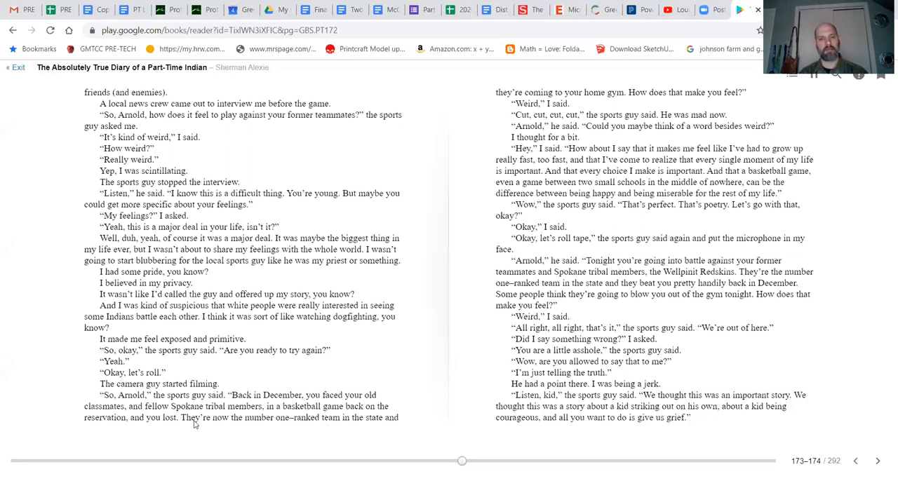
mouse_move(179, 431)
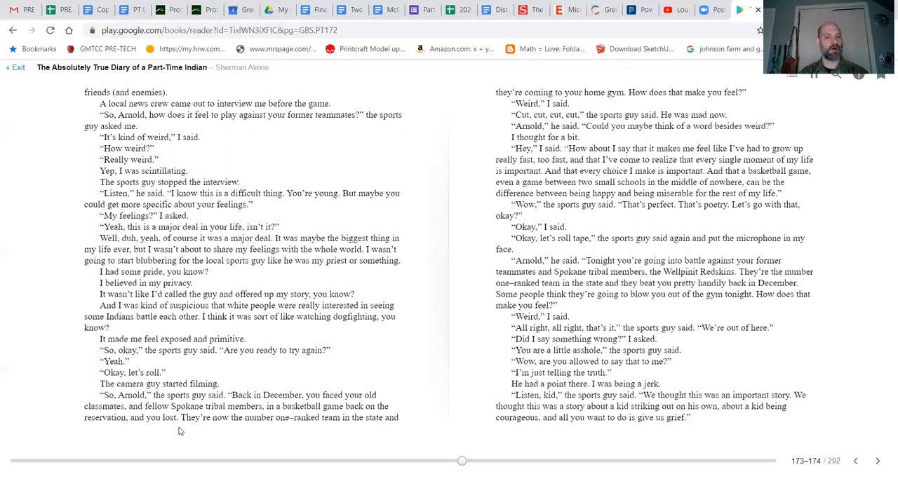
mouse_move(331, 433)
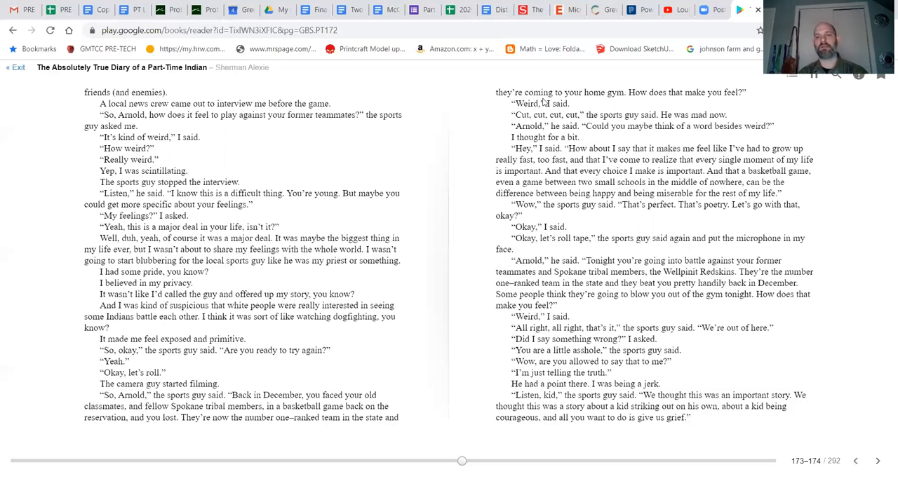
mouse_move(551, 109)
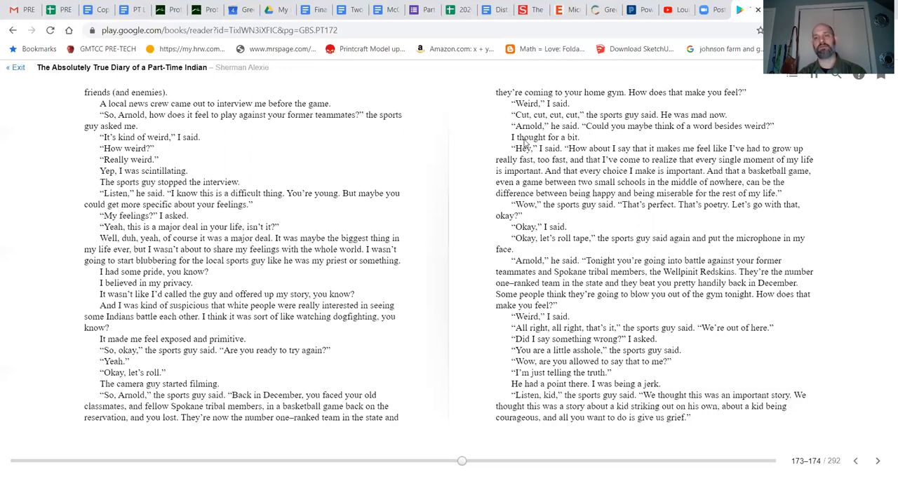
mouse_move(632, 134)
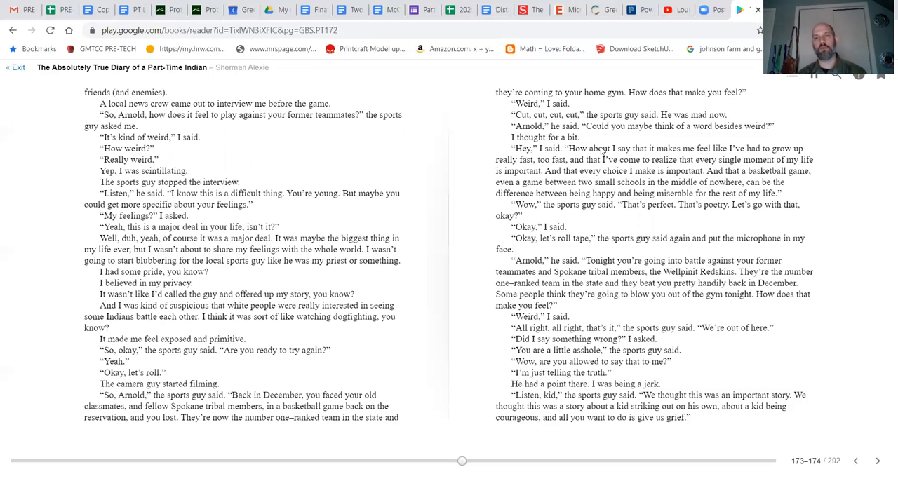
mouse_move(488, 154)
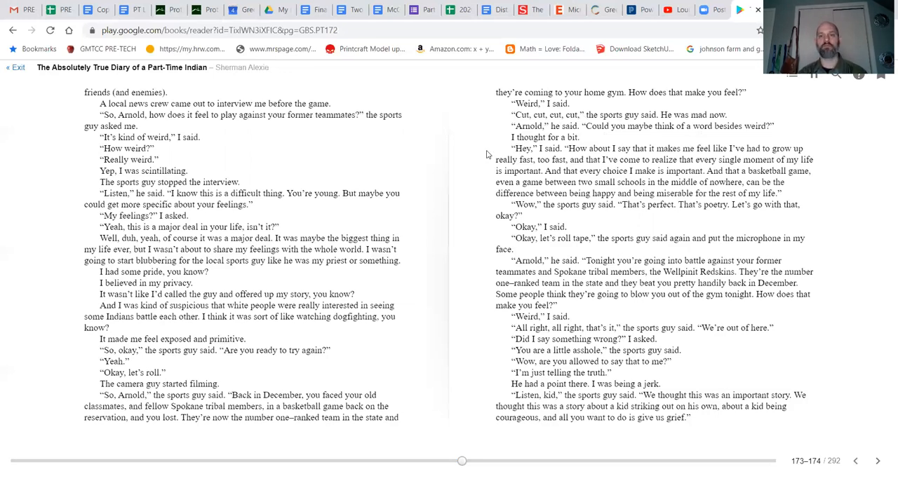
mouse_move(611, 157)
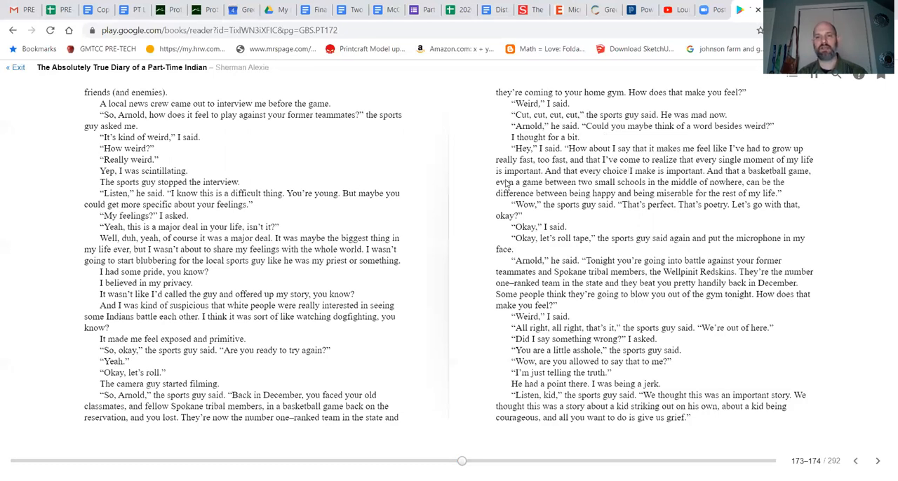
mouse_move(681, 181)
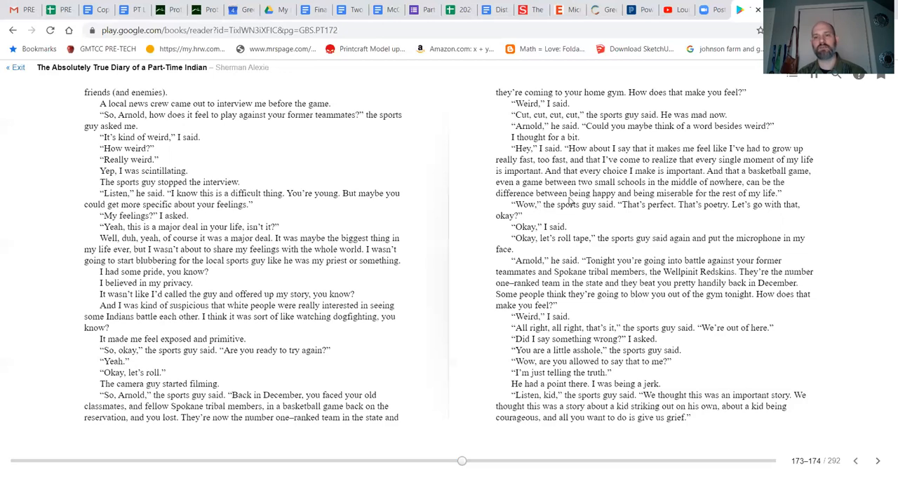
mouse_move(694, 203)
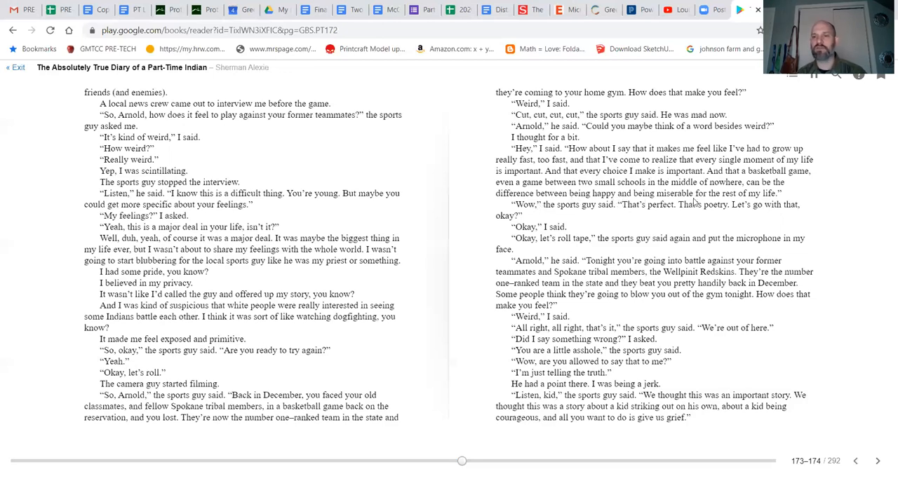
mouse_move(539, 216)
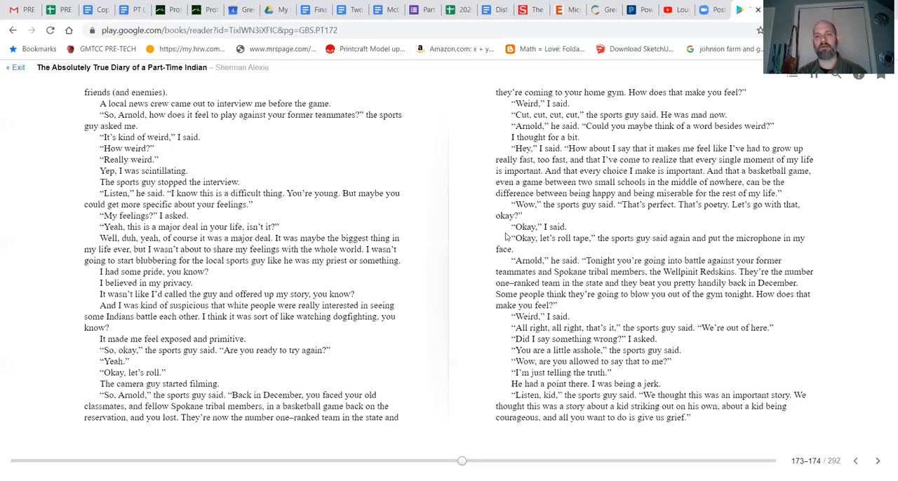
mouse_move(518, 251)
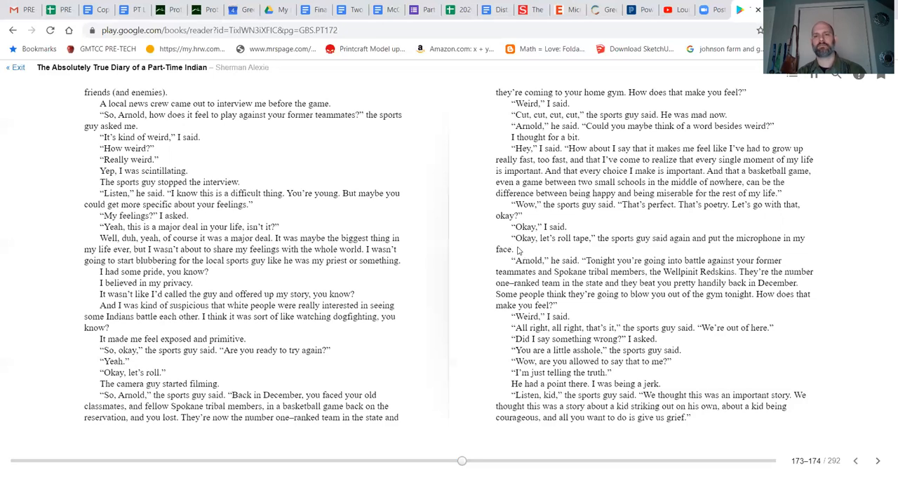
mouse_move(616, 254)
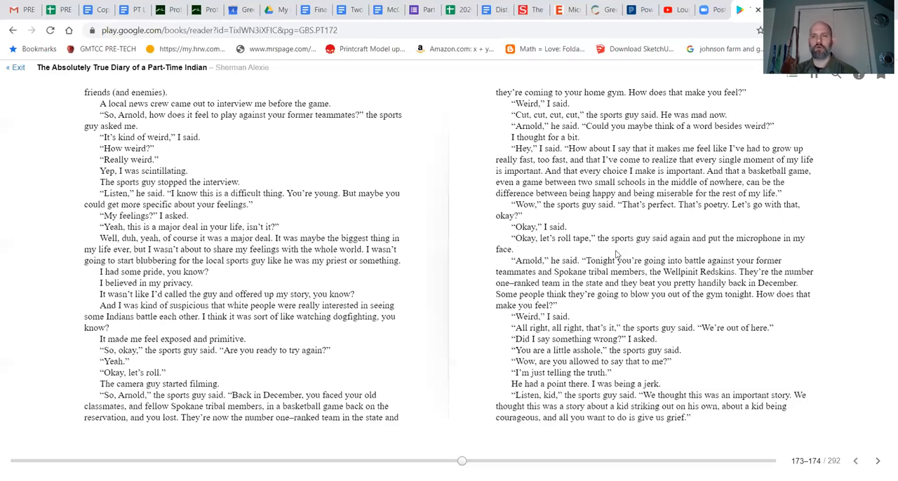
mouse_move(668, 254)
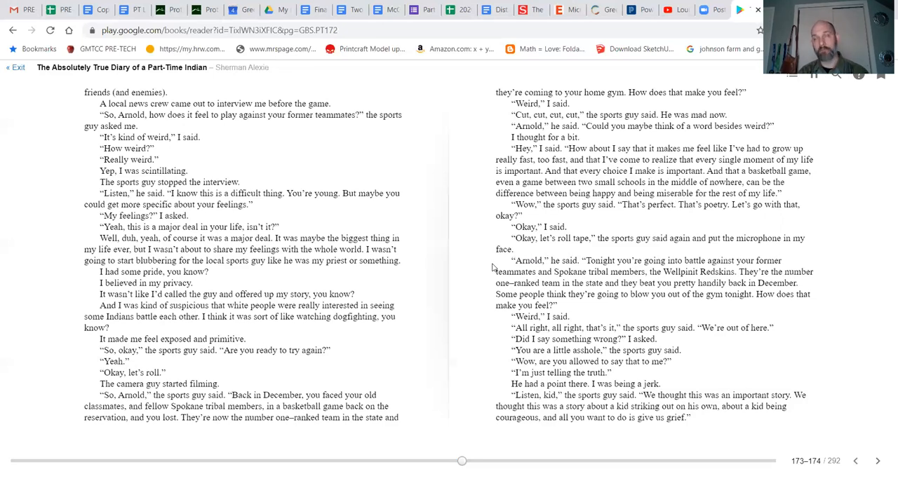
mouse_move(561, 272)
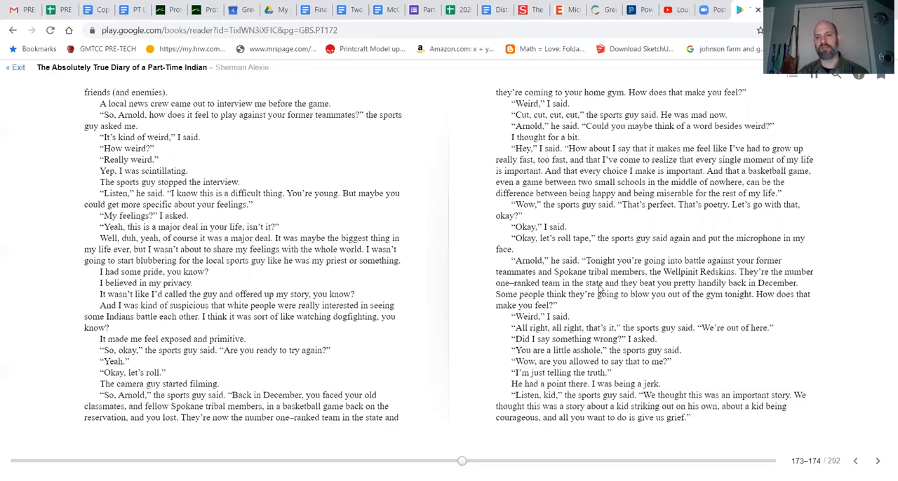
mouse_move(639, 301)
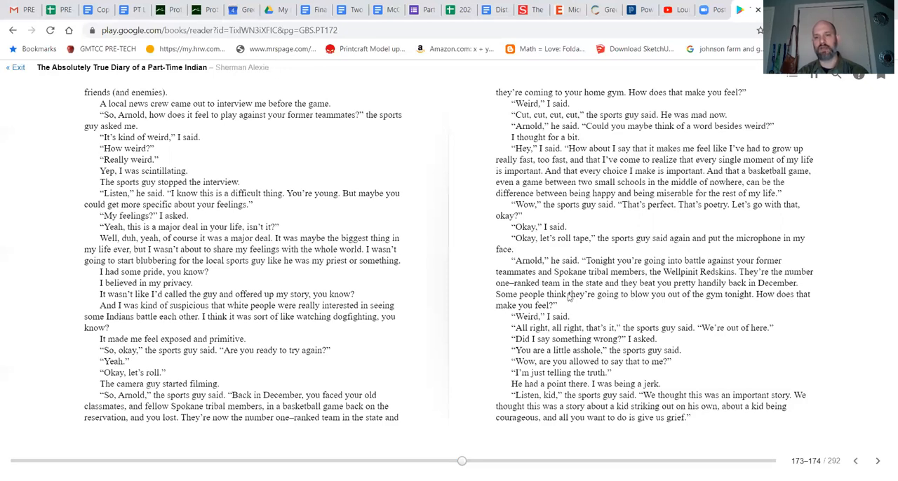
mouse_move(703, 290)
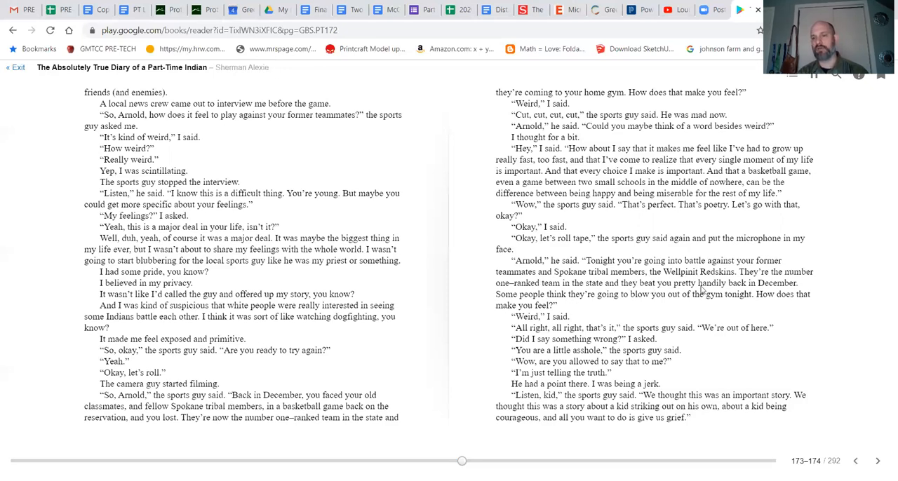
mouse_move(570, 329)
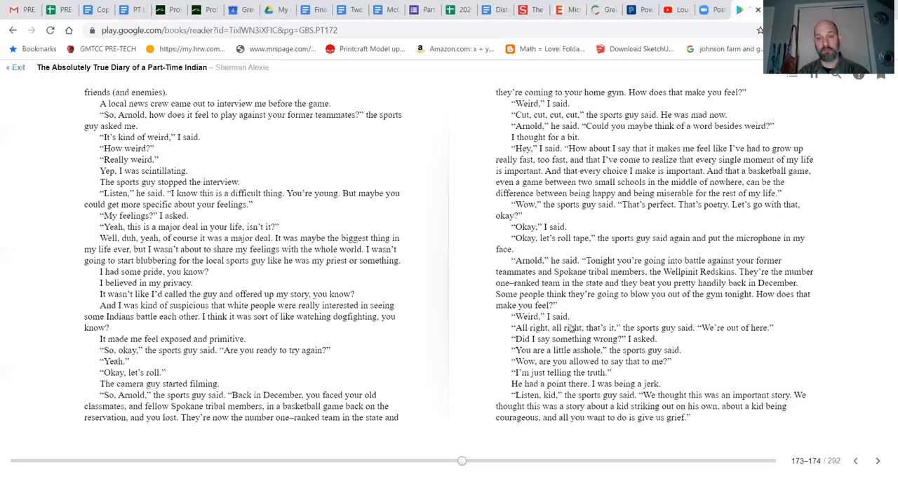
mouse_move(731, 309)
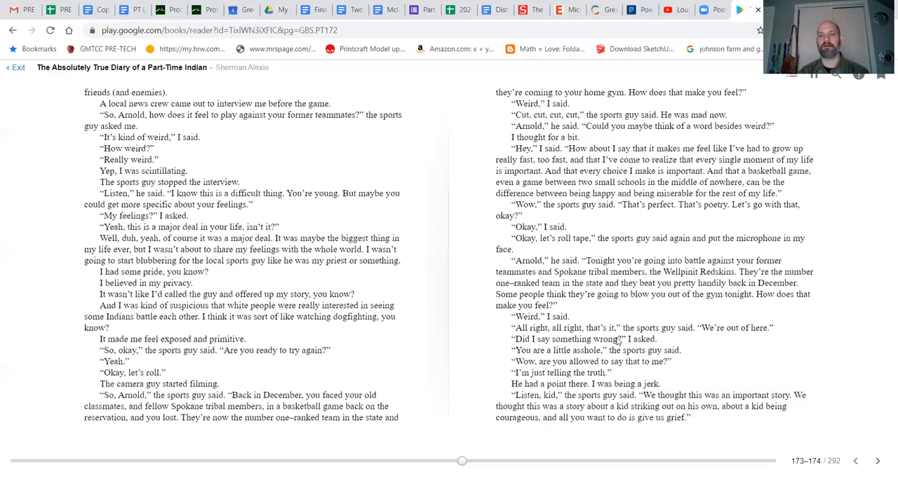
mouse_move(647, 353)
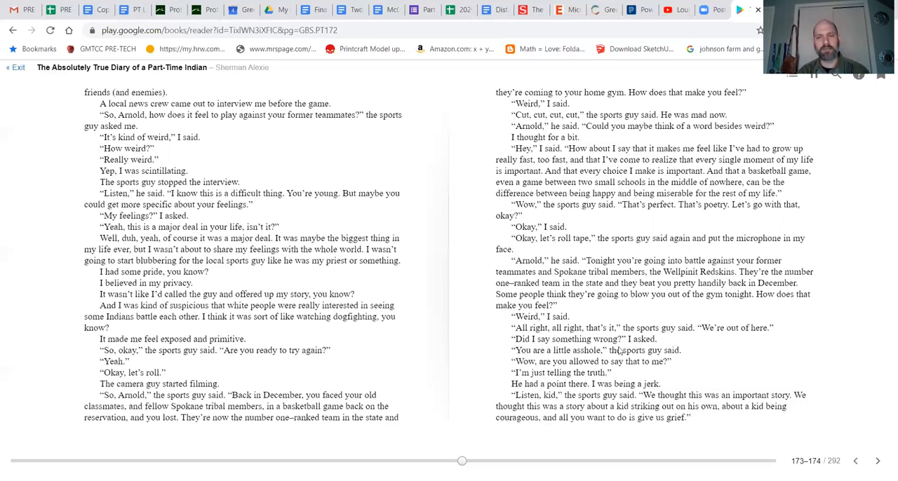
mouse_move(581, 364)
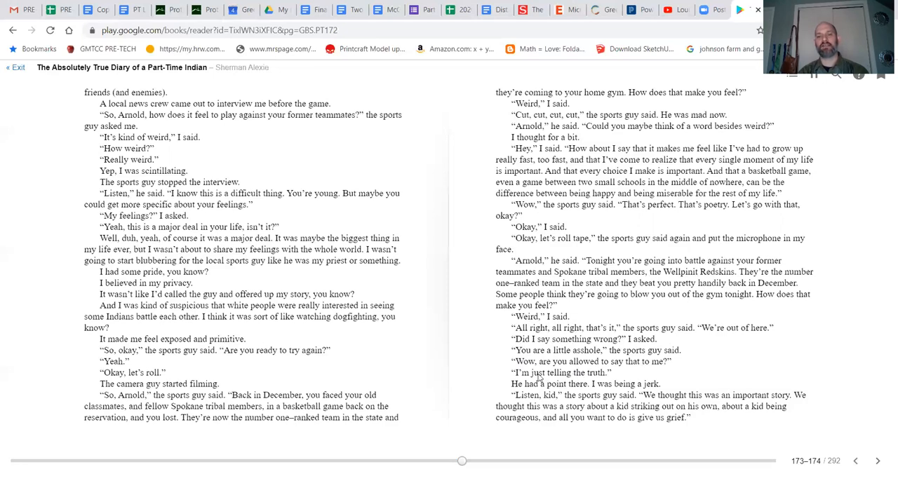
mouse_move(559, 382)
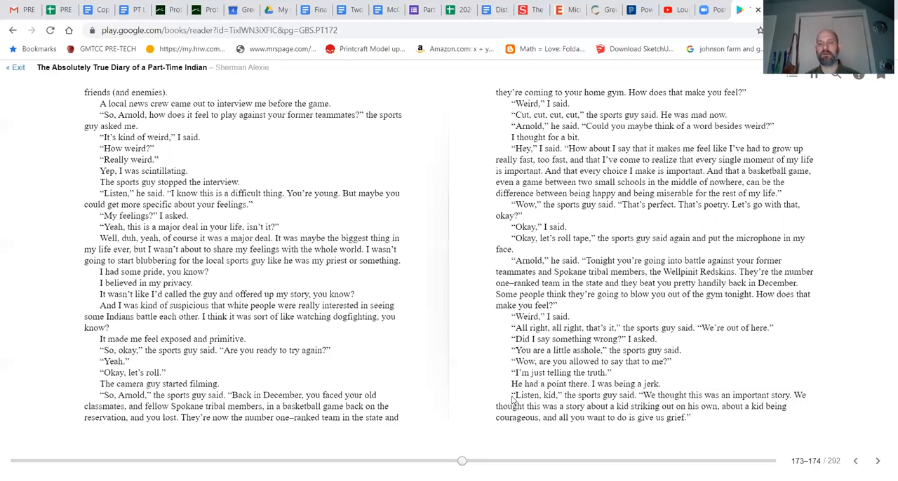
mouse_move(556, 411)
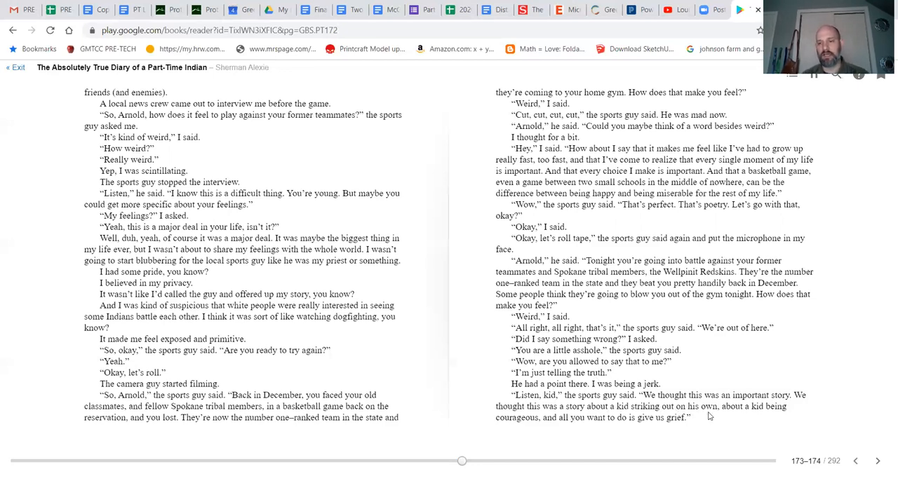
mouse_move(551, 432)
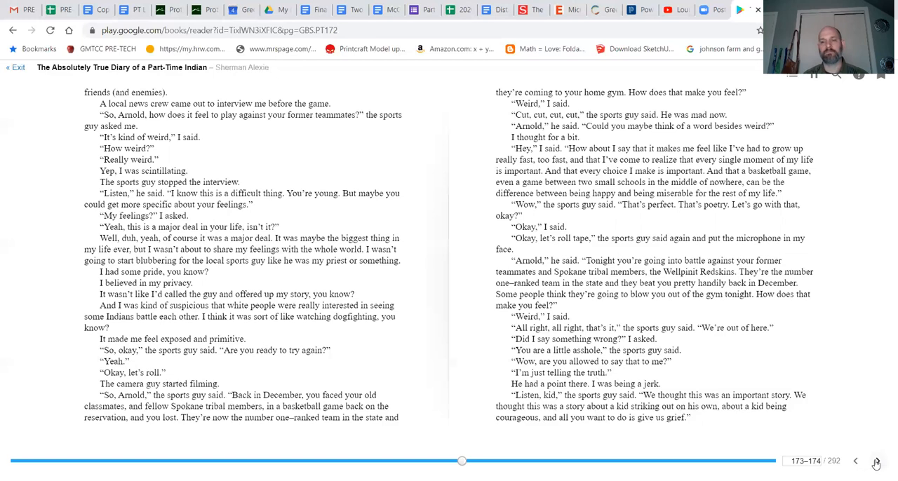
click(878, 461)
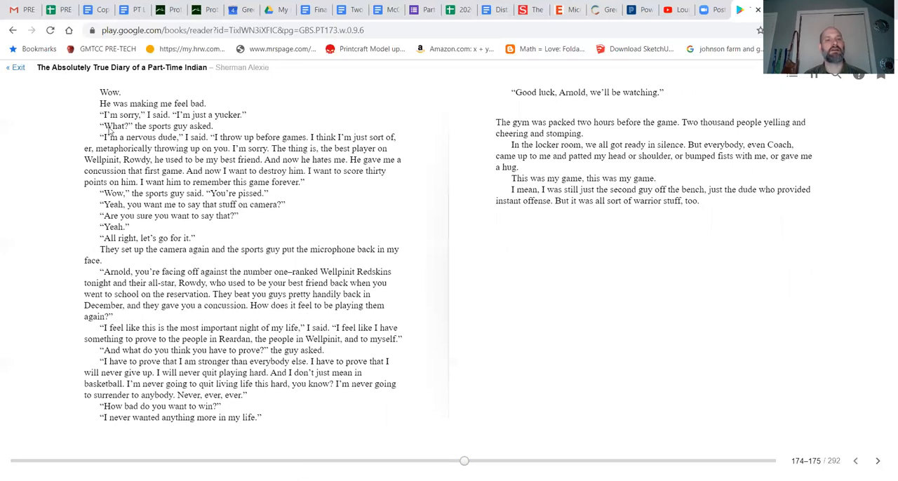
mouse_move(83, 142)
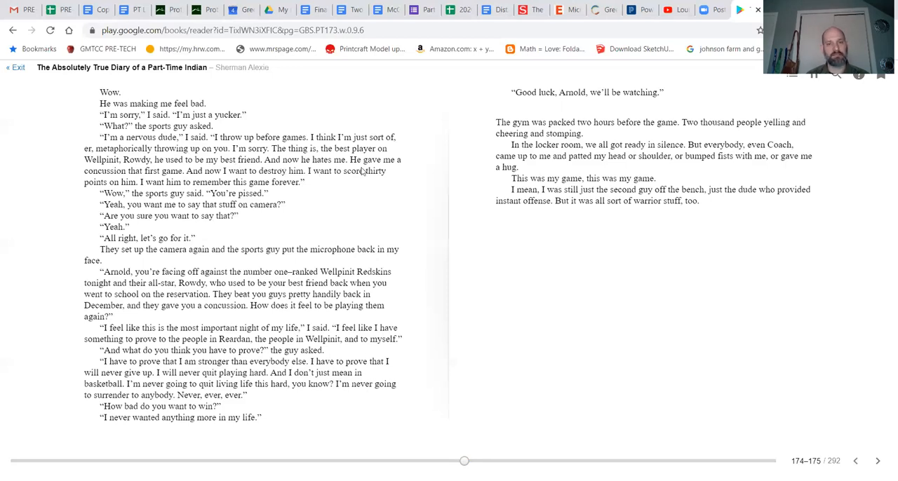
mouse_move(207, 188)
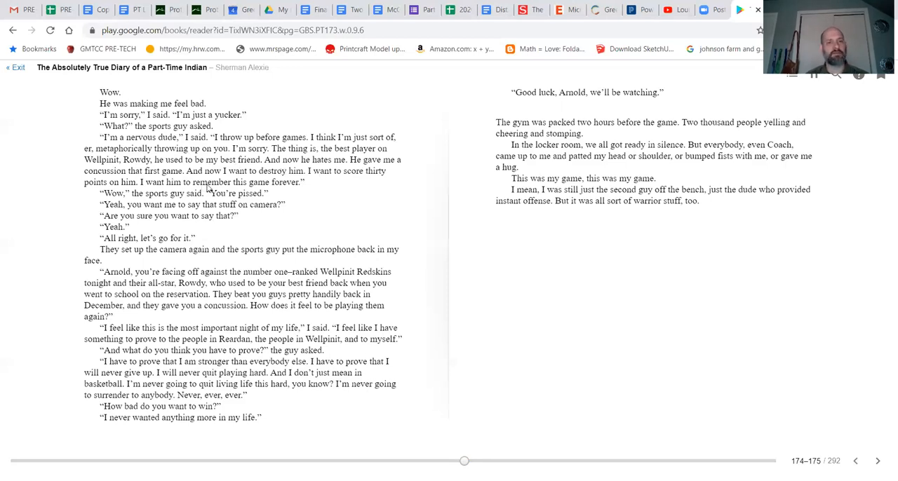
mouse_move(318, 182)
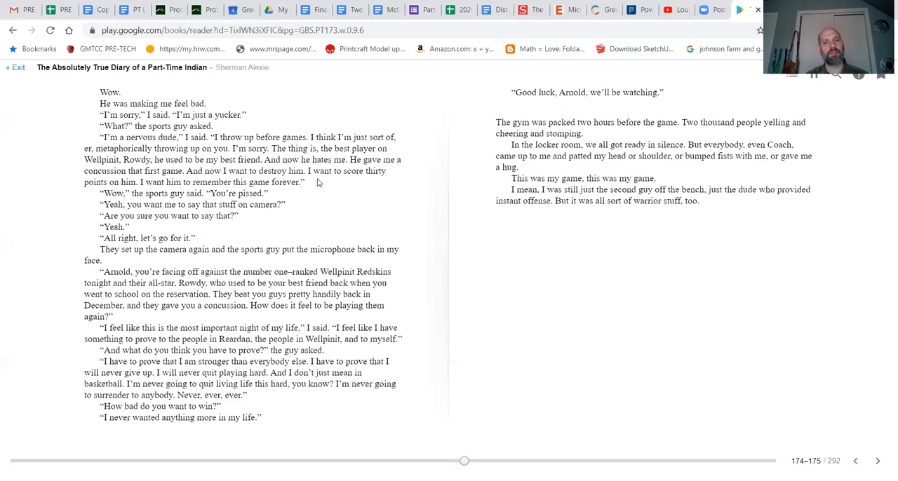
mouse_move(174, 191)
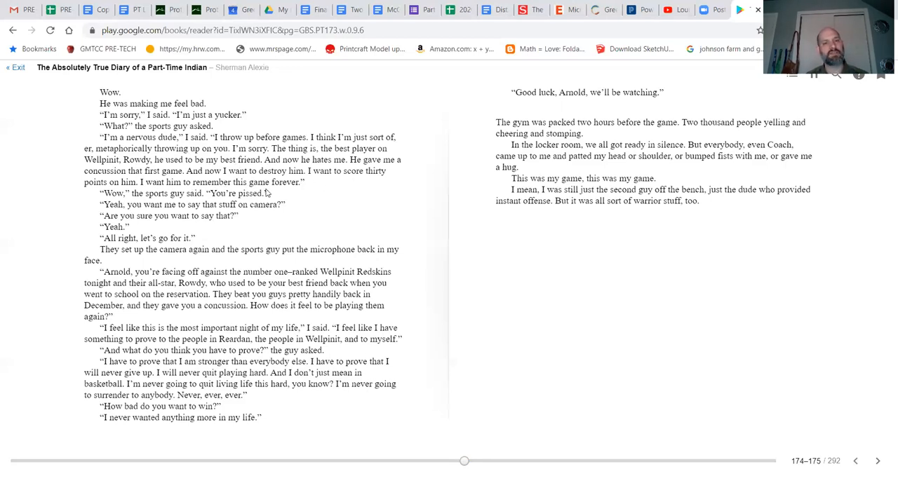
mouse_move(190, 203)
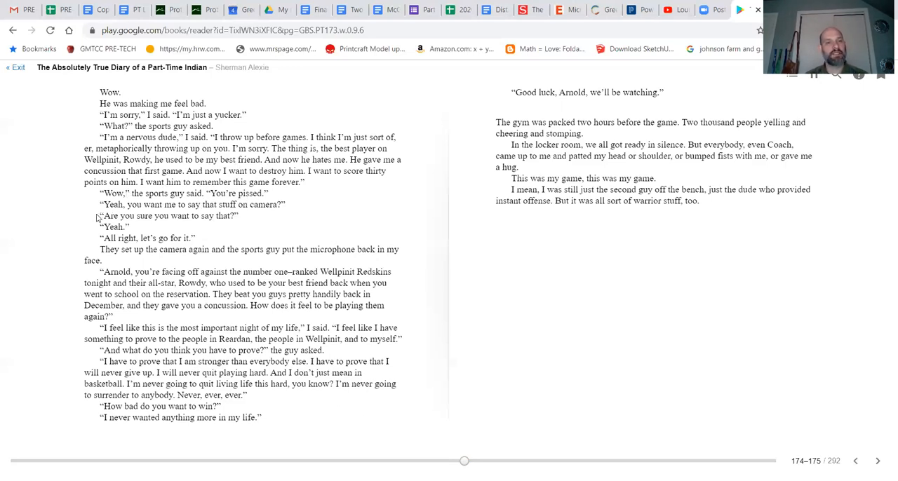
mouse_move(247, 223)
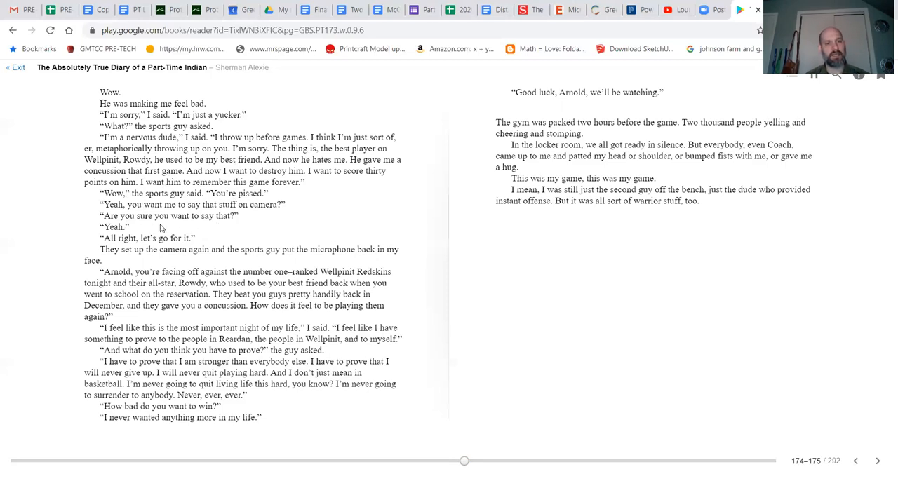
mouse_move(158, 250)
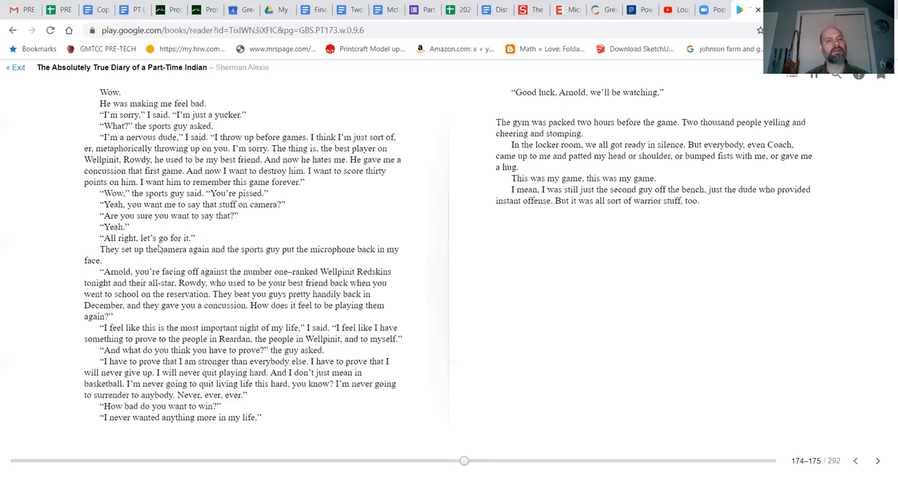
mouse_move(208, 257)
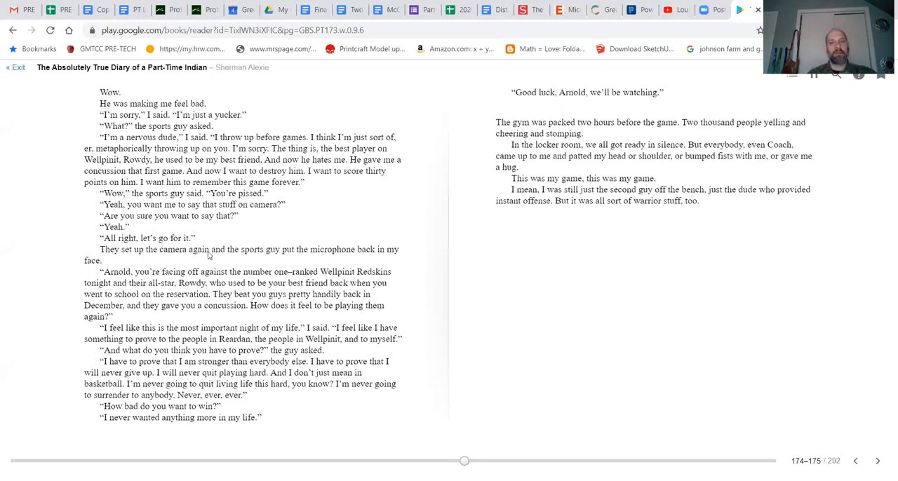
mouse_move(234, 268)
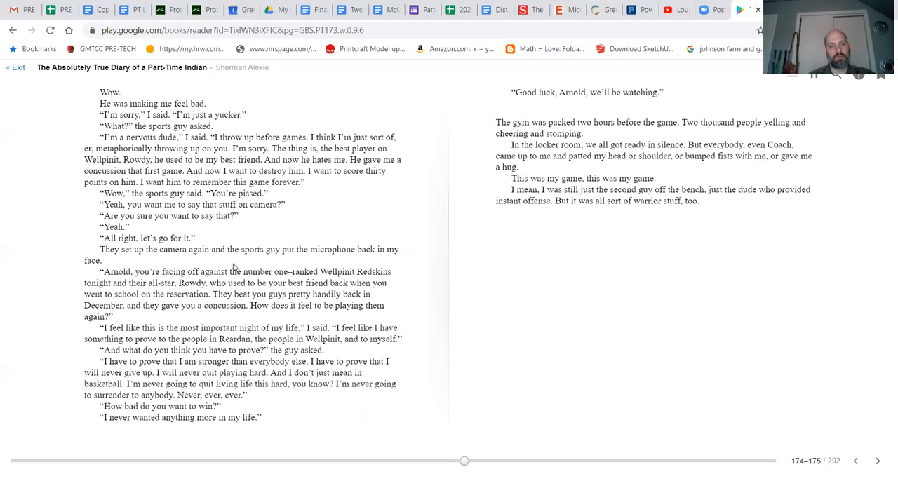
mouse_move(90, 275)
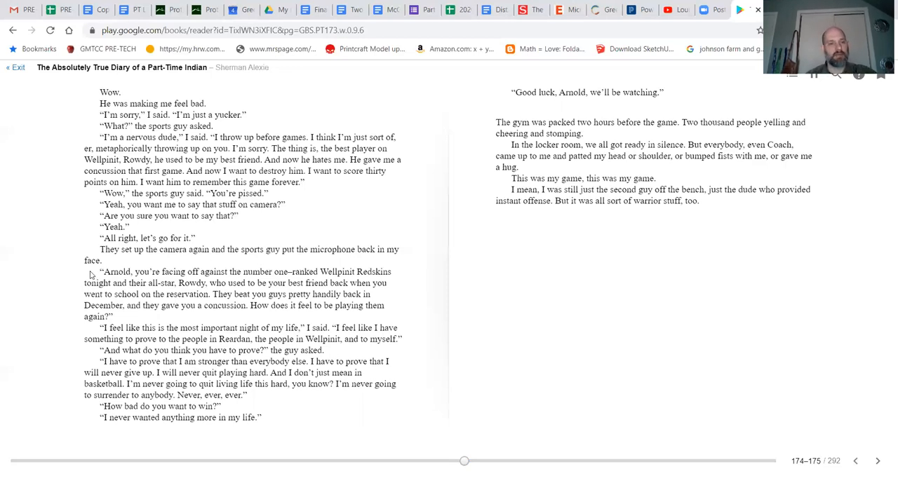
mouse_move(118, 275)
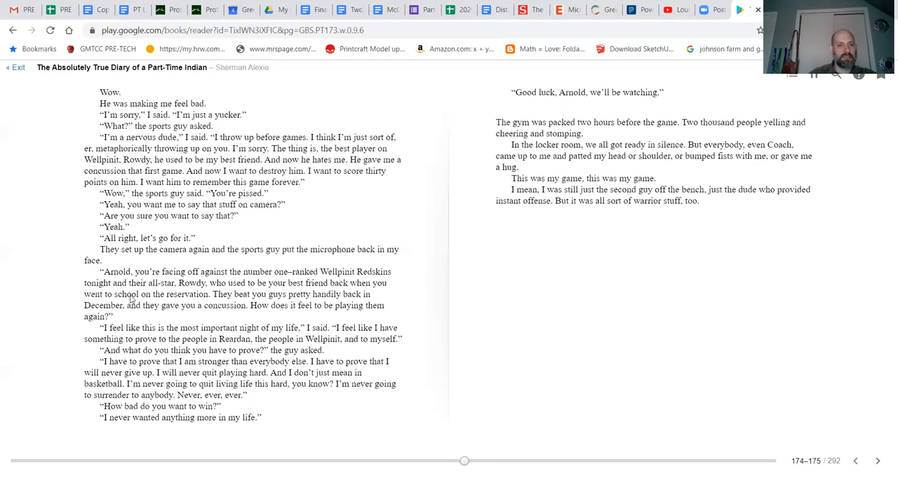
mouse_move(259, 292)
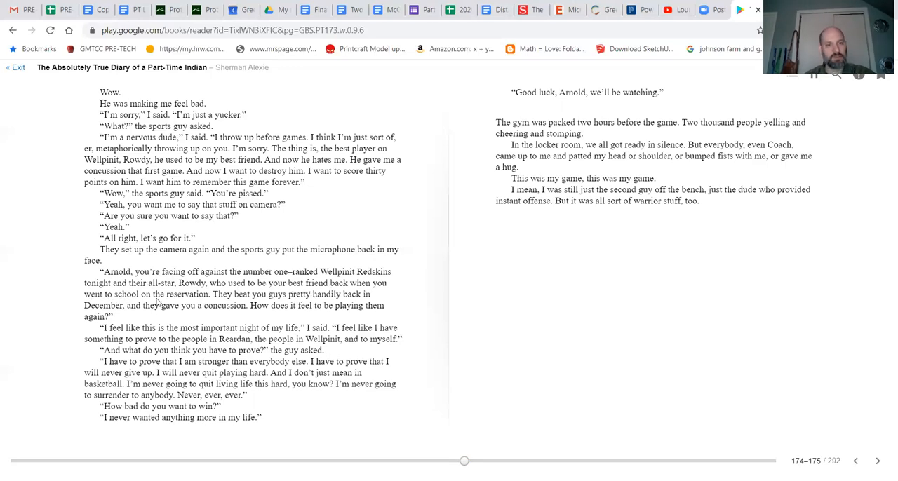
mouse_move(314, 304)
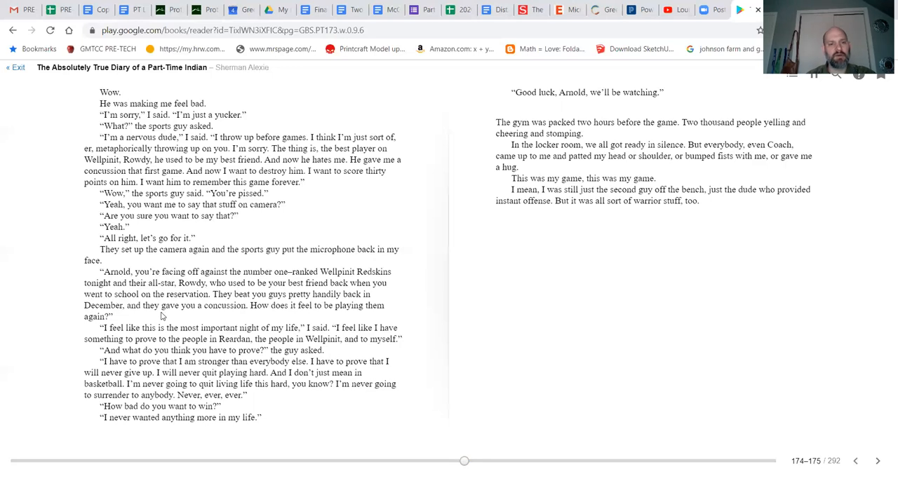
mouse_move(279, 316)
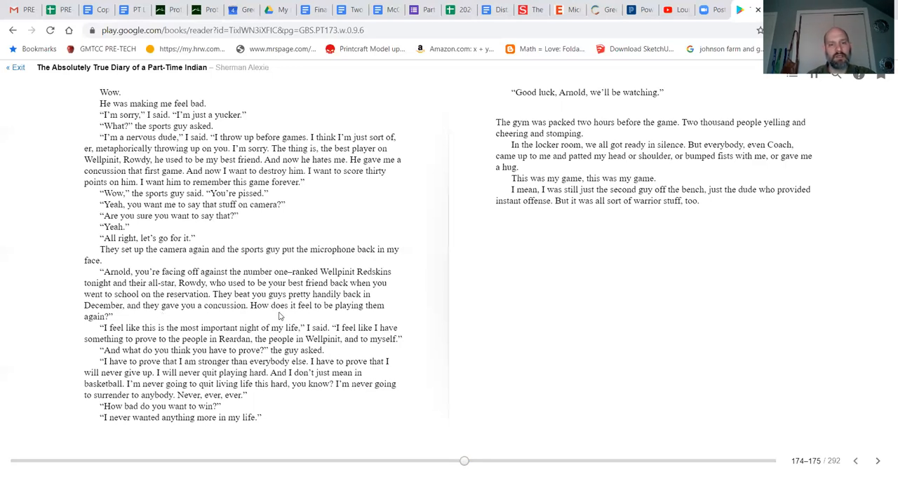
mouse_move(89, 334)
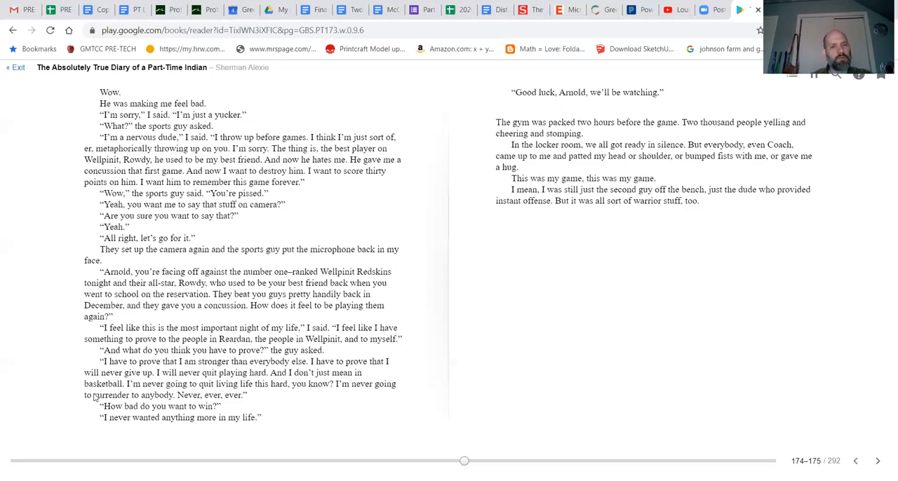
mouse_move(321, 392)
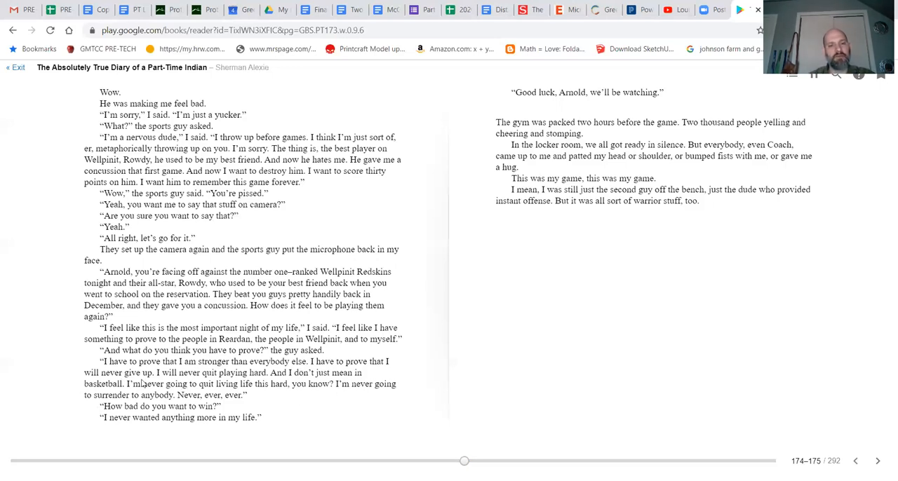
mouse_move(79, 407)
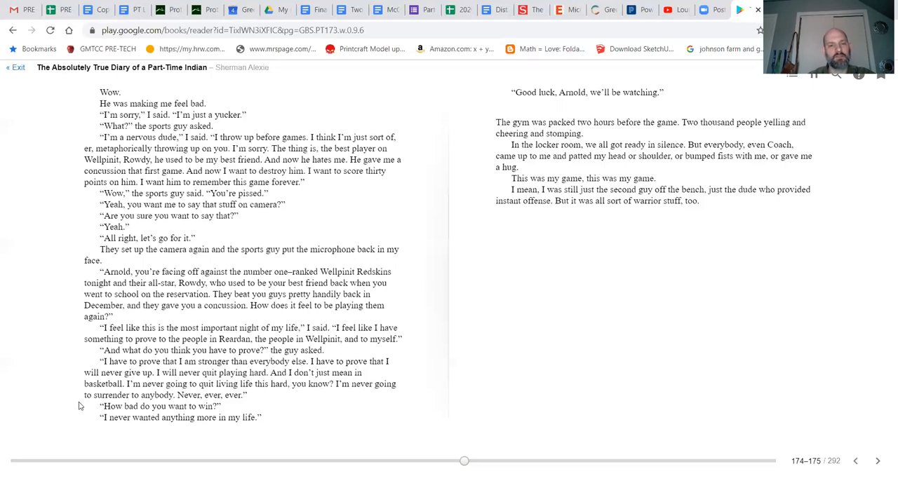
mouse_move(228, 415)
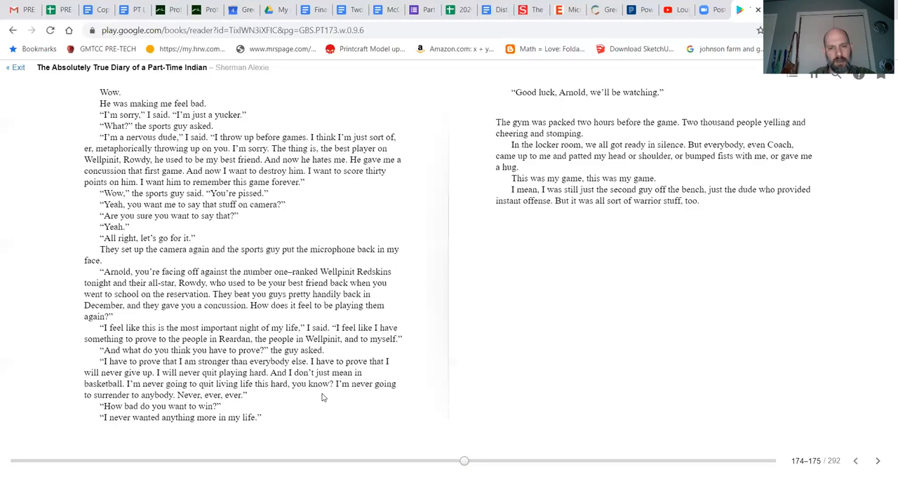
mouse_move(219, 408)
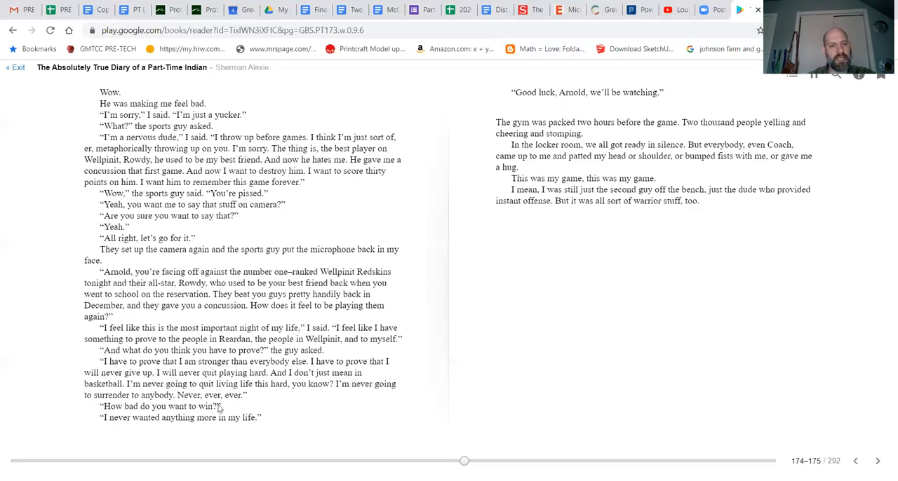
mouse_move(181, 444)
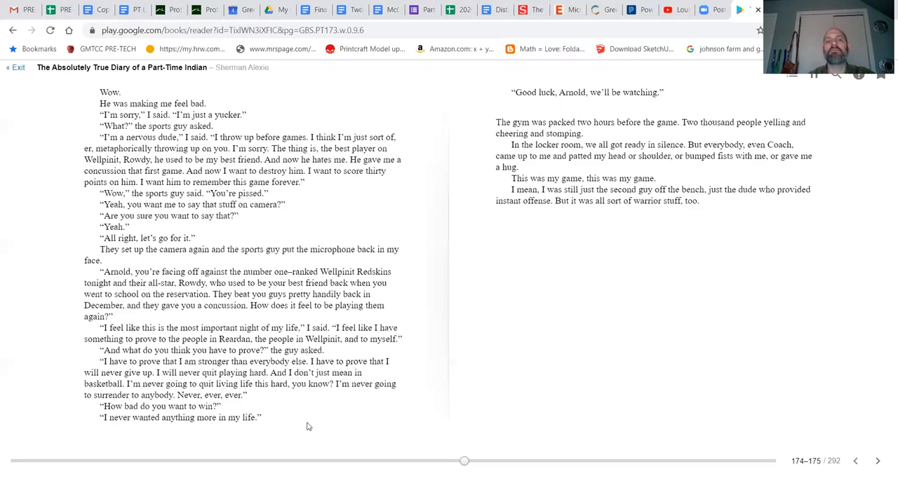
mouse_move(616, 106)
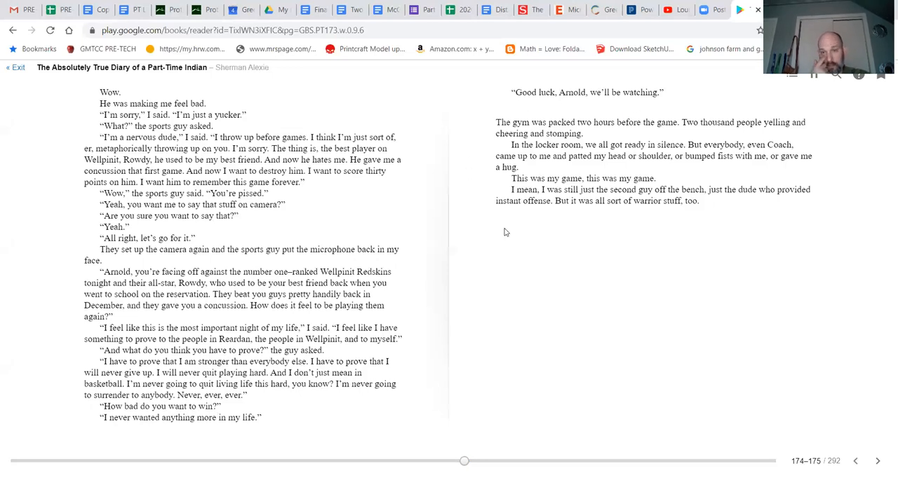
mouse_move(591, 215)
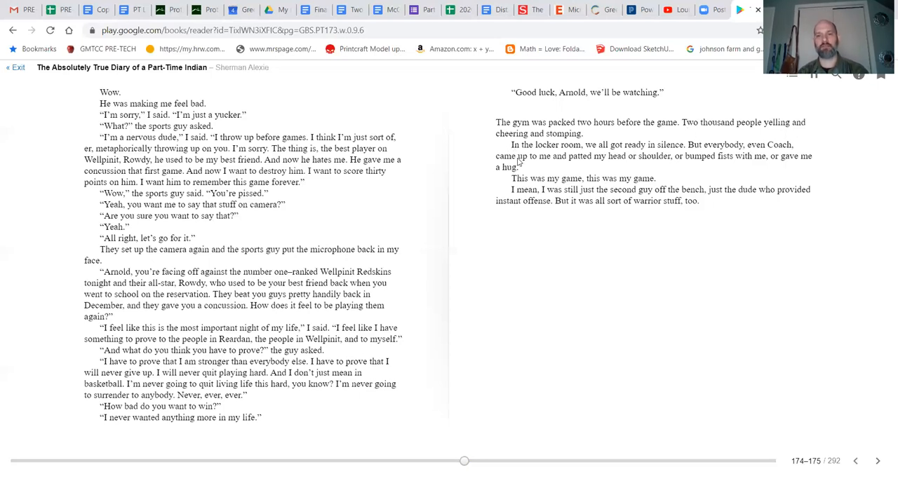
mouse_move(598, 162)
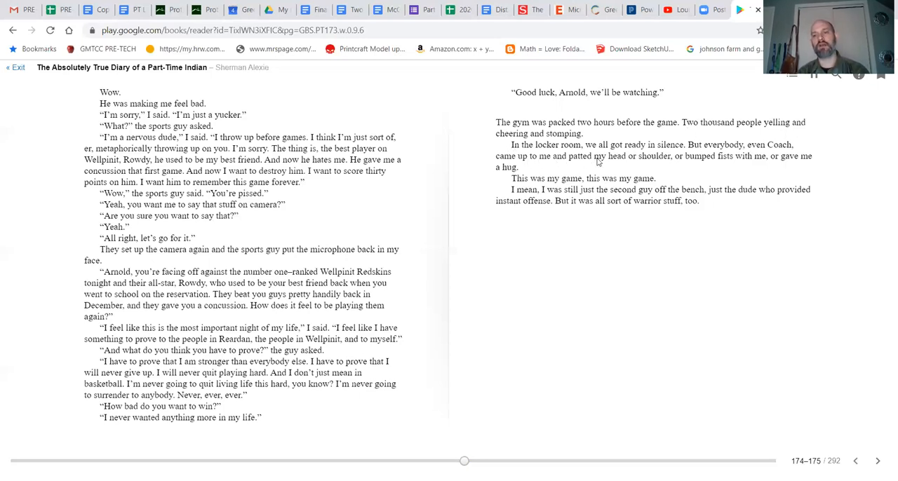
mouse_move(734, 158)
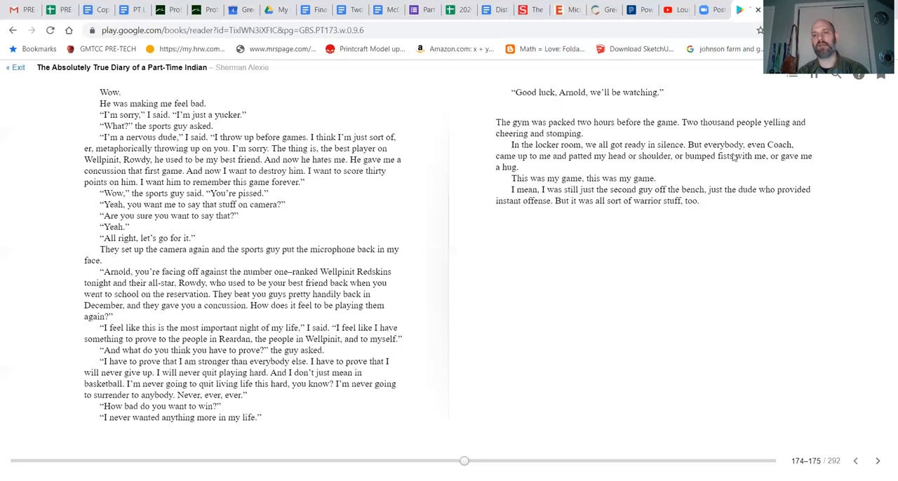
mouse_move(649, 167)
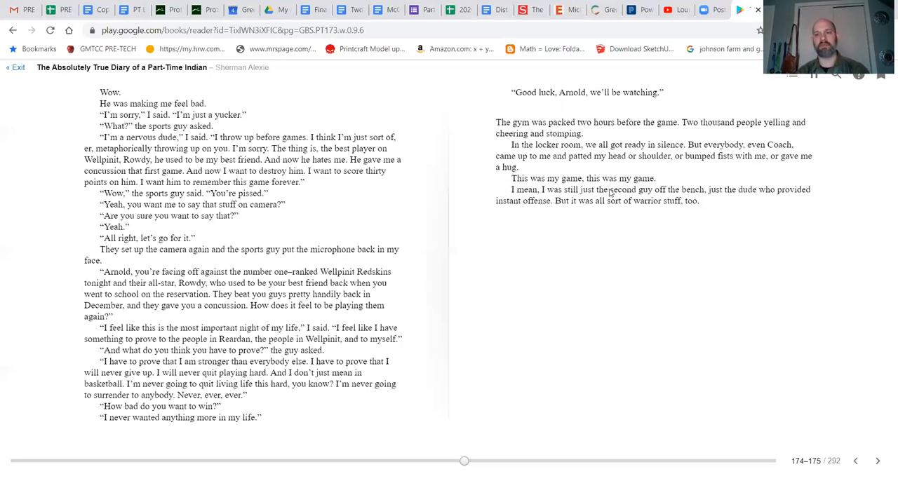
mouse_move(605, 192)
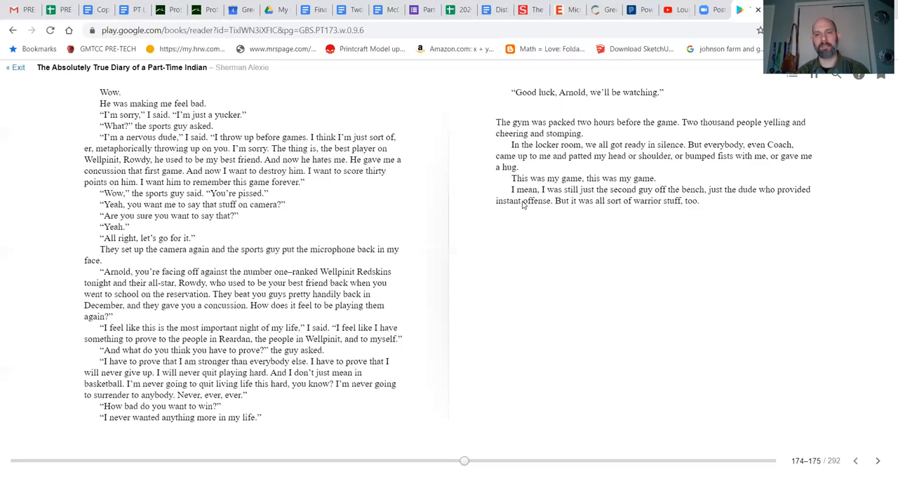
mouse_move(599, 207)
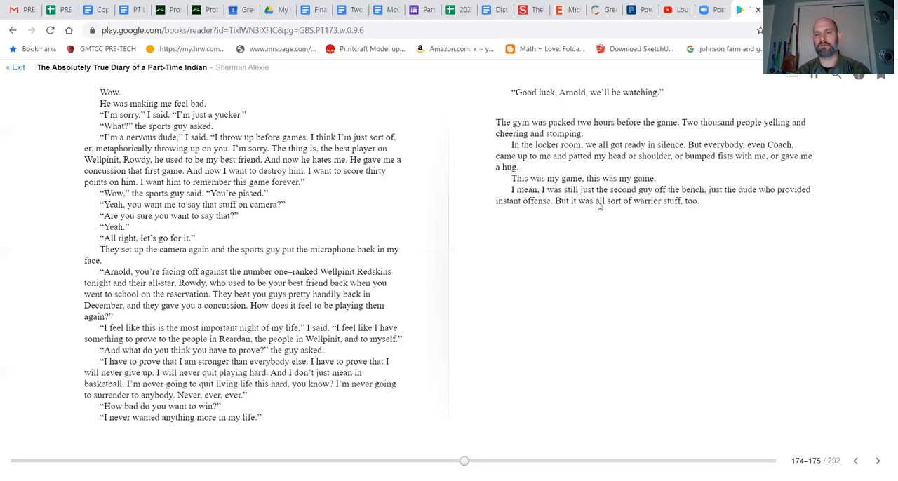
mouse_move(621, 248)
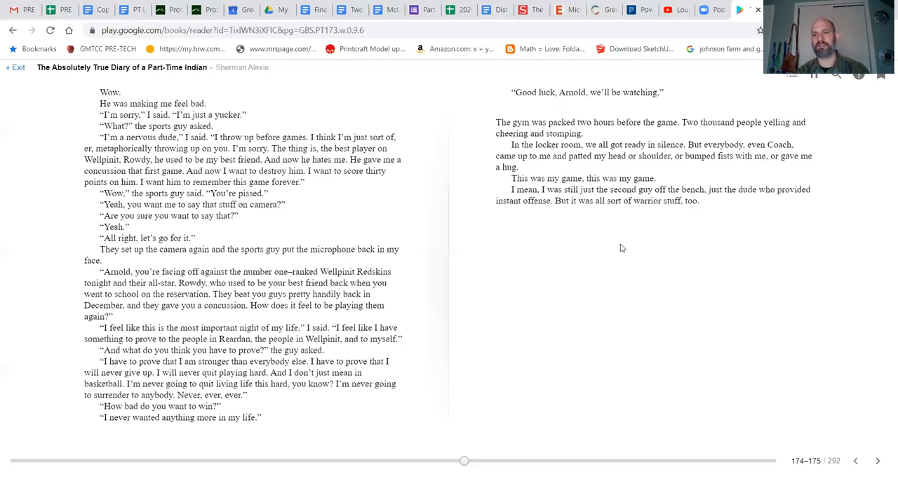
mouse_move(557, 224)
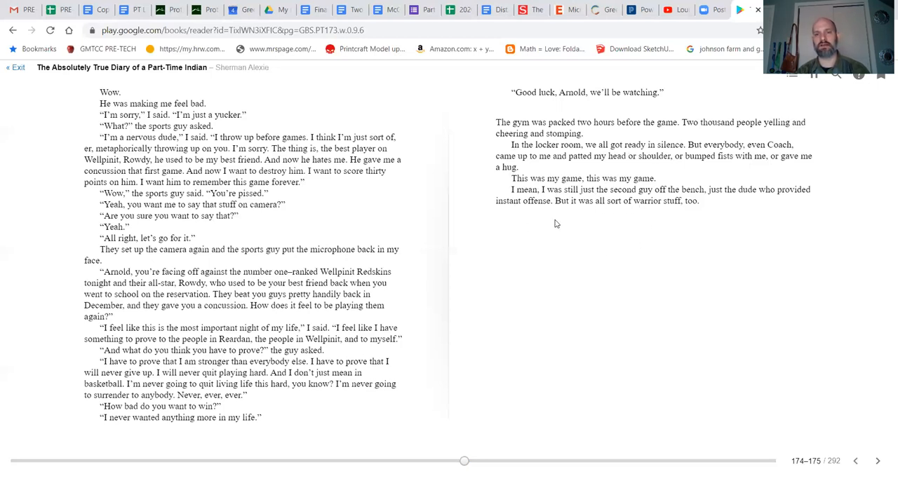
mouse_move(749, 256)
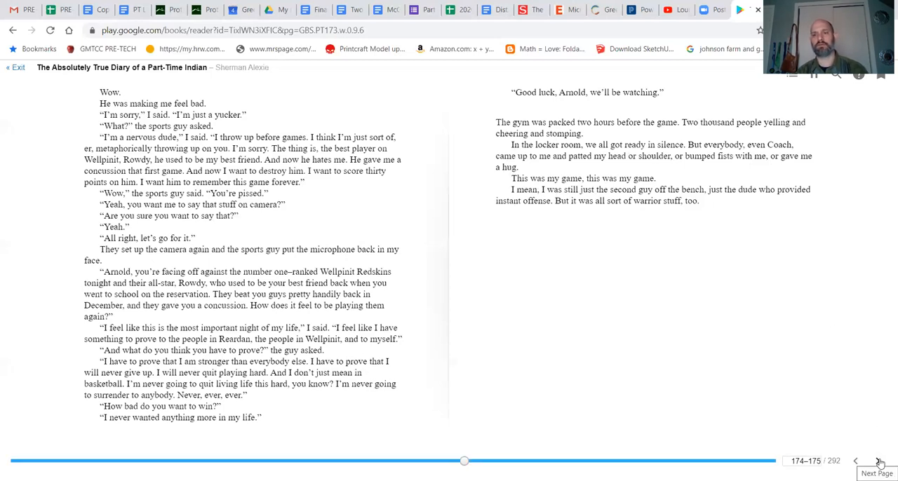
click(877, 461)
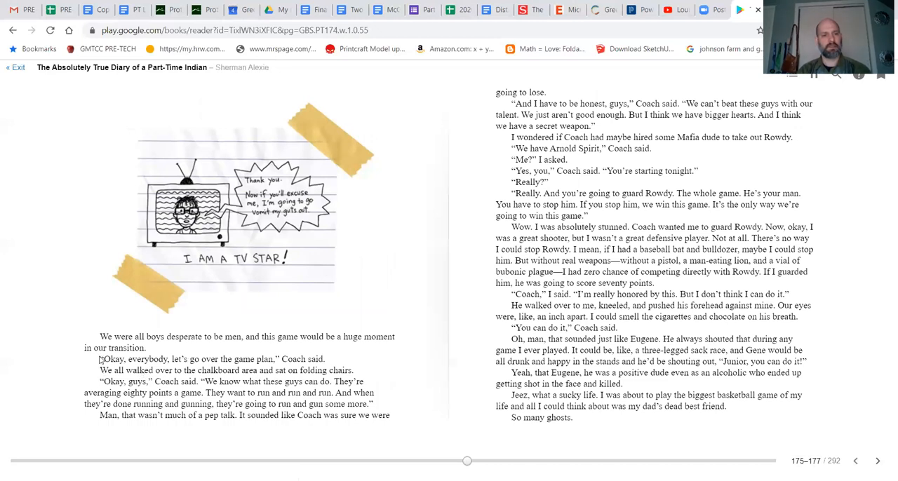
mouse_move(282, 357)
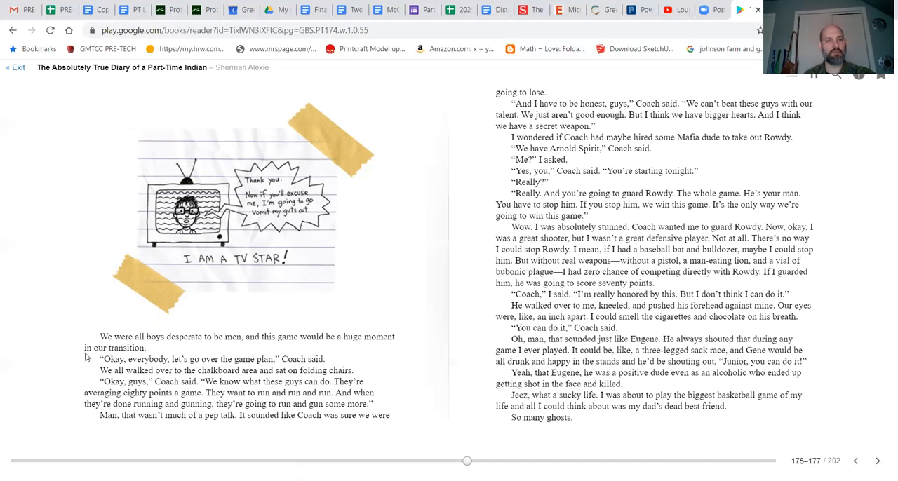
mouse_move(146, 371)
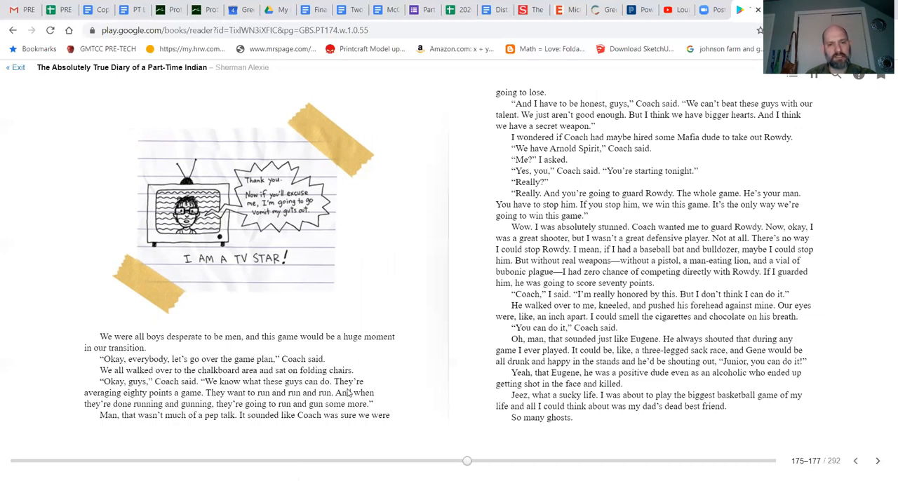
mouse_move(204, 405)
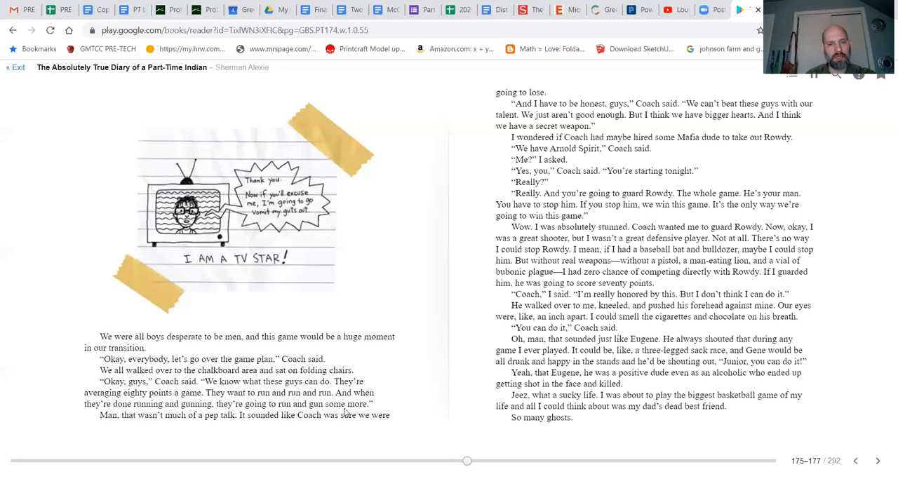
mouse_move(162, 426)
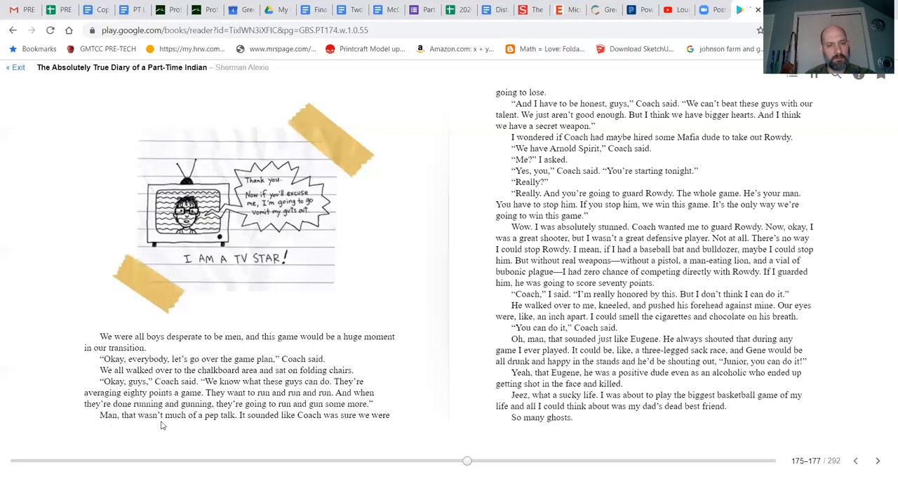
mouse_move(397, 430)
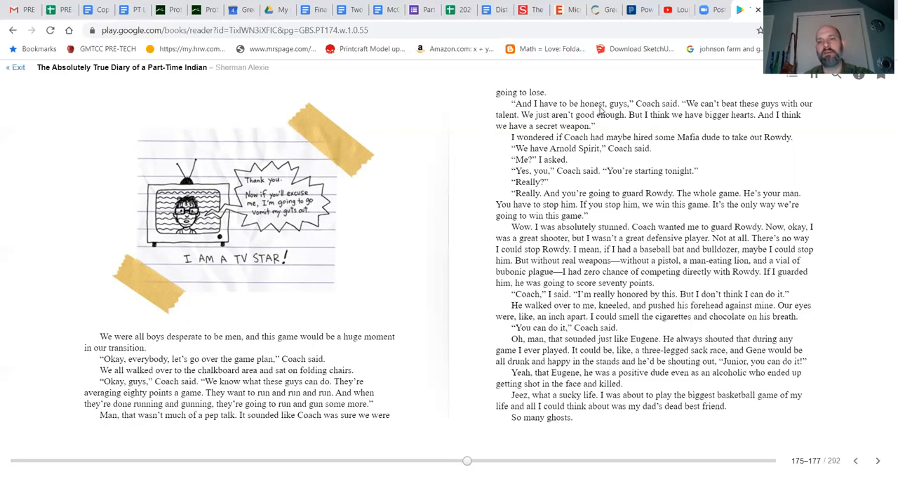
mouse_move(758, 111)
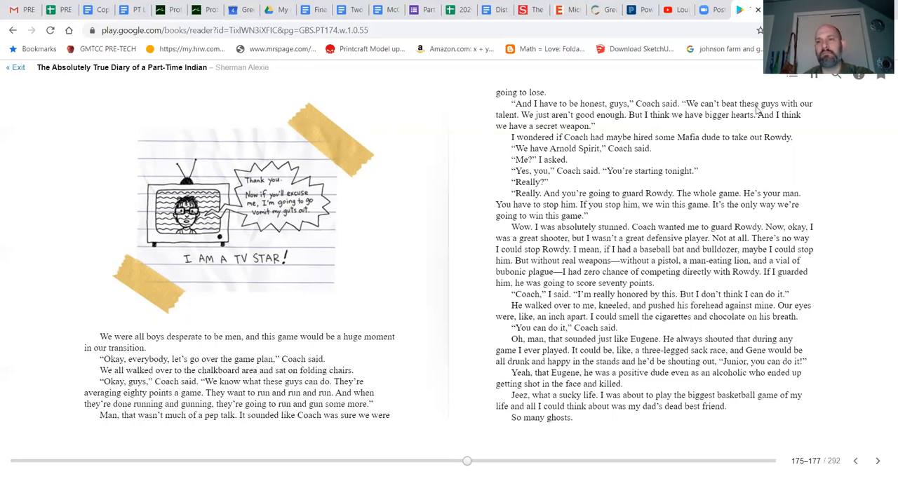
mouse_move(557, 123)
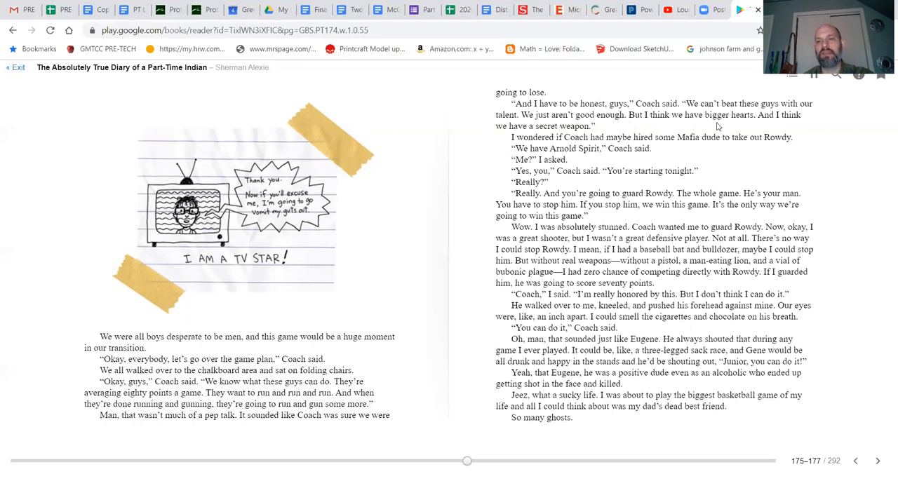
mouse_move(627, 150)
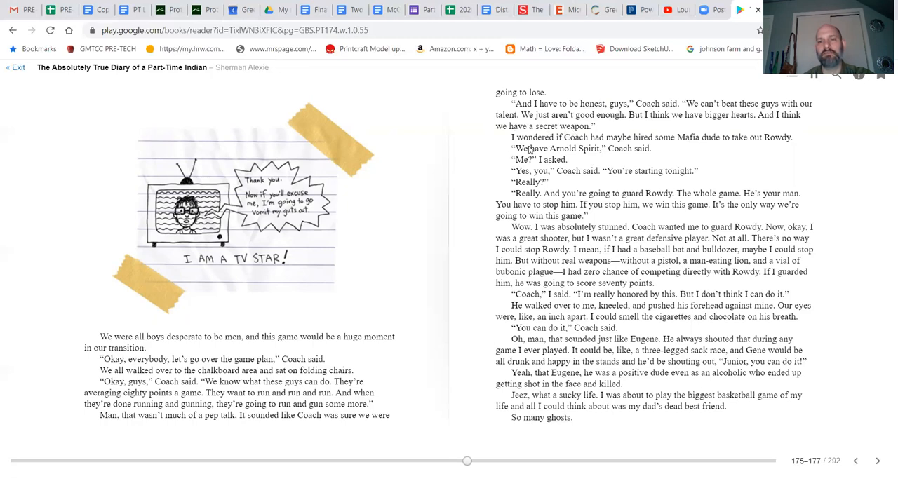
mouse_move(703, 147)
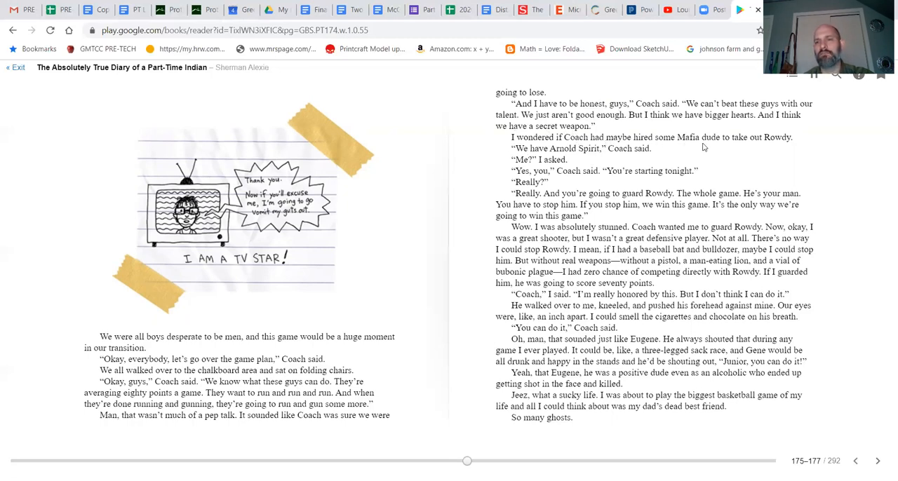
mouse_move(510, 160)
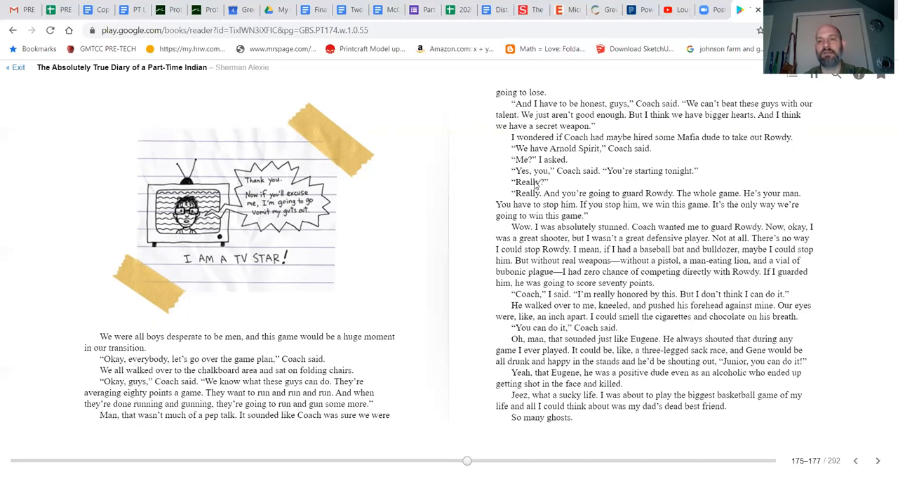
mouse_move(535, 186)
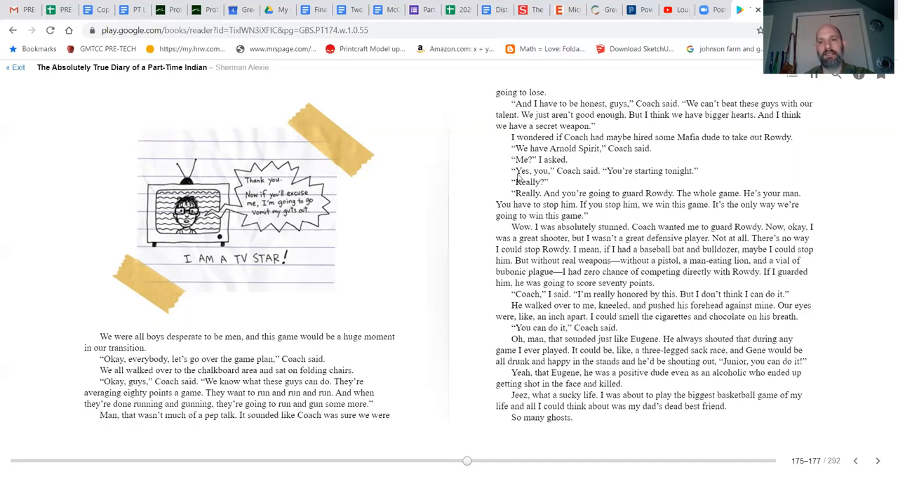
mouse_move(500, 204)
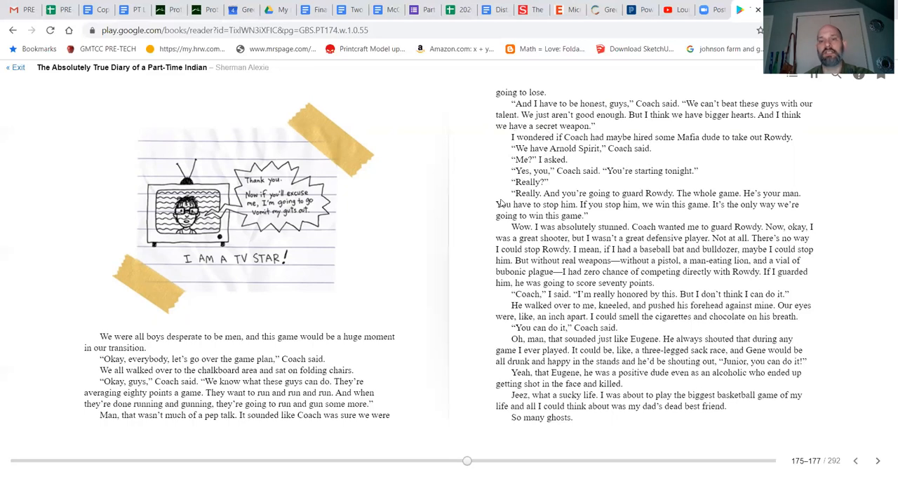
mouse_move(540, 201)
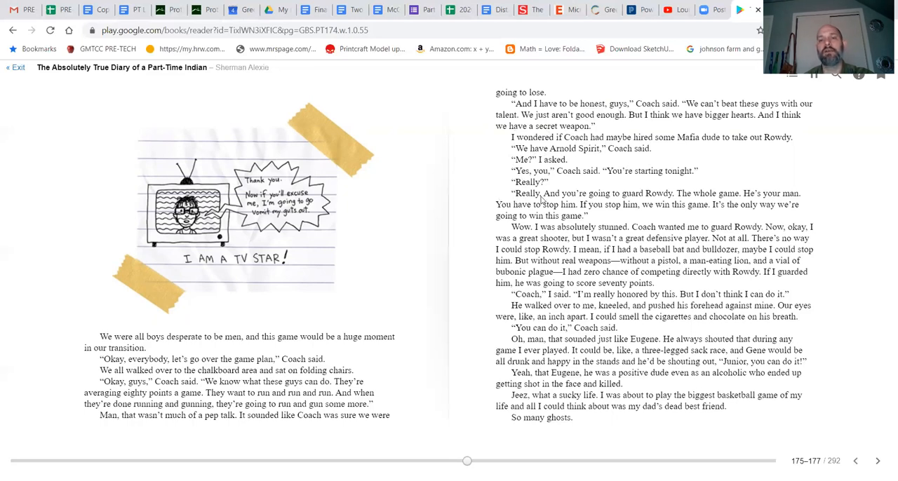
mouse_move(481, 214)
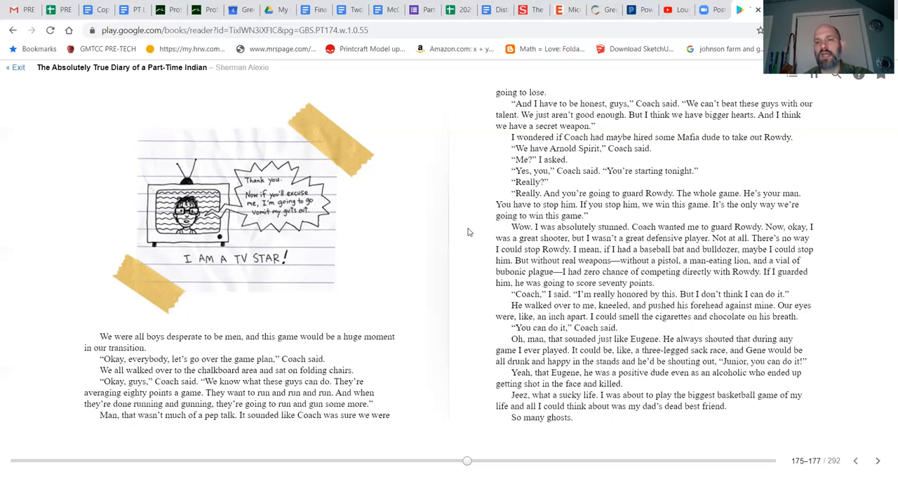
mouse_move(471, 239)
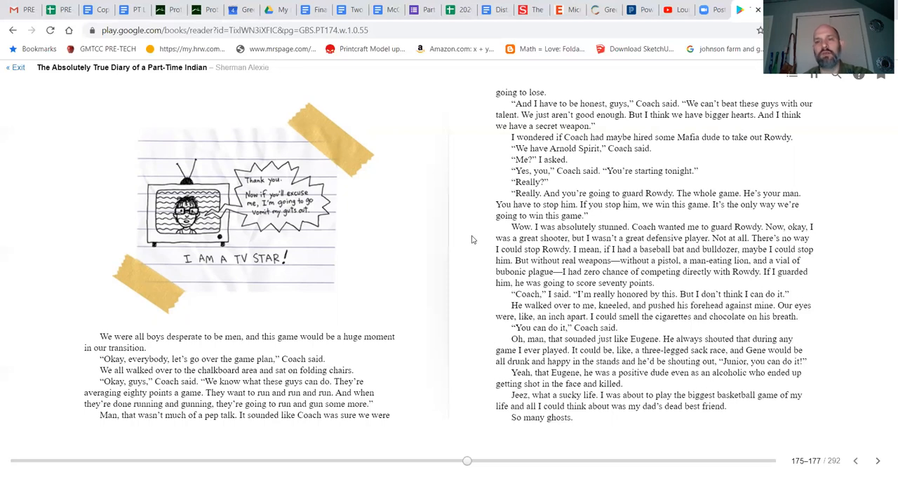
mouse_move(472, 278)
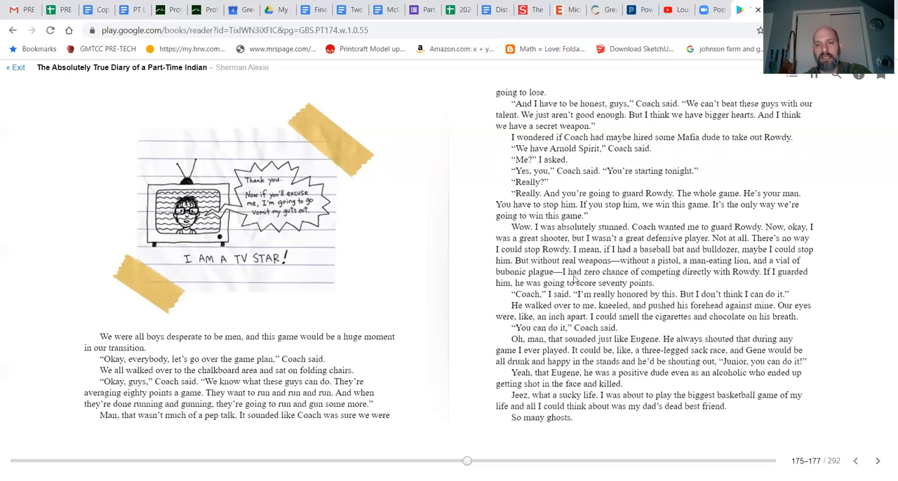
mouse_move(673, 282)
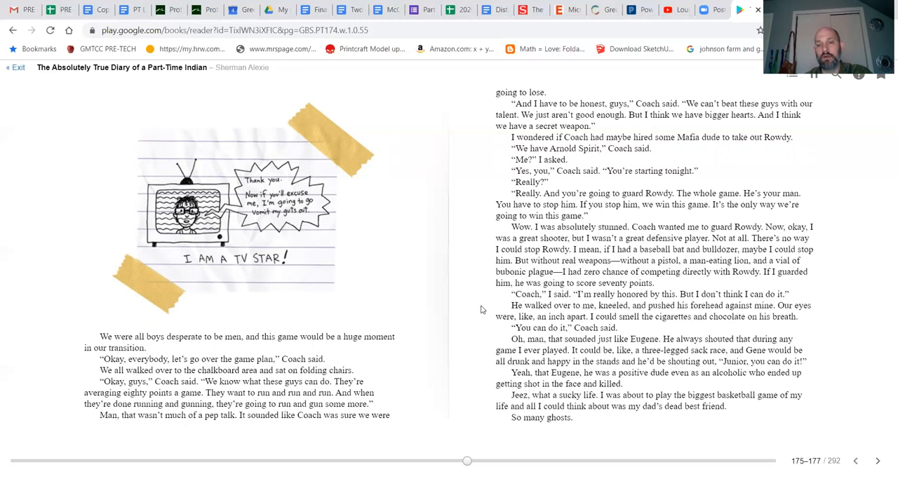
mouse_move(670, 303)
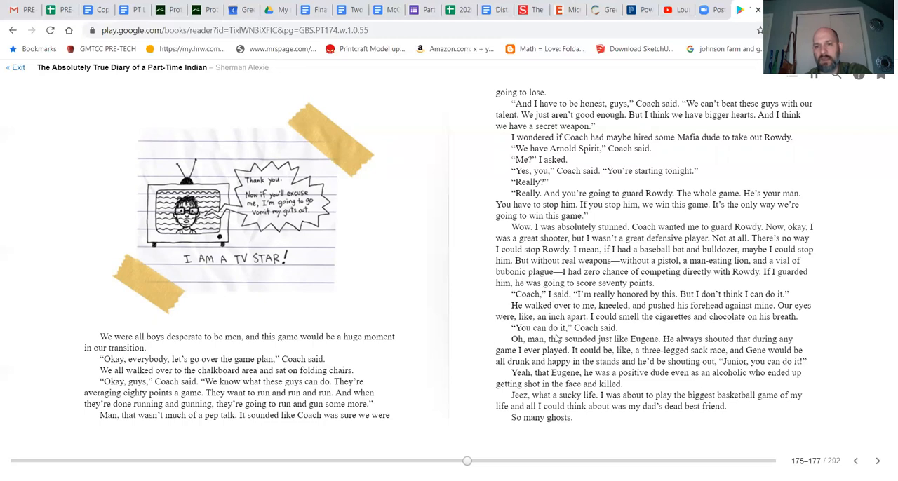
mouse_move(600, 325)
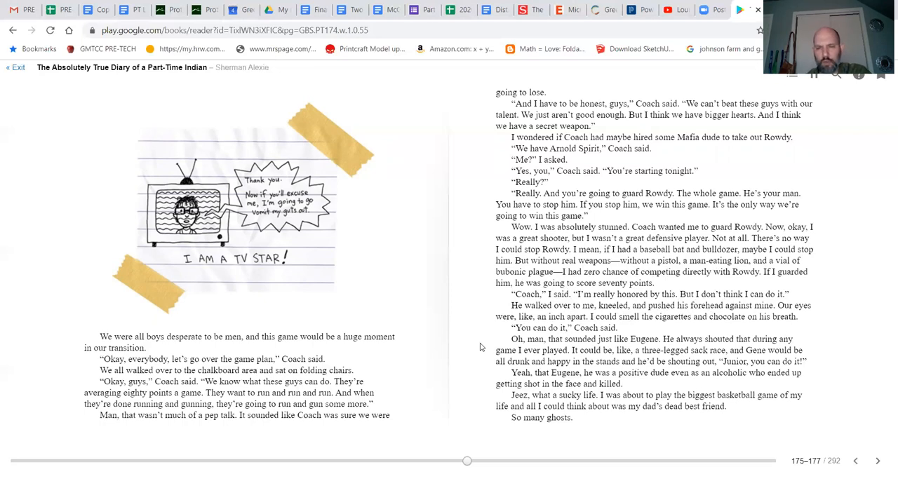
mouse_move(490, 373)
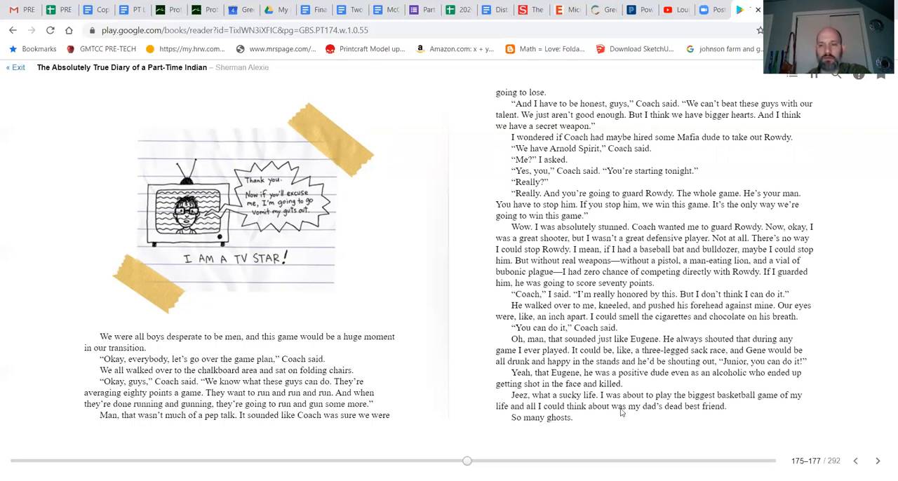
mouse_move(706, 367)
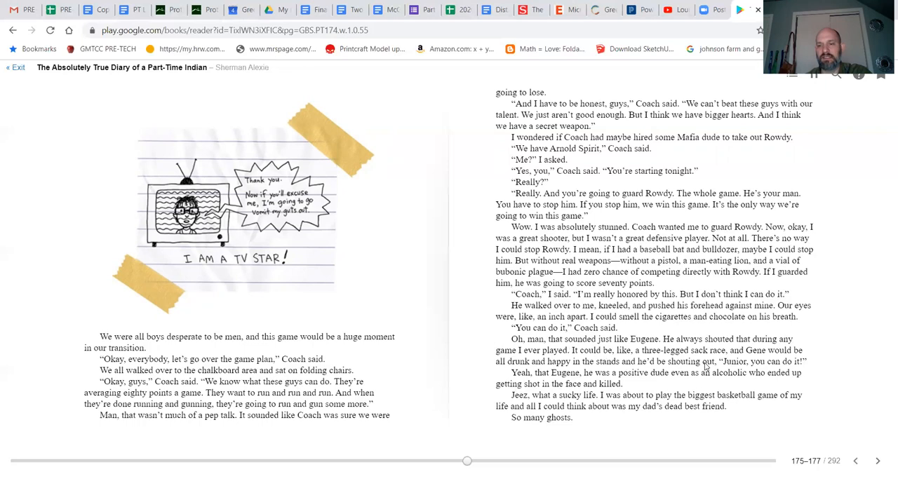
mouse_move(479, 385)
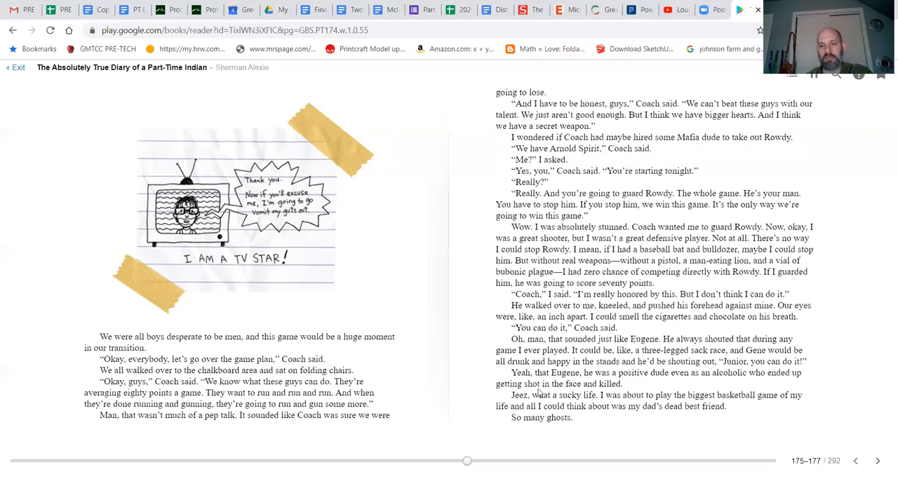
mouse_move(523, 403)
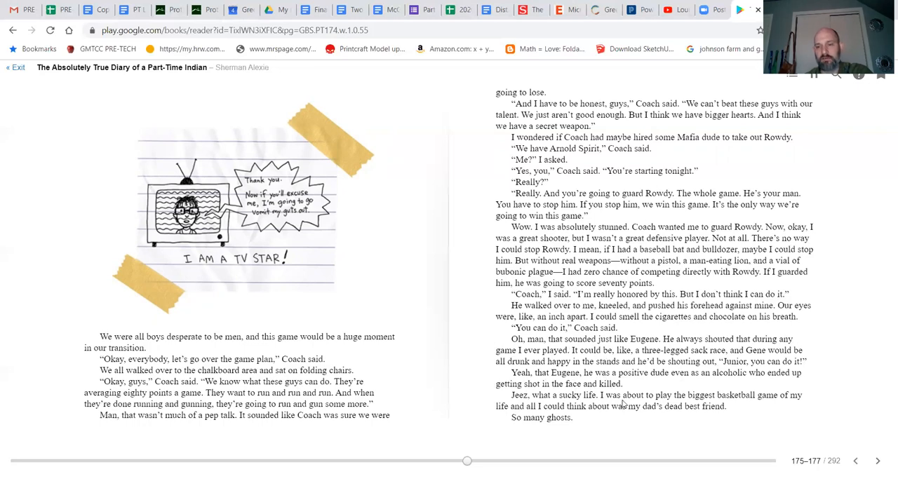
mouse_move(592, 411)
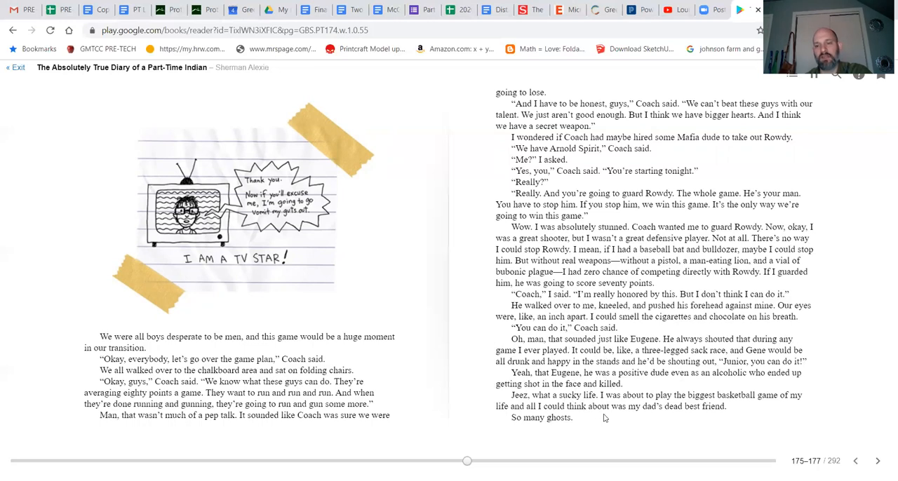
mouse_move(685, 418)
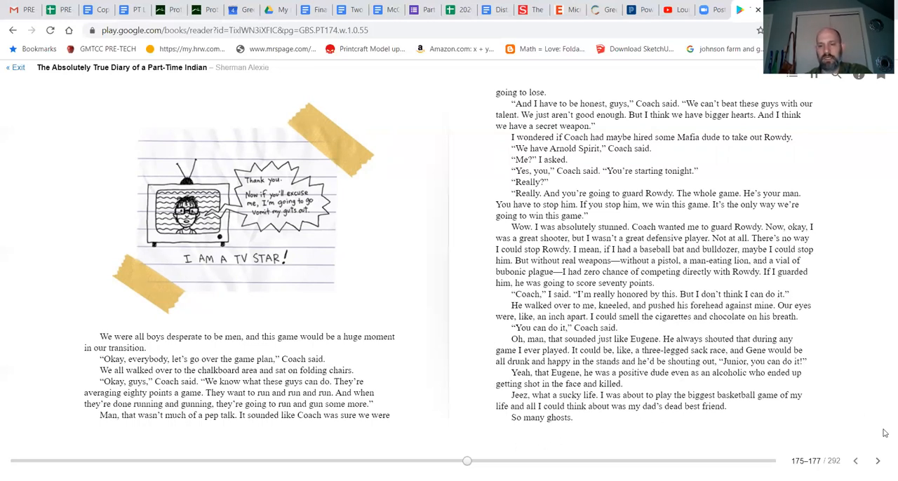
Advance to pages 177–179, where Coach whispers 'You can do it'
click(877, 461)
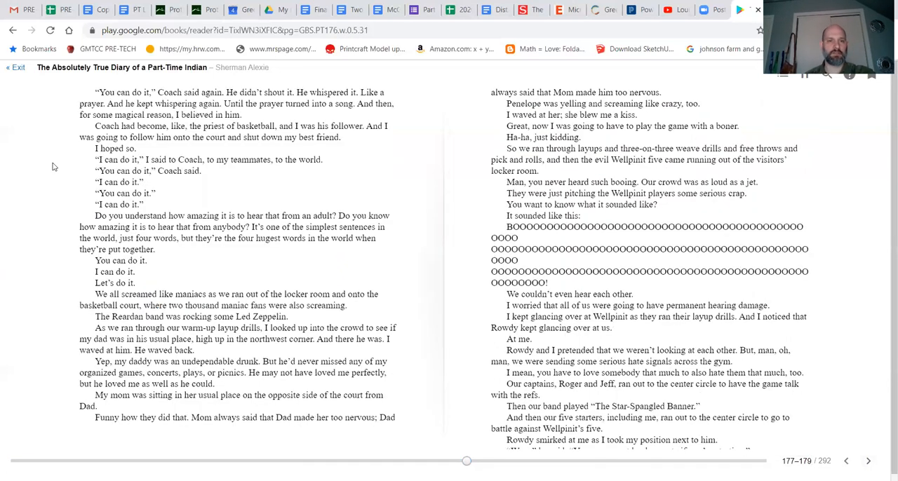
mouse_move(315, 110)
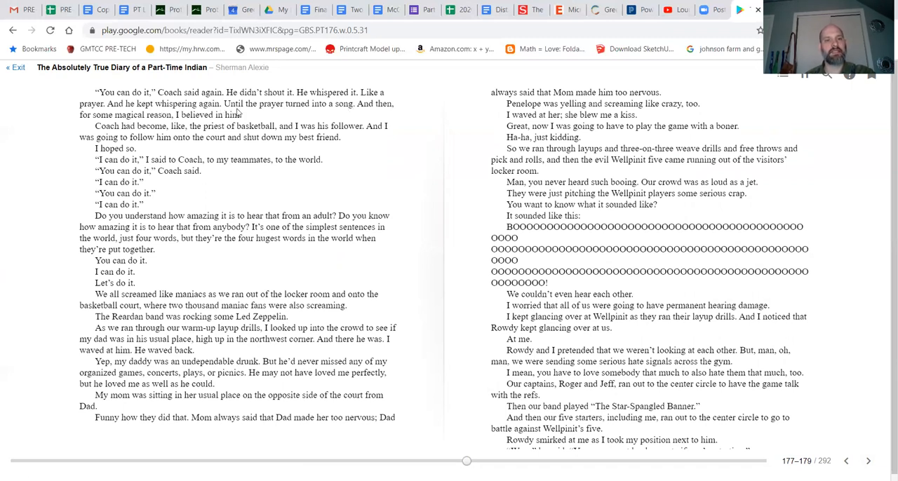
mouse_move(251, 132)
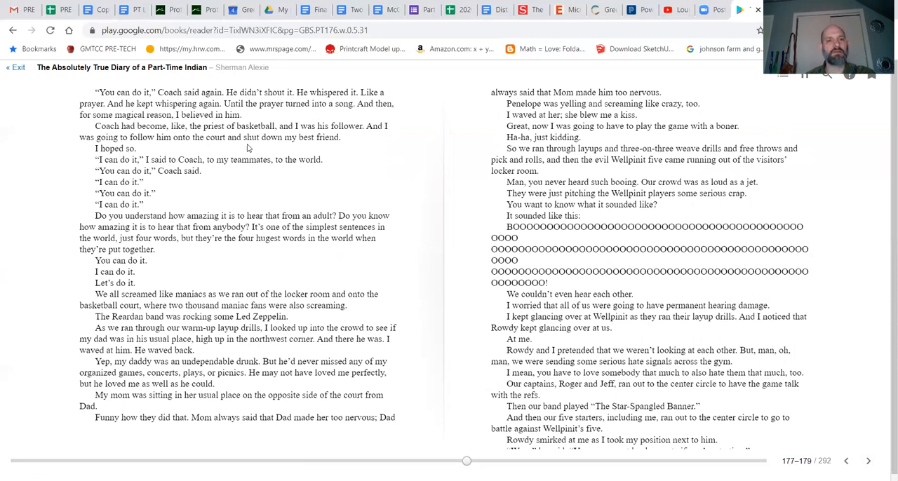
mouse_move(89, 171)
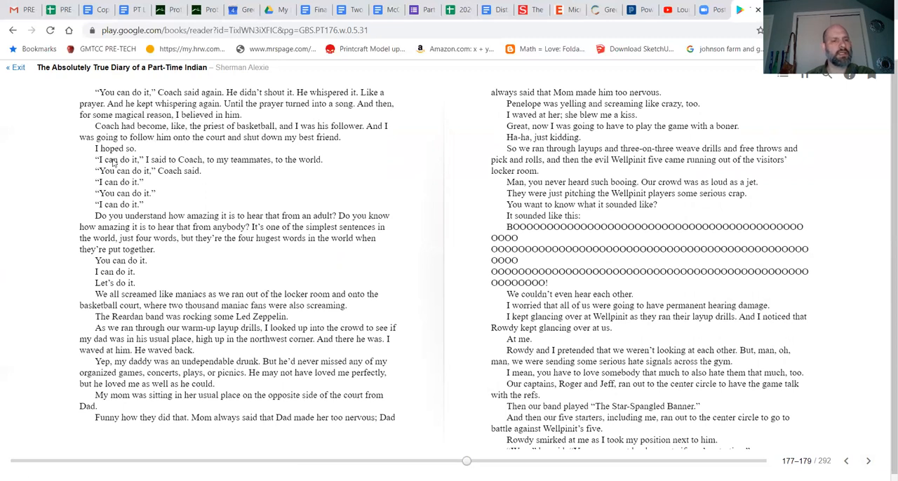
mouse_move(294, 174)
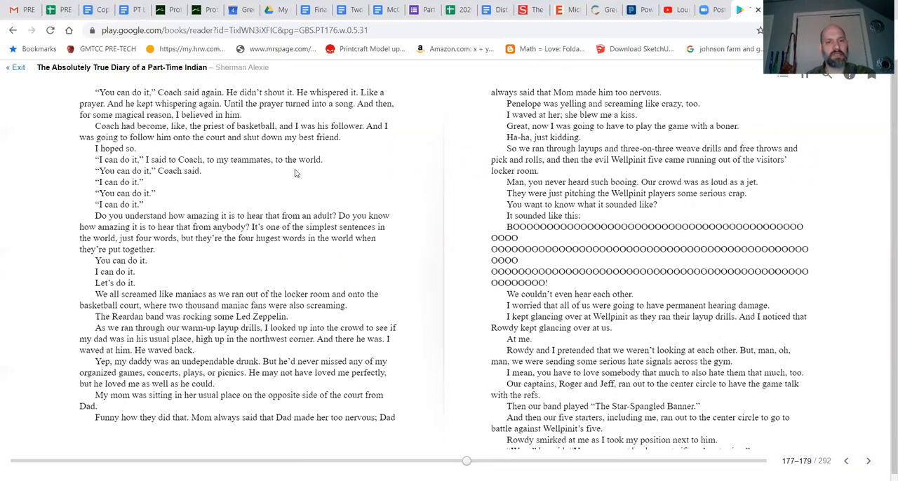
mouse_move(142, 179)
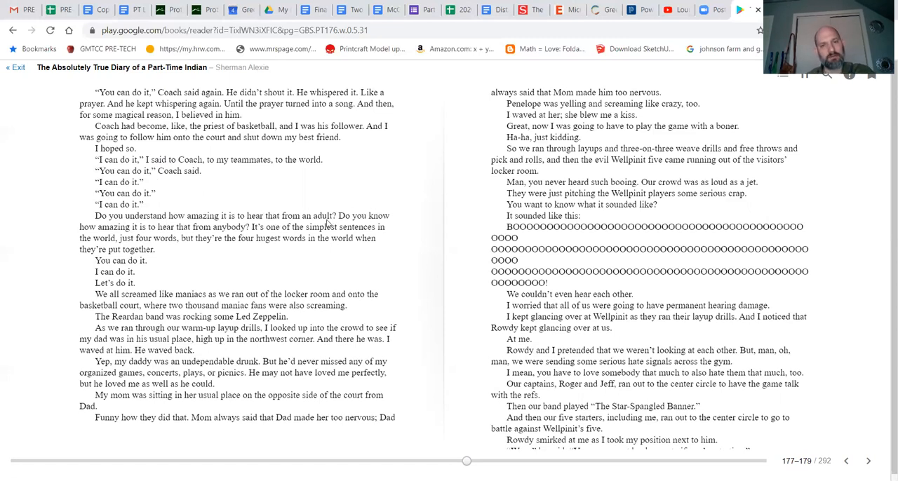
mouse_move(147, 240)
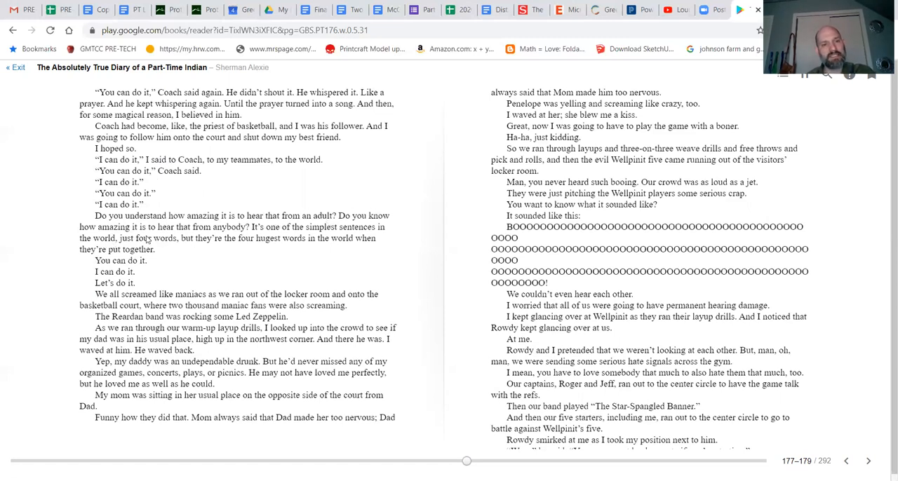
mouse_move(256, 237)
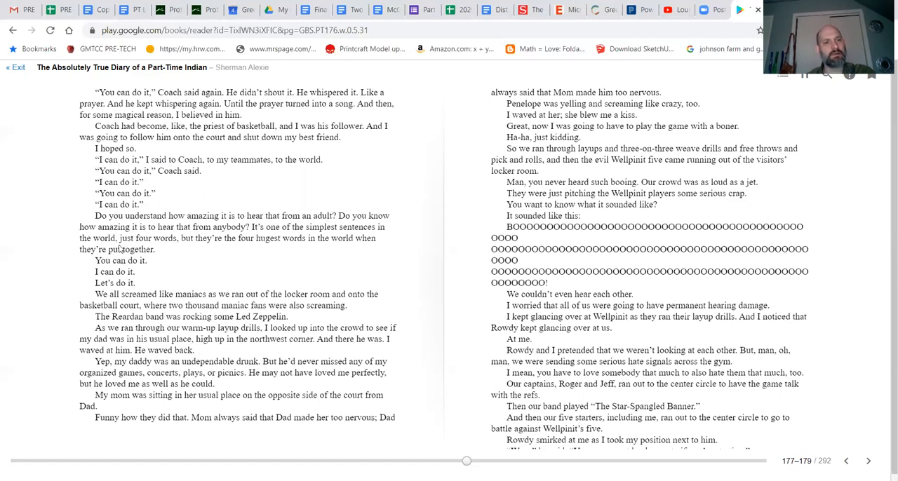
mouse_move(203, 250)
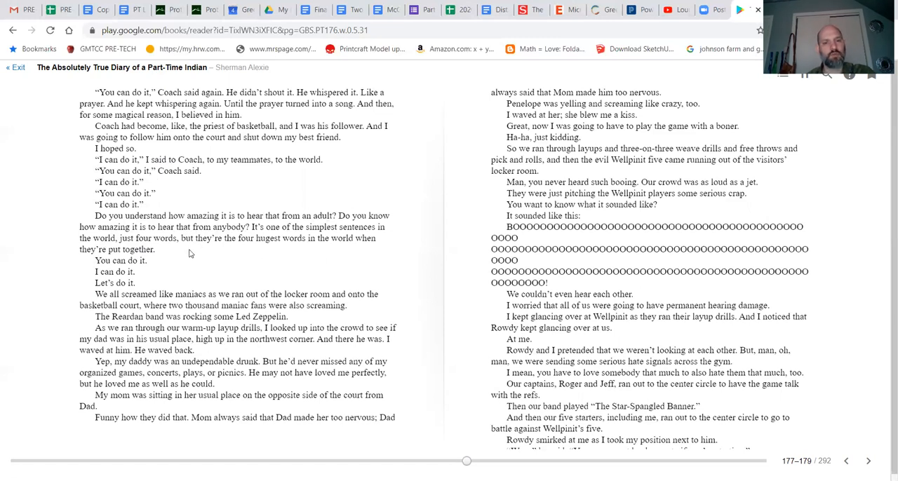
mouse_move(96, 273)
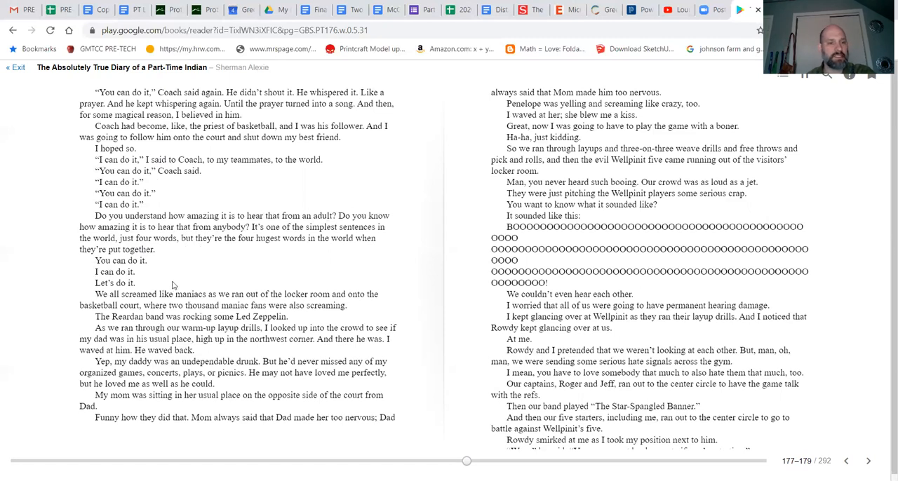
mouse_move(109, 303)
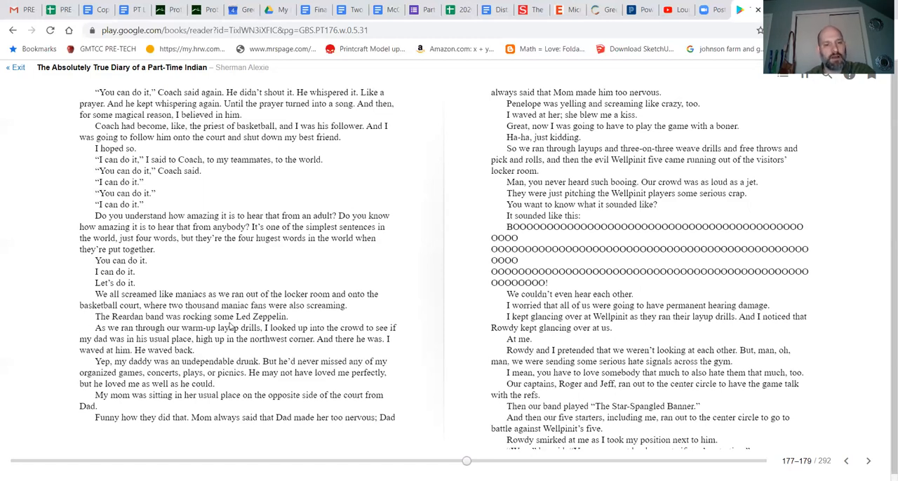
mouse_move(103, 344)
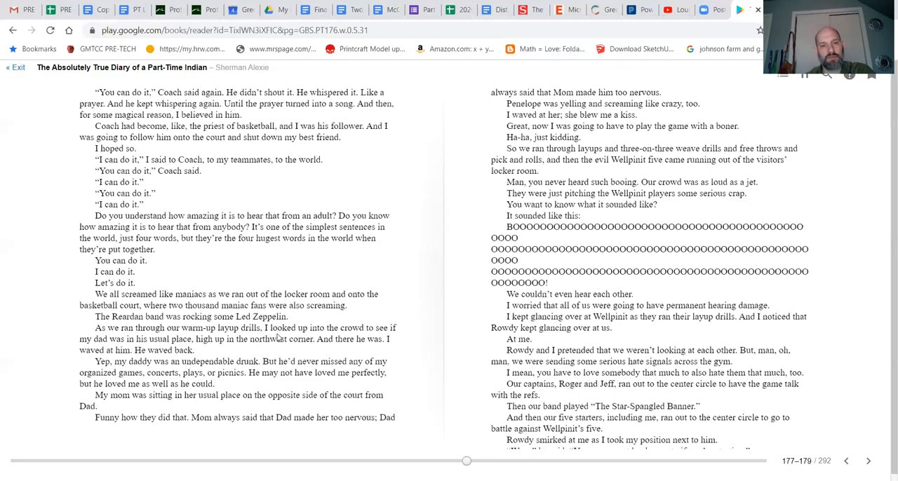
mouse_move(81, 360)
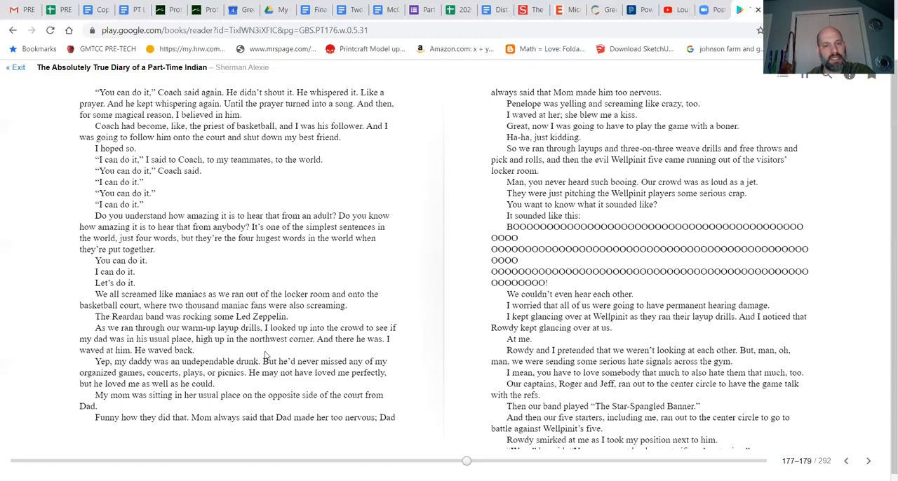
mouse_move(378, 351)
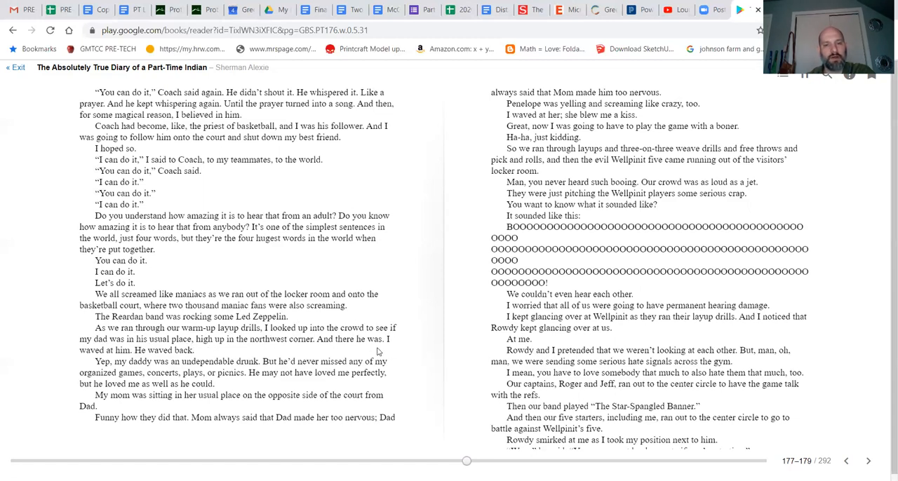
mouse_move(134, 358)
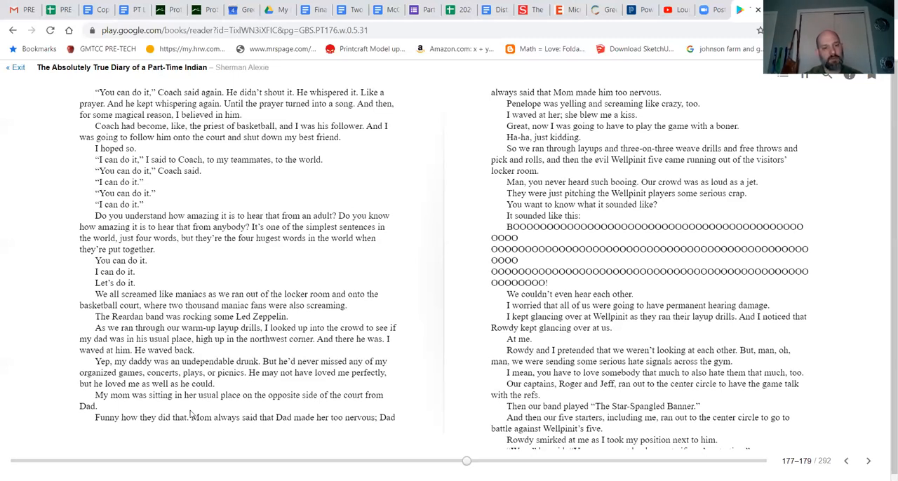
mouse_move(312, 408)
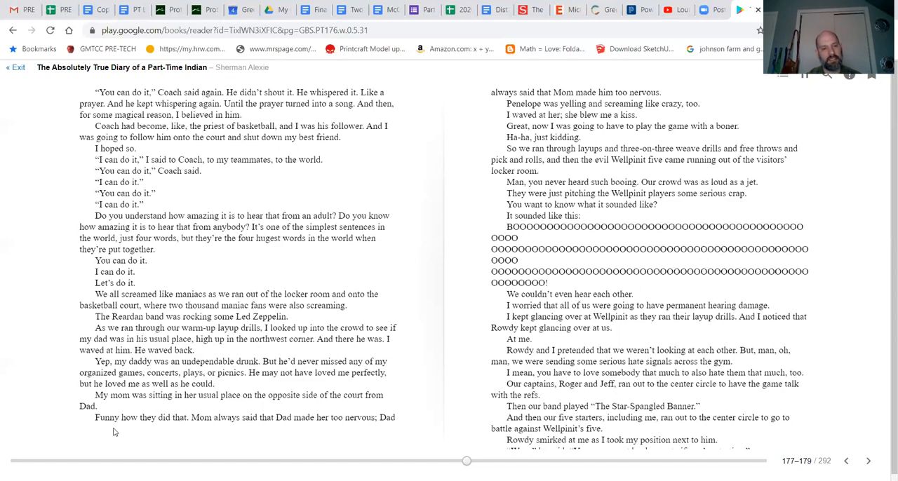
mouse_move(238, 438)
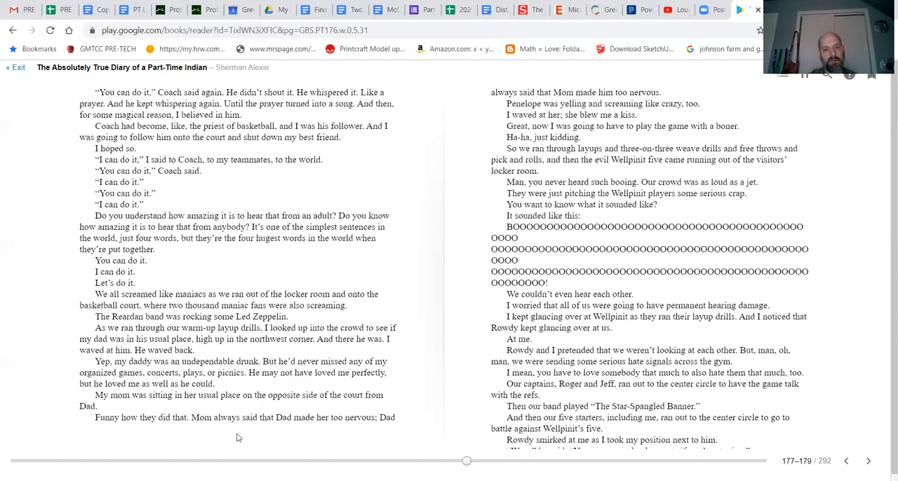
mouse_move(461, 247)
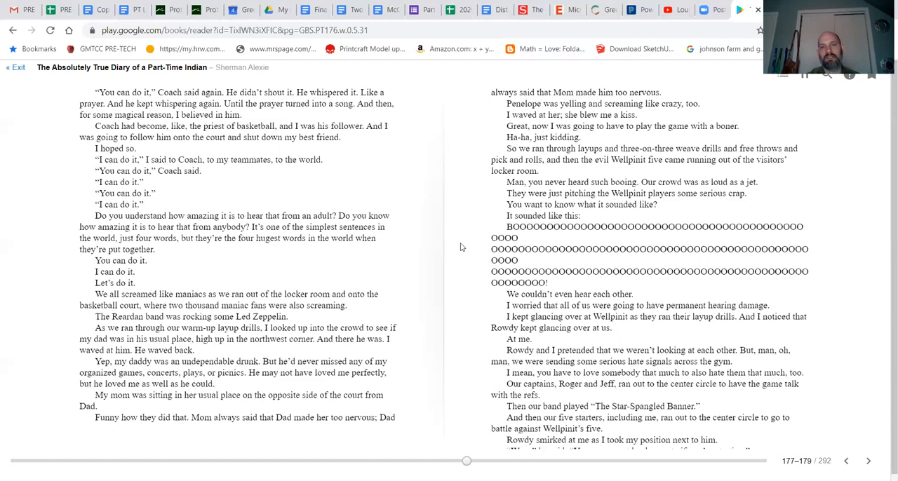
mouse_move(481, 123)
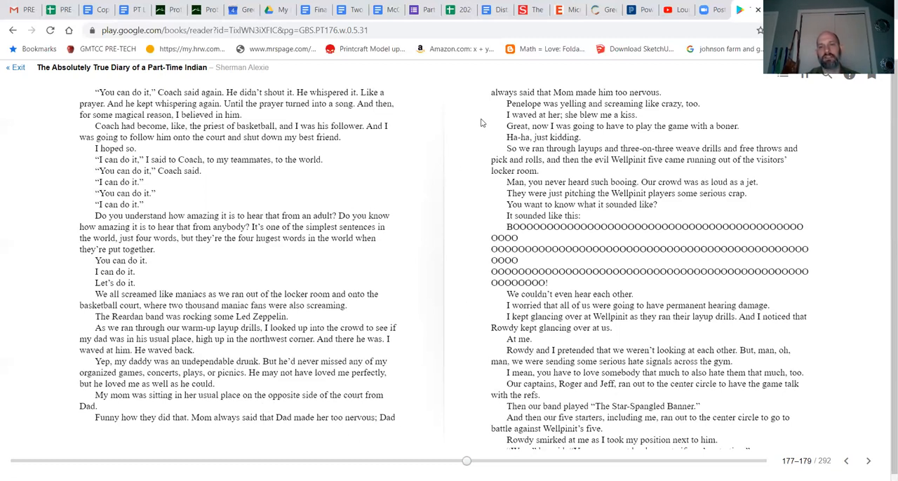
mouse_move(484, 148)
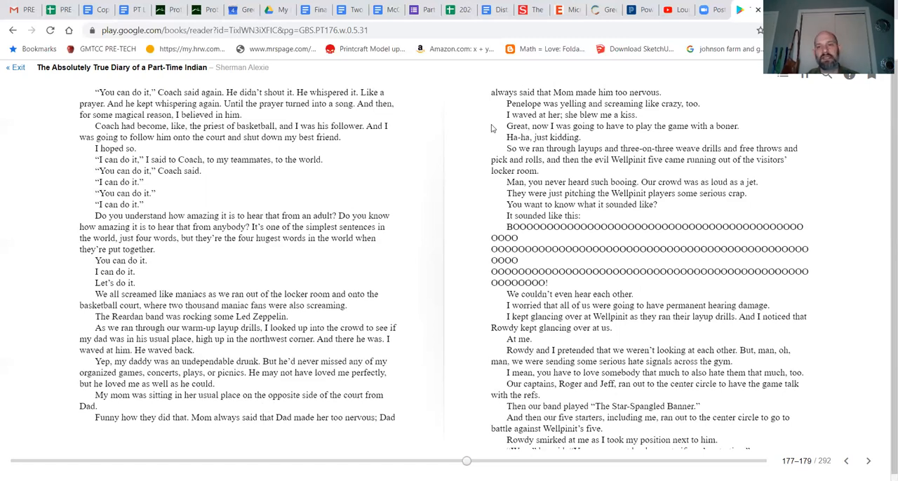
mouse_move(676, 143)
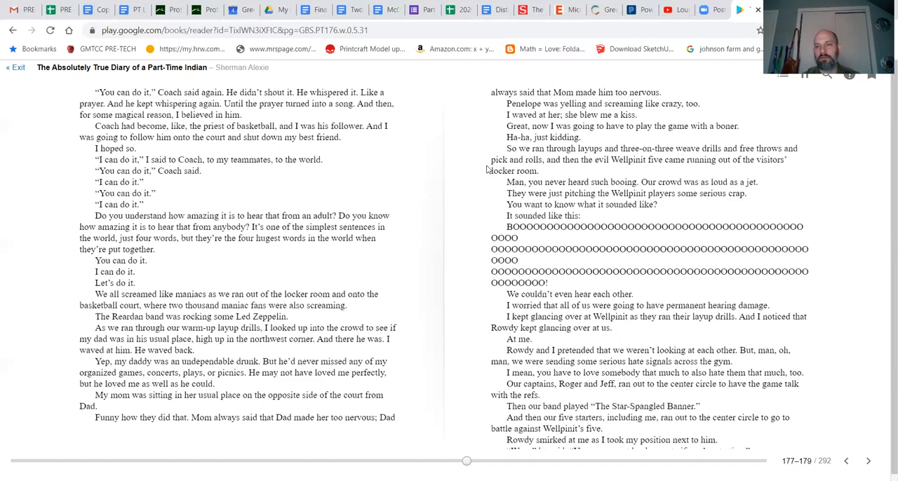
mouse_move(489, 194)
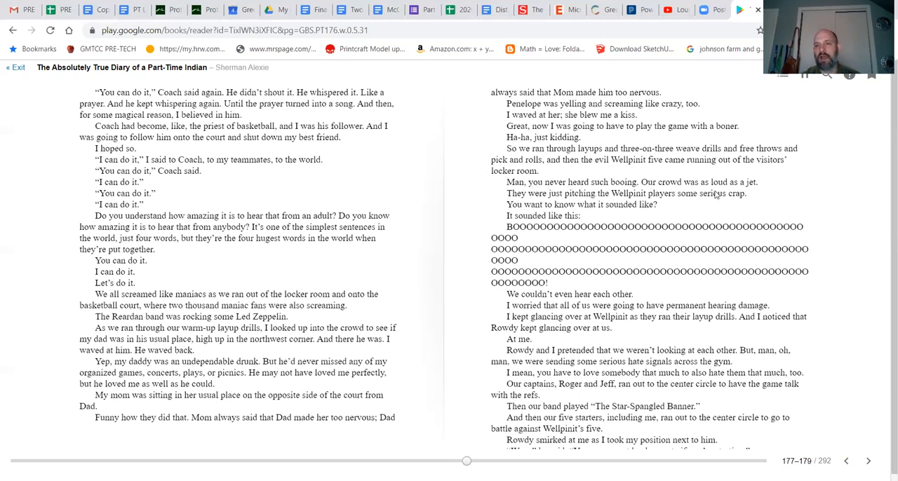
mouse_move(599, 206)
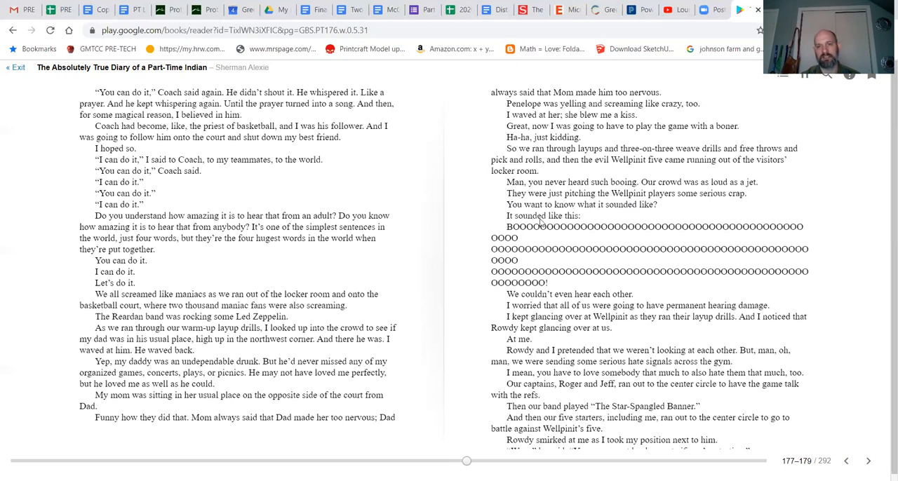
mouse_move(636, 241)
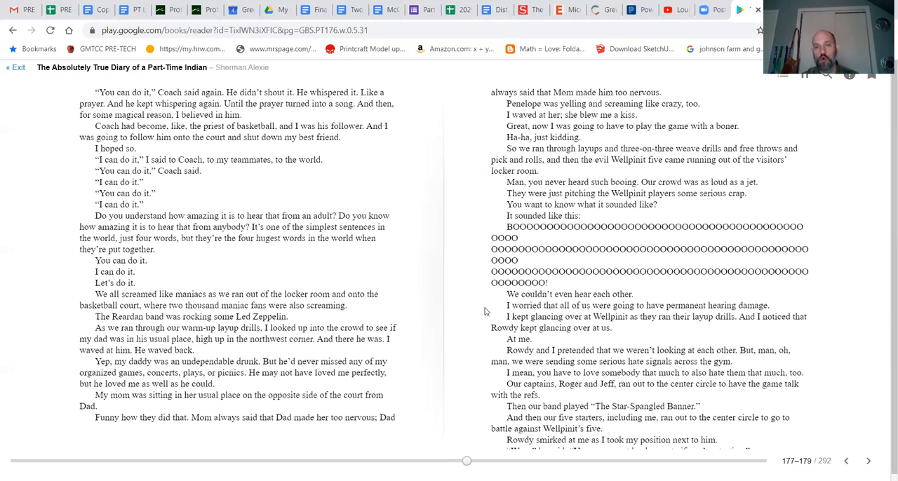
mouse_move(557, 291)
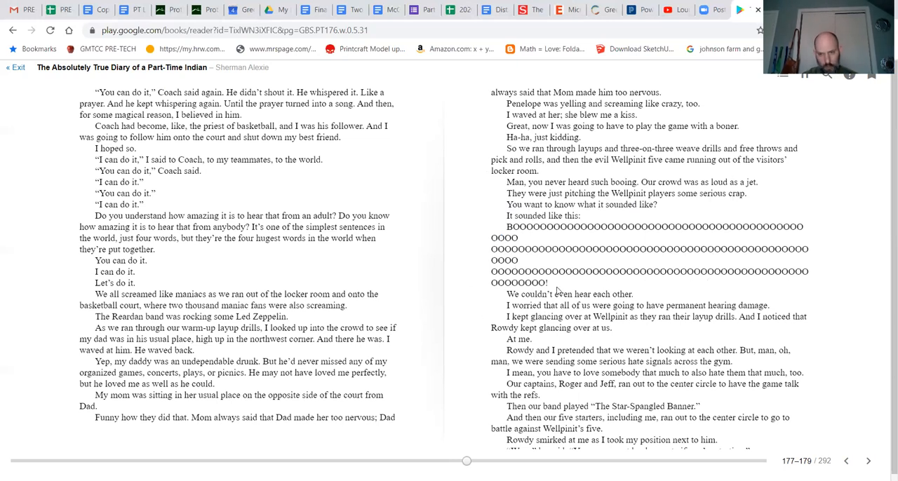
mouse_move(491, 325)
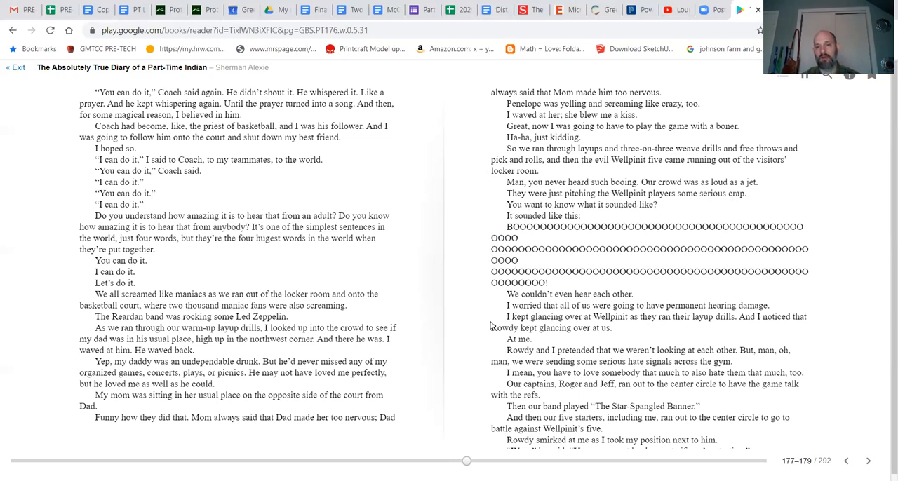
scroll(down, 3)
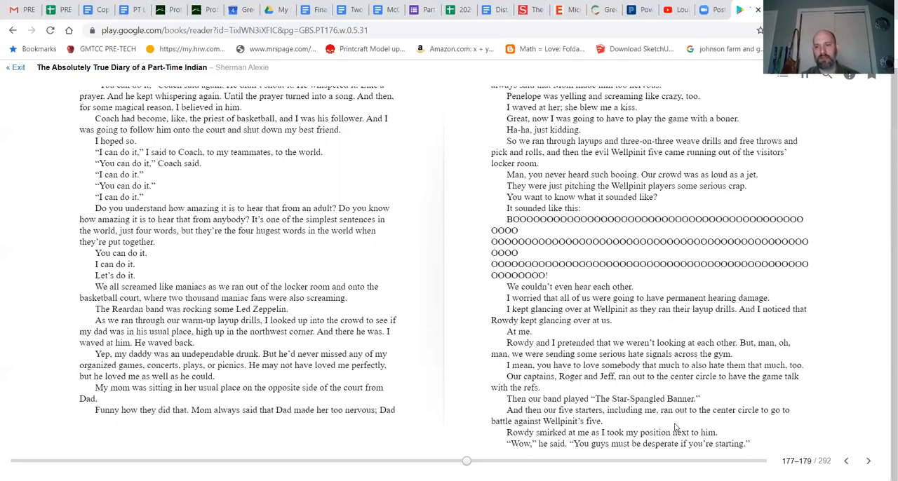
mouse_move(675, 315)
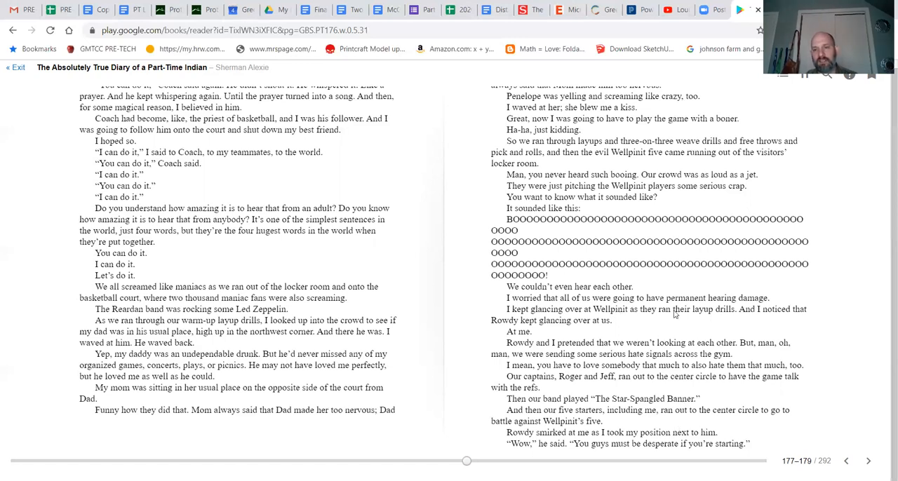
mouse_move(713, 321)
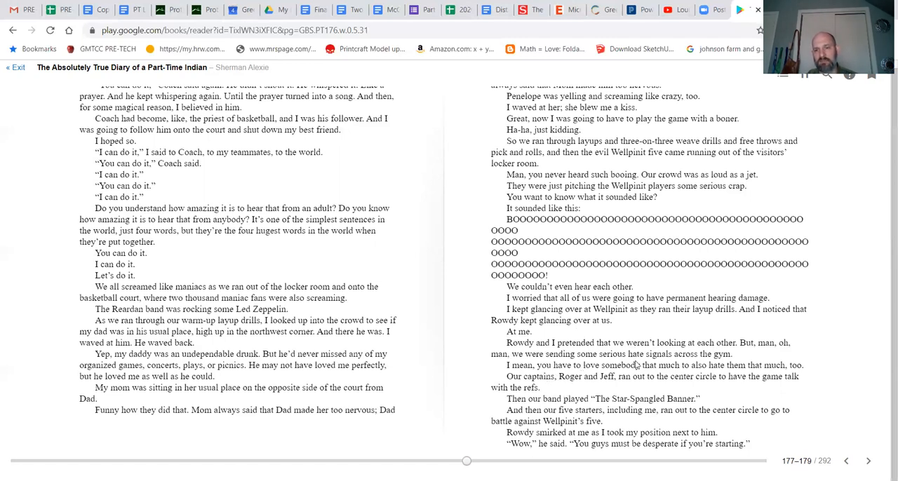
mouse_move(545, 384)
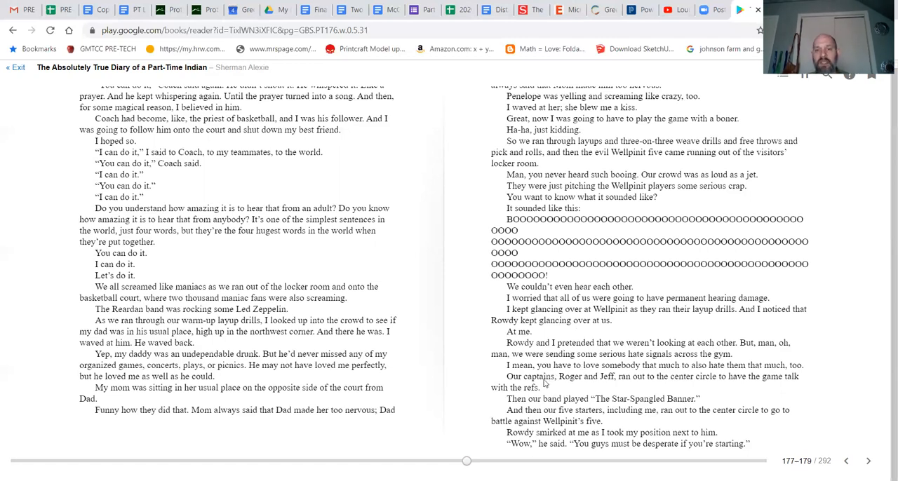
mouse_move(665, 376)
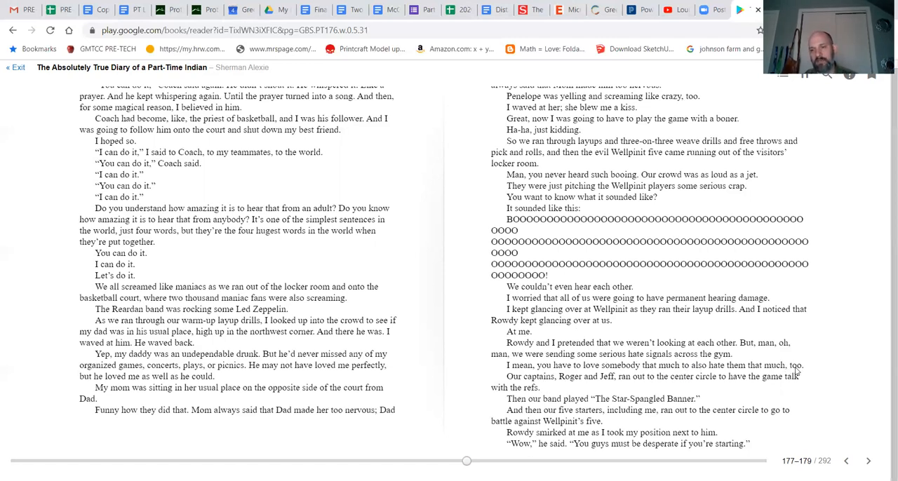
mouse_move(579, 385)
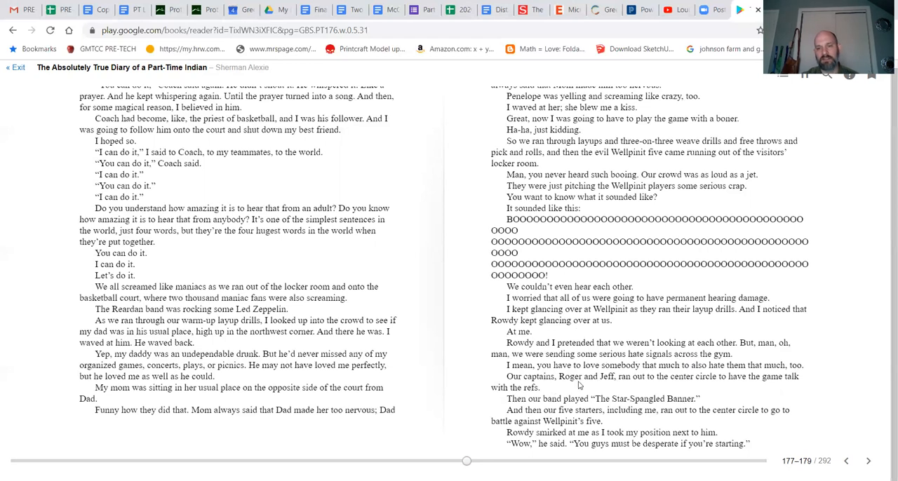
mouse_move(729, 389)
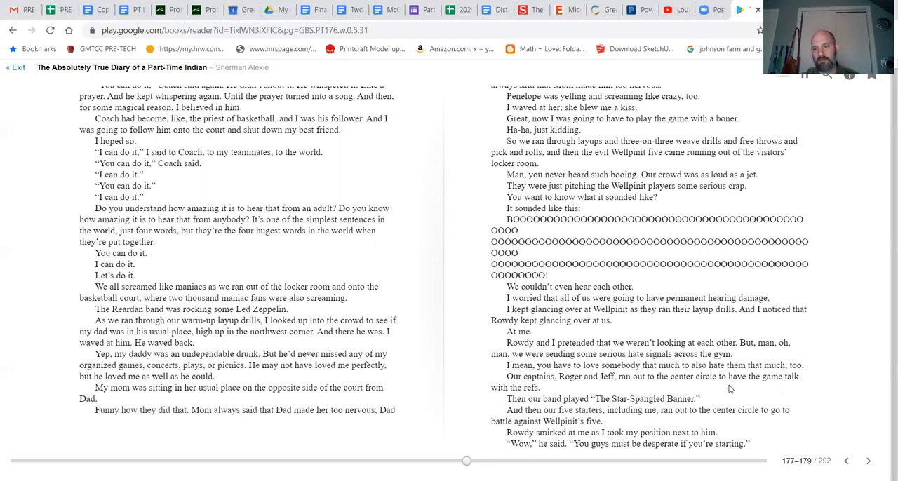
mouse_move(727, 389)
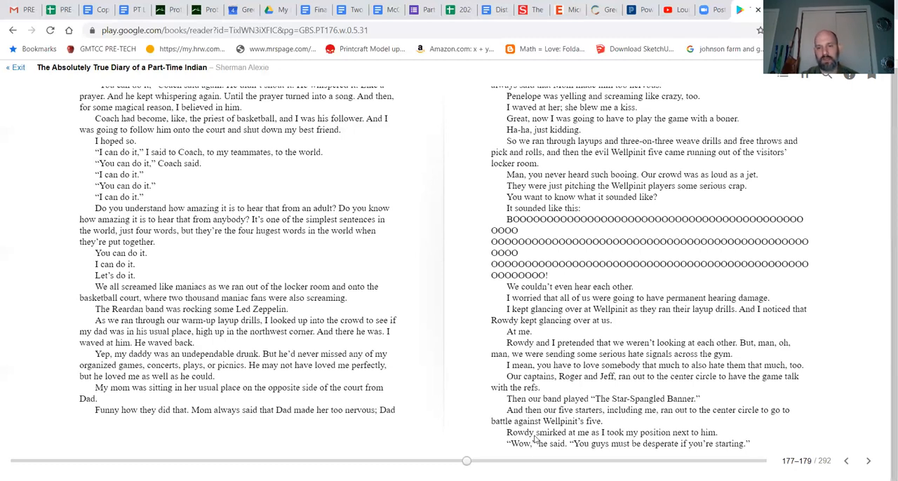
mouse_move(664, 416)
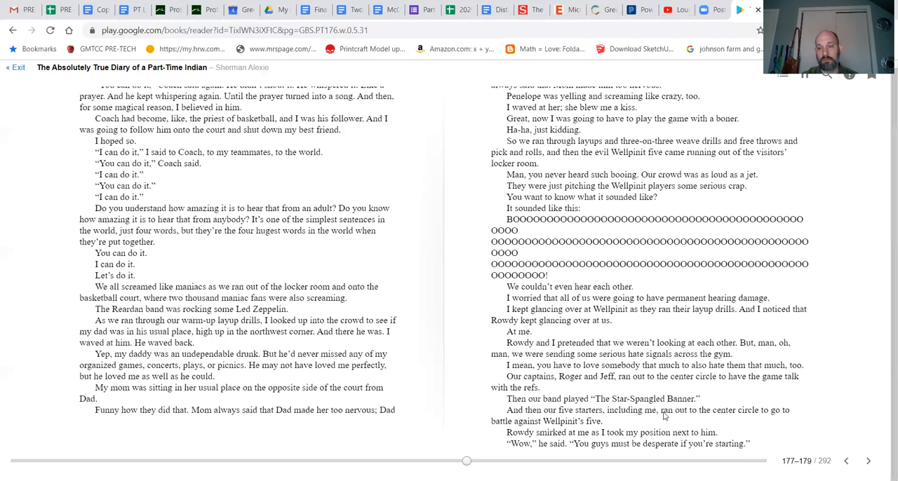
mouse_move(749, 423)
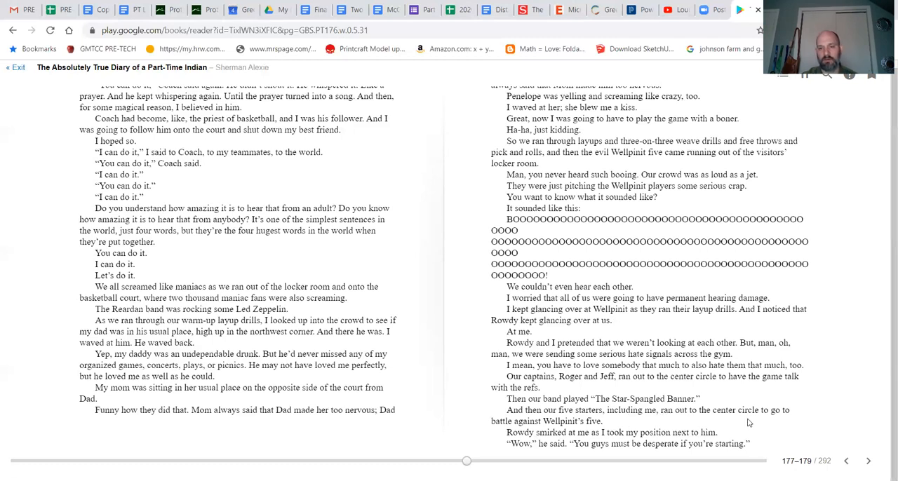
mouse_move(592, 442)
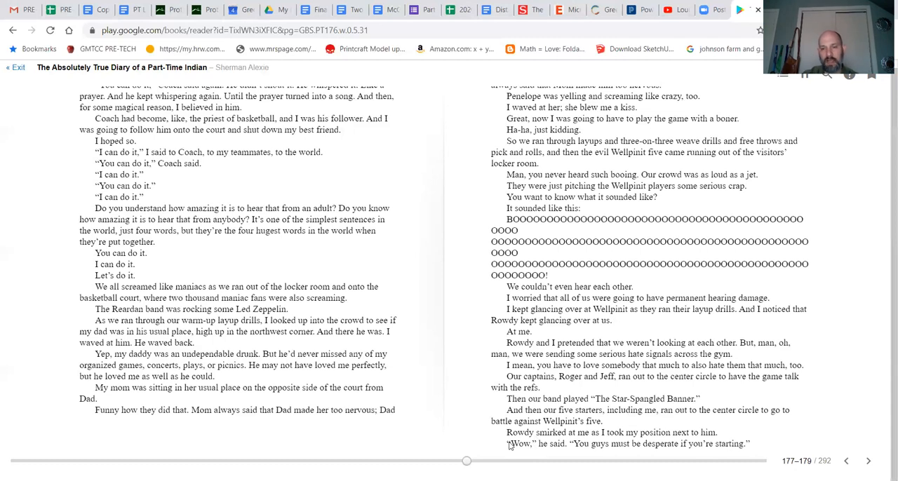
mouse_move(616, 446)
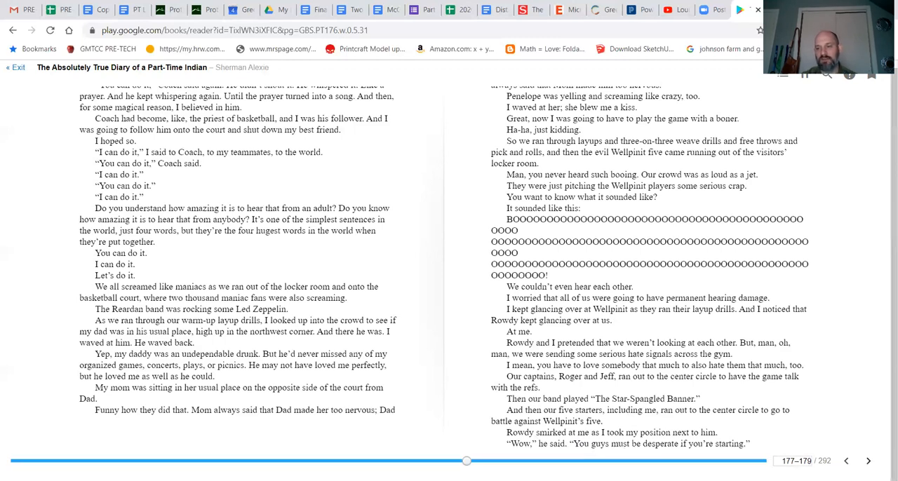
click(868, 461)
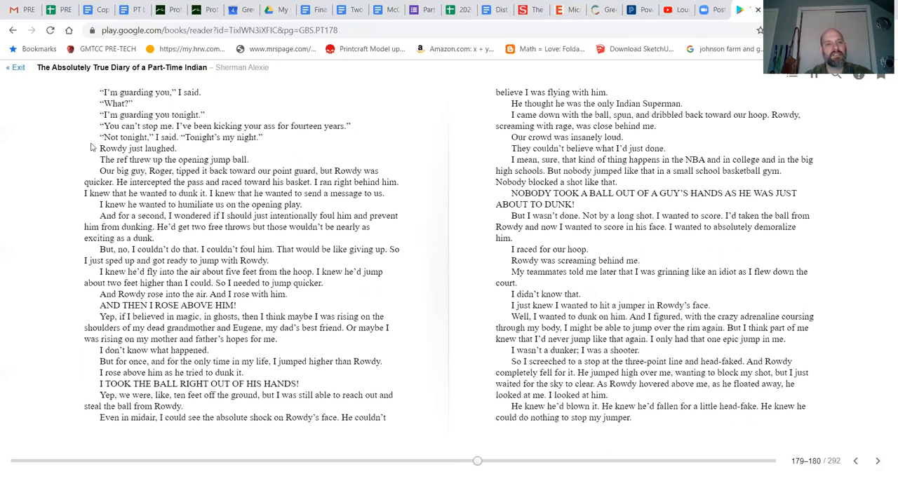
mouse_move(77, 149)
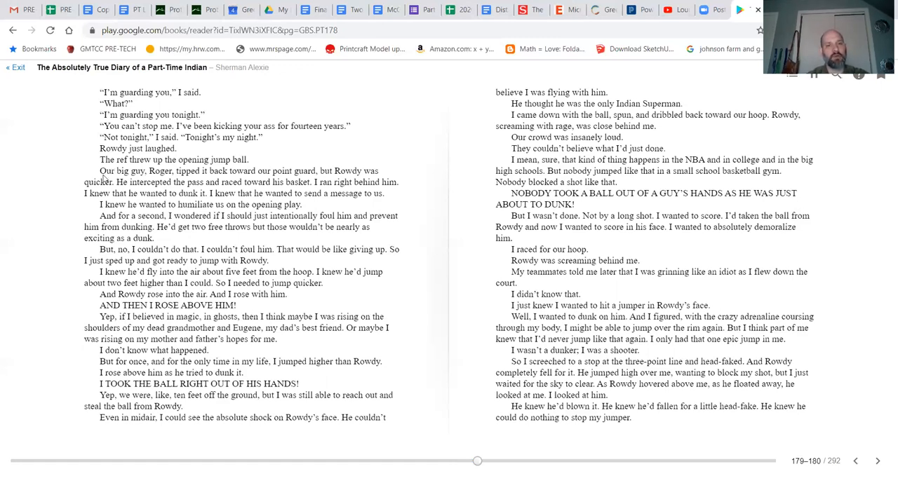
mouse_move(203, 165)
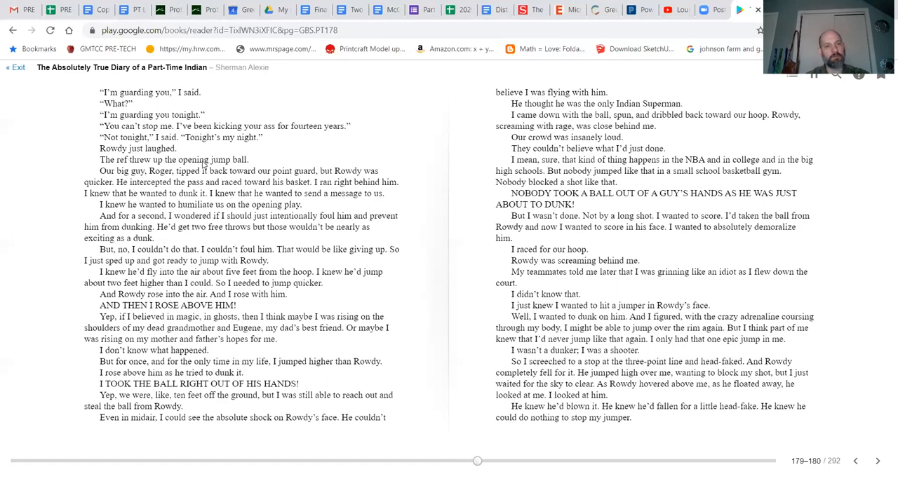
mouse_move(126, 182)
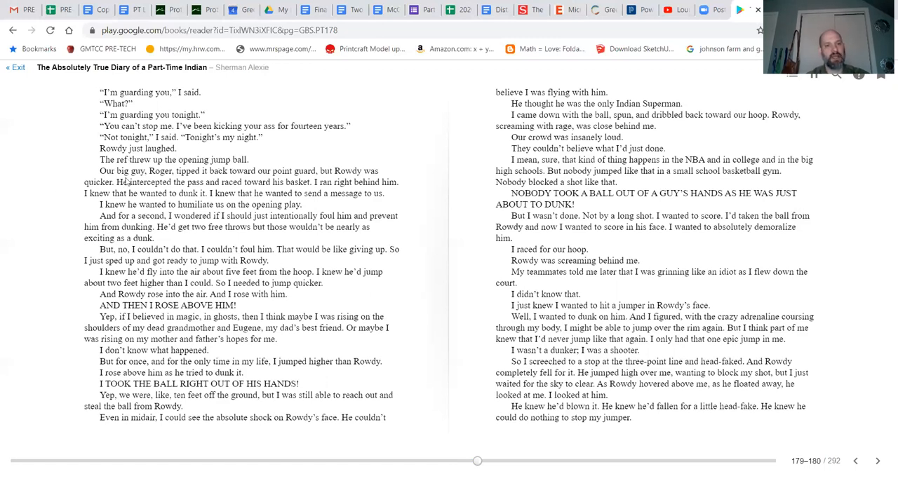
mouse_move(64, 194)
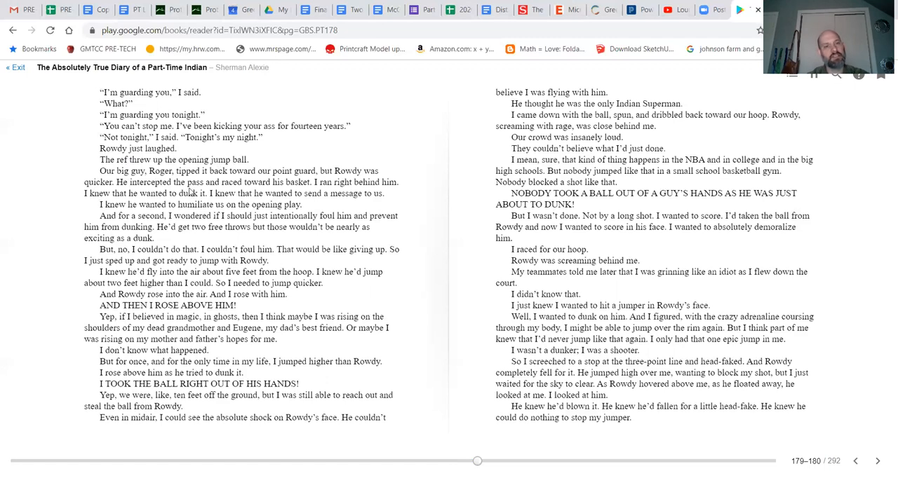
mouse_move(334, 190)
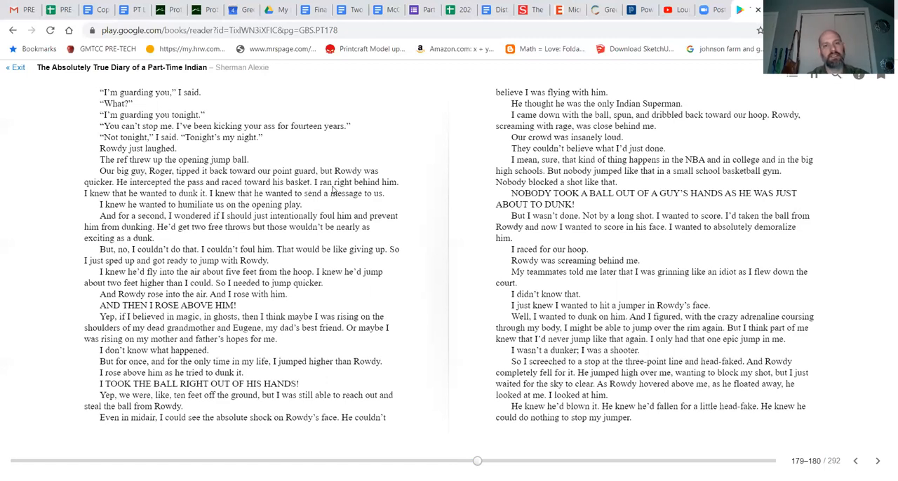
mouse_move(135, 202)
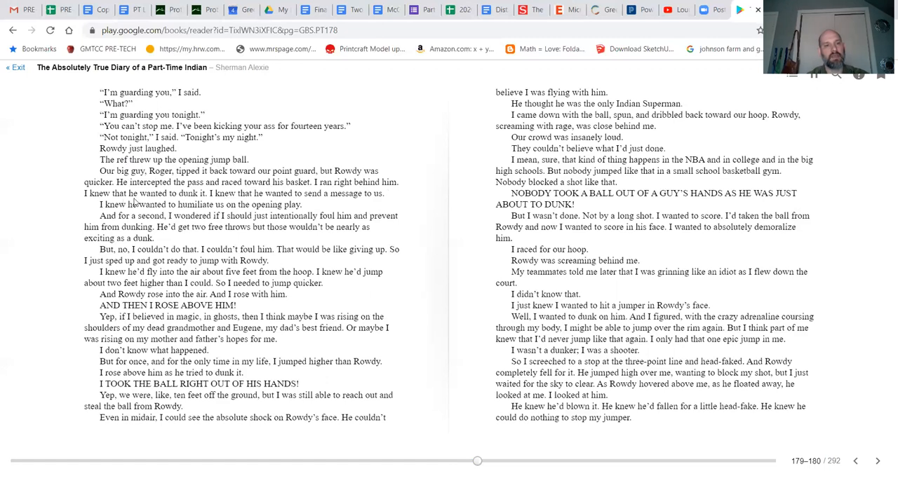
mouse_move(256, 202)
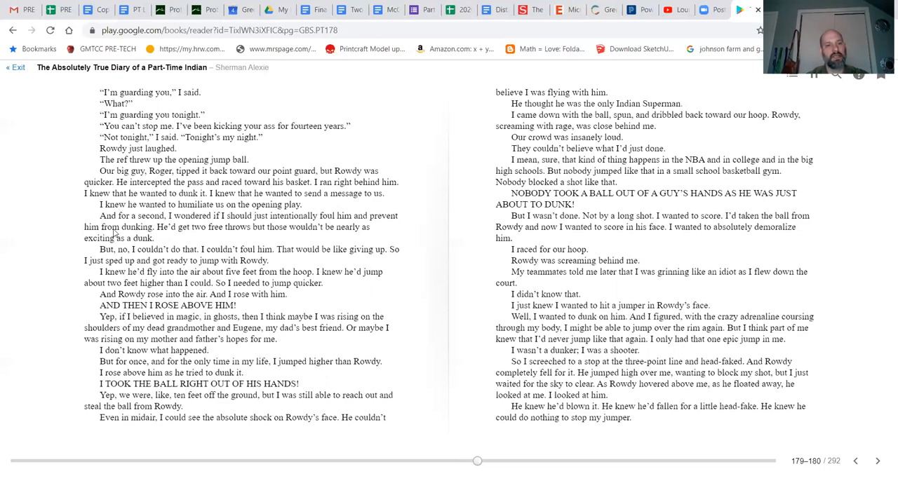
mouse_move(277, 223)
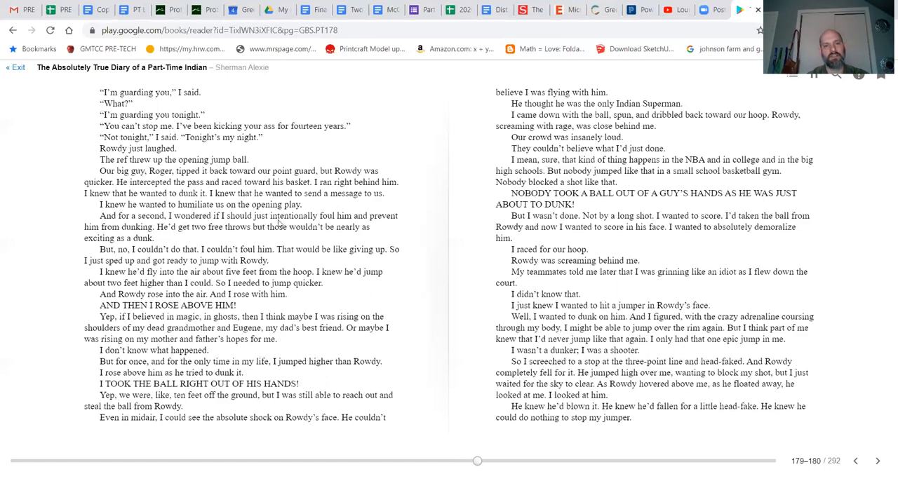
mouse_move(102, 243)
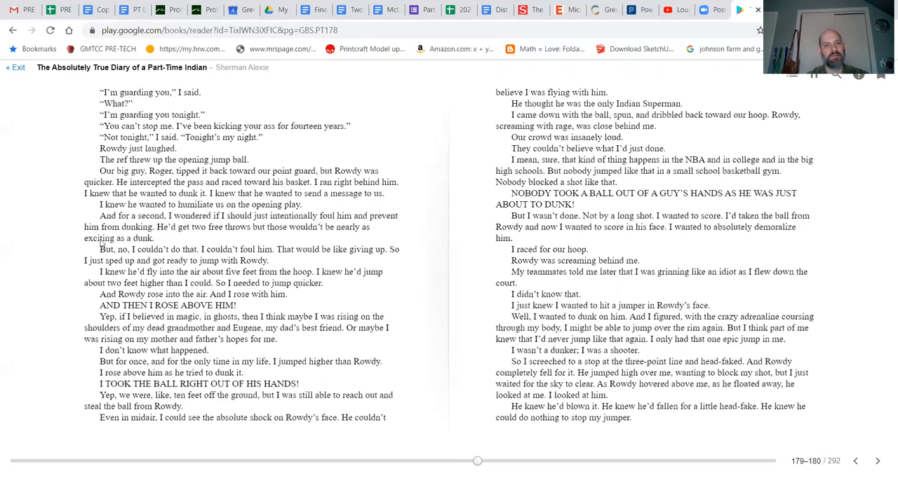
mouse_move(176, 232)
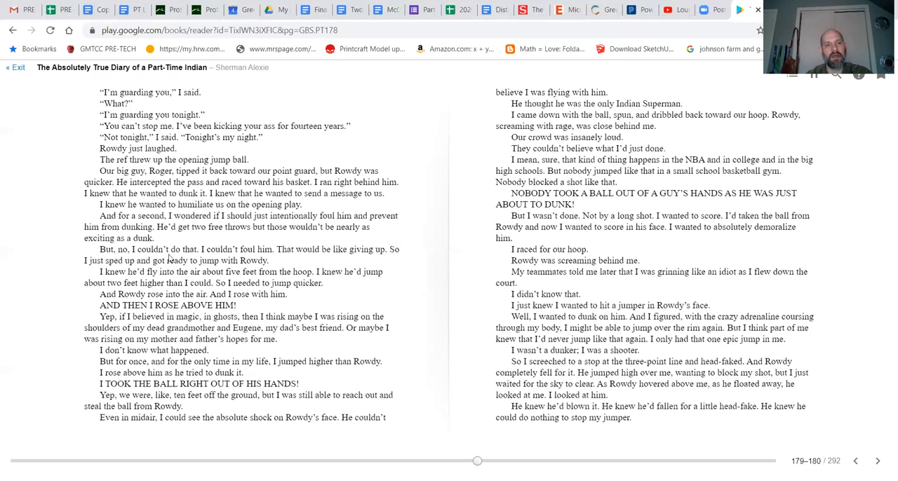
mouse_move(295, 261)
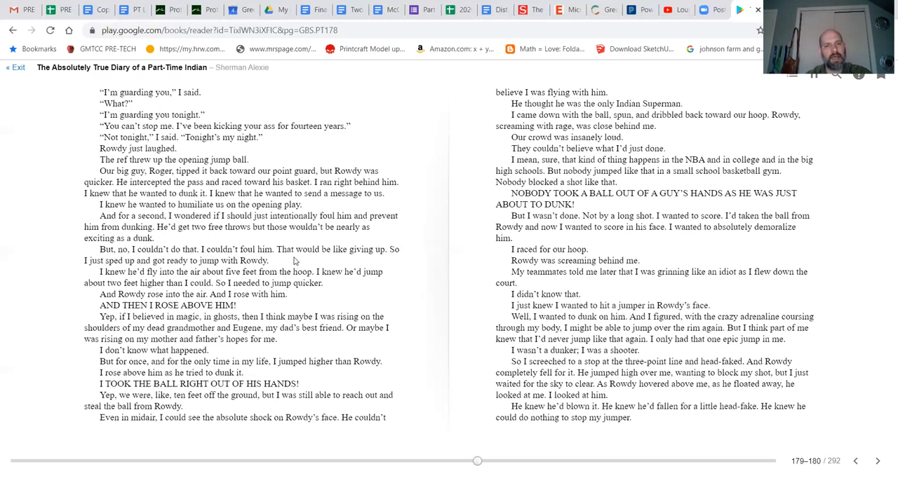
mouse_move(125, 274)
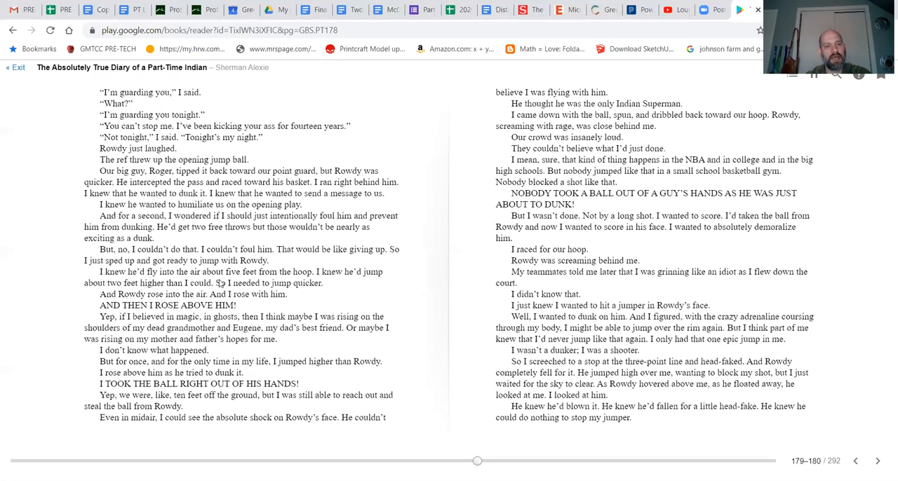
mouse_move(319, 277)
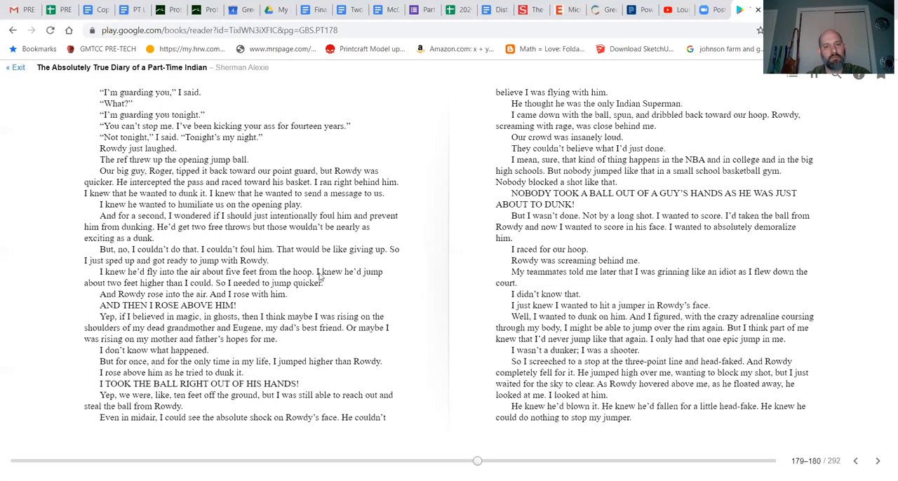
mouse_move(158, 290)
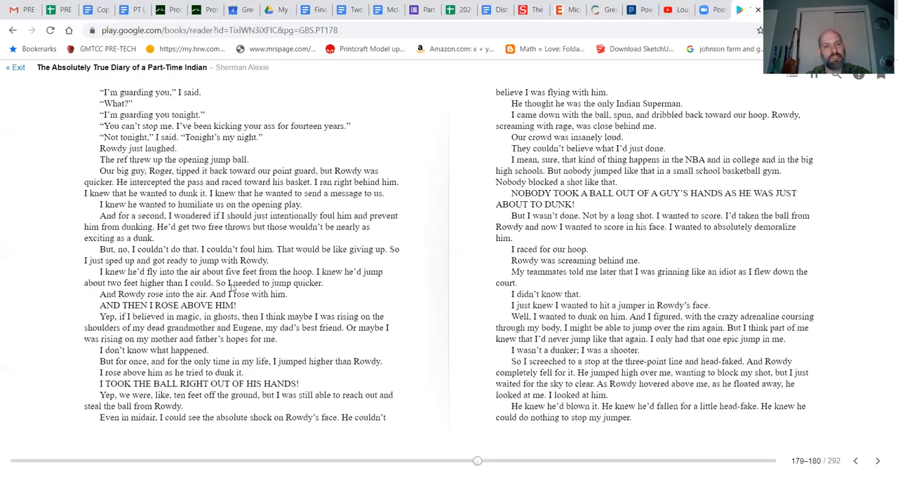
mouse_move(167, 302)
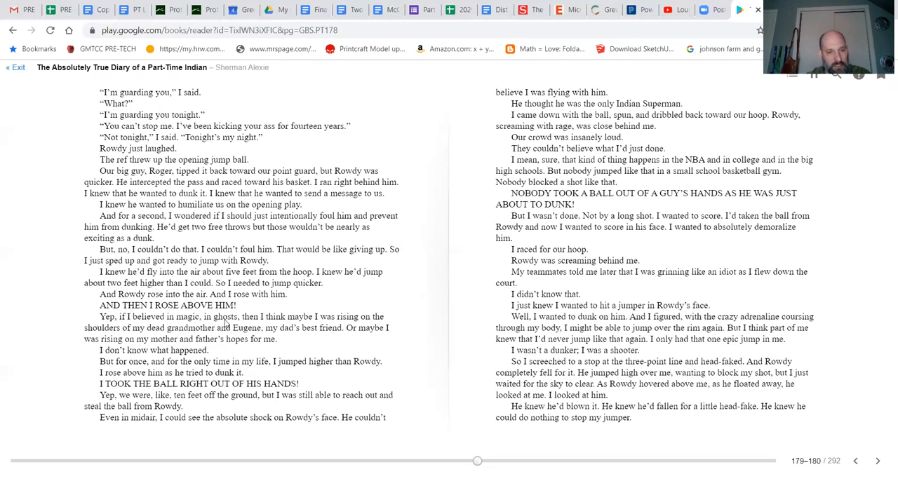
mouse_move(309, 325)
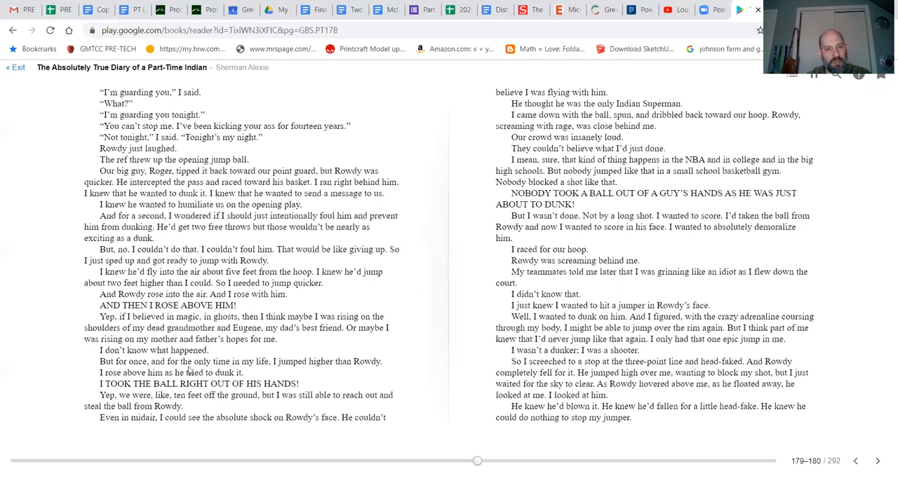
mouse_move(258, 369)
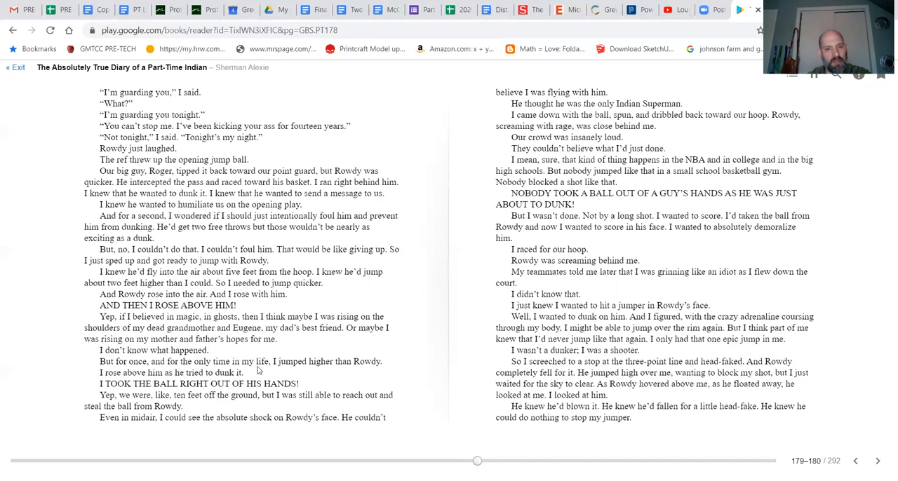
mouse_move(113, 377)
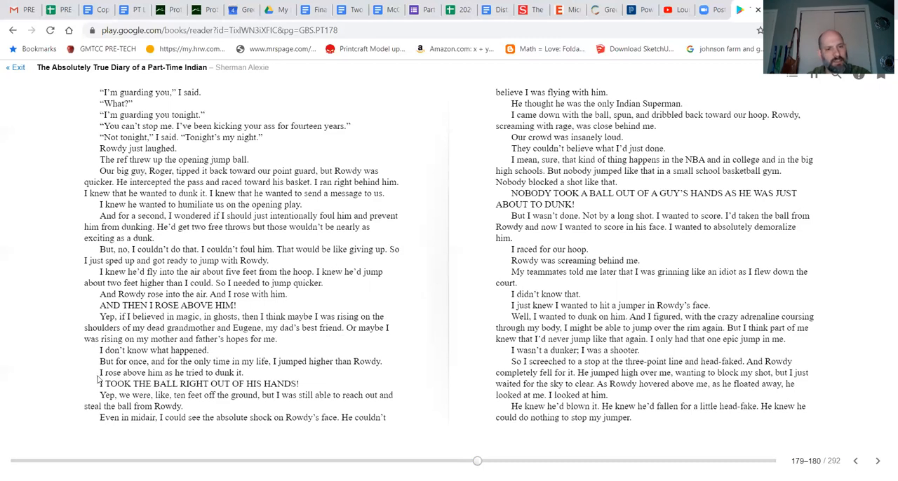
mouse_move(66, 397)
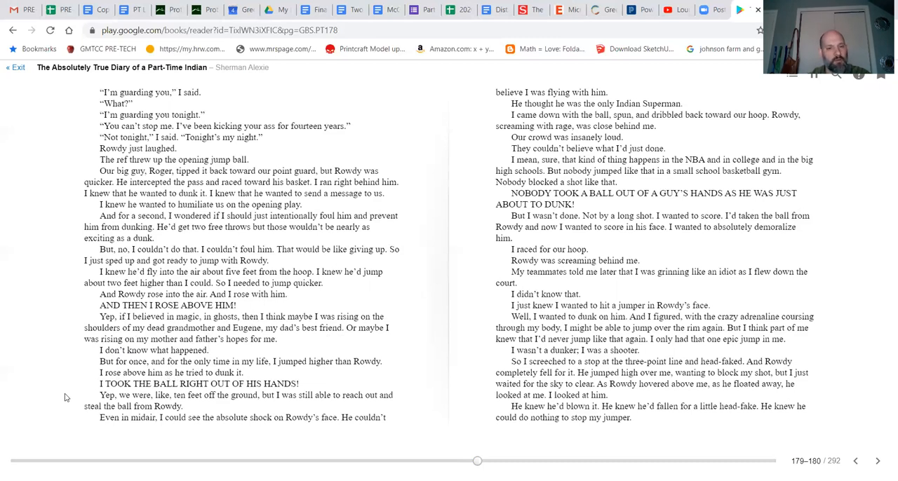
mouse_move(74, 419)
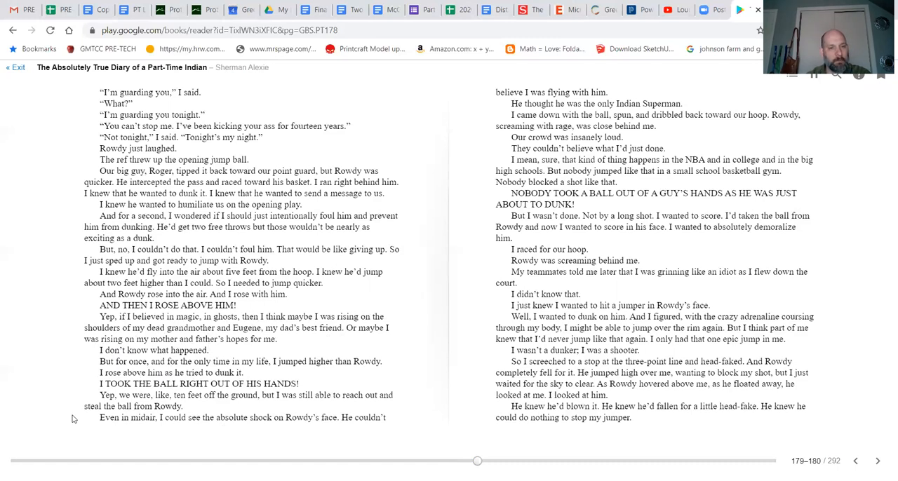
mouse_move(224, 427)
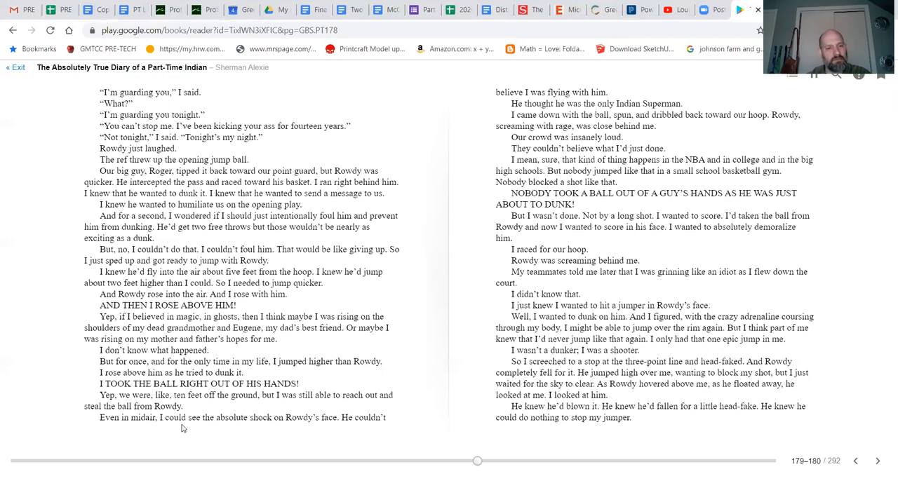
mouse_move(264, 424)
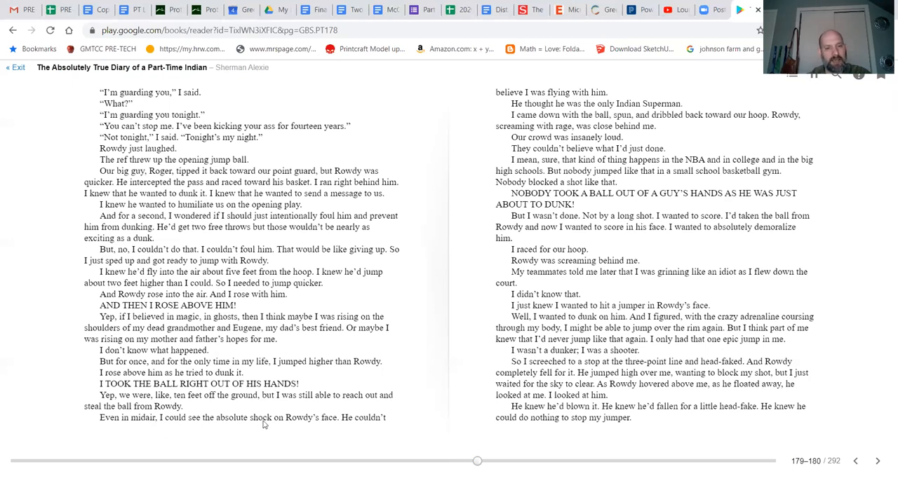
mouse_move(376, 431)
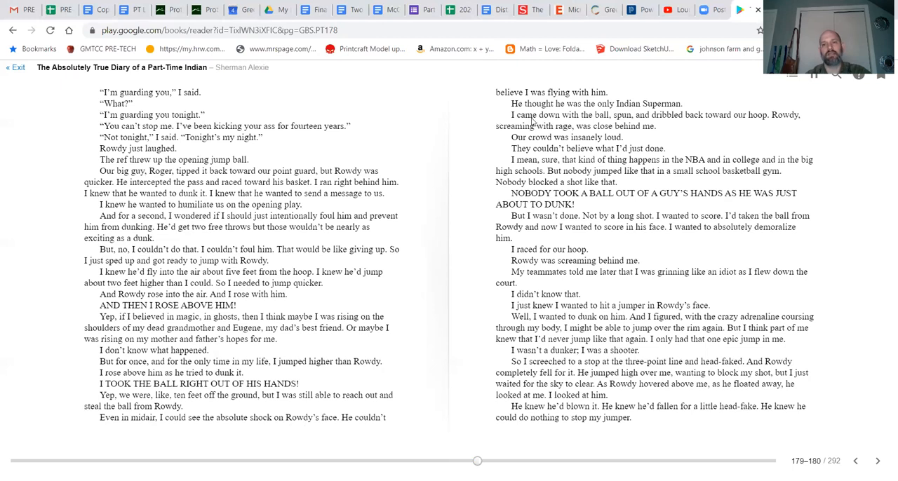
mouse_move(658, 126)
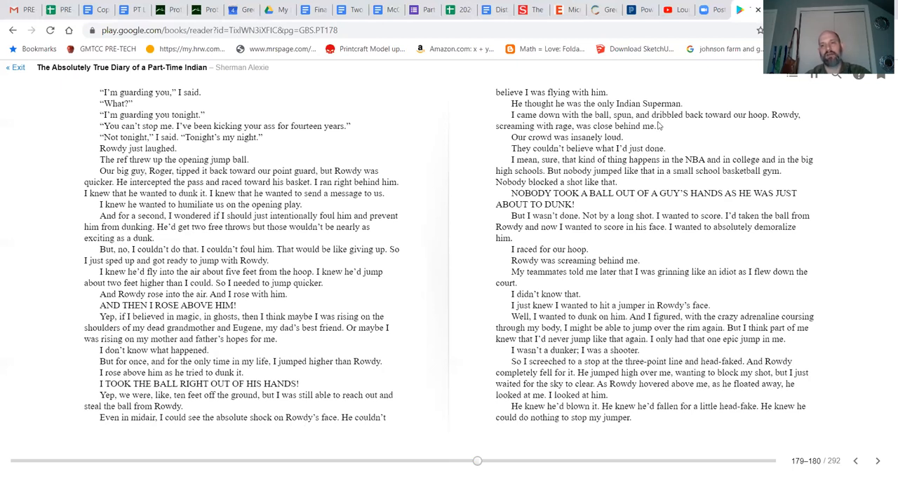
mouse_move(562, 154)
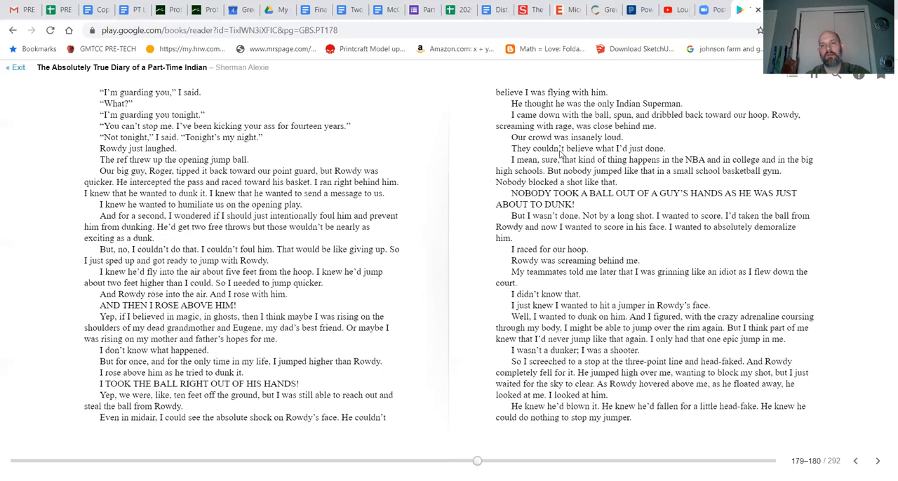
mouse_move(623, 138)
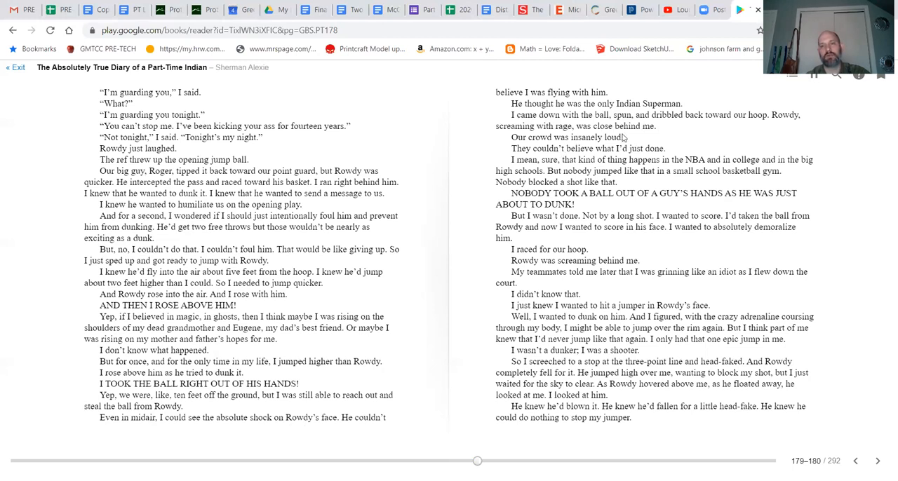
mouse_move(488, 153)
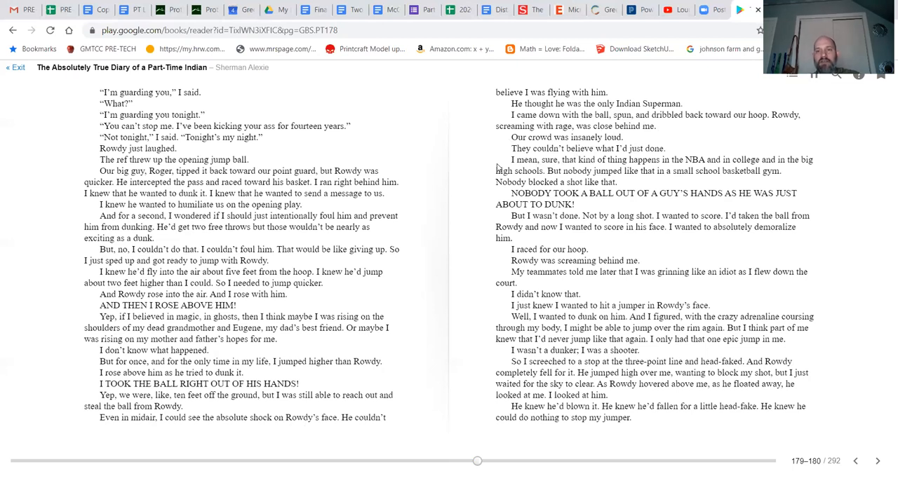
mouse_move(476, 177)
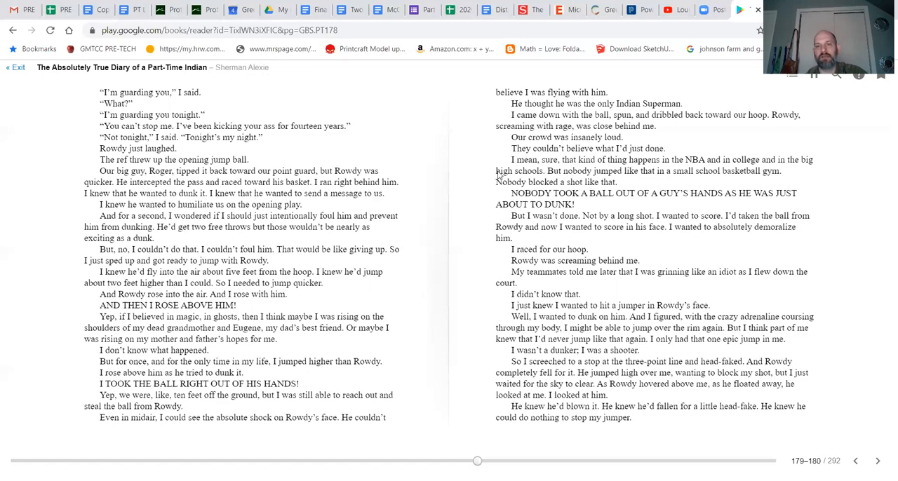
mouse_move(502, 212)
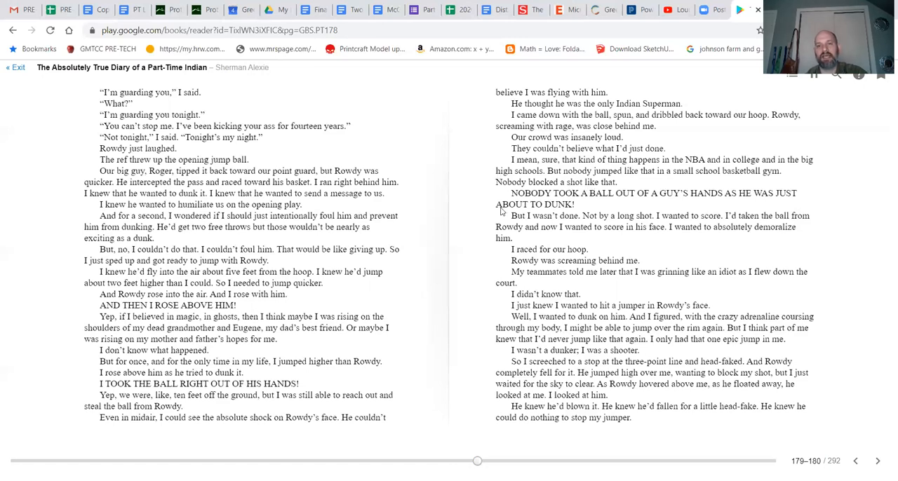
mouse_move(704, 202)
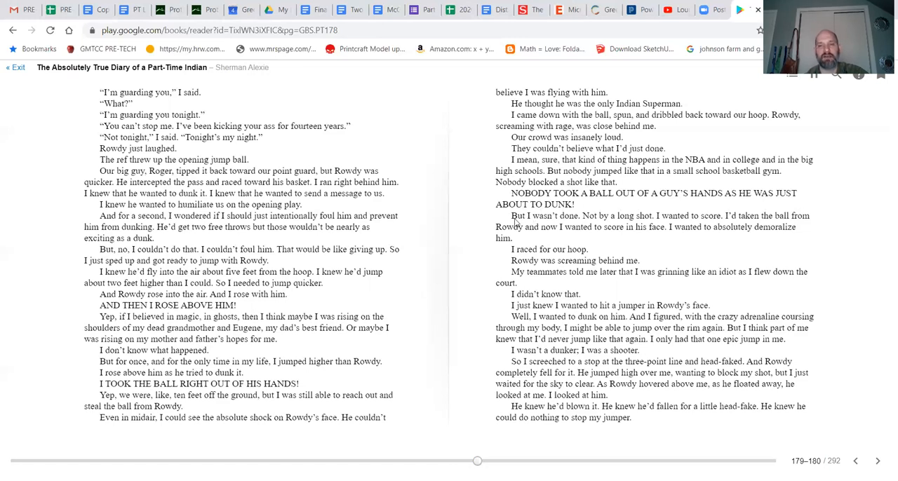
mouse_move(588, 225)
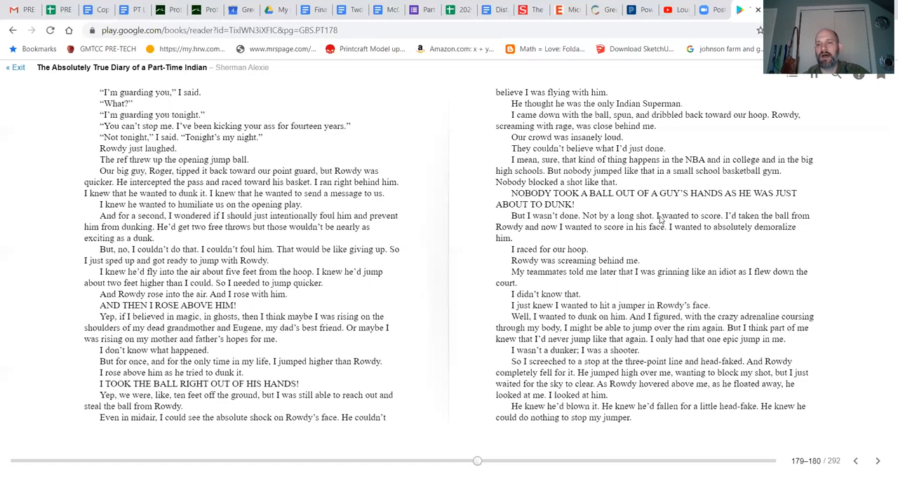
mouse_move(511, 243)
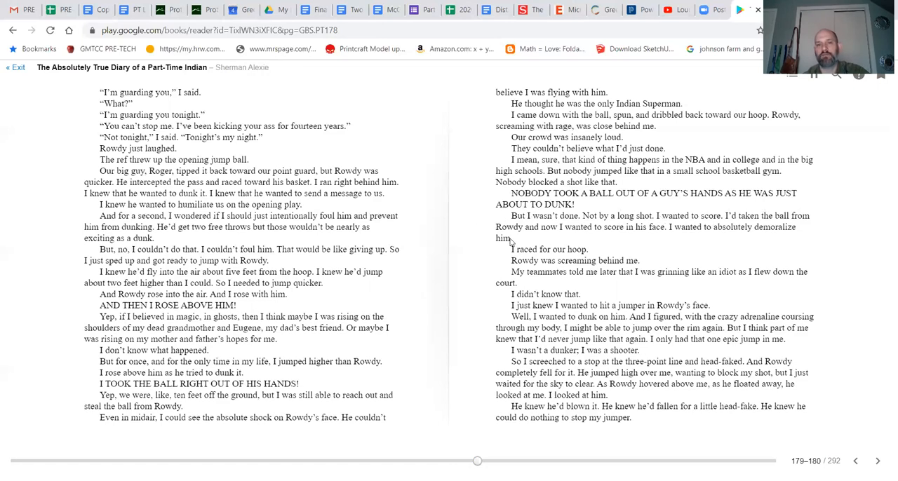
mouse_move(728, 235)
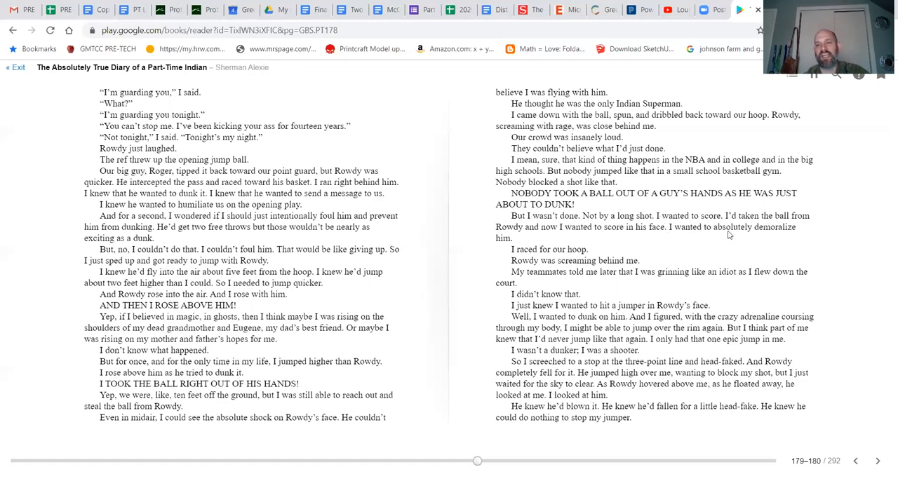
mouse_move(498, 259)
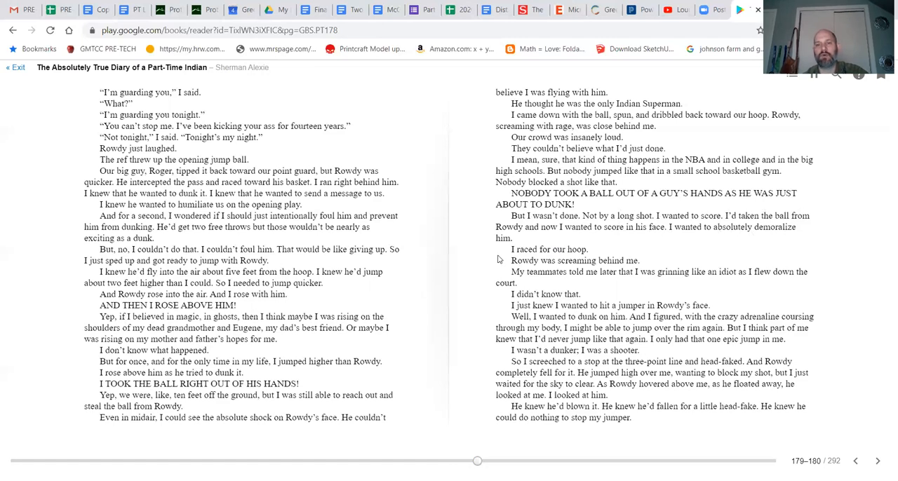
mouse_move(463, 225)
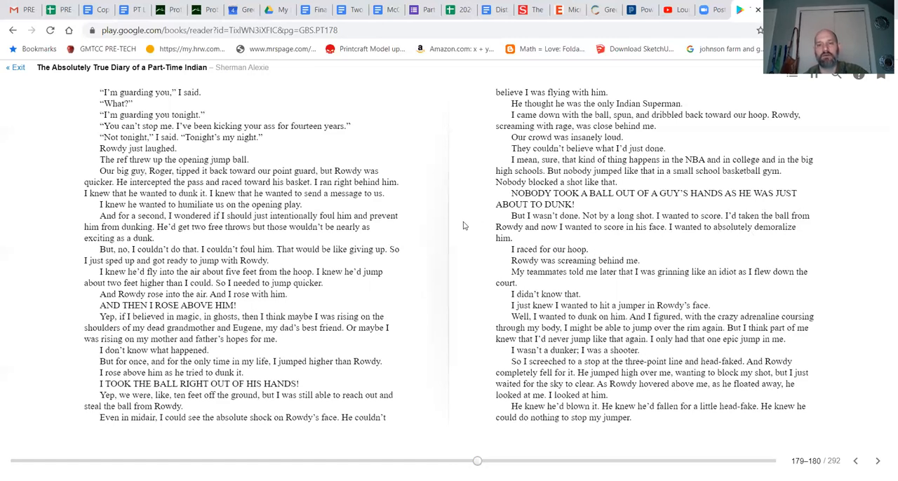
mouse_move(528, 279)
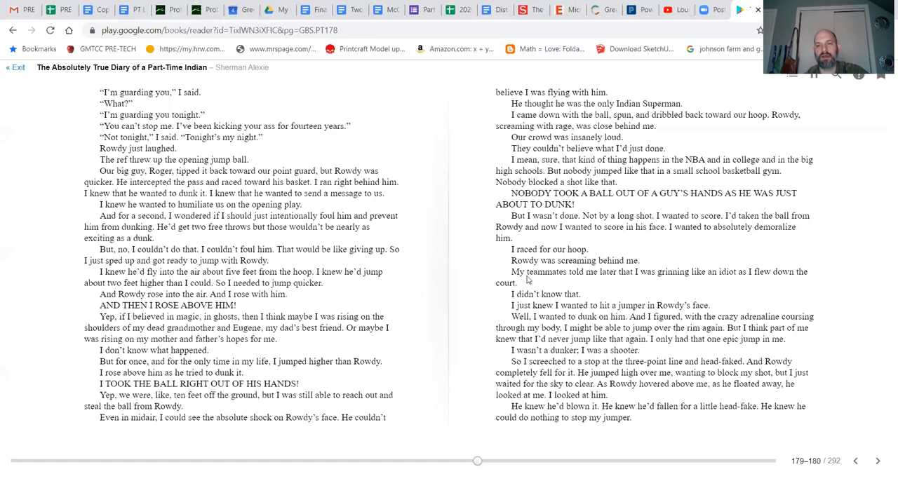
mouse_move(630, 284)
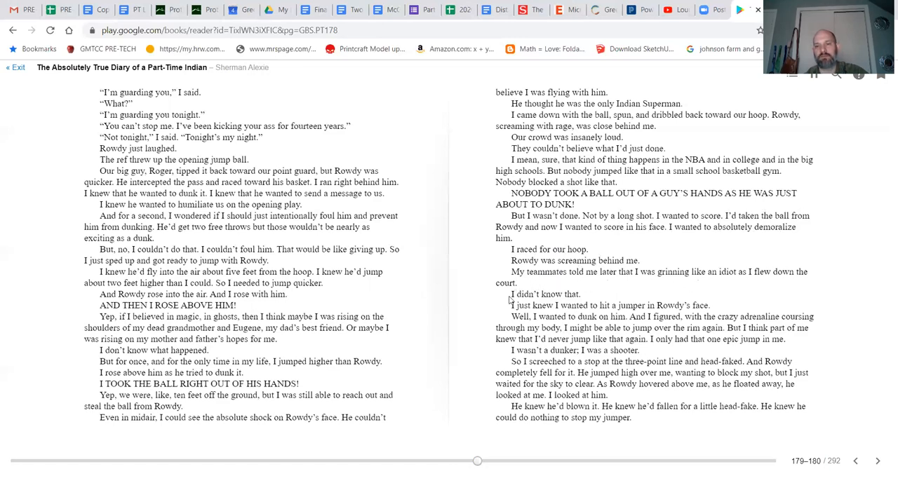
mouse_move(500, 301)
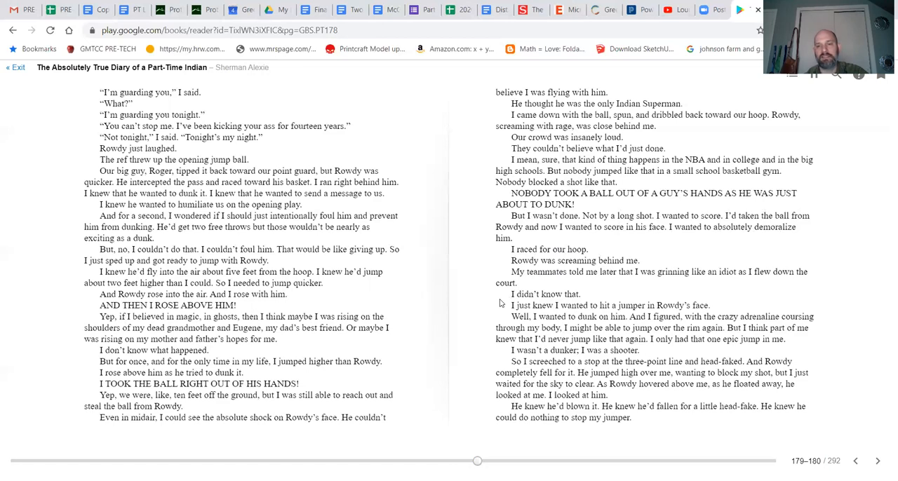
mouse_move(508, 320)
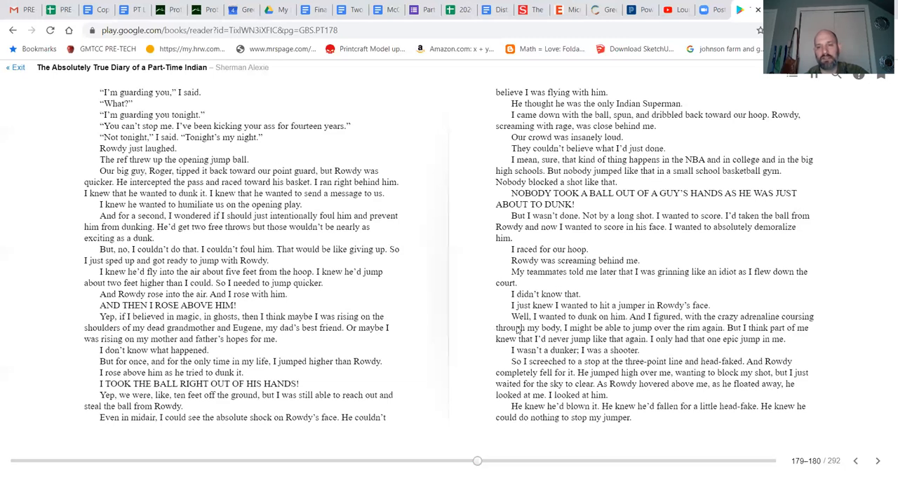
mouse_move(487, 334)
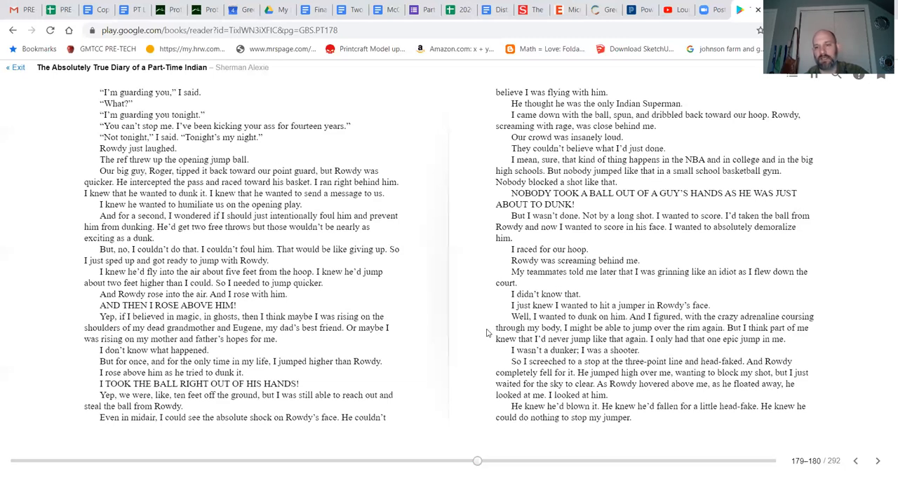
mouse_move(498, 348)
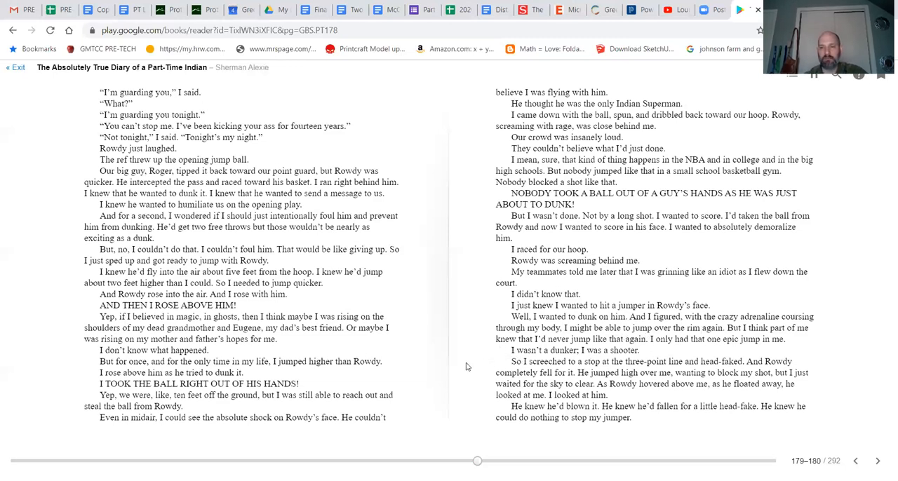
mouse_move(605, 349)
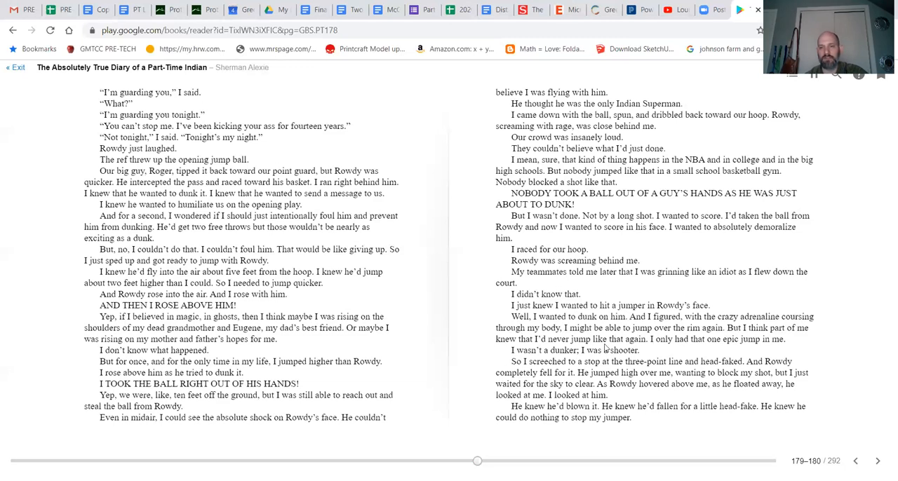
mouse_move(686, 348)
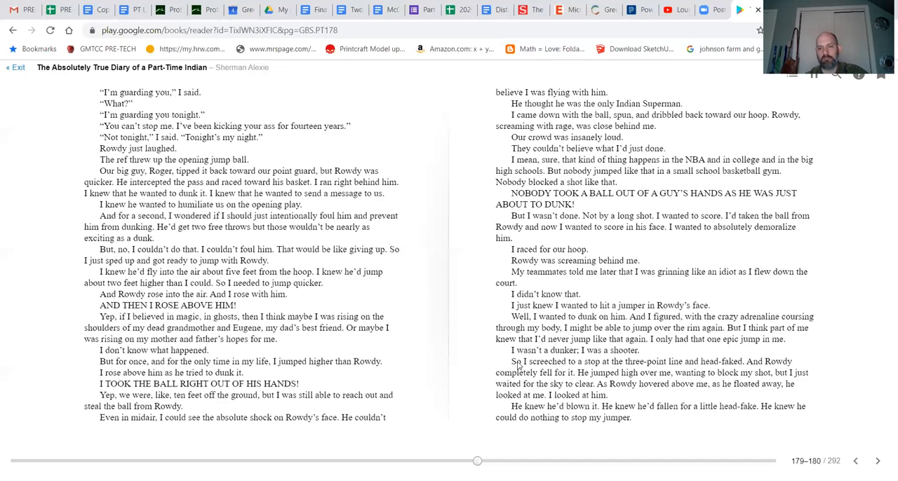
mouse_move(587, 358)
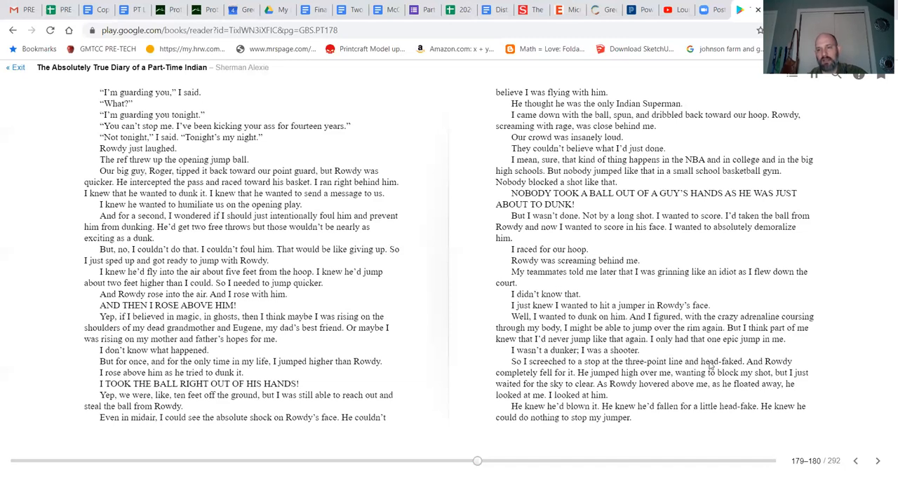
mouse_move(589, 381)
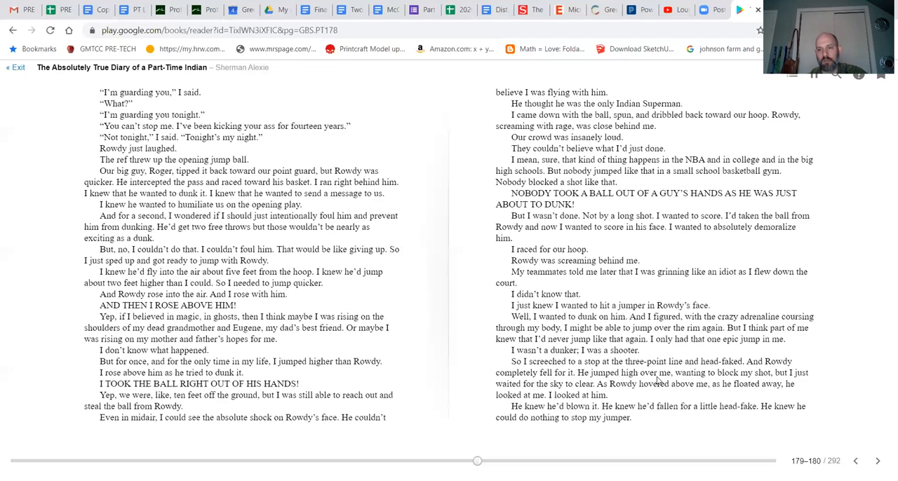
mouse_move(549, 402)
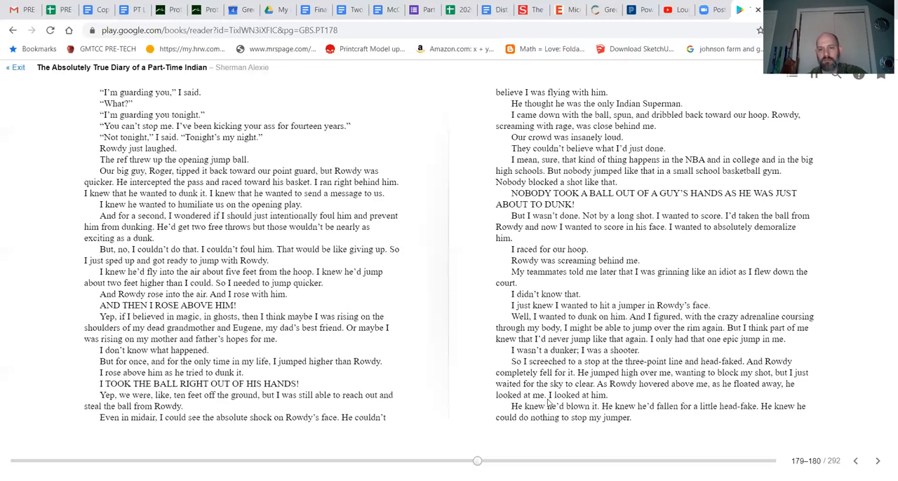
mouse_move(614, 395)
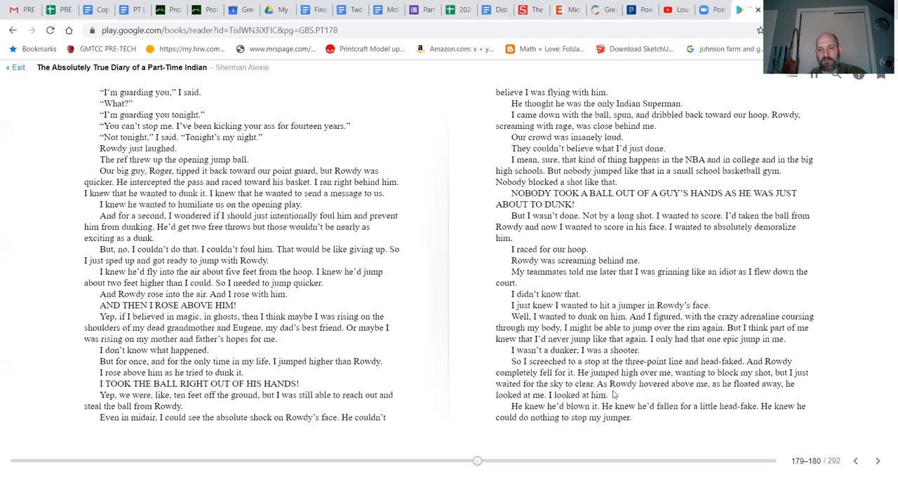
mouse_move(659, 393)
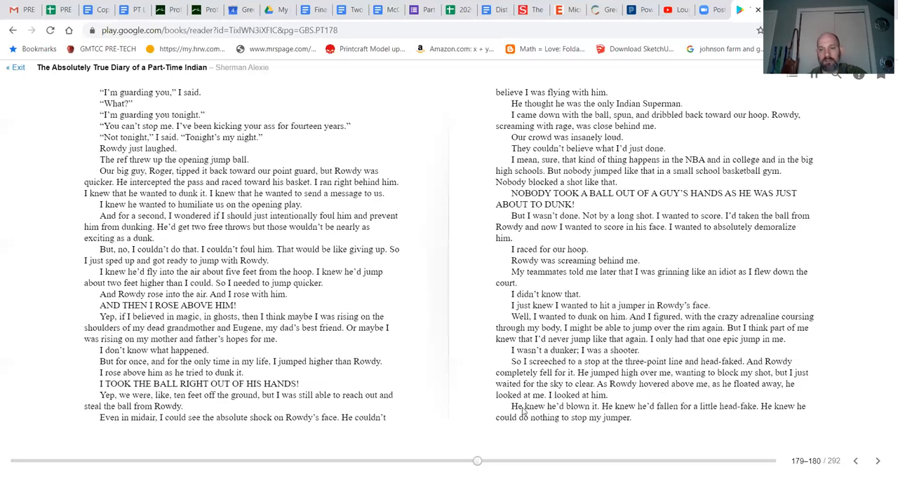
mouse_move(617, 415)
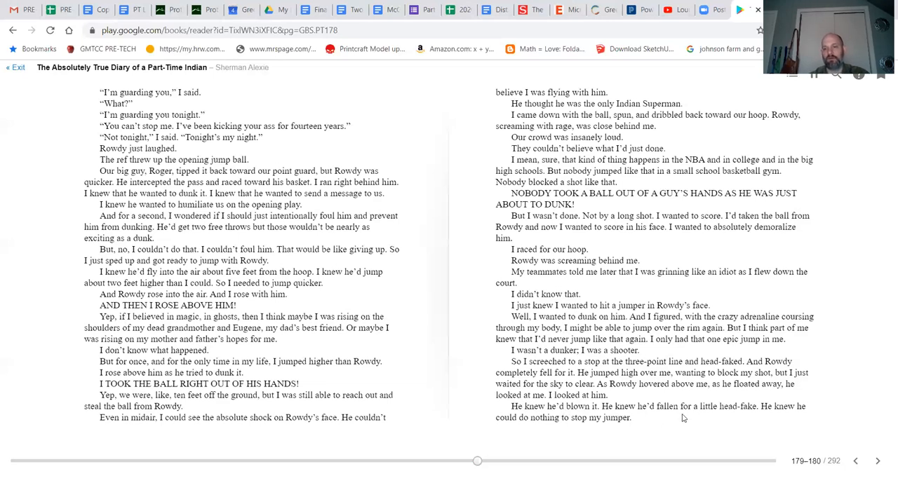
mouse_move(844, 433)
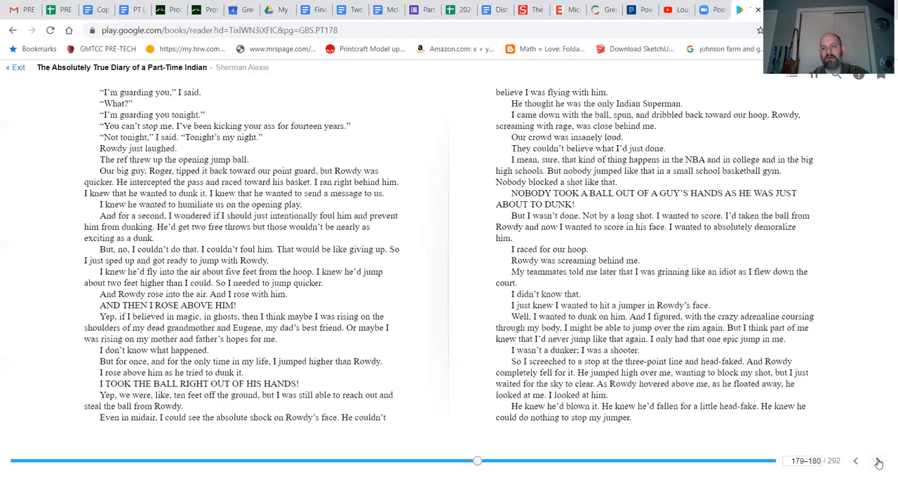
Advance to pages 180–182, where Arnold's three-pointer wins the game
click(877, 461)
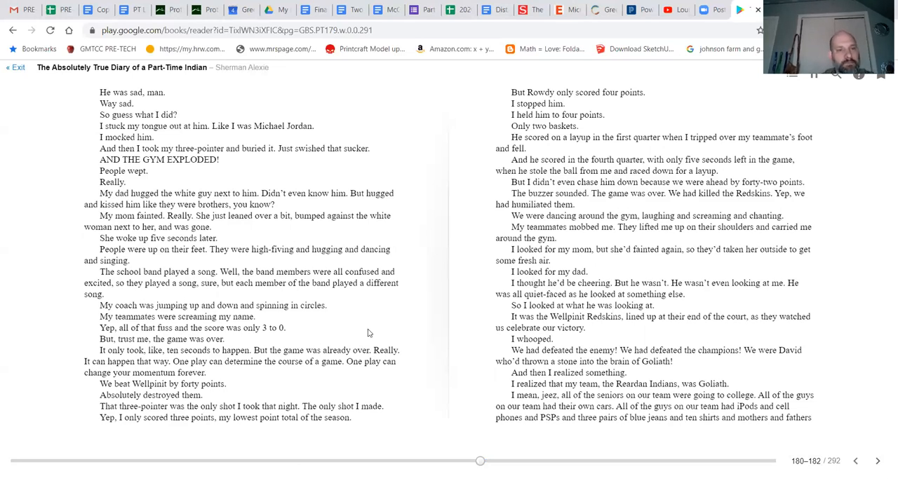
mouse_move(221, 139)
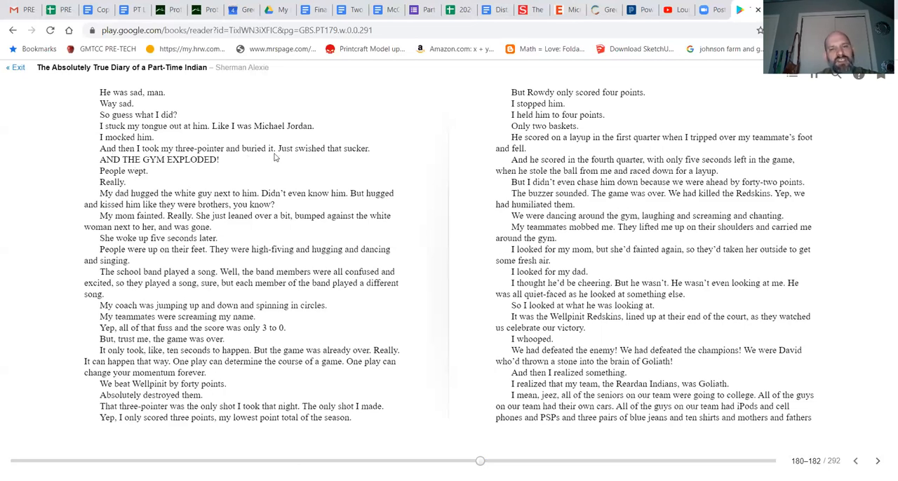
mouse_move(187, 168)
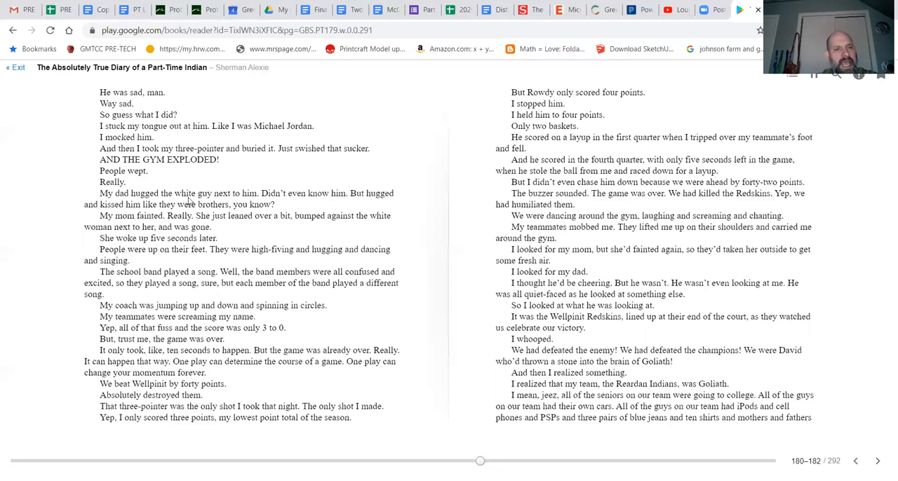
mouse_move(278, 201)
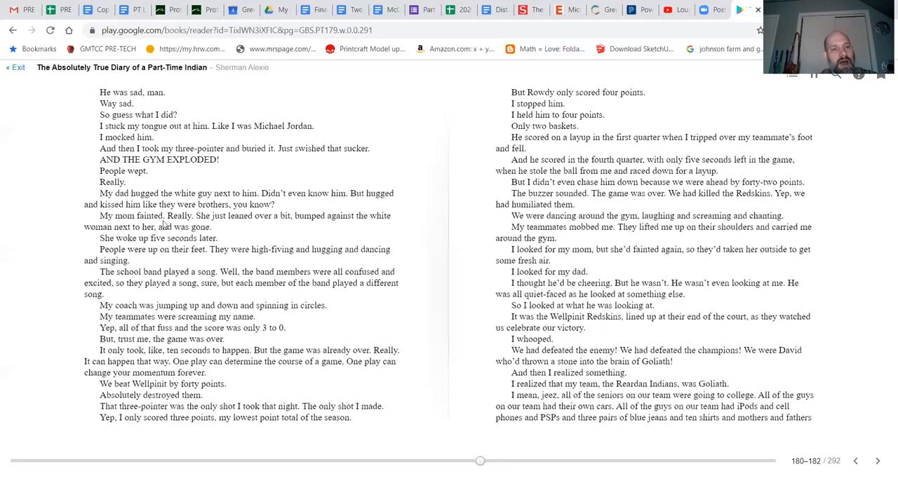
mouse_move(239, 226)
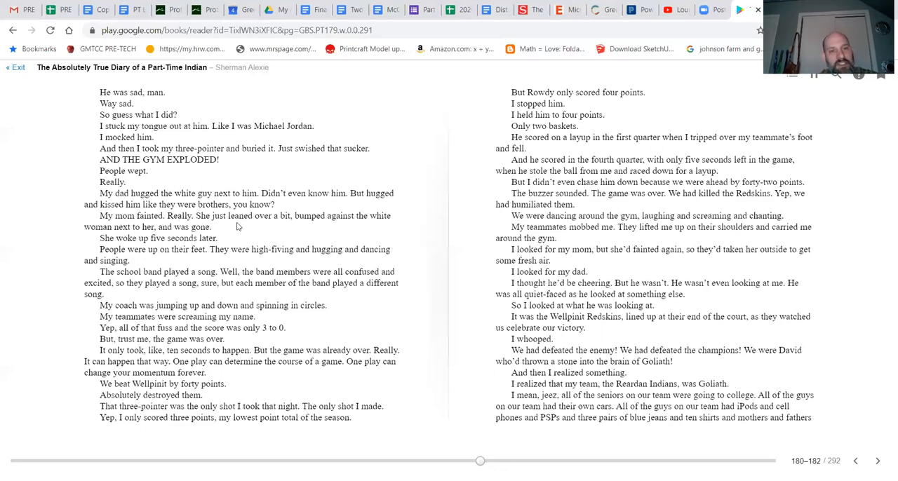
mouse_move(315, 224)
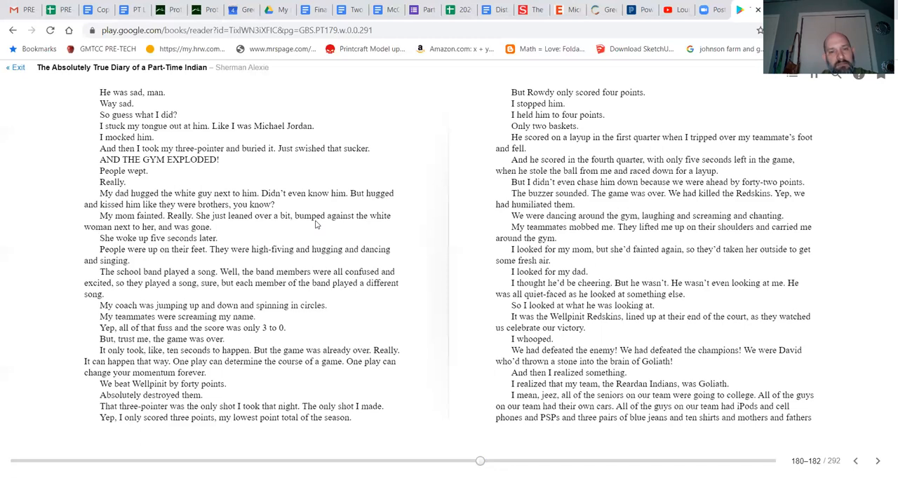
mouse_move(183, 235)
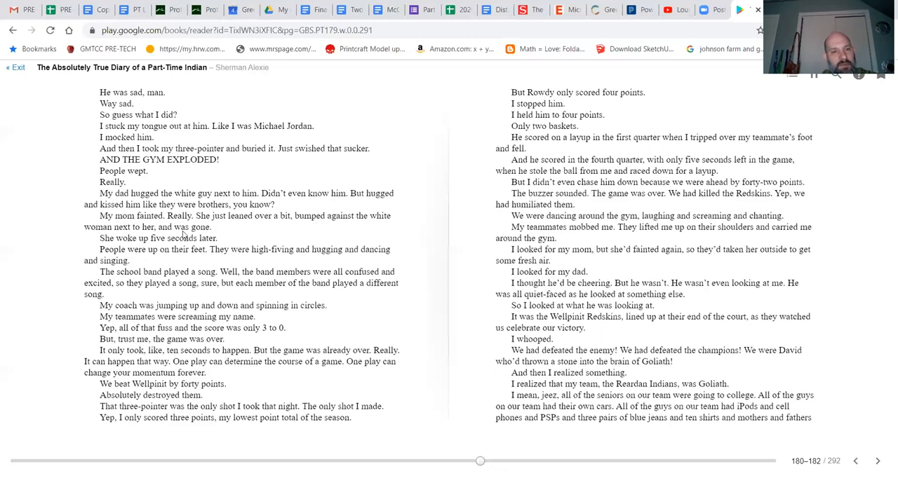
mouse_move(111, 247)
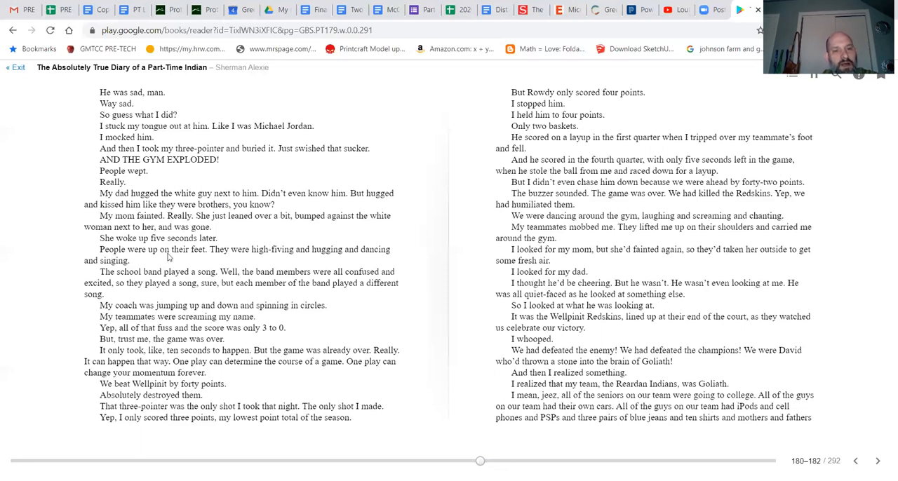
mouse_move(112, 263)
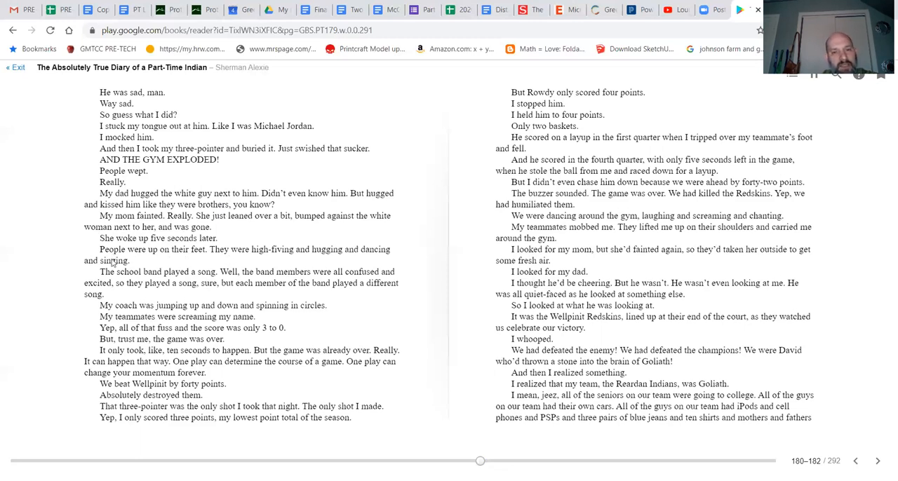
mouse_move(60, 302)
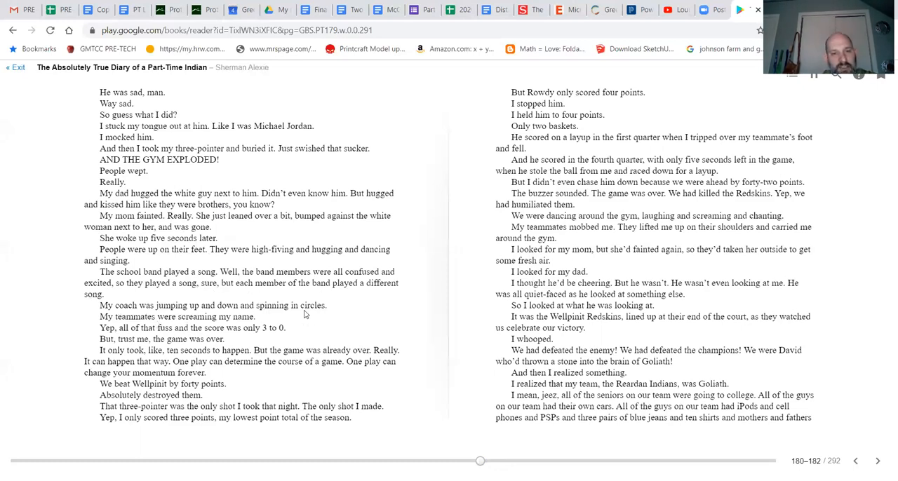
mouse_move(256, 326)
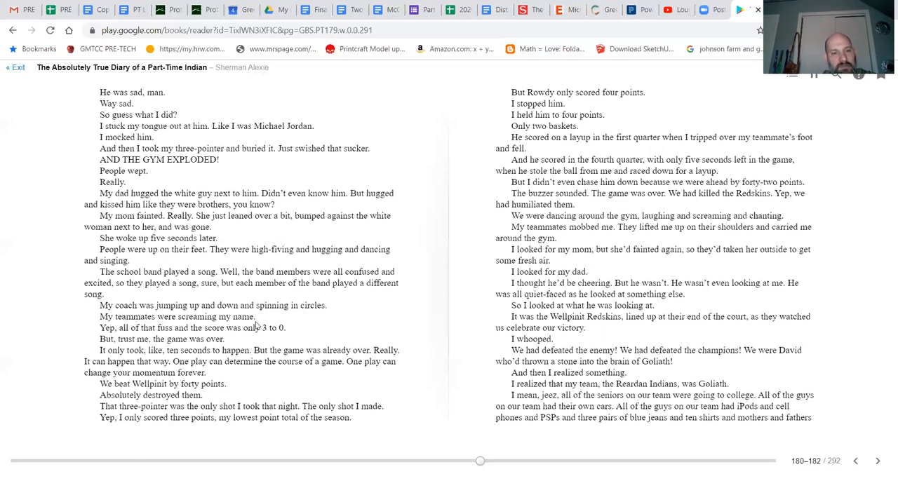
mouse_move(148, 341)
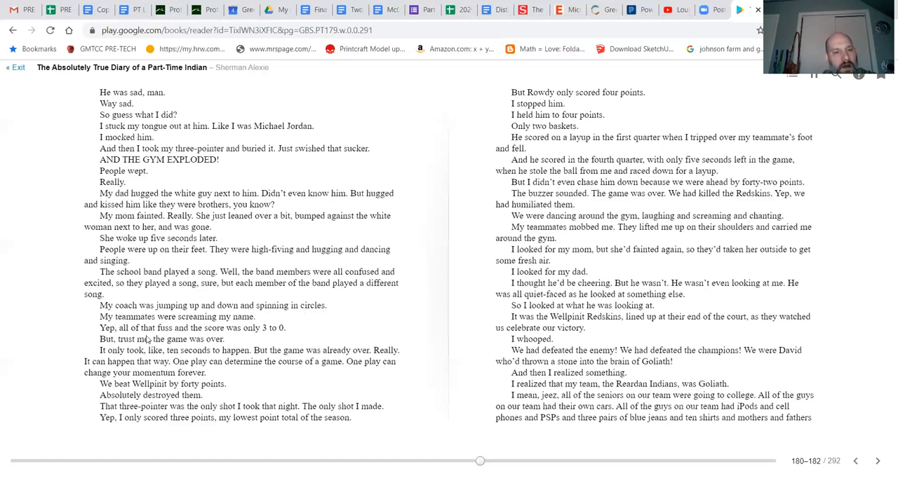
mouse_move(266, 334)
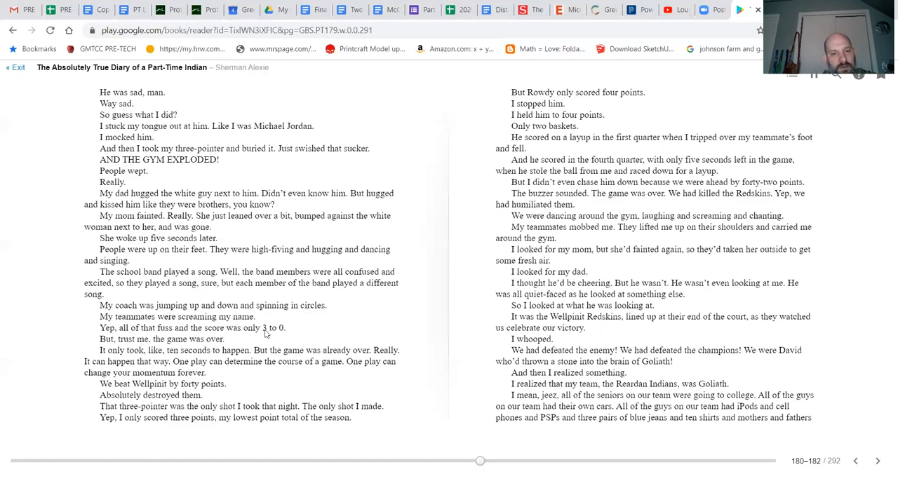
mouse_move(209, 347)
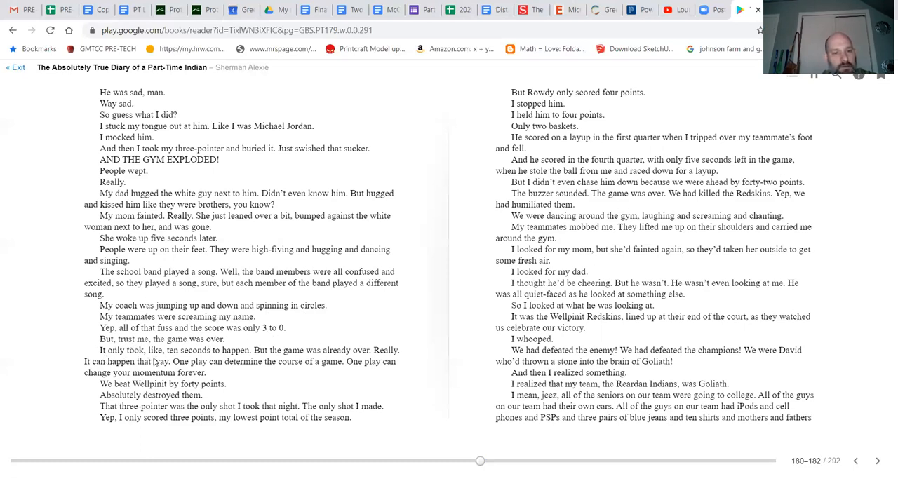
mouse_move(82, 362)
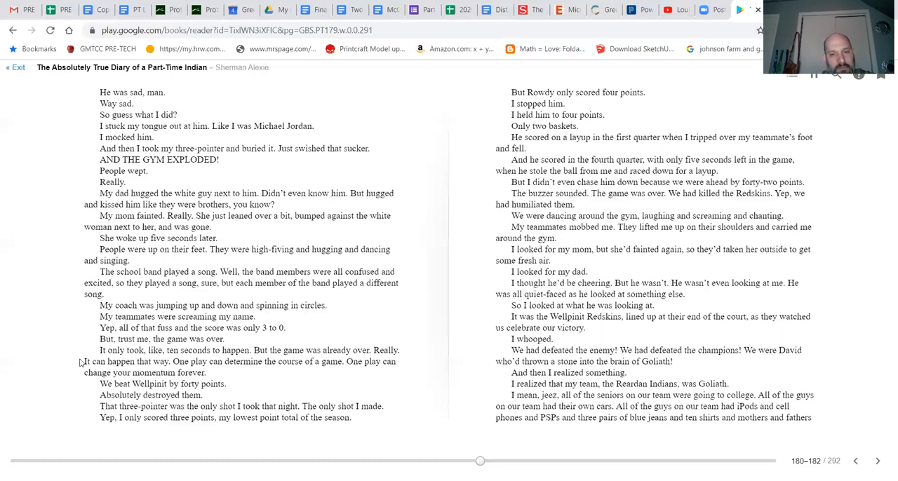
mouse_move(98, 374)
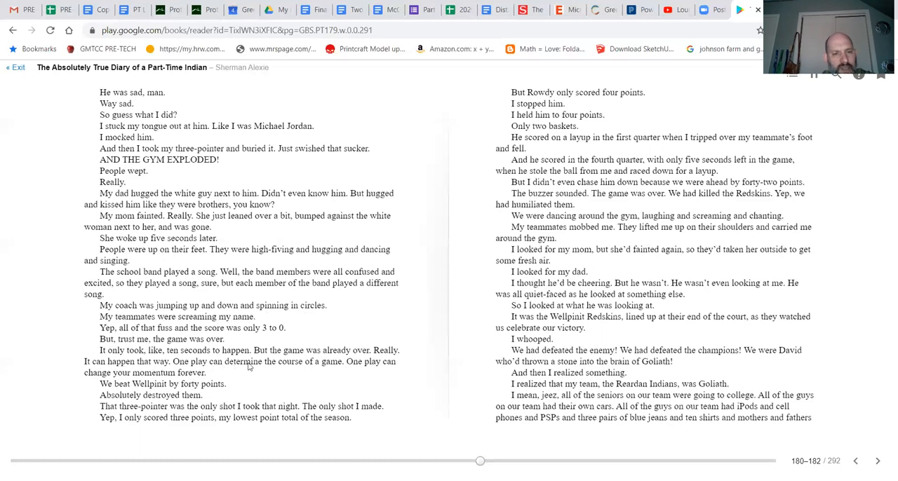
mouse_move(295, 383)
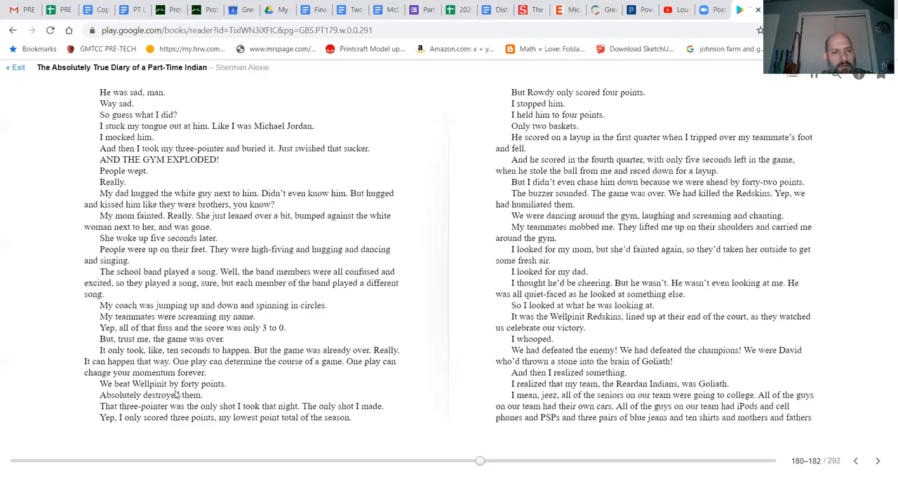
mouse_move(125, 407)
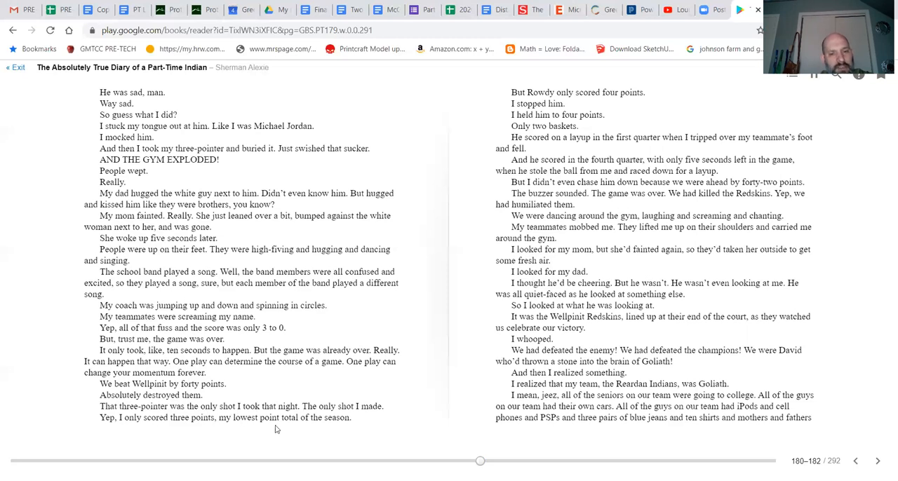
mouse_move(416, 237)
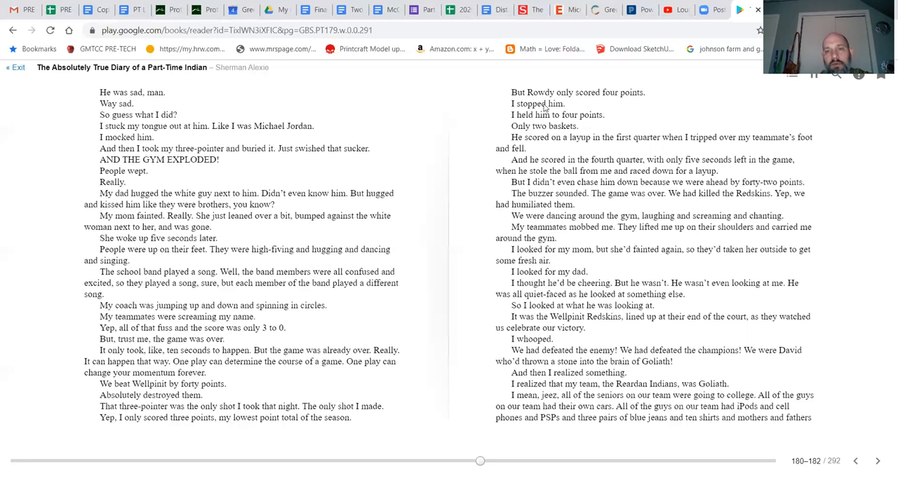
mouse_move(545, 114)
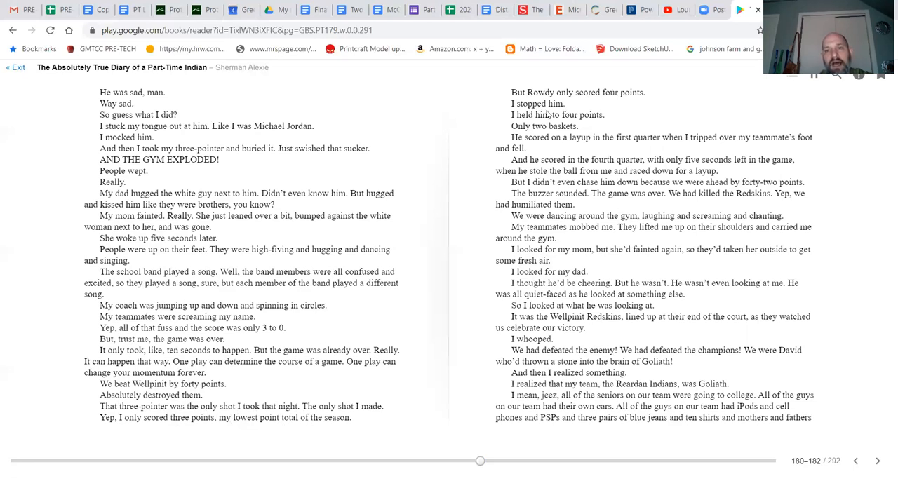
mouse_move(523, 136)
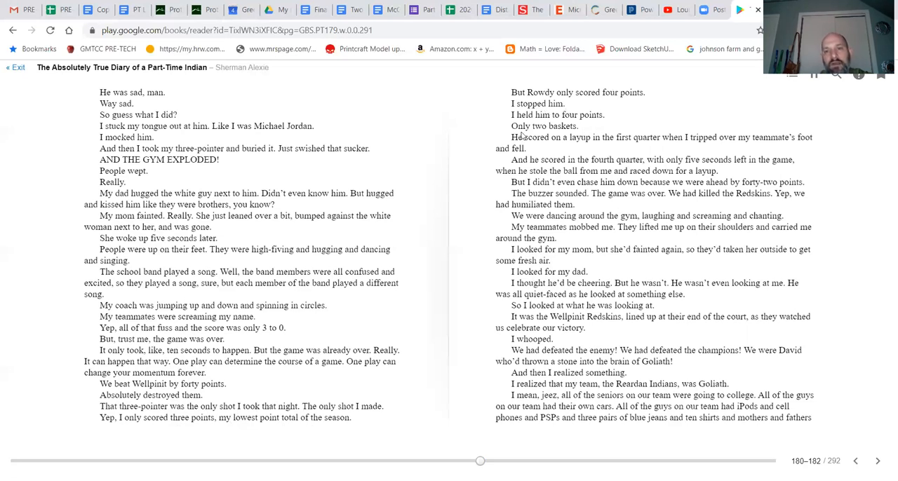
mouse_move(553, 153)
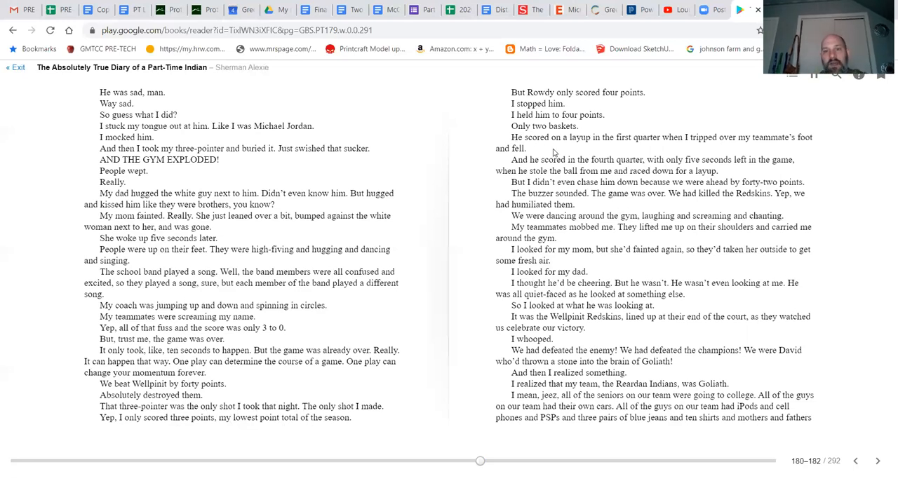
mouse_move(584, 183)
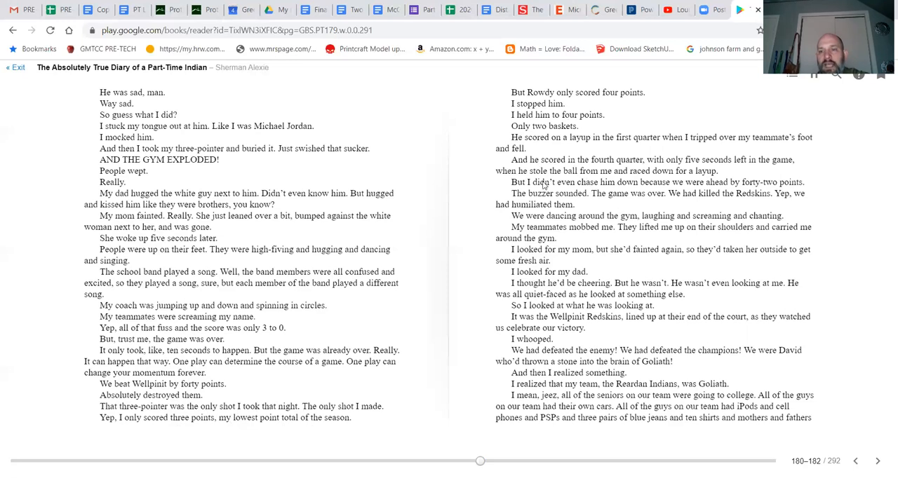
mouse_move(625, 198)
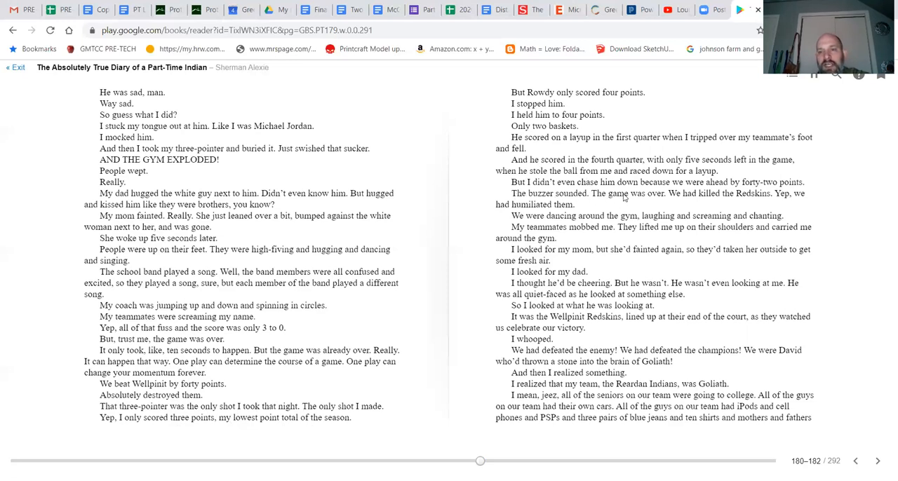
mouse_move(649, 196)
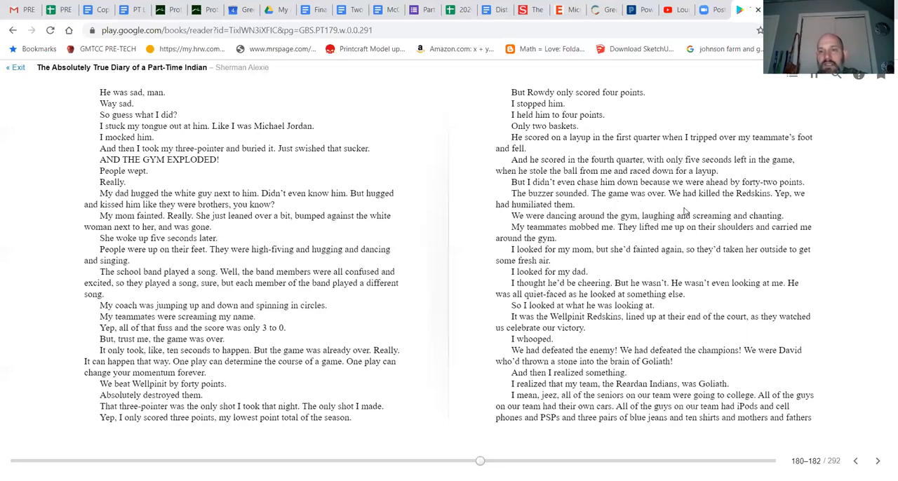
mouse_move(770, 204)
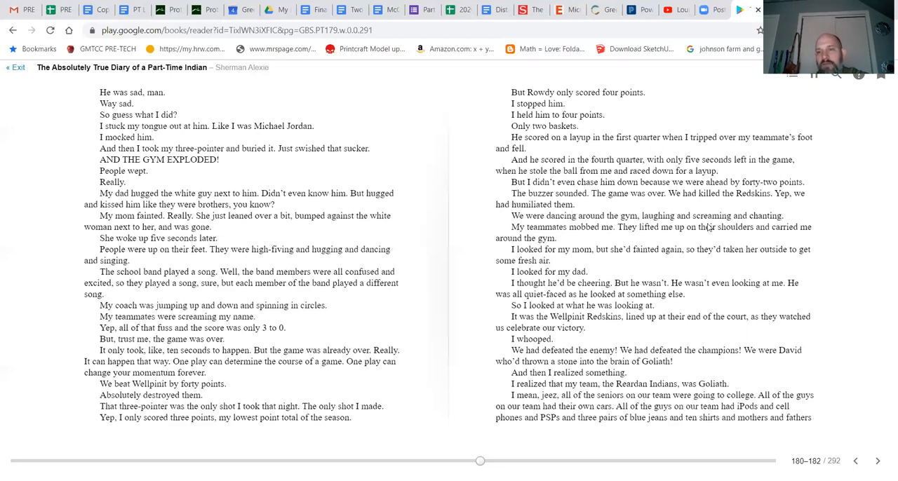
mouse_move(596, 239)
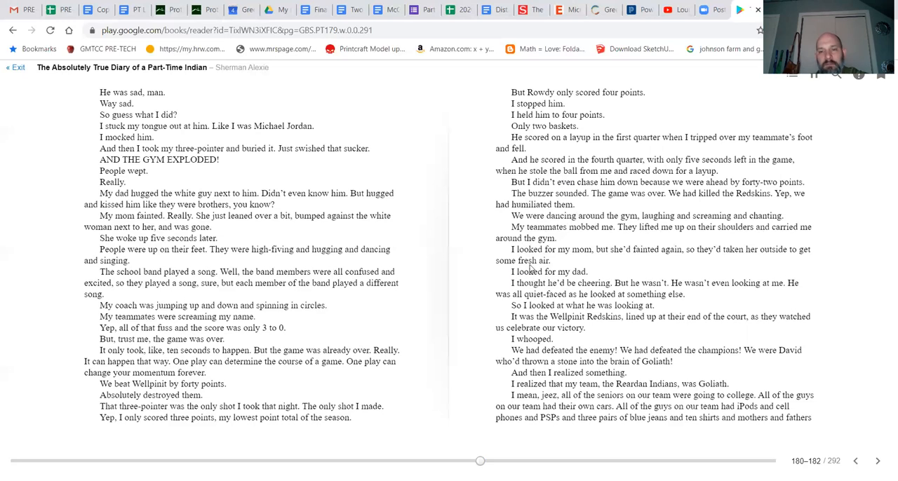
mouse_move(632, 264)
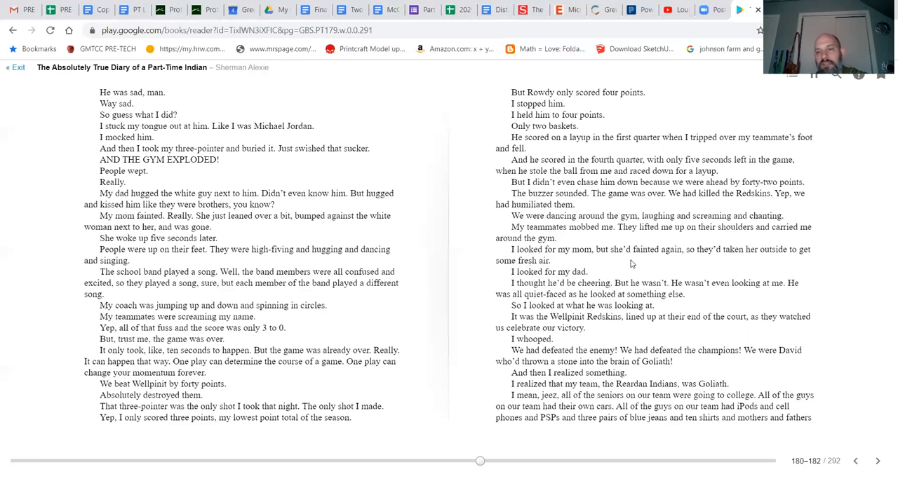
mouse_move(676, 264)
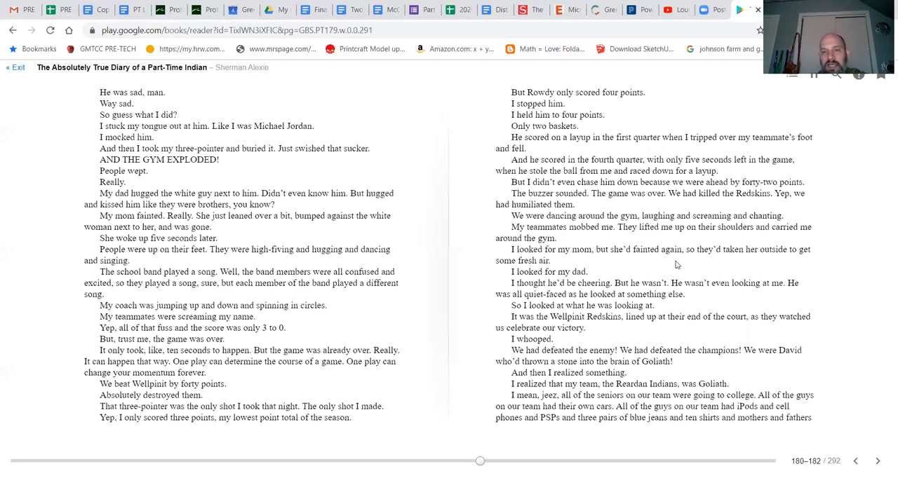
mouse_move(530, 292)
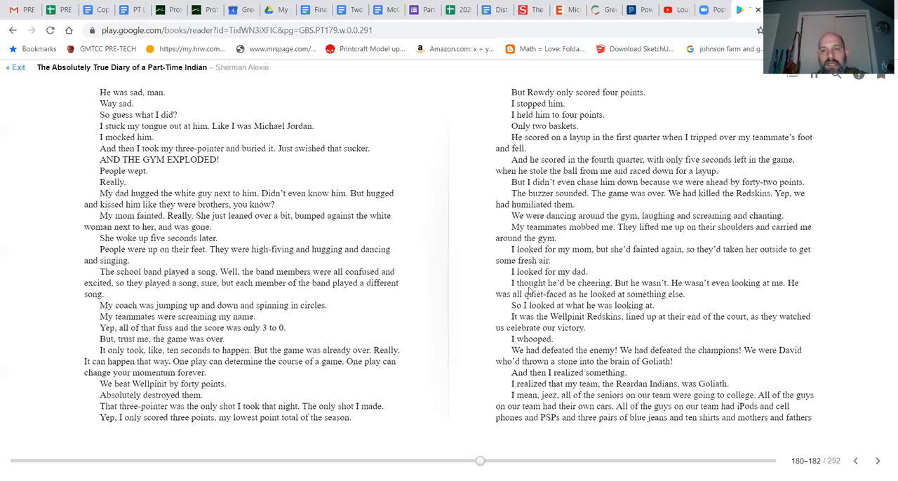
mouse_move(681, 291)
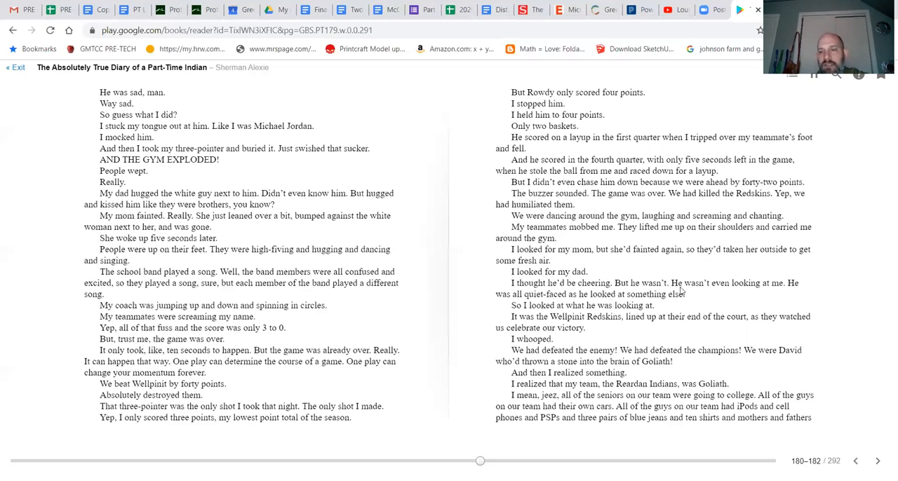
mouse_move(526, 306)
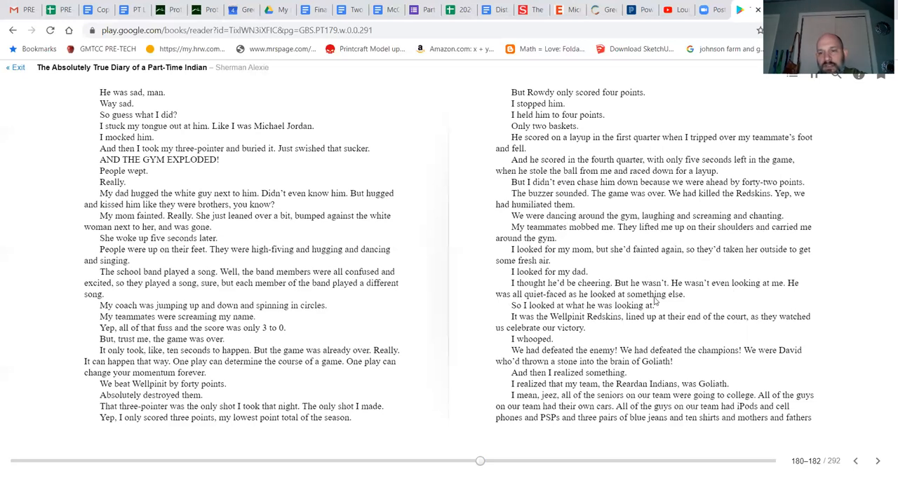
mouse_move(595, 311)
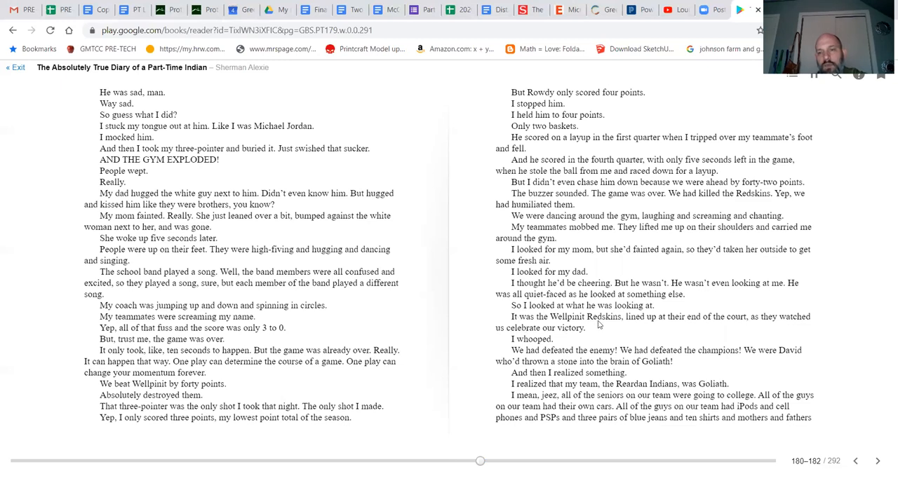
mouse_move(735, 334)
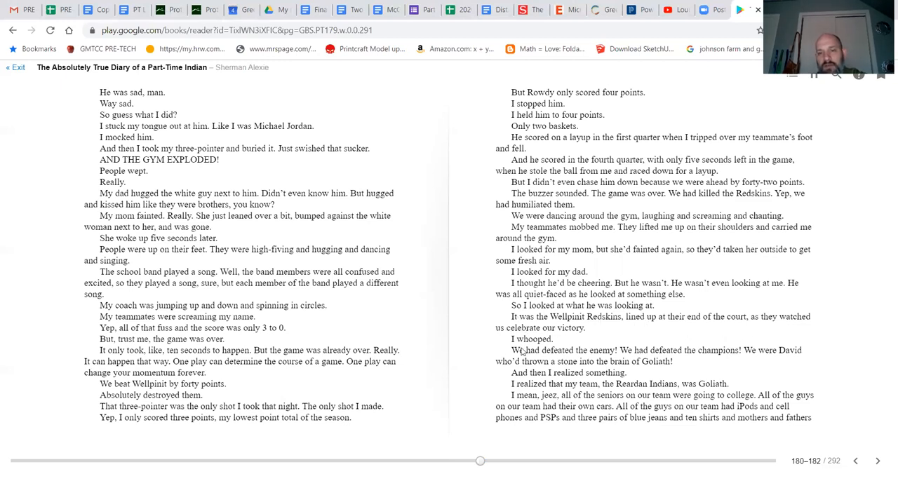
mouse_move(522, 362)
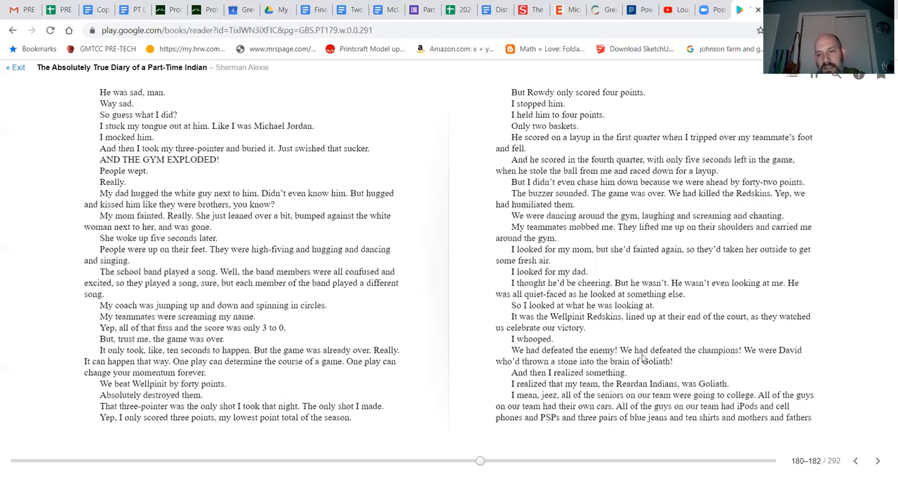
mouse_move(492, 373)
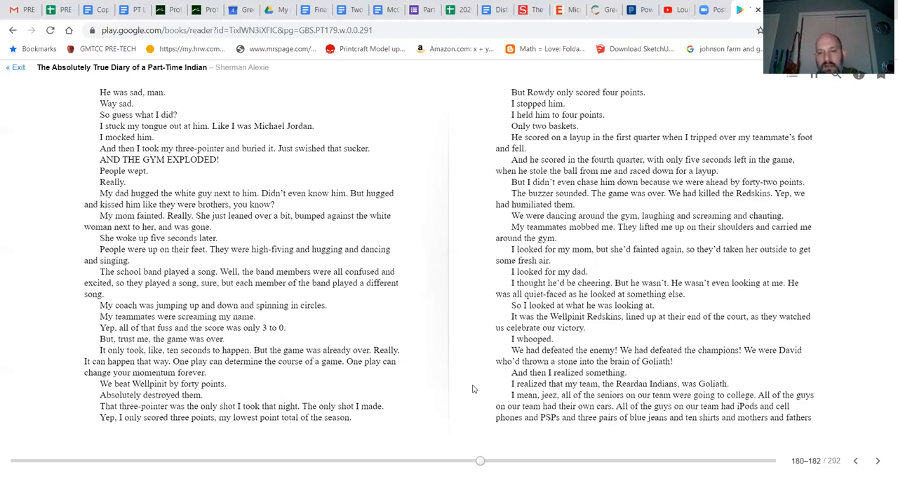
mouse_move(574, 393)
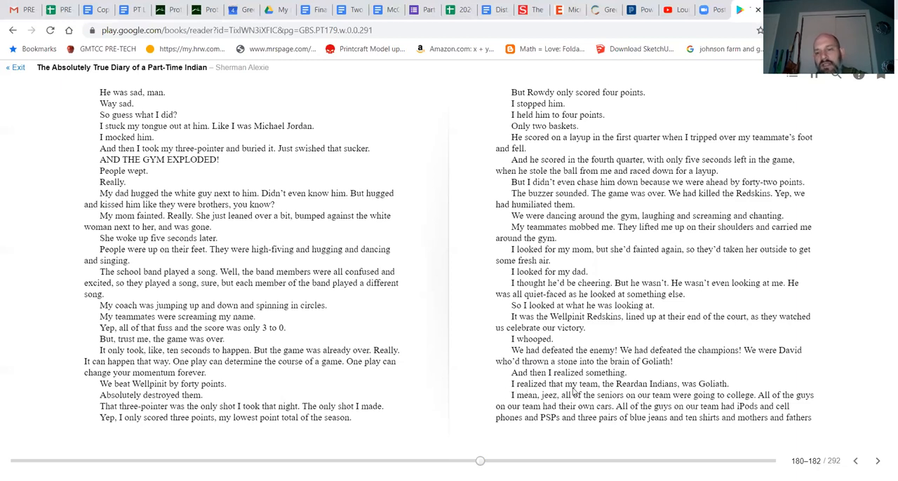
mouse_move(705, 394)
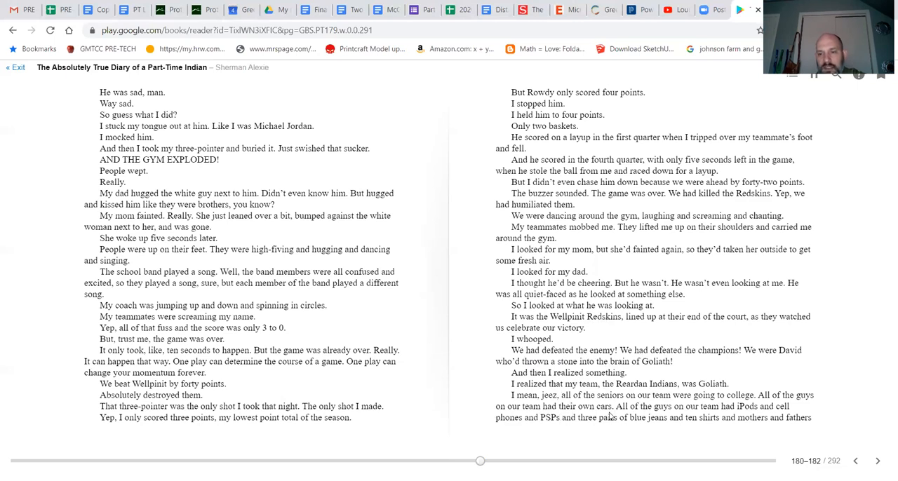
mouse_move(735, 418)
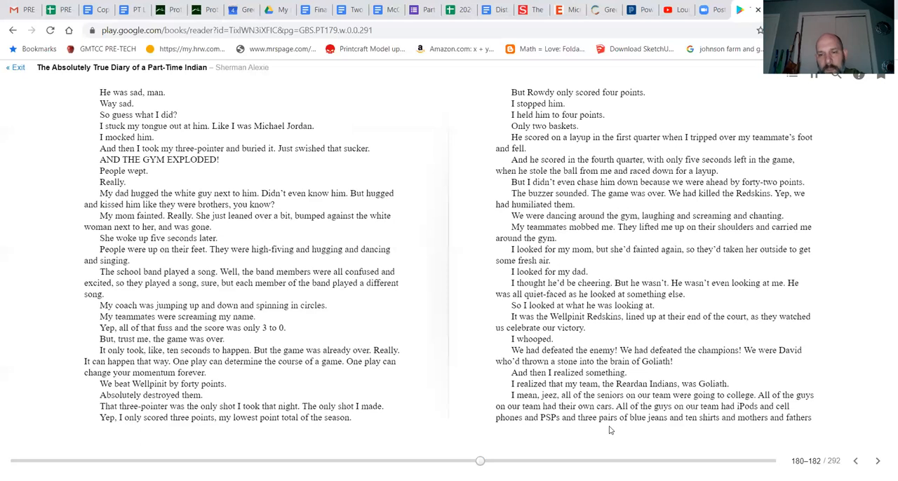
mouse_move(631, 431)
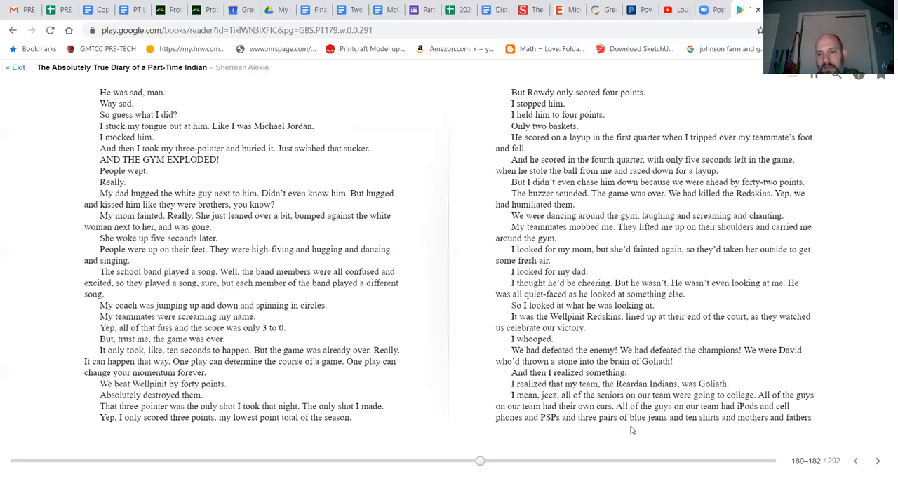
mouse_move(877, 461)
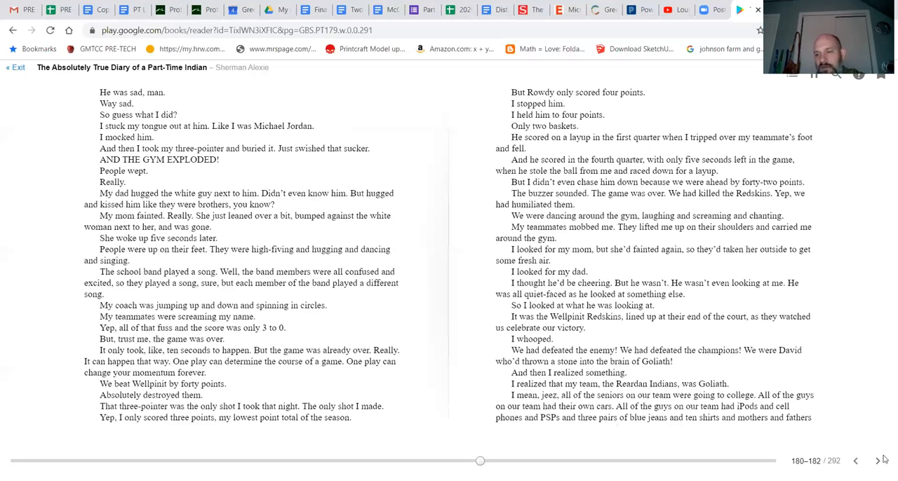
Advance to pages 182–183, where Arnold cries in the locker room
click(877, 460)
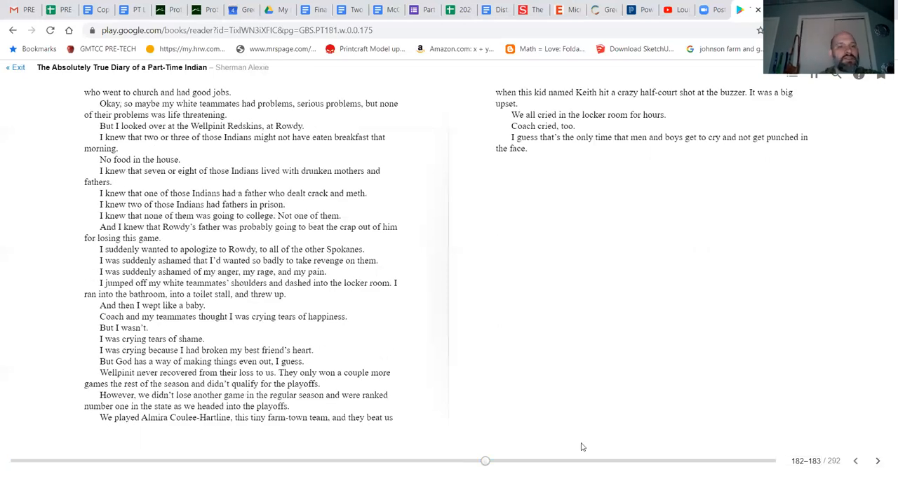
mouse_move(223, 127)
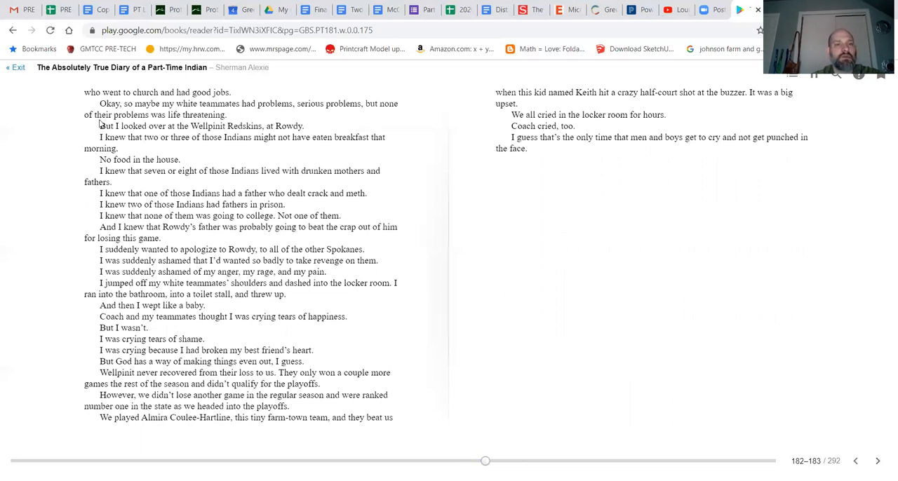
mouse_move(80, 136)
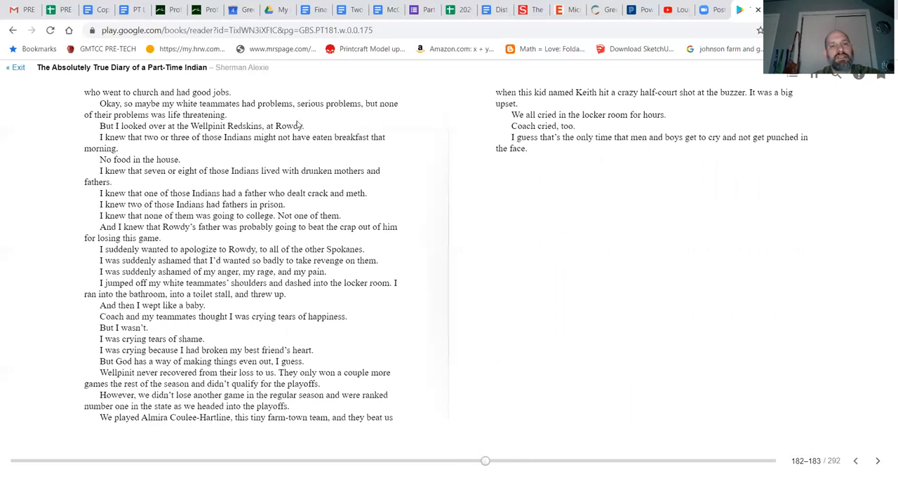
mouse_move(133, 148)
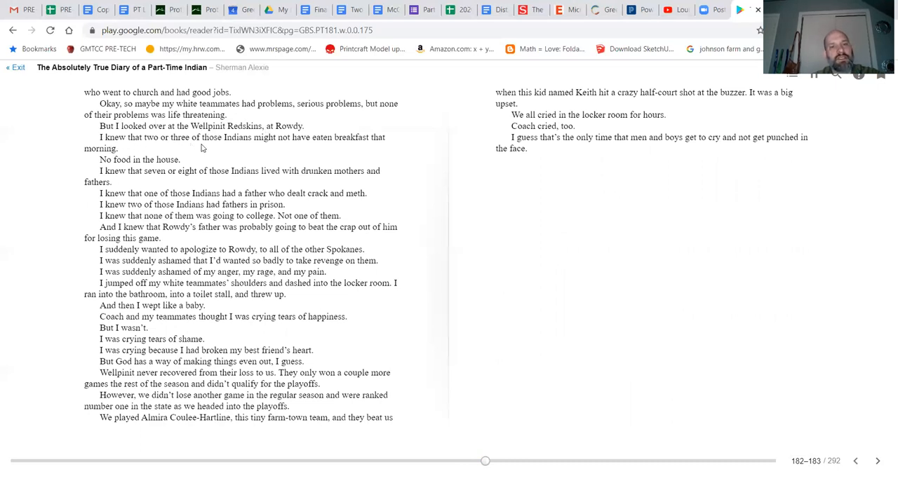
mouse_move(79, 165)
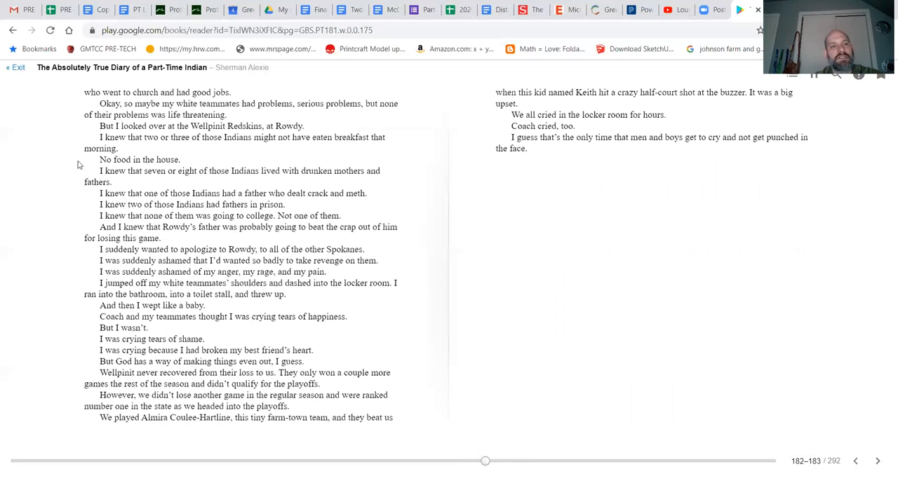
mouse_move(85, 181)
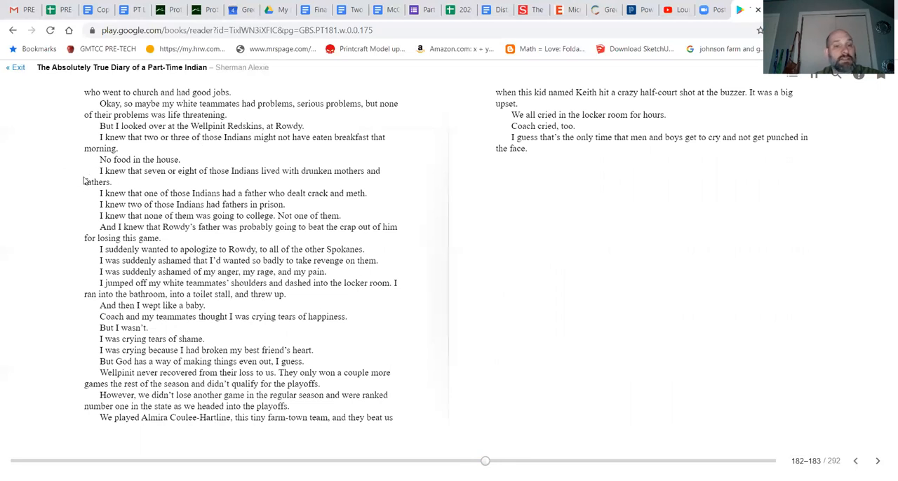
mouse_move(78, 177)
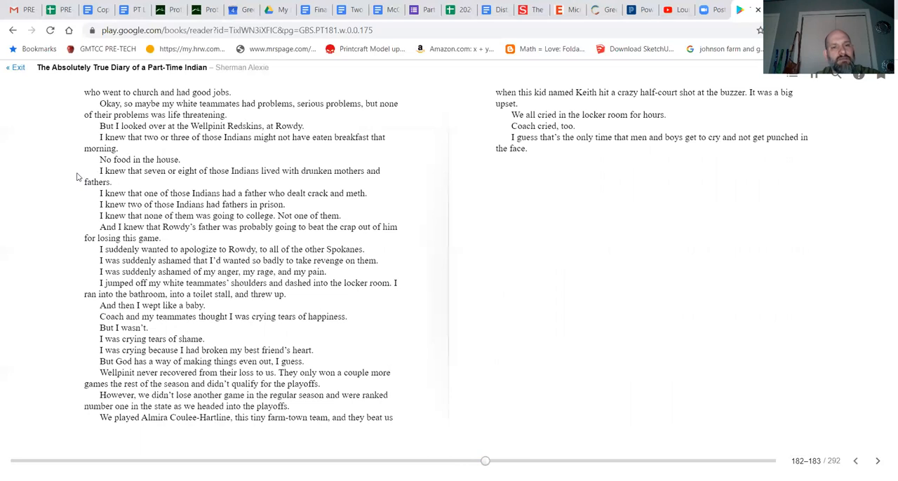
mouse_move(66, 228)
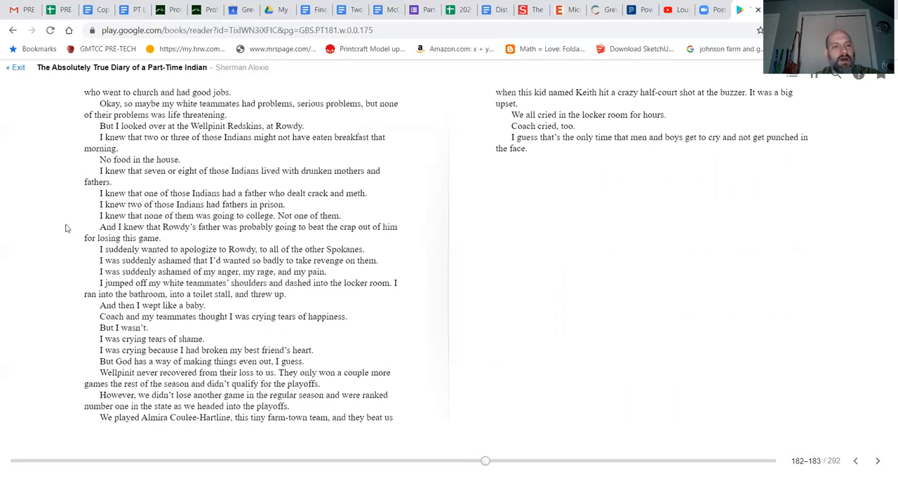
mouse_move(84, 208)
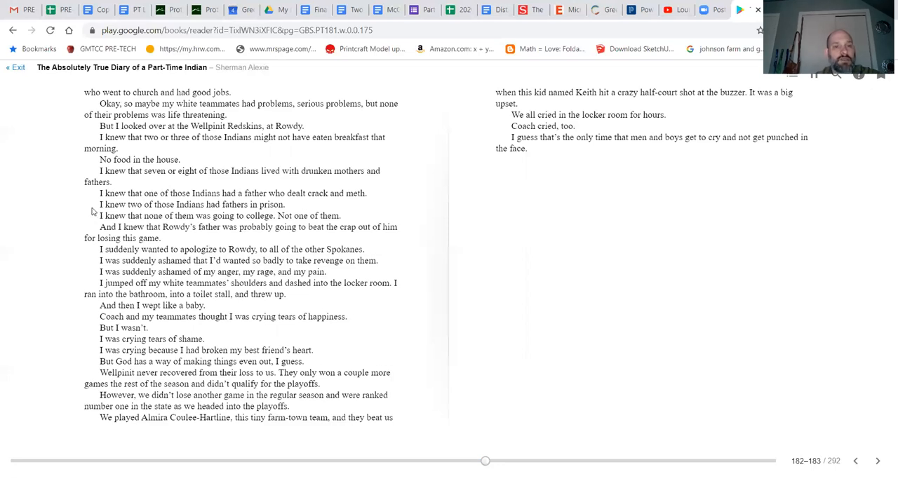
mouse_move(81, 224)
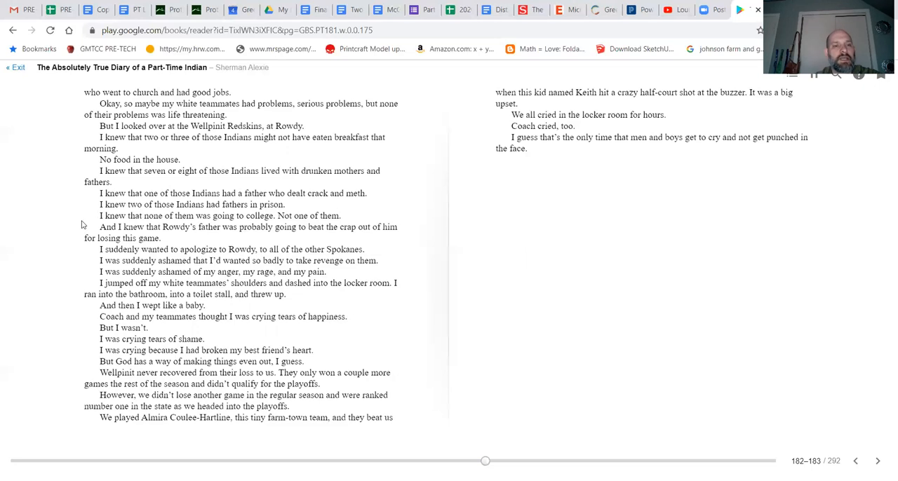
mouse_move(82, 219)
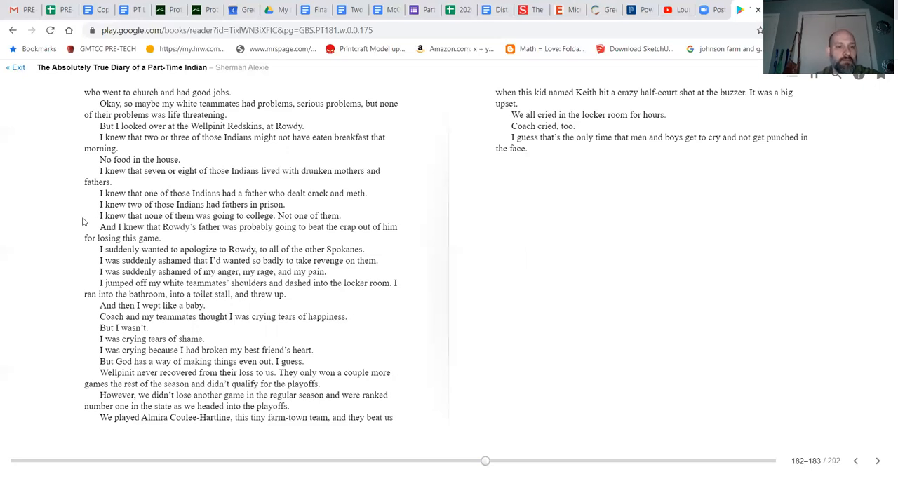
mouse_move(61, 238)
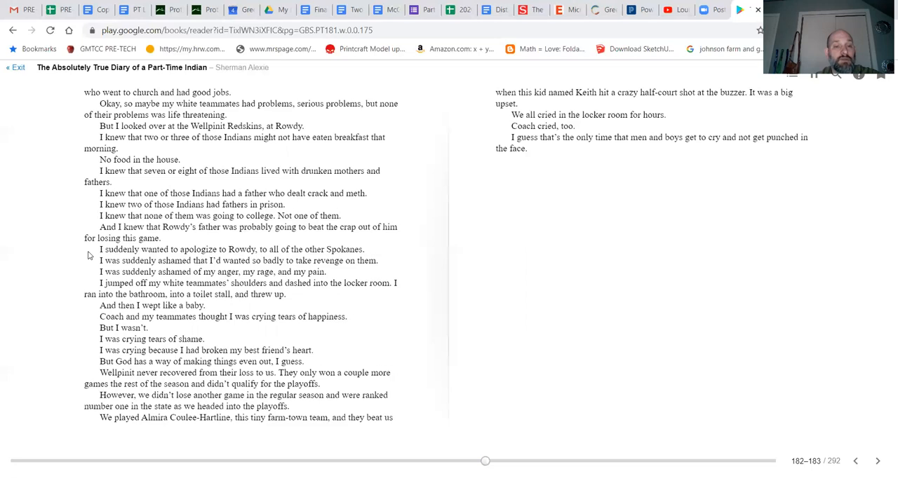
mouse_move(90, 259)
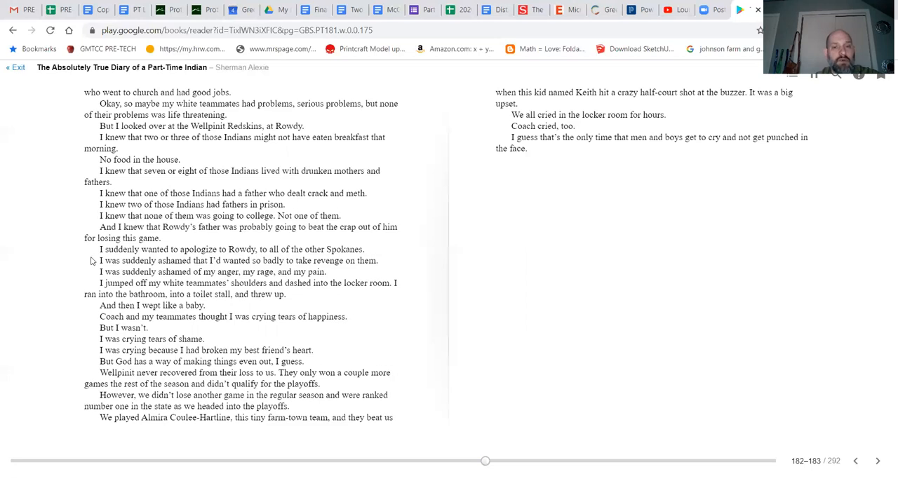
mouse_move(79, 274)
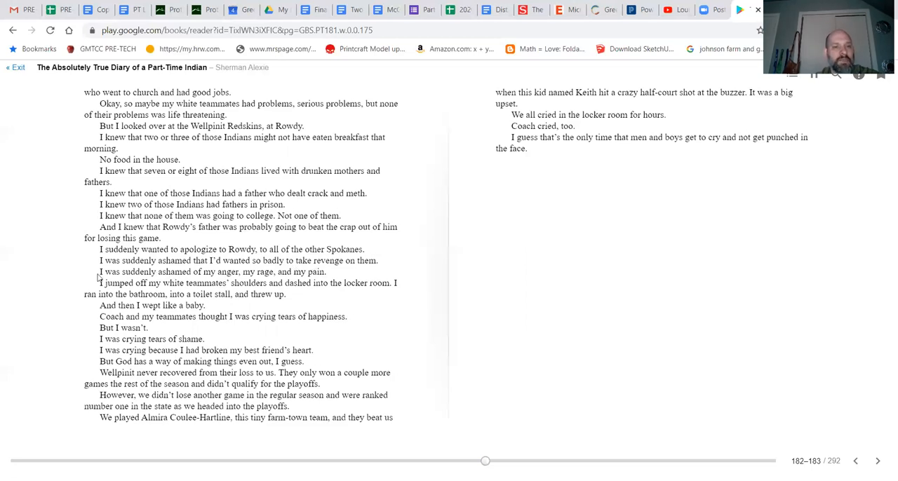
mouse_move(231, 280)
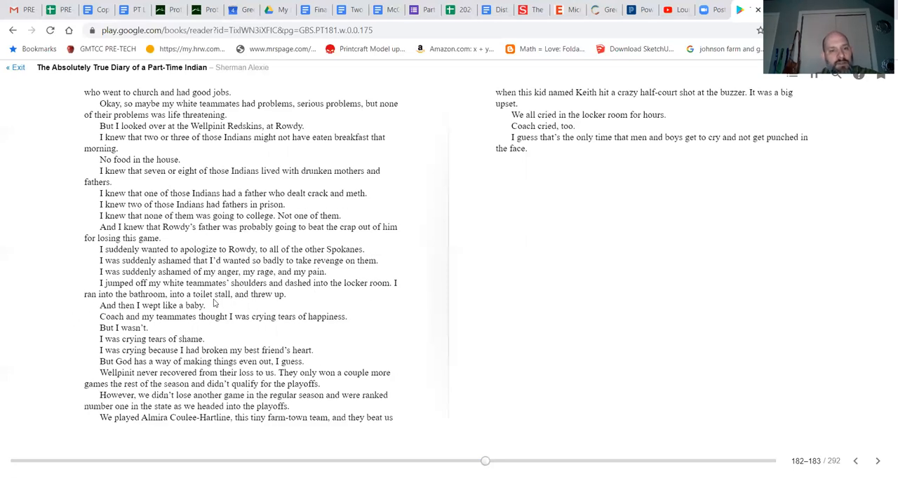
mouse_move(88, 321)
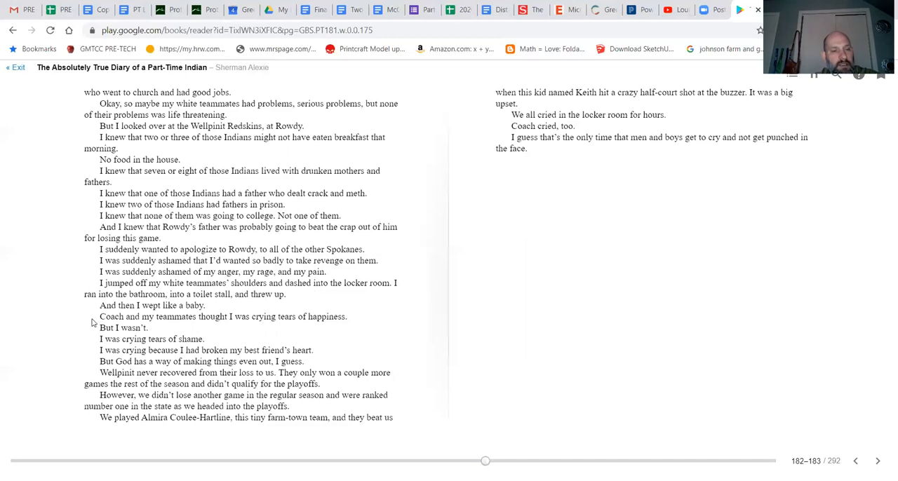
mouse_move(97, 338)
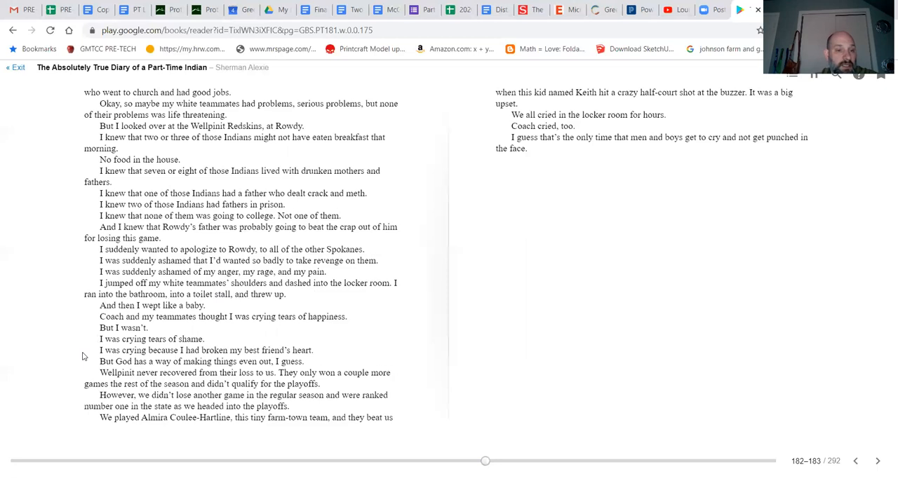
mouse_move(83, 345)
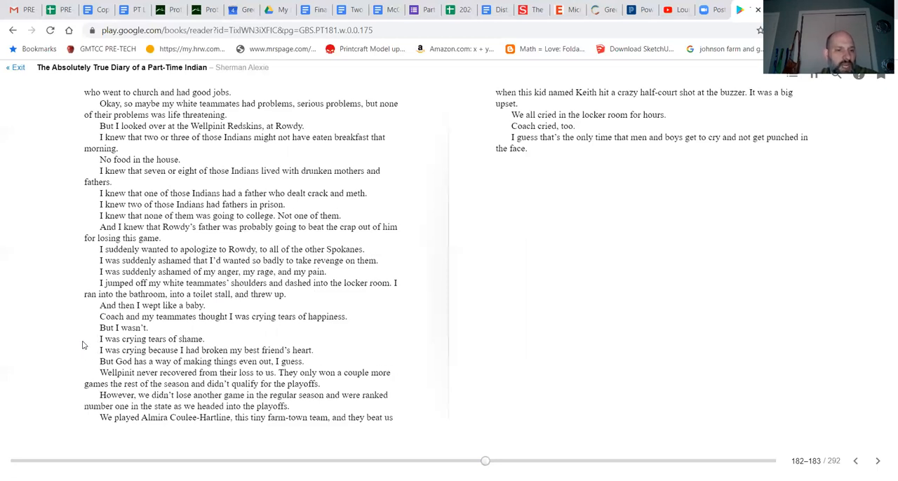
mouse_move(89, 359)
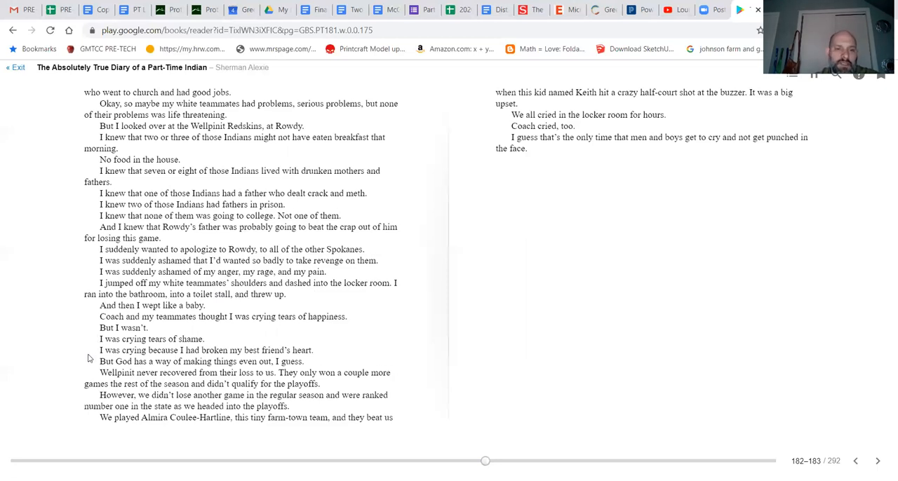
mouse_move(90, 377)
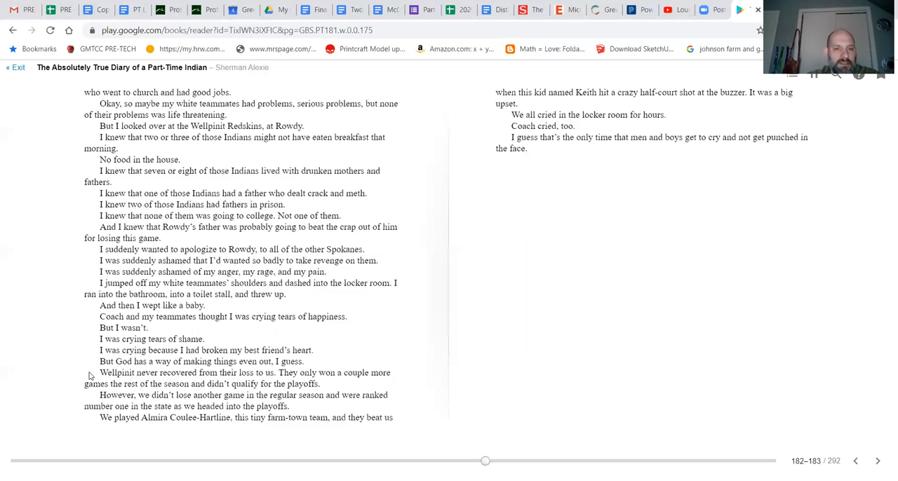
mouse_move(85, 383)
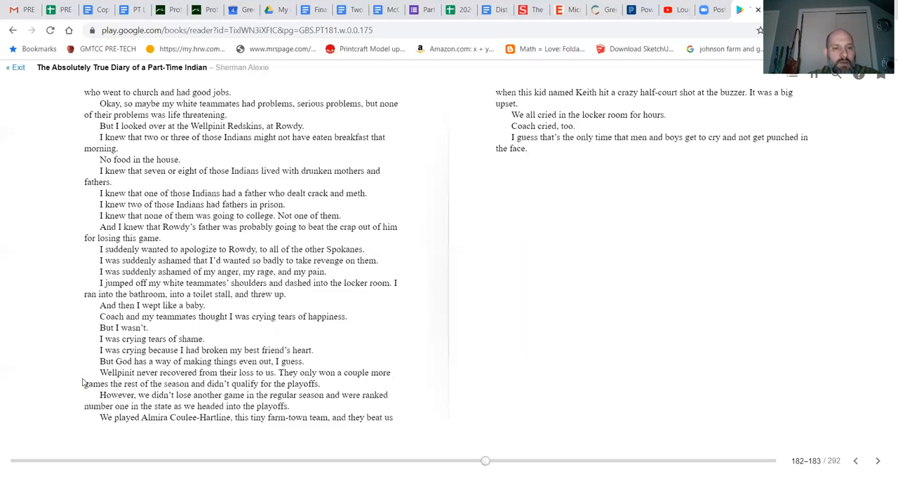
mouse_move(300, 384)
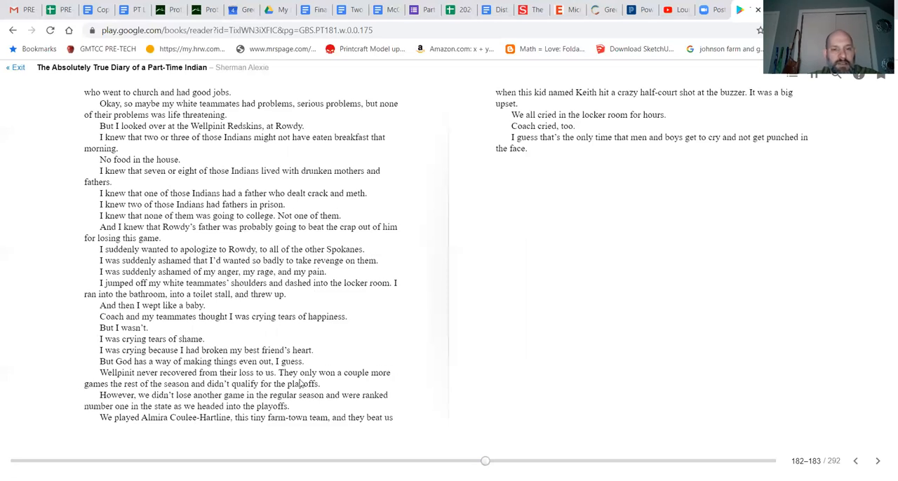
mouse_move(130, 399)
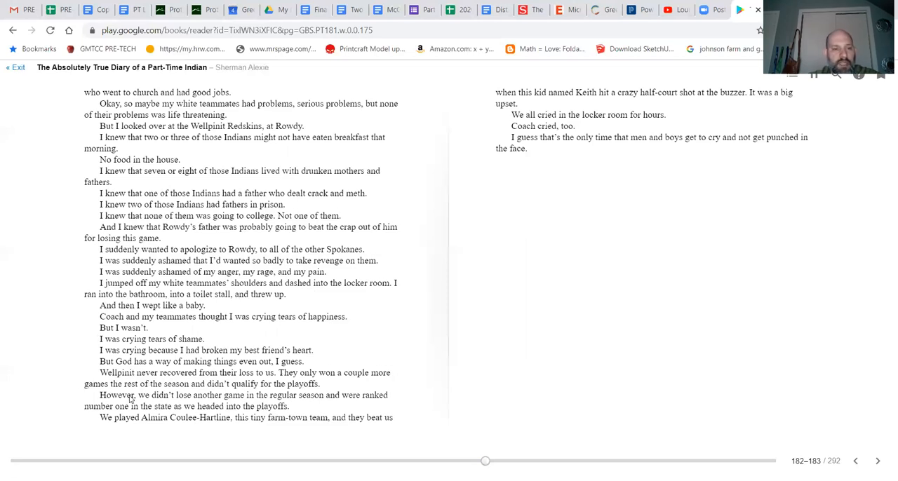
mouse_move(207, 380)
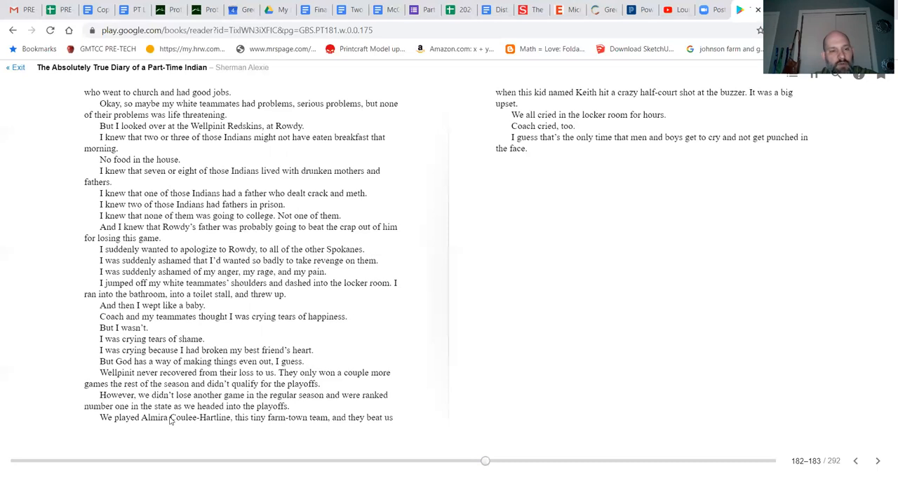
mouse_move(291, 419)
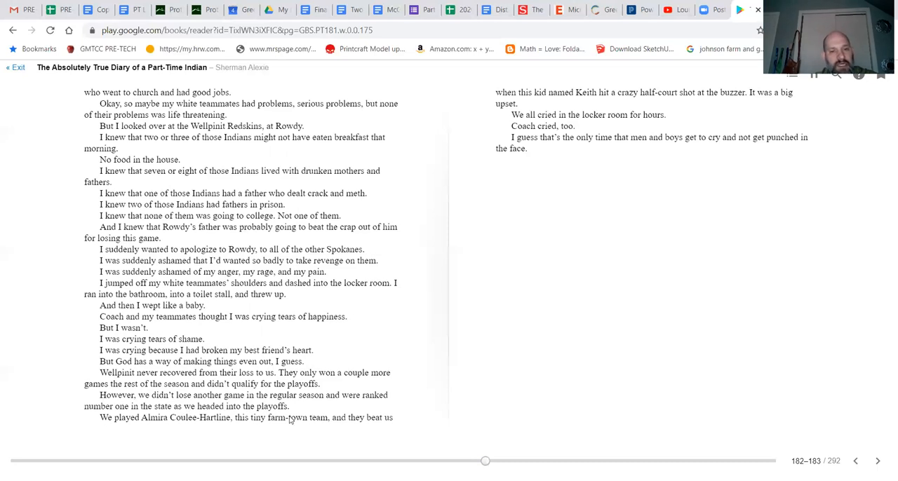
mouse_move(145, 431)
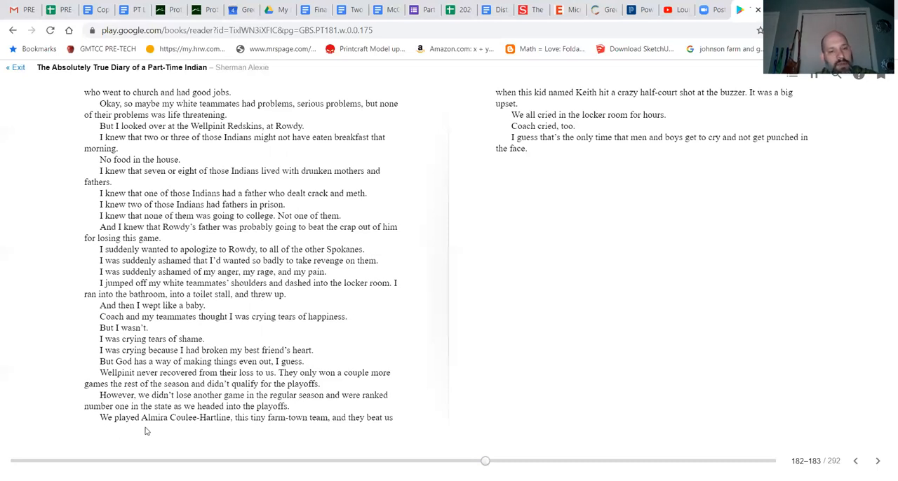
mouse_move(246, 426)
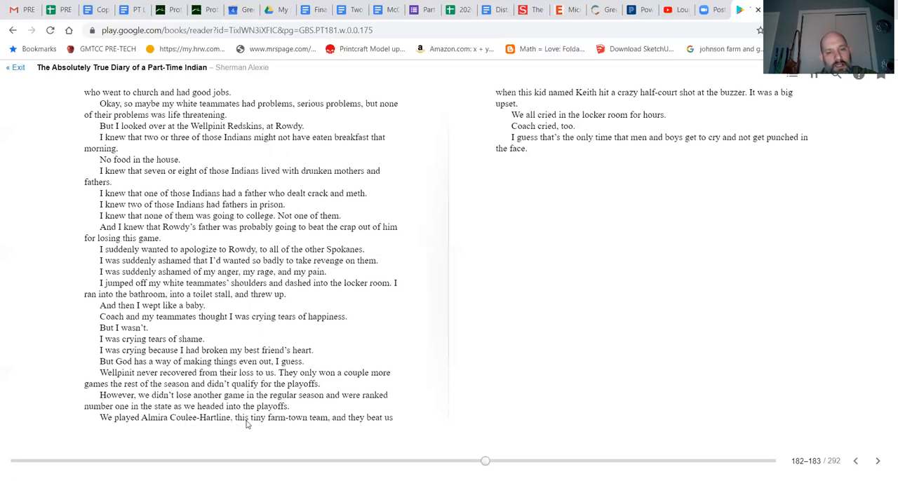
mouse_move(365, 425)
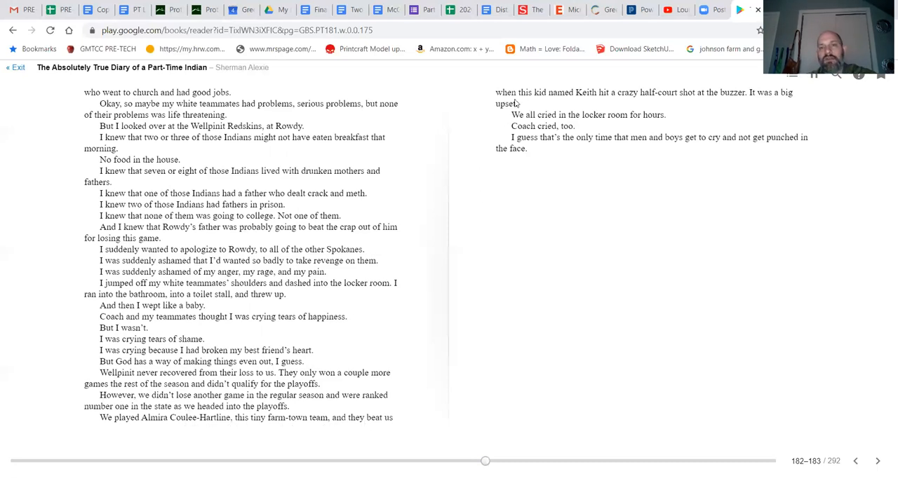
mouse_move(666, 105)
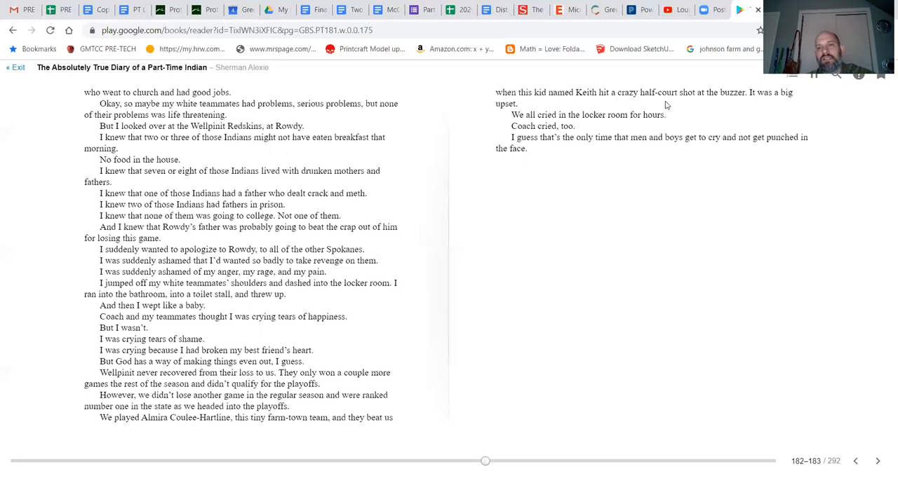
mouse_move(585, 115)
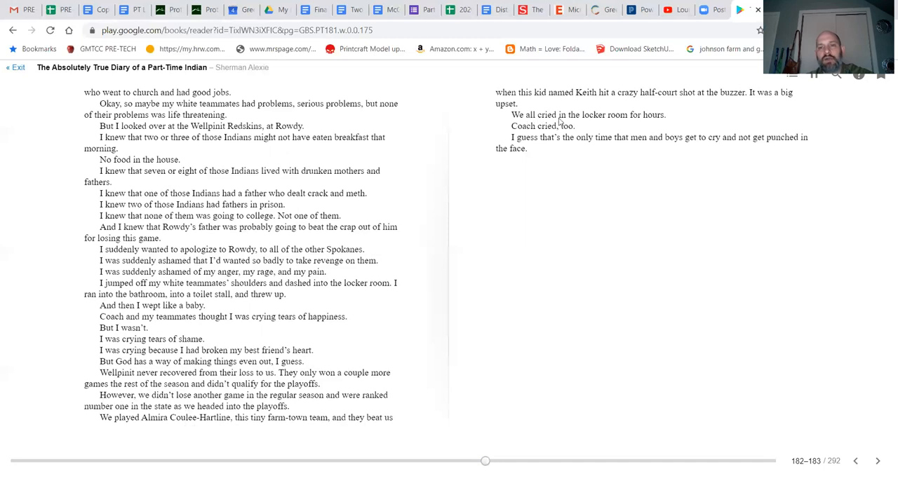
mouse_move(514, 132)
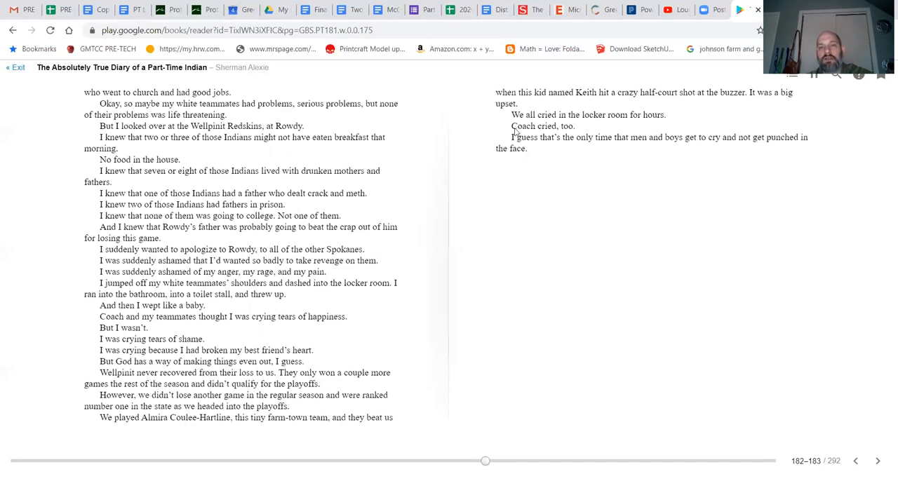
mouse_move(567, 149)
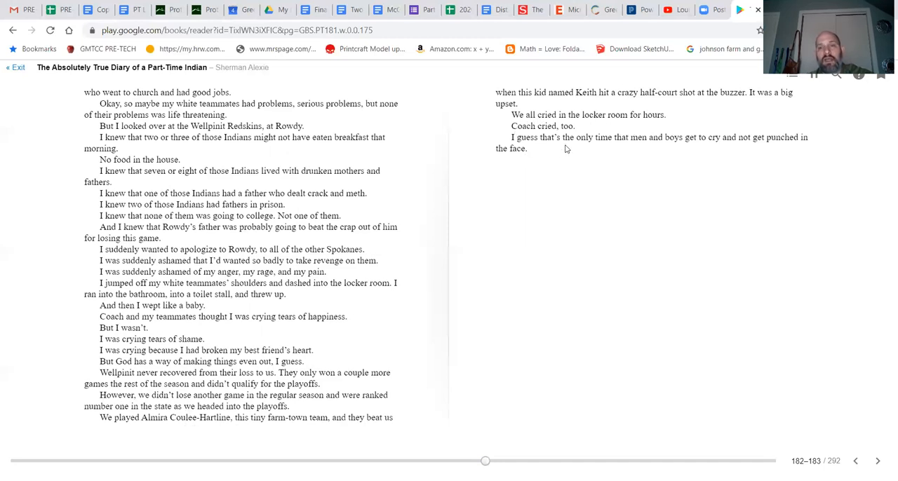
mouse_move(704, 149)
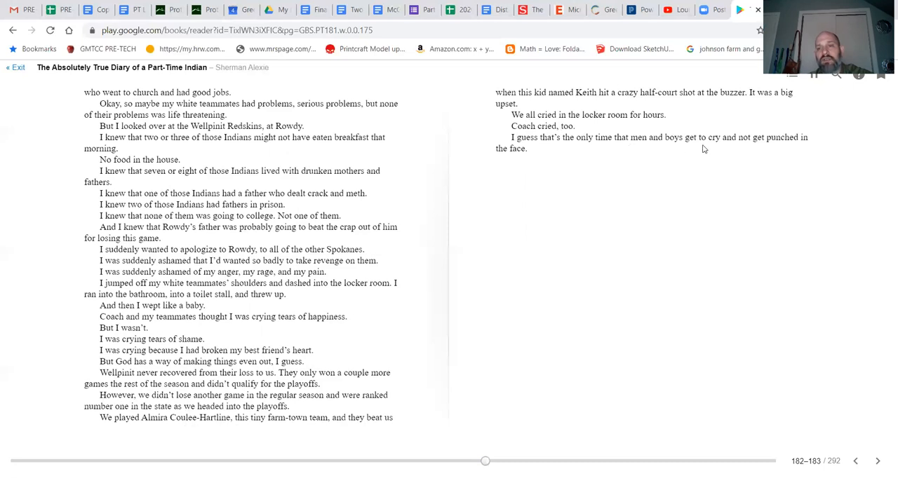
mouse_move(737, 155)
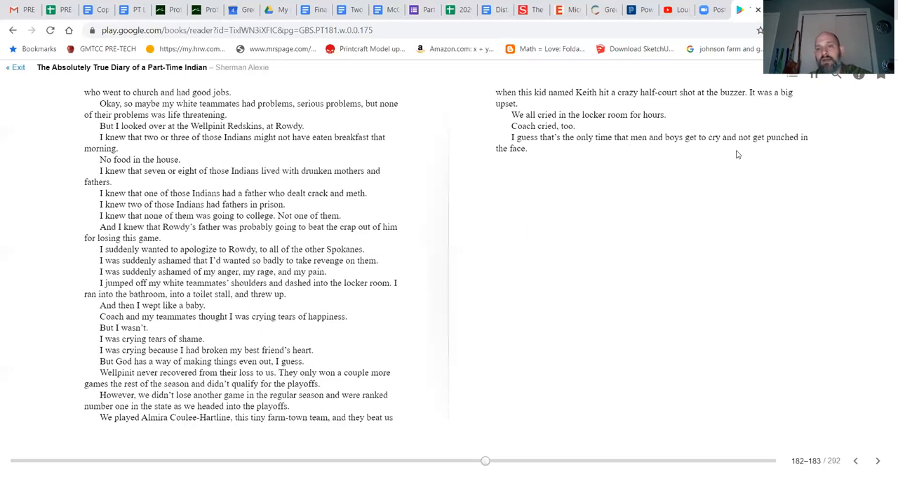